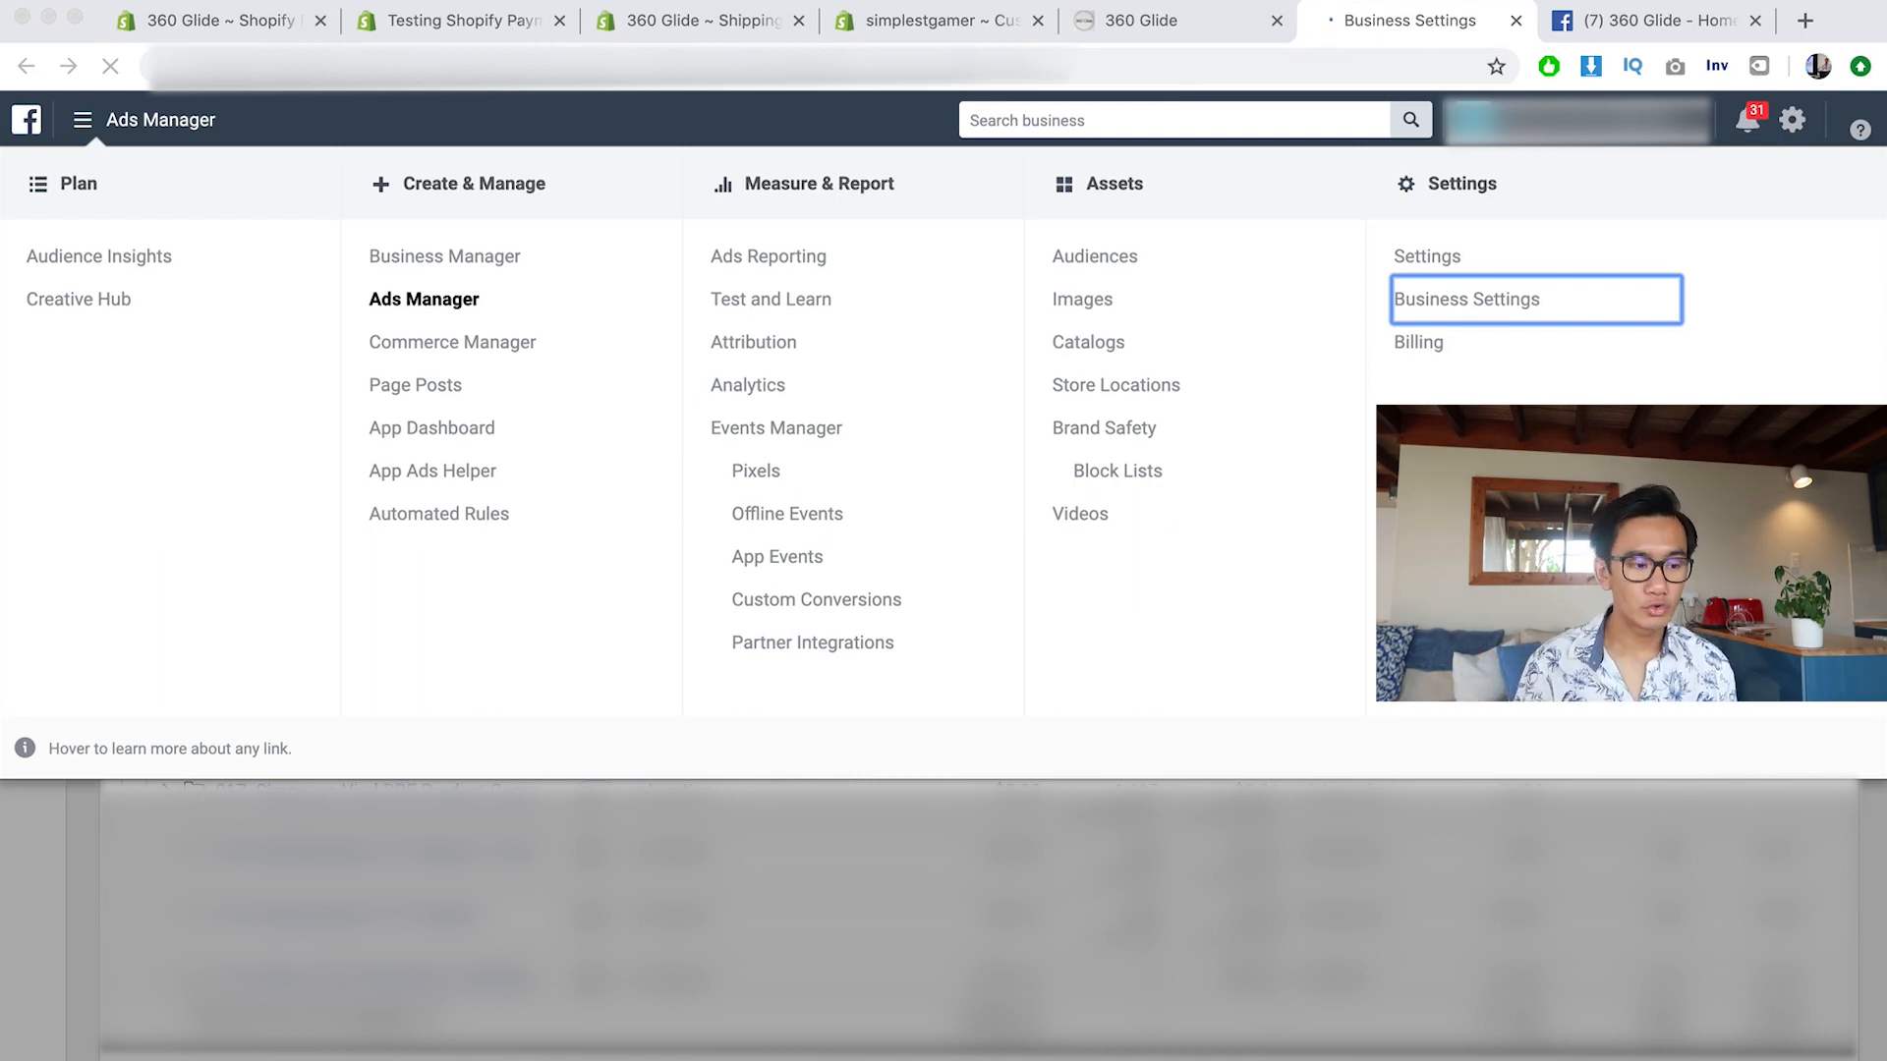
Show the Pages section of the business settings under Accounts
{"action": "left_click", "coordinate": [1663, 20]}
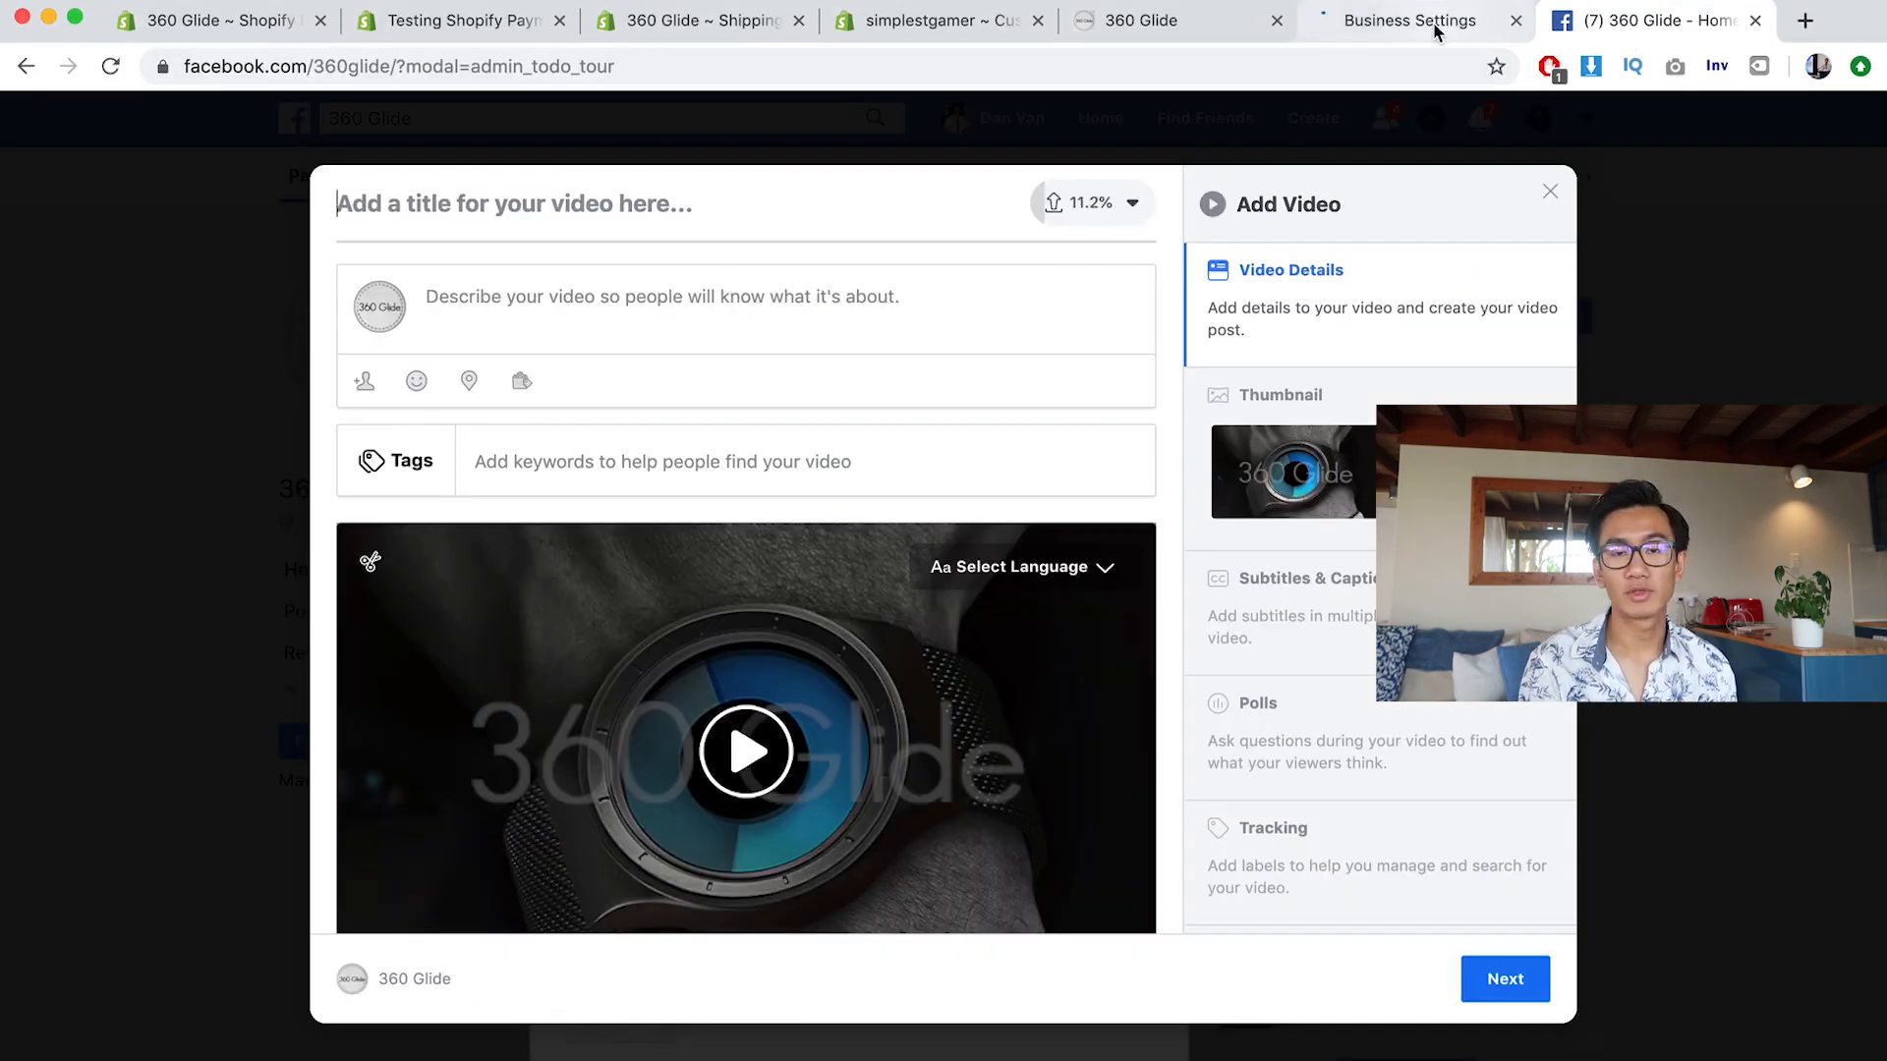
{"action": "left_click", "coordinate": [1412, 20]}
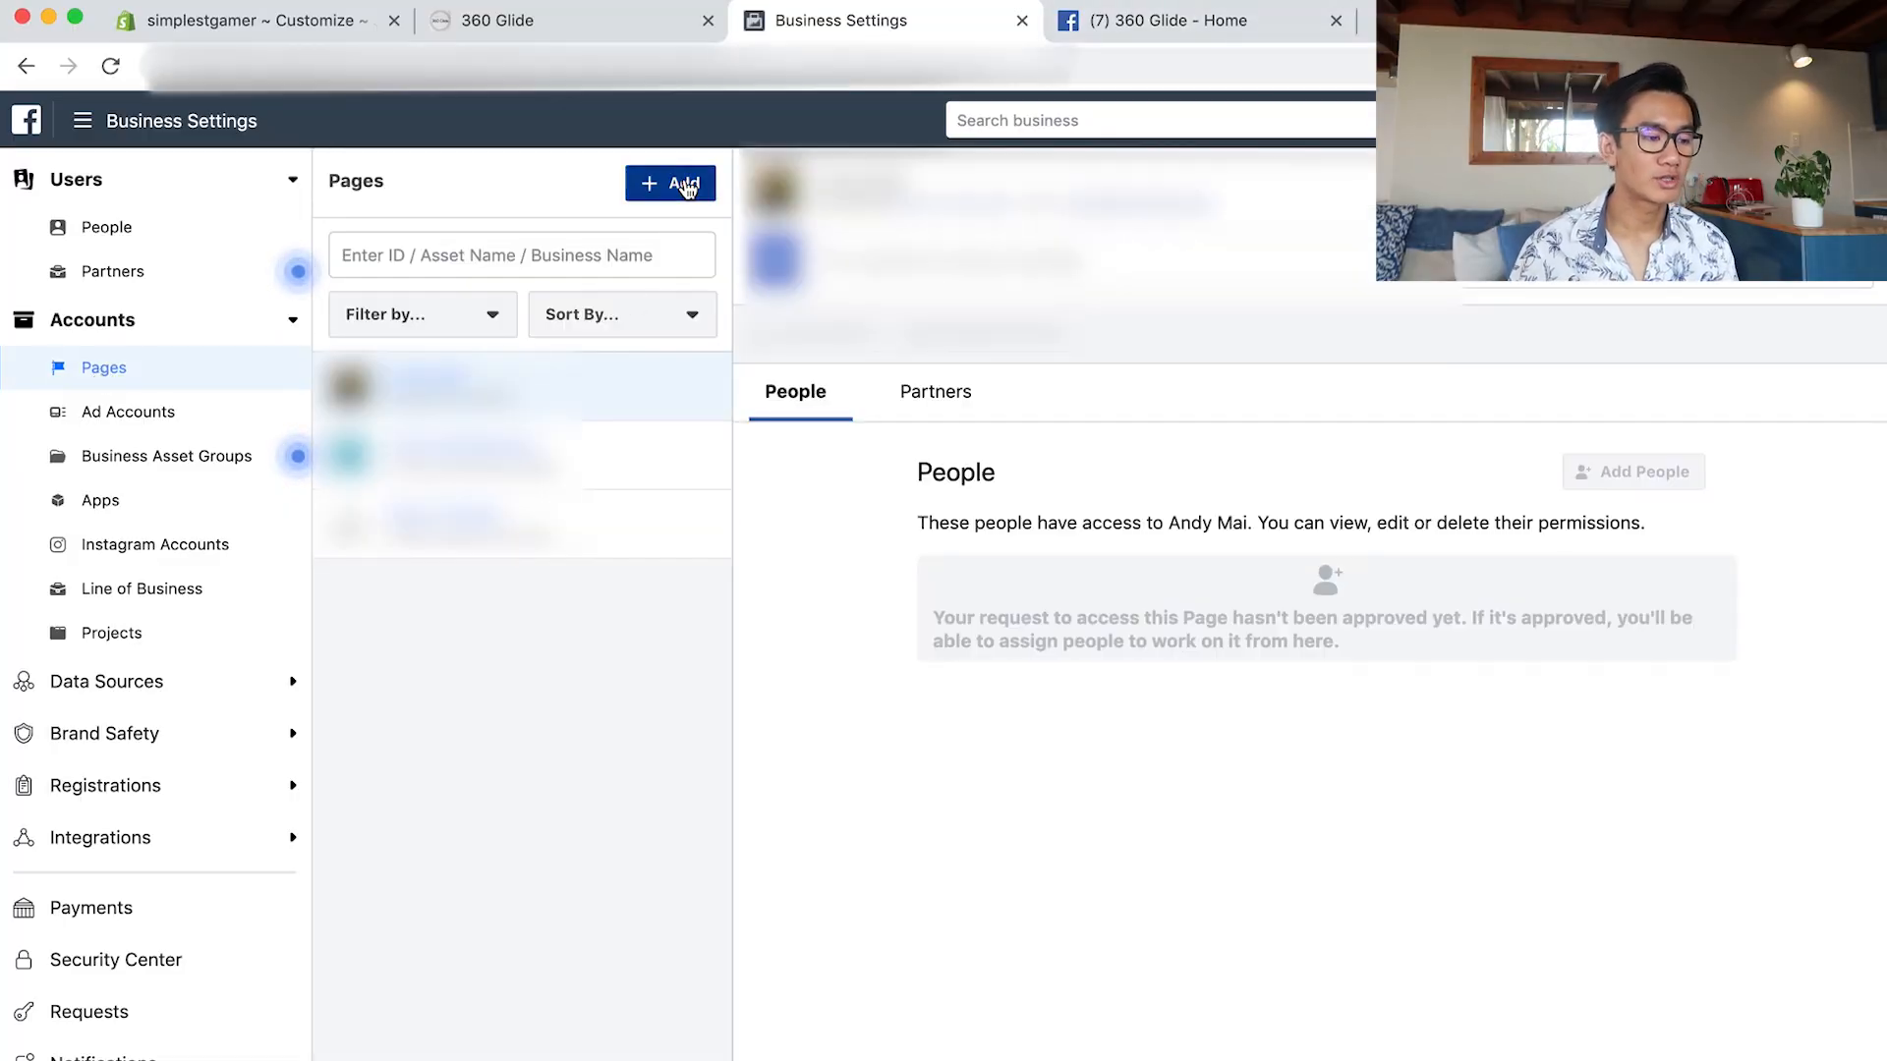
Add the 360 Glide Page to the business and dismiss the confirmation
{"action": "left_click", "coordinate": [670, 185]}
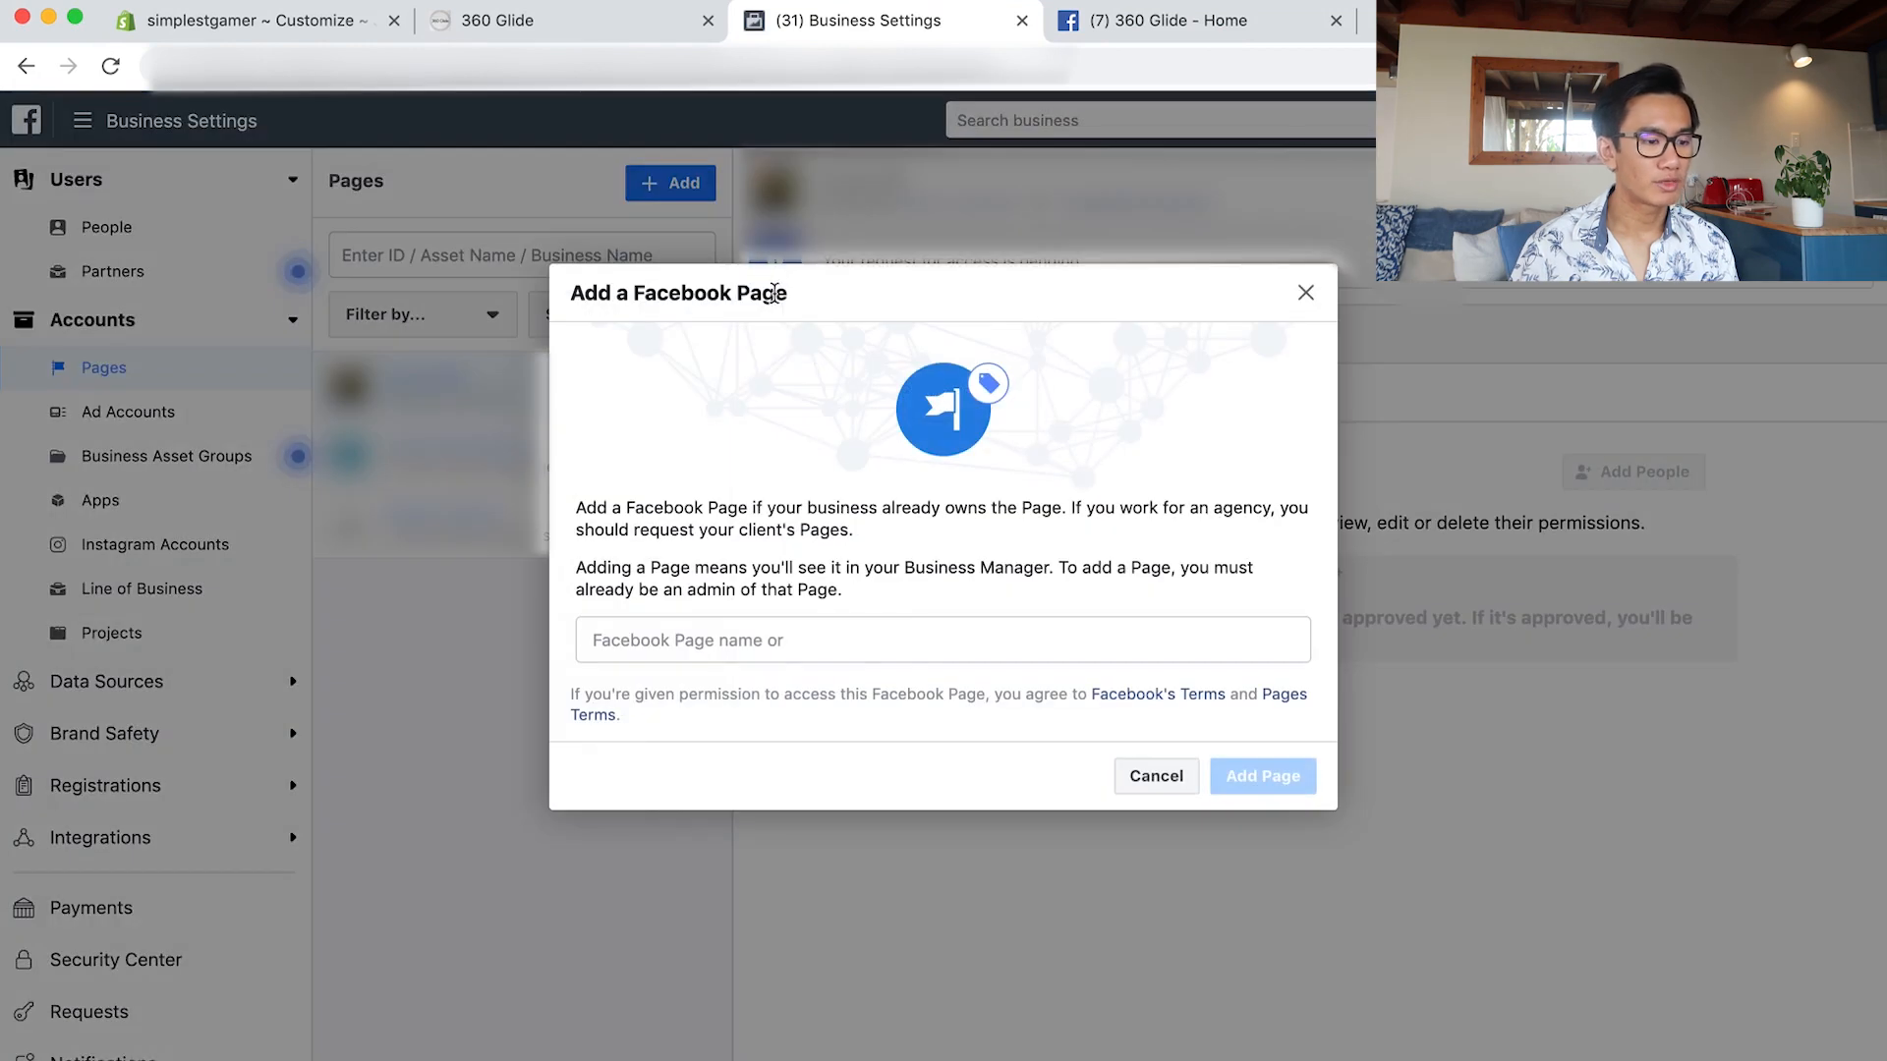
{"action": "left_click", "coordinate": [1173, 20]}
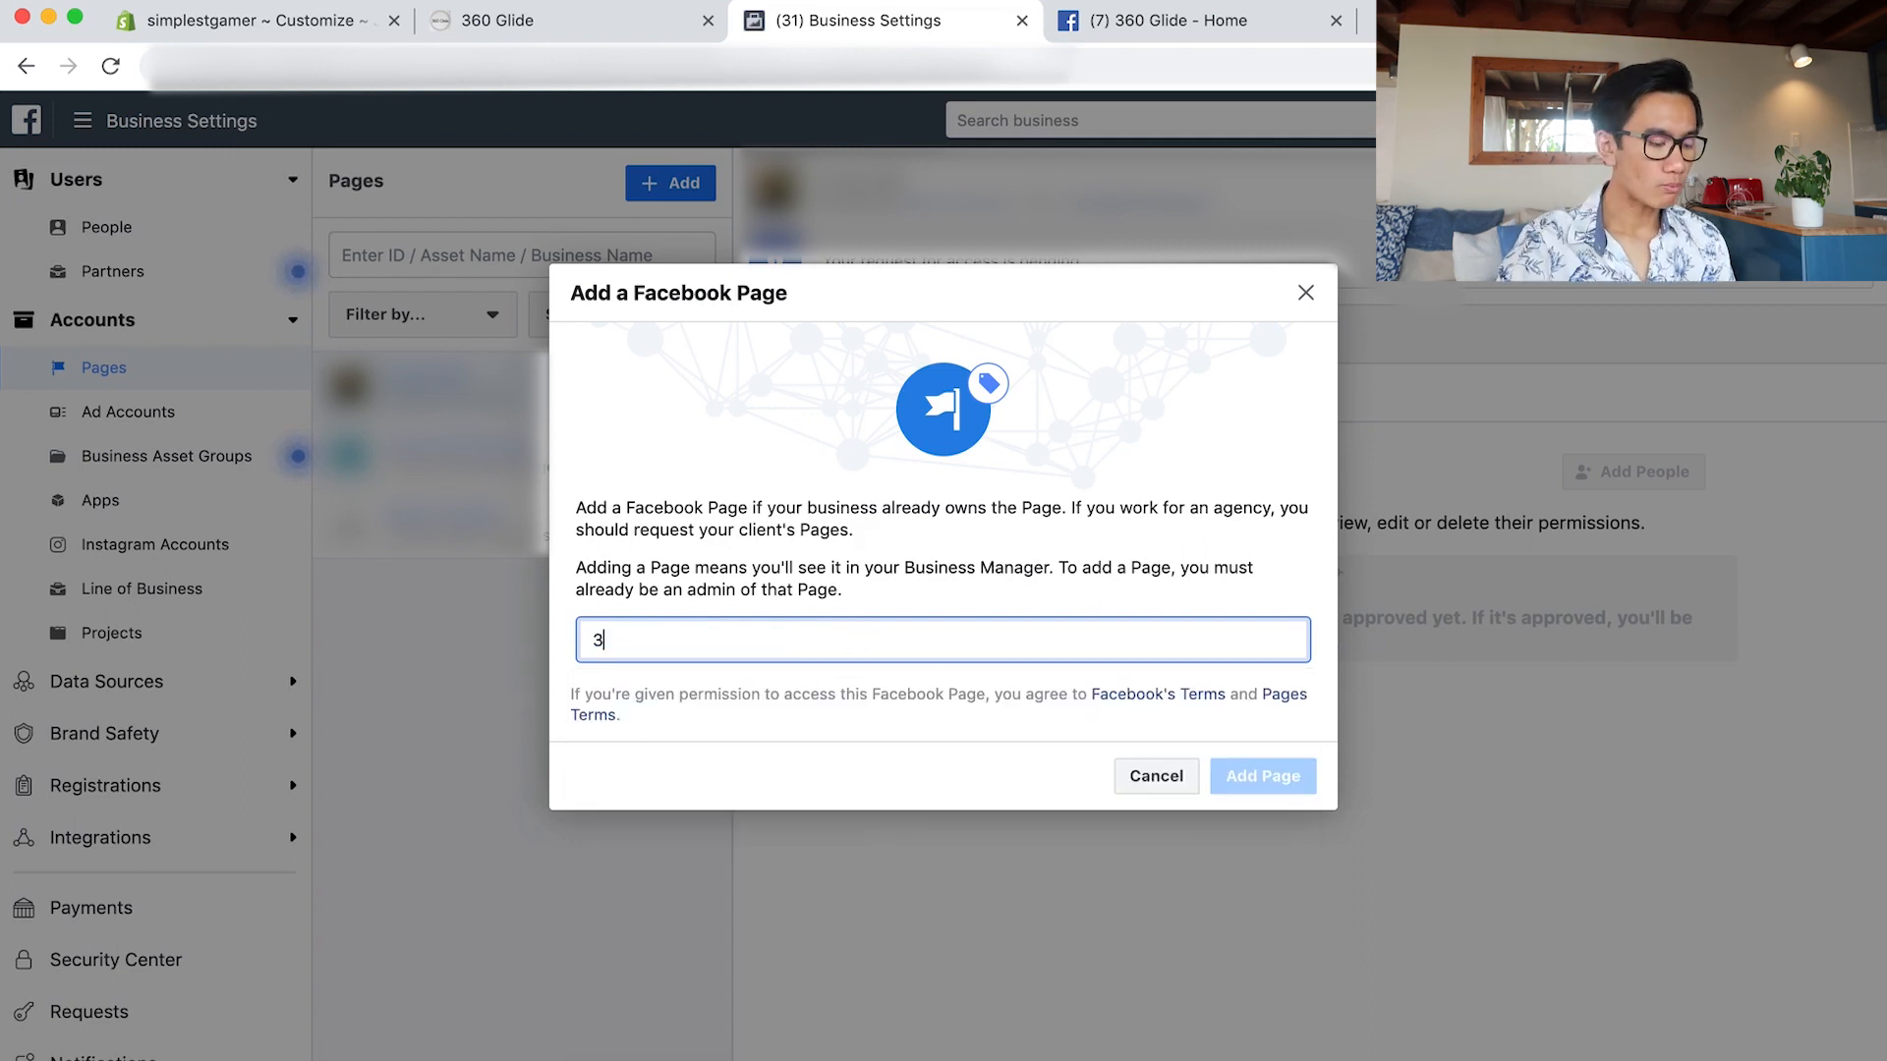
{"action": "type", "text": "60glide"}
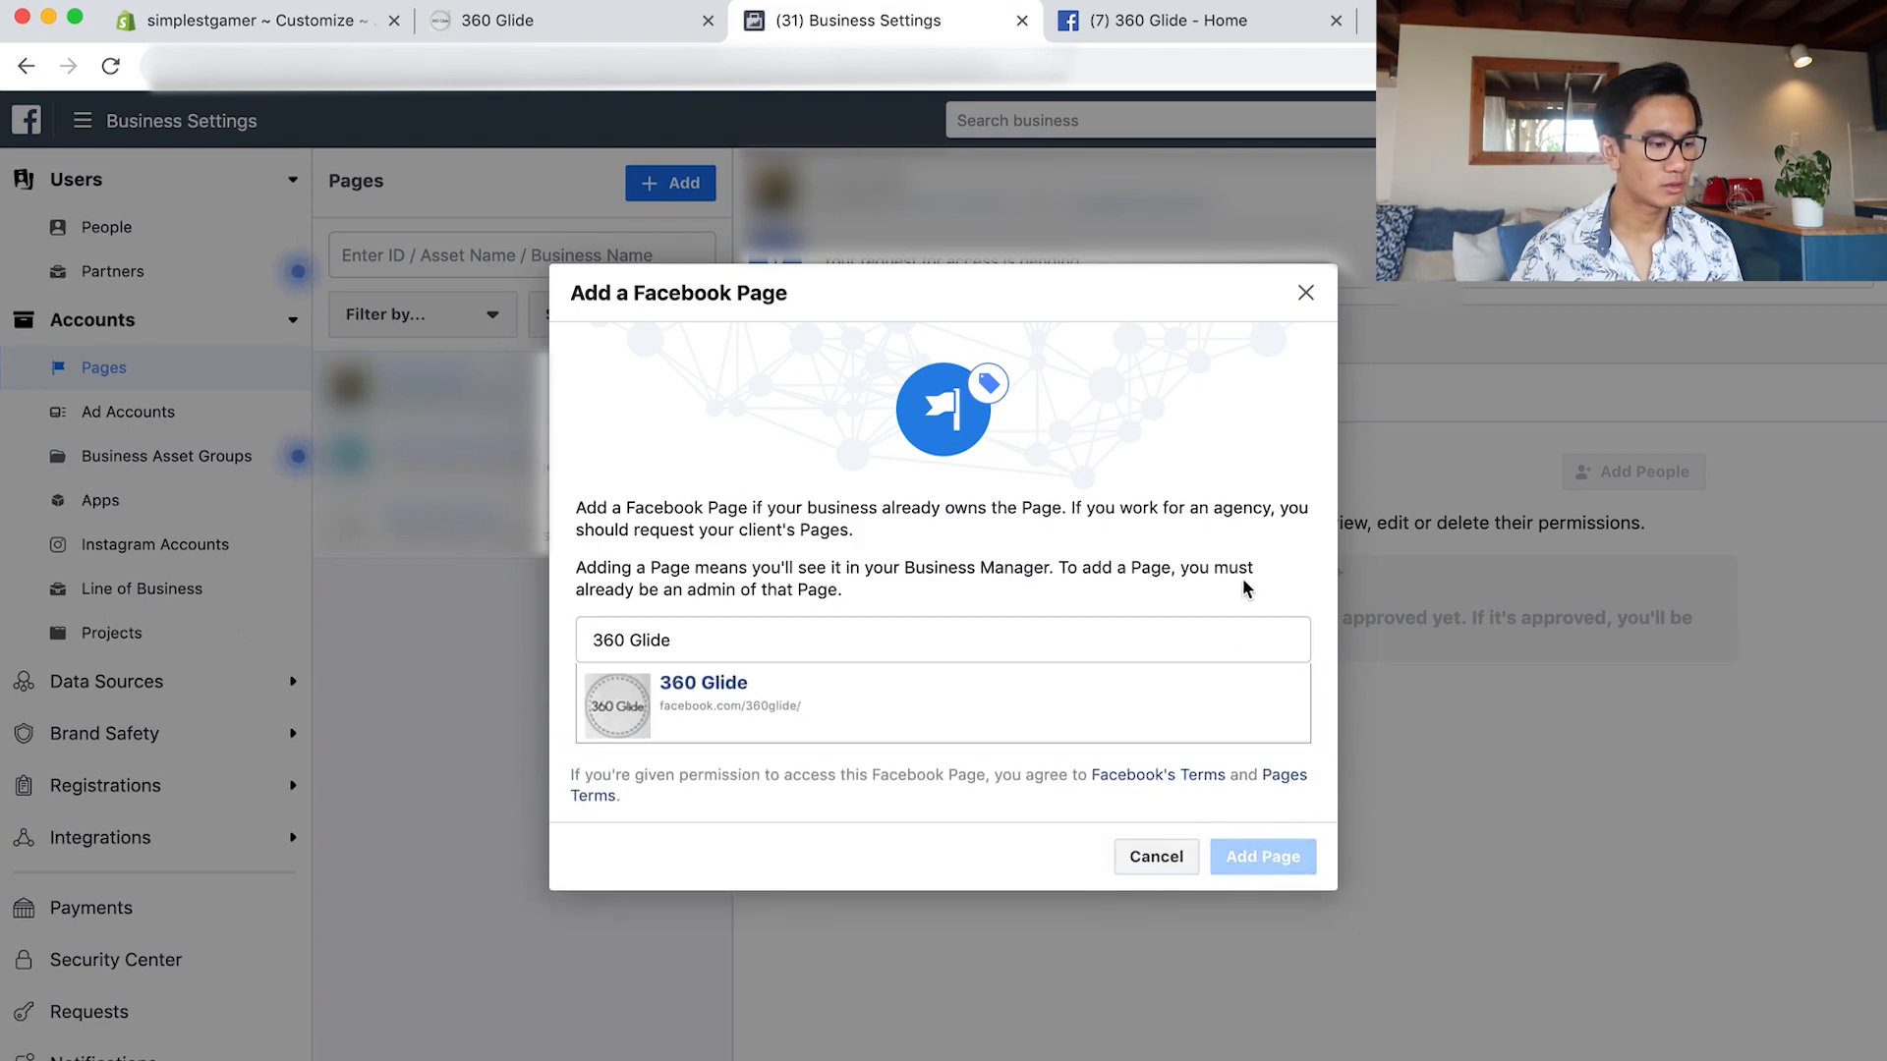
{"action": "left_click", "coordinate": [1262, 857]}
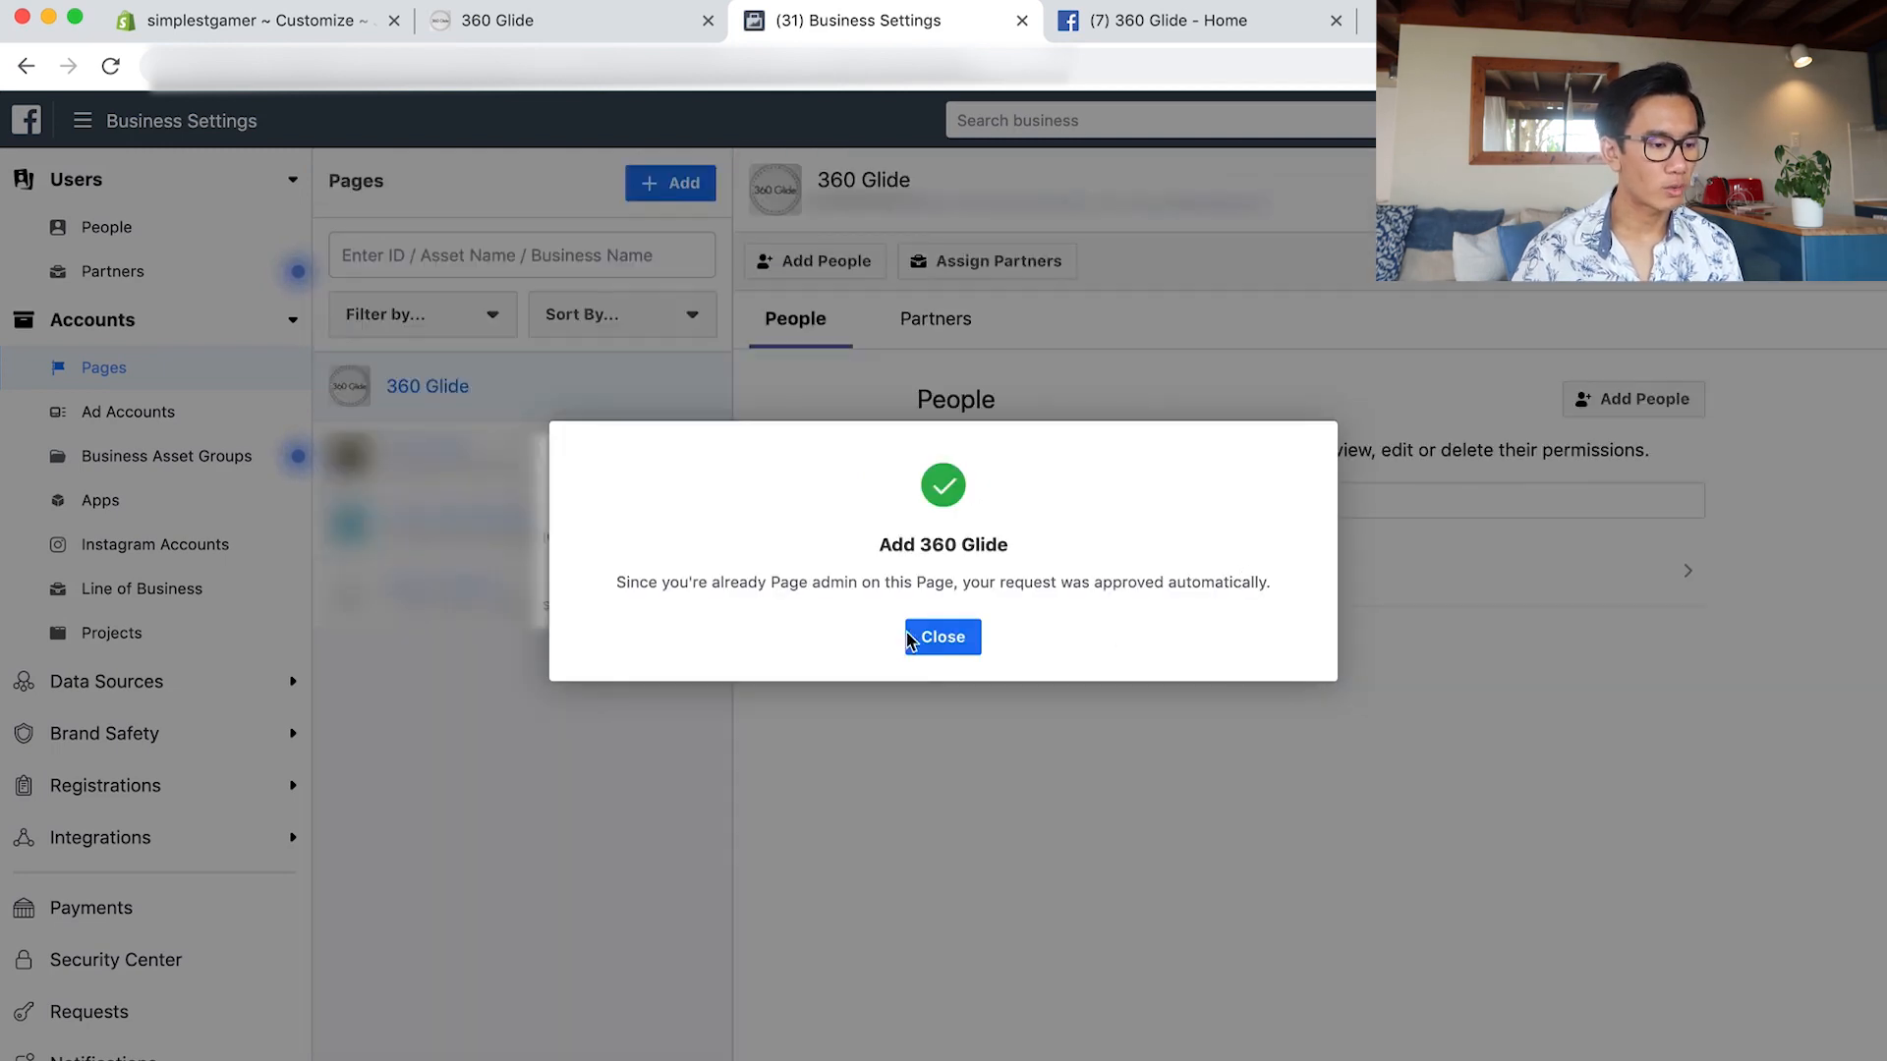
{"action": "left_click", "coordinate": [942, 636]}
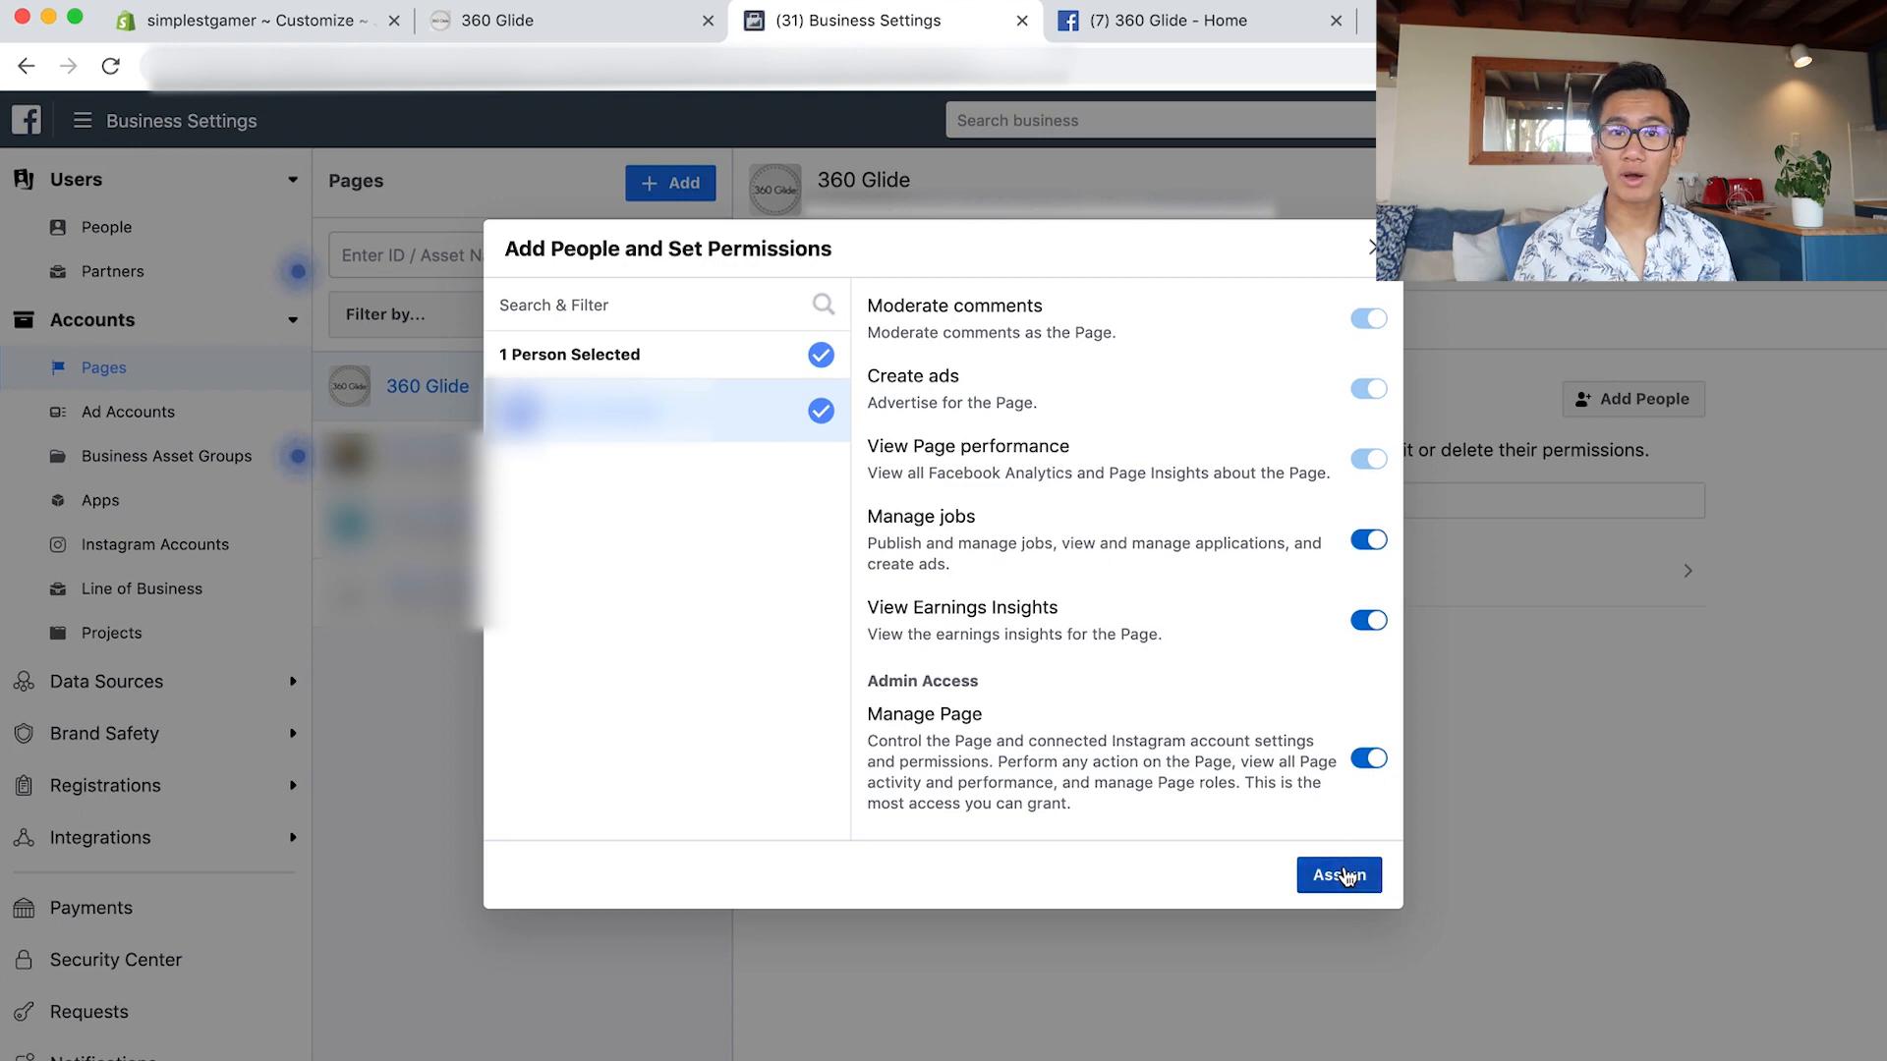
Assign the person's Page permissions, then view the business's Instagram accounts (none yet)
{"action": "left_click", "coordinate": [1338, 877]}
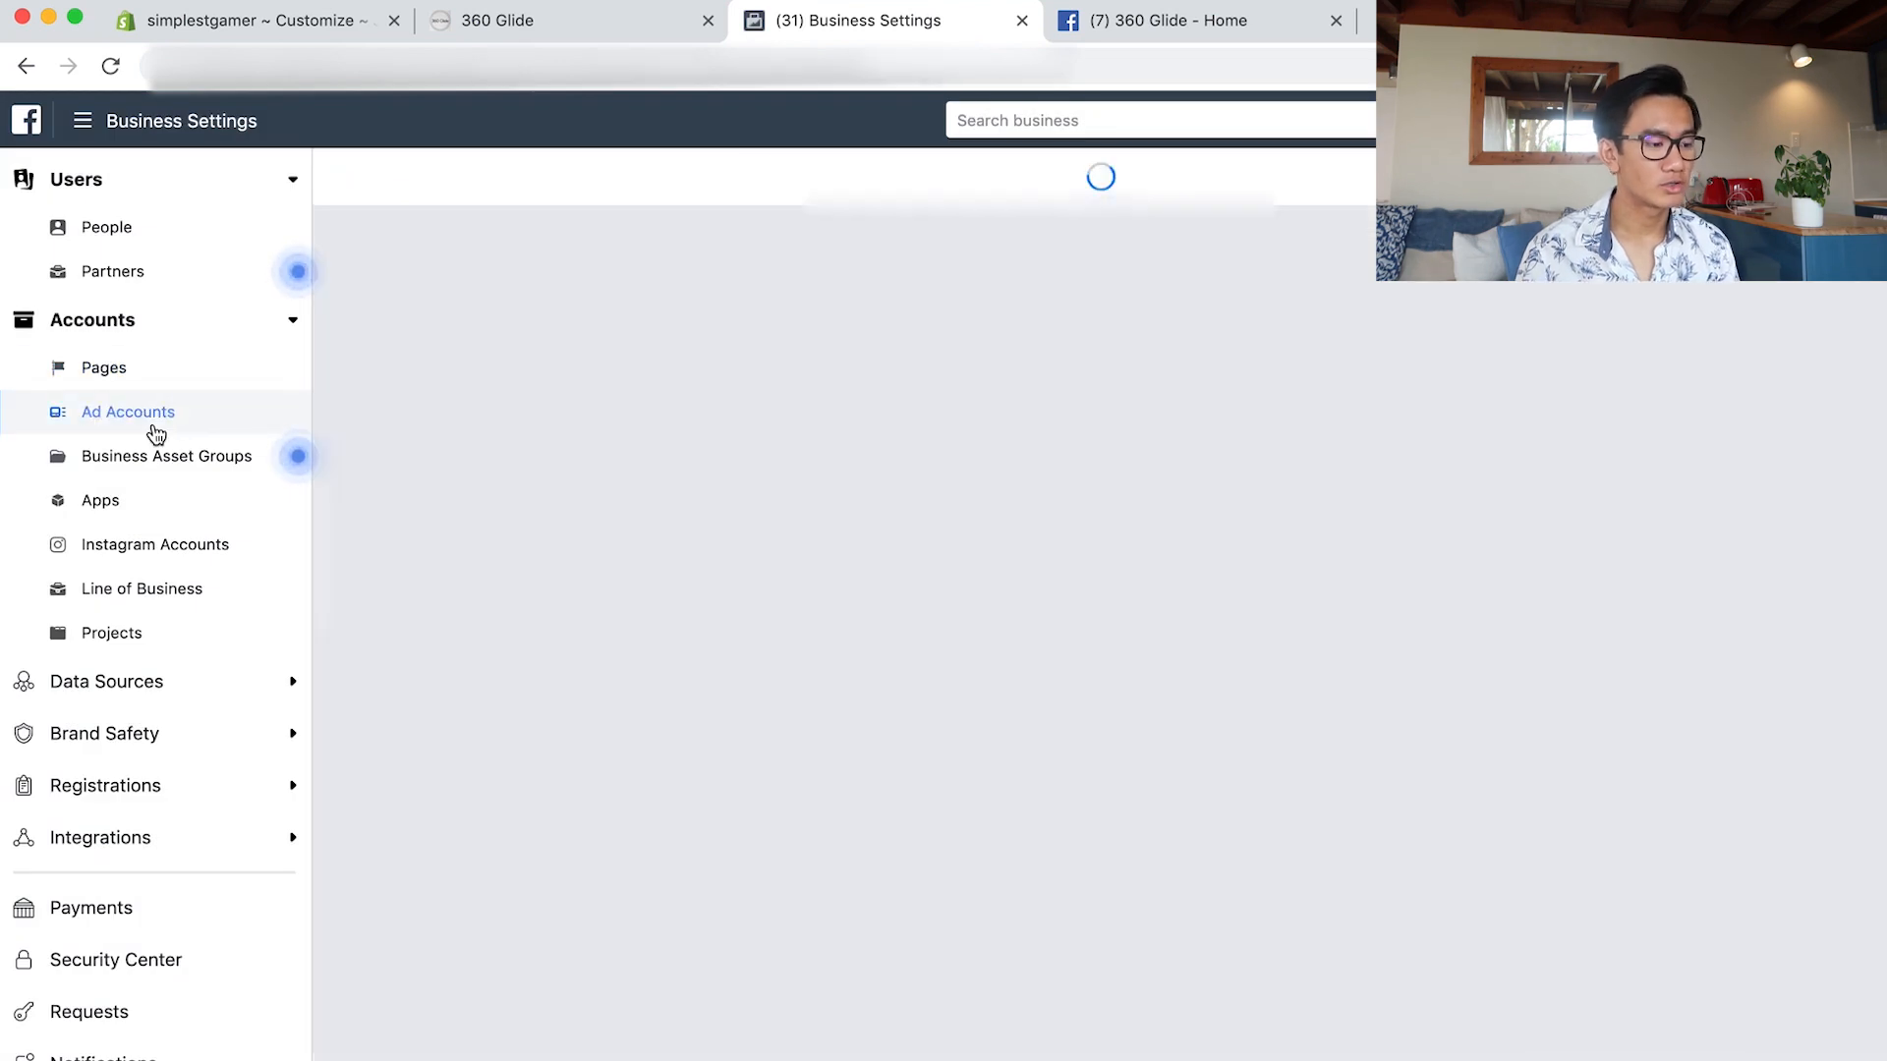
{"action": "left_click", "coordinate": [153, 545]}
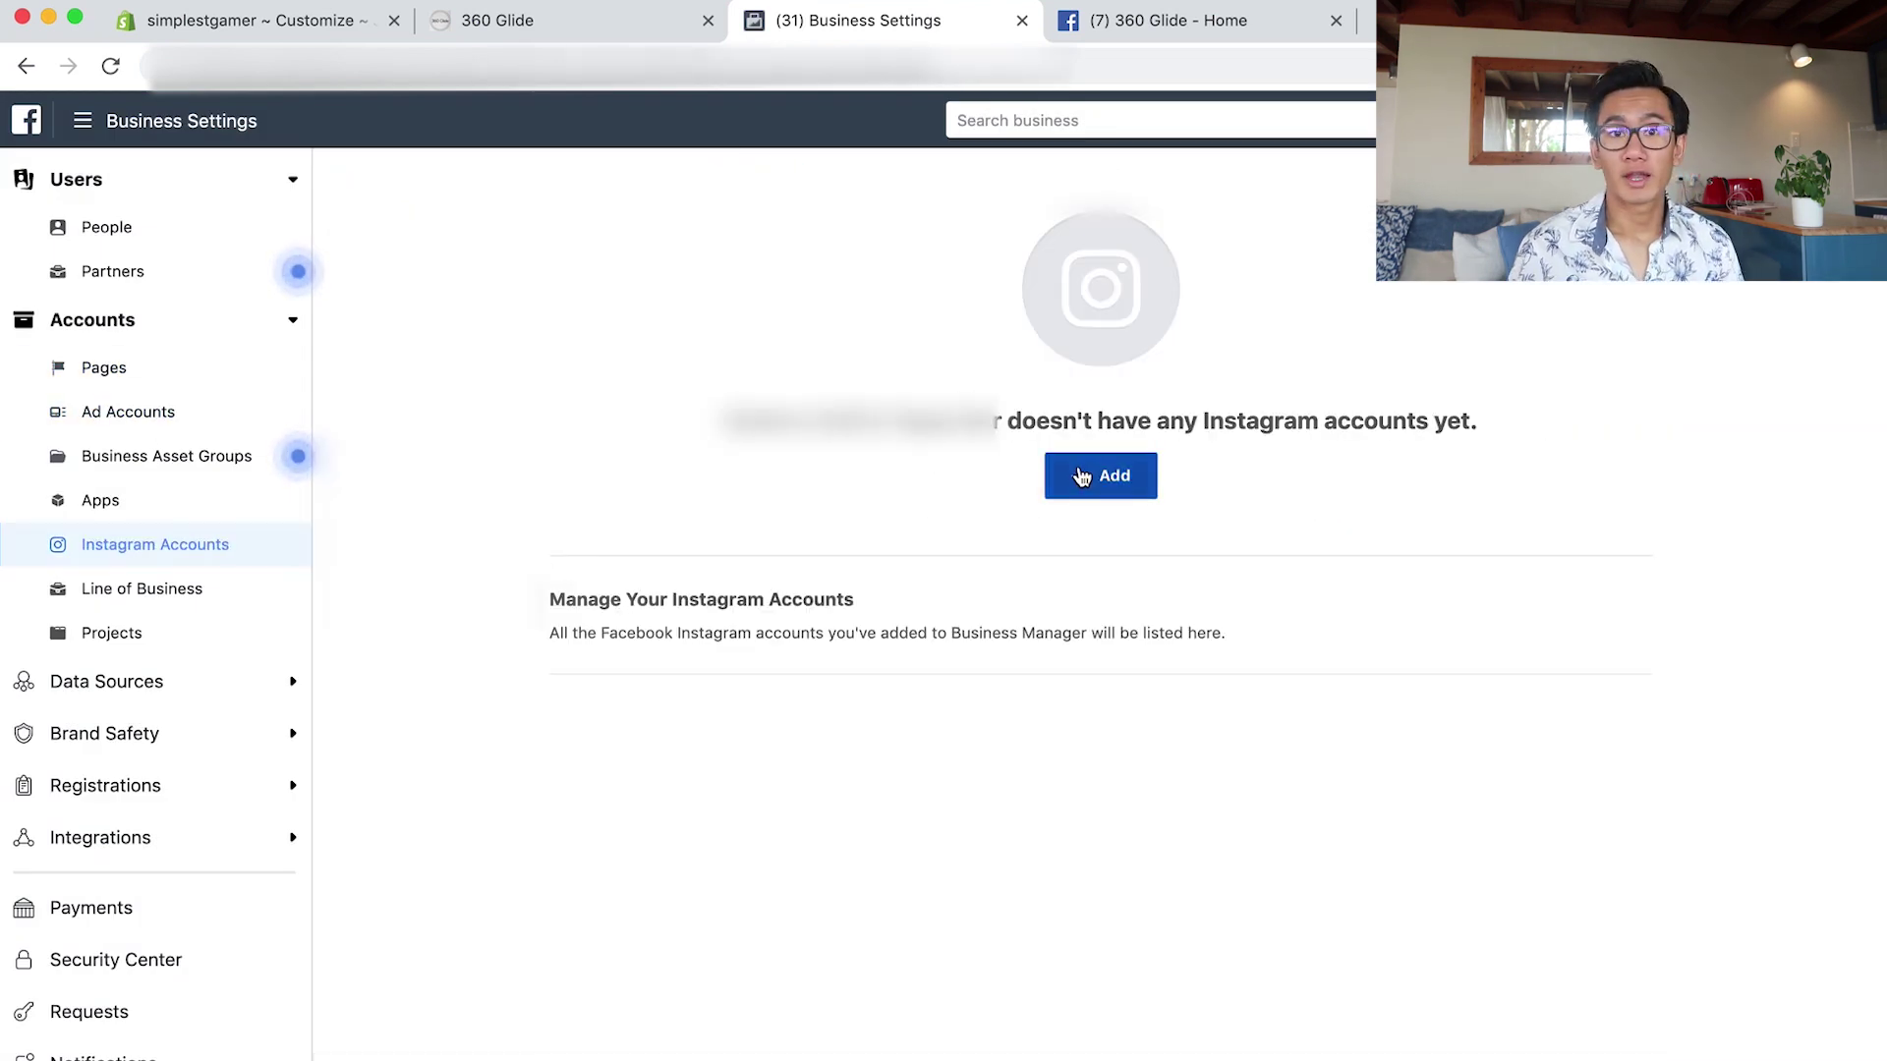
Sign up a new Instagram account named 360 Glide with username 360glide and a password
{"action": "left_click", "coordinate": [1101, 476]}
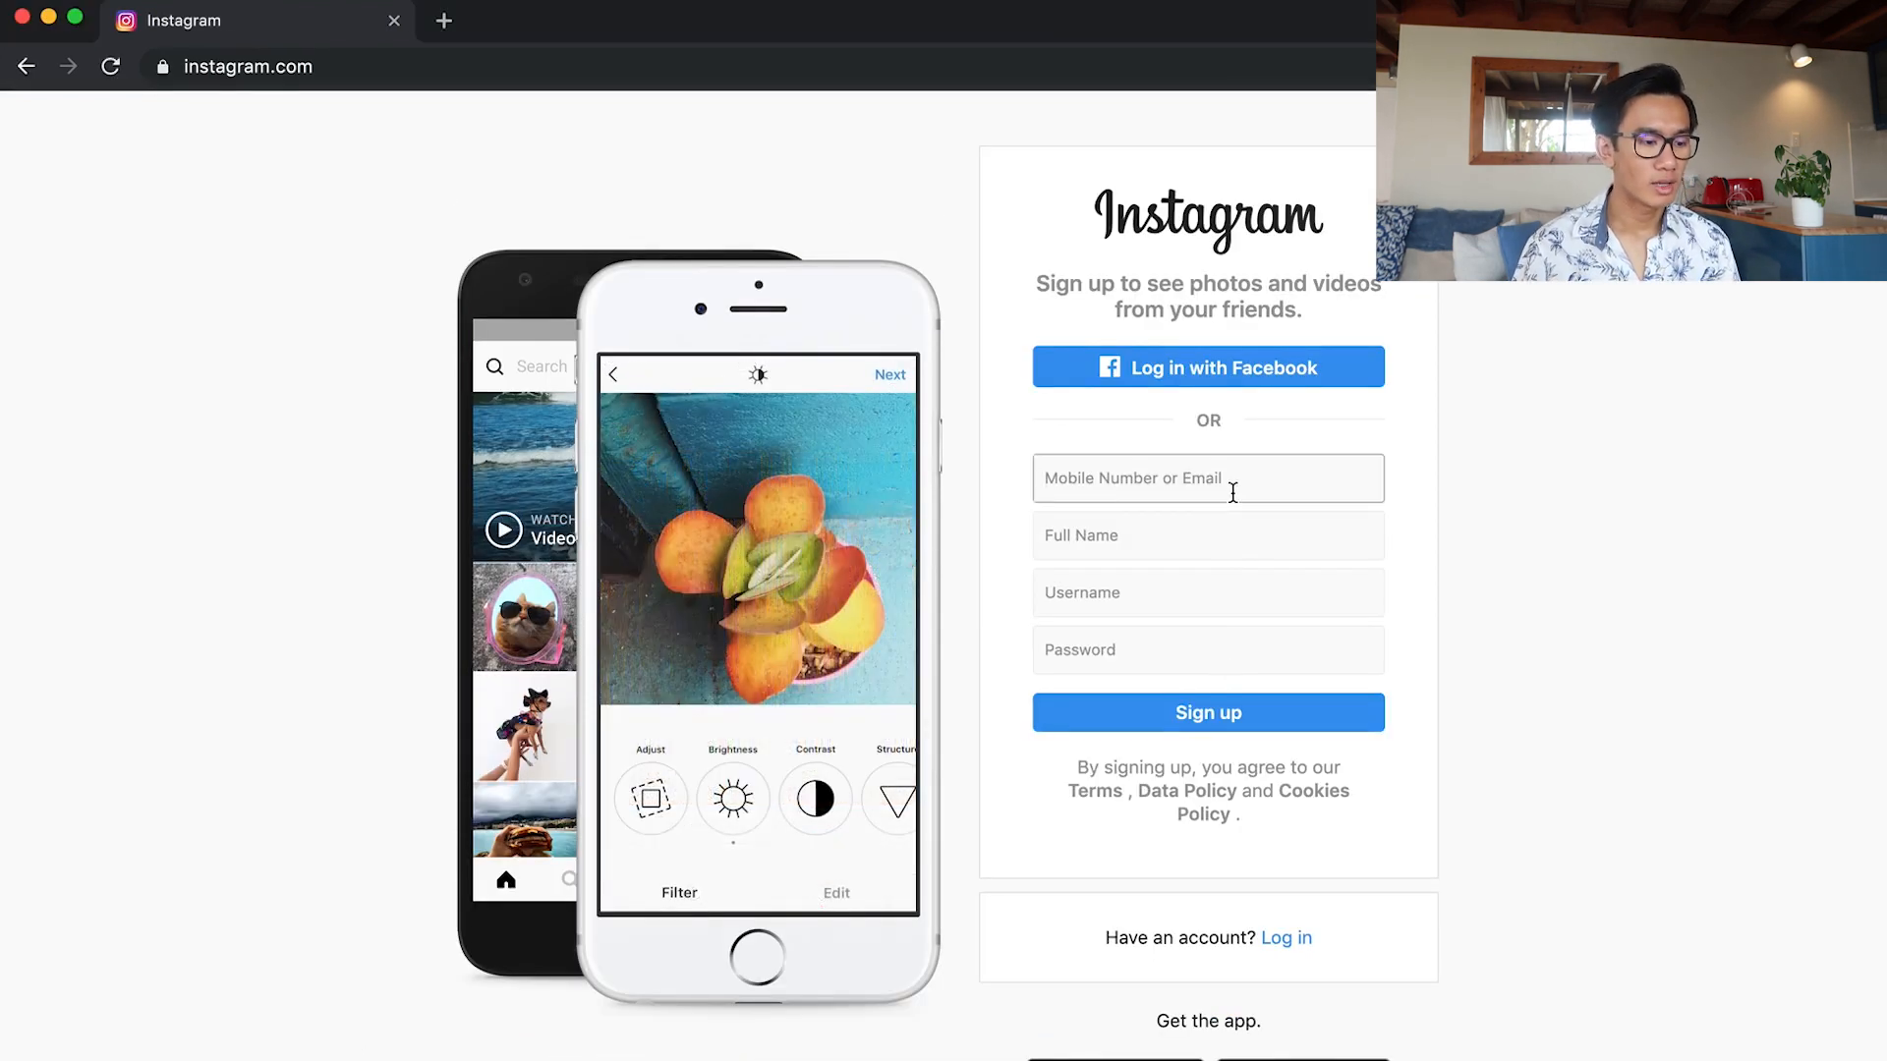
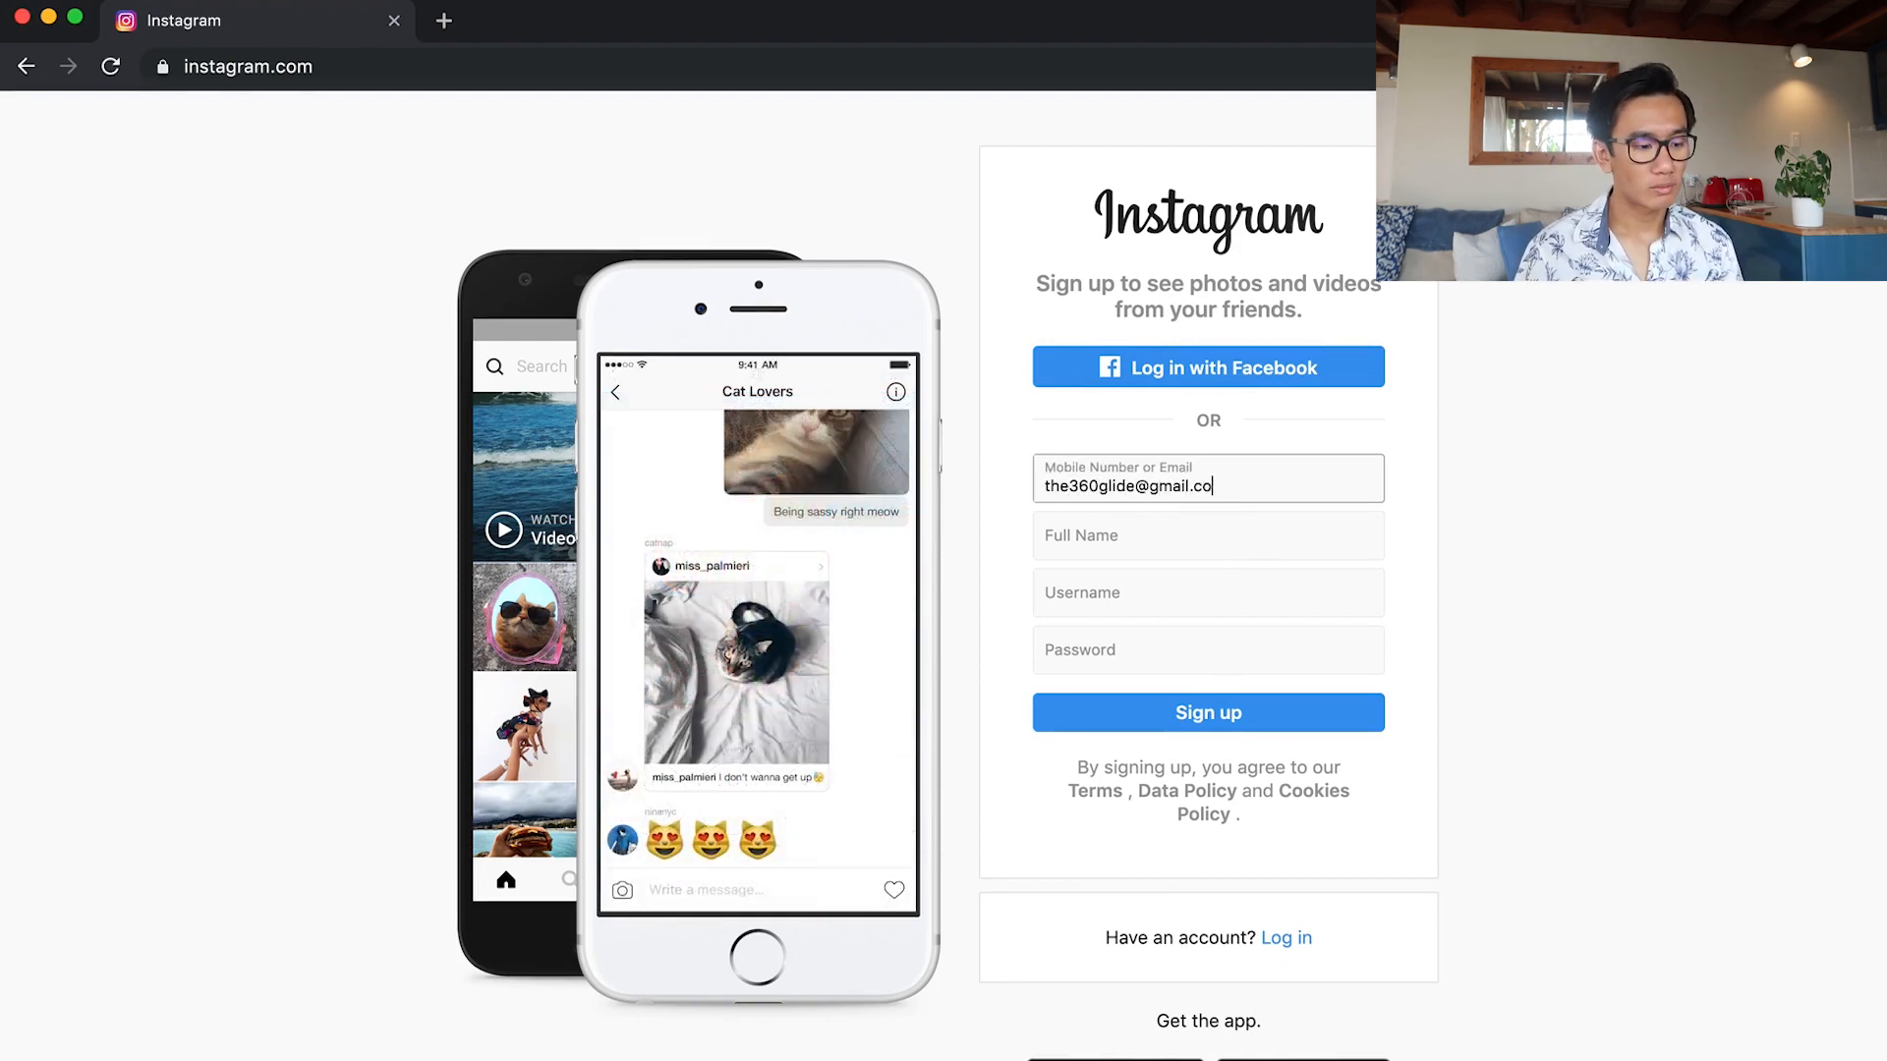
{"action": "type", "text": "360"}
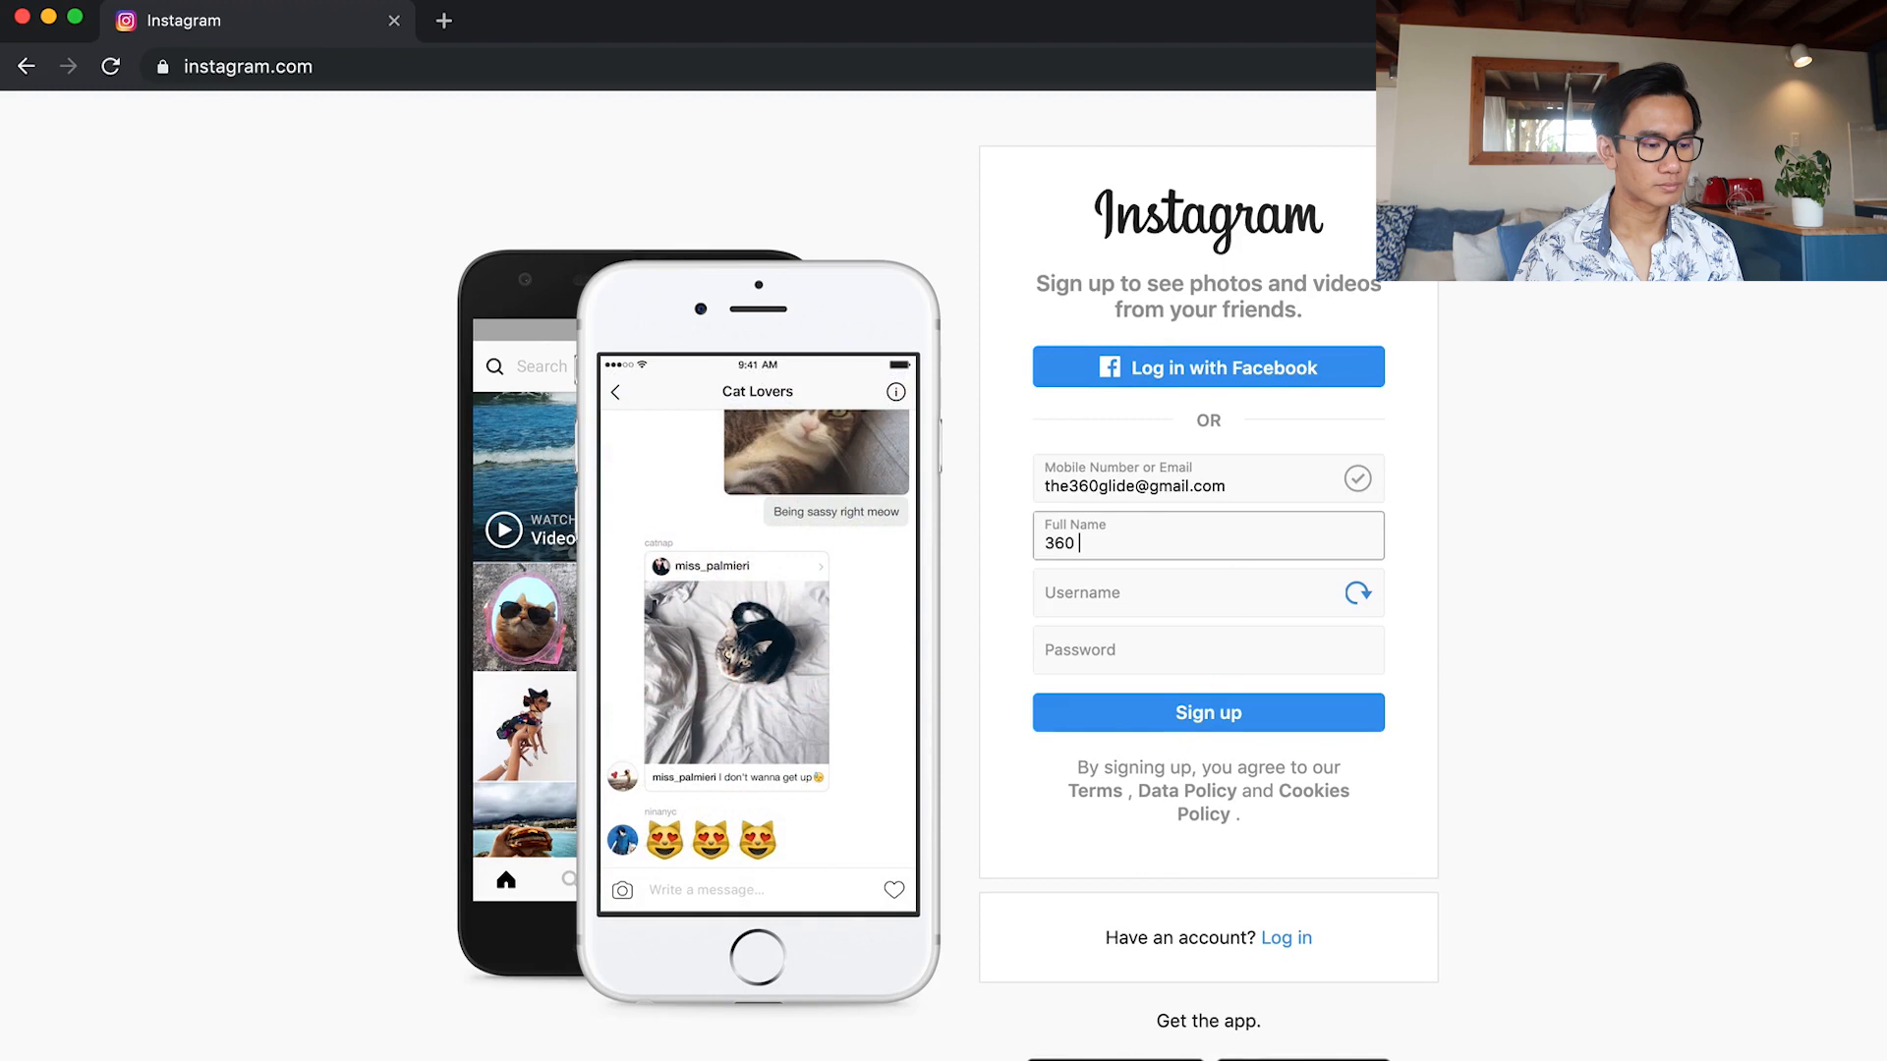
{"action": "type", "text": "Glide"}
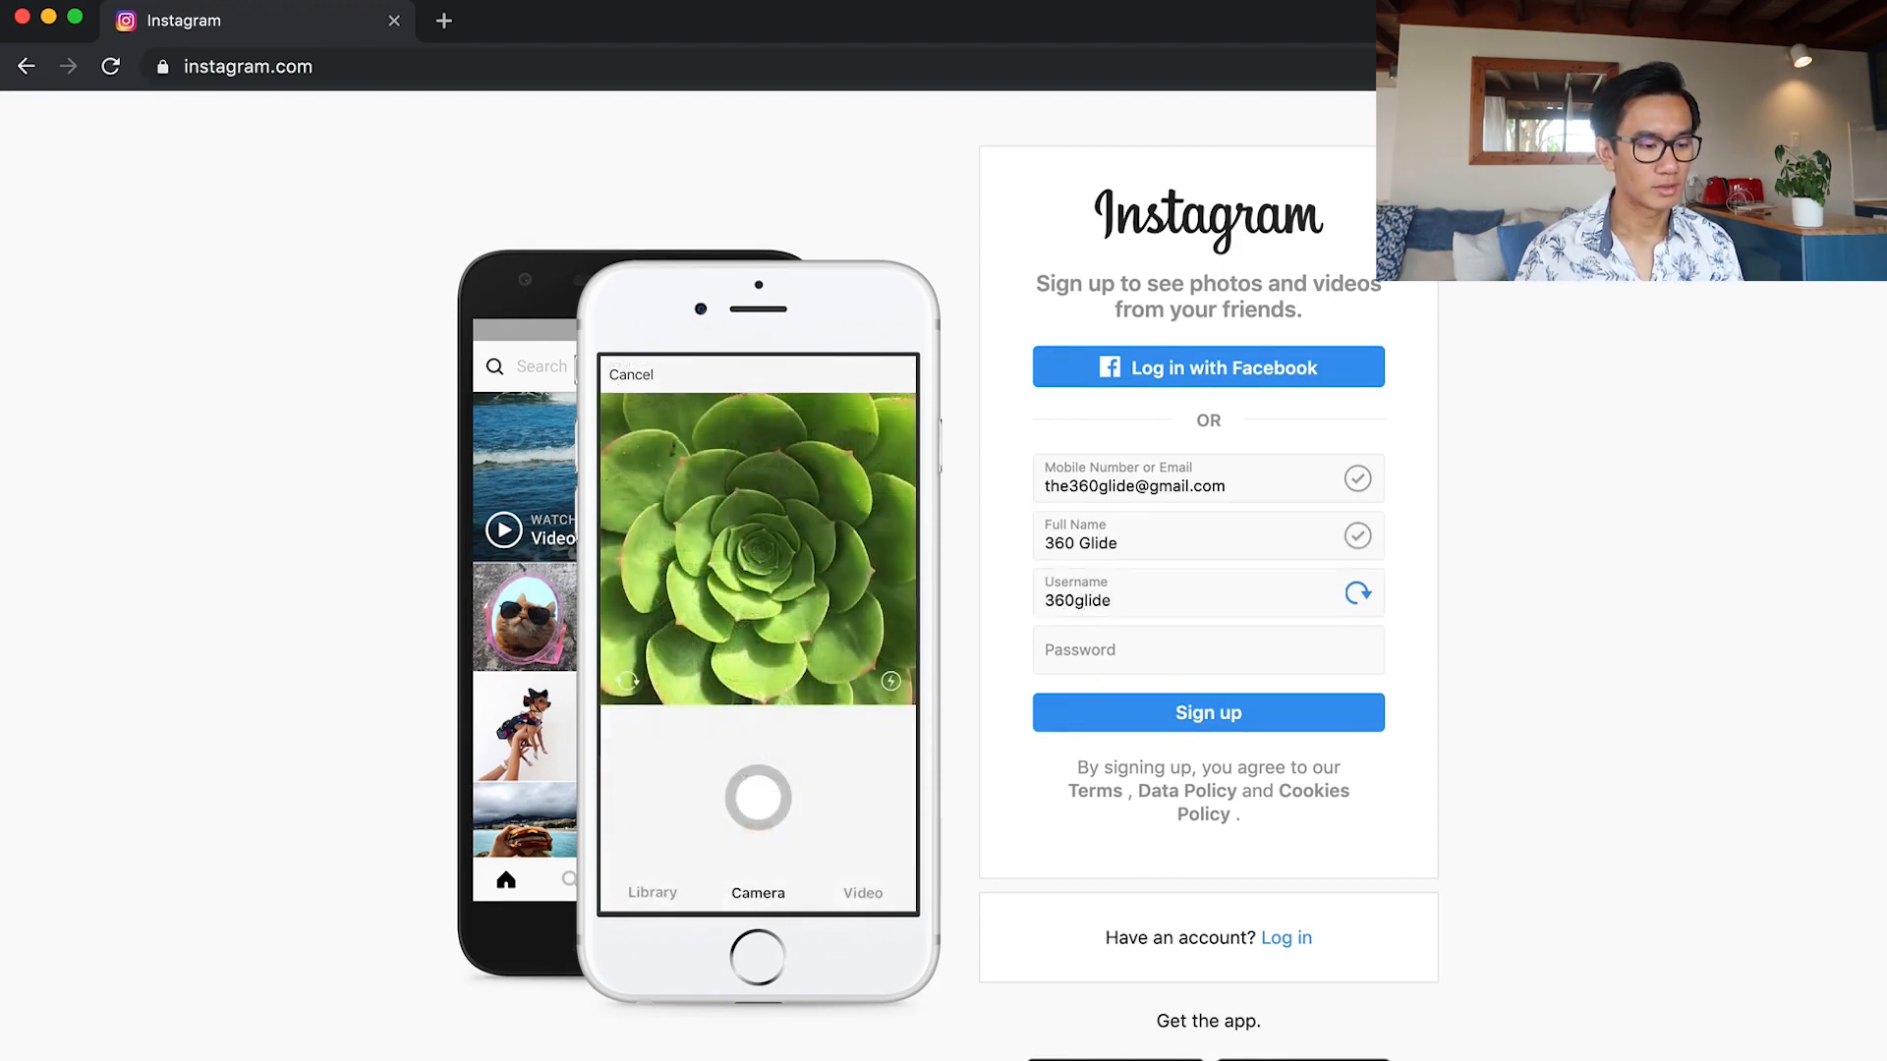
{"action": "left_click", "coordinate": [1159, 648]}
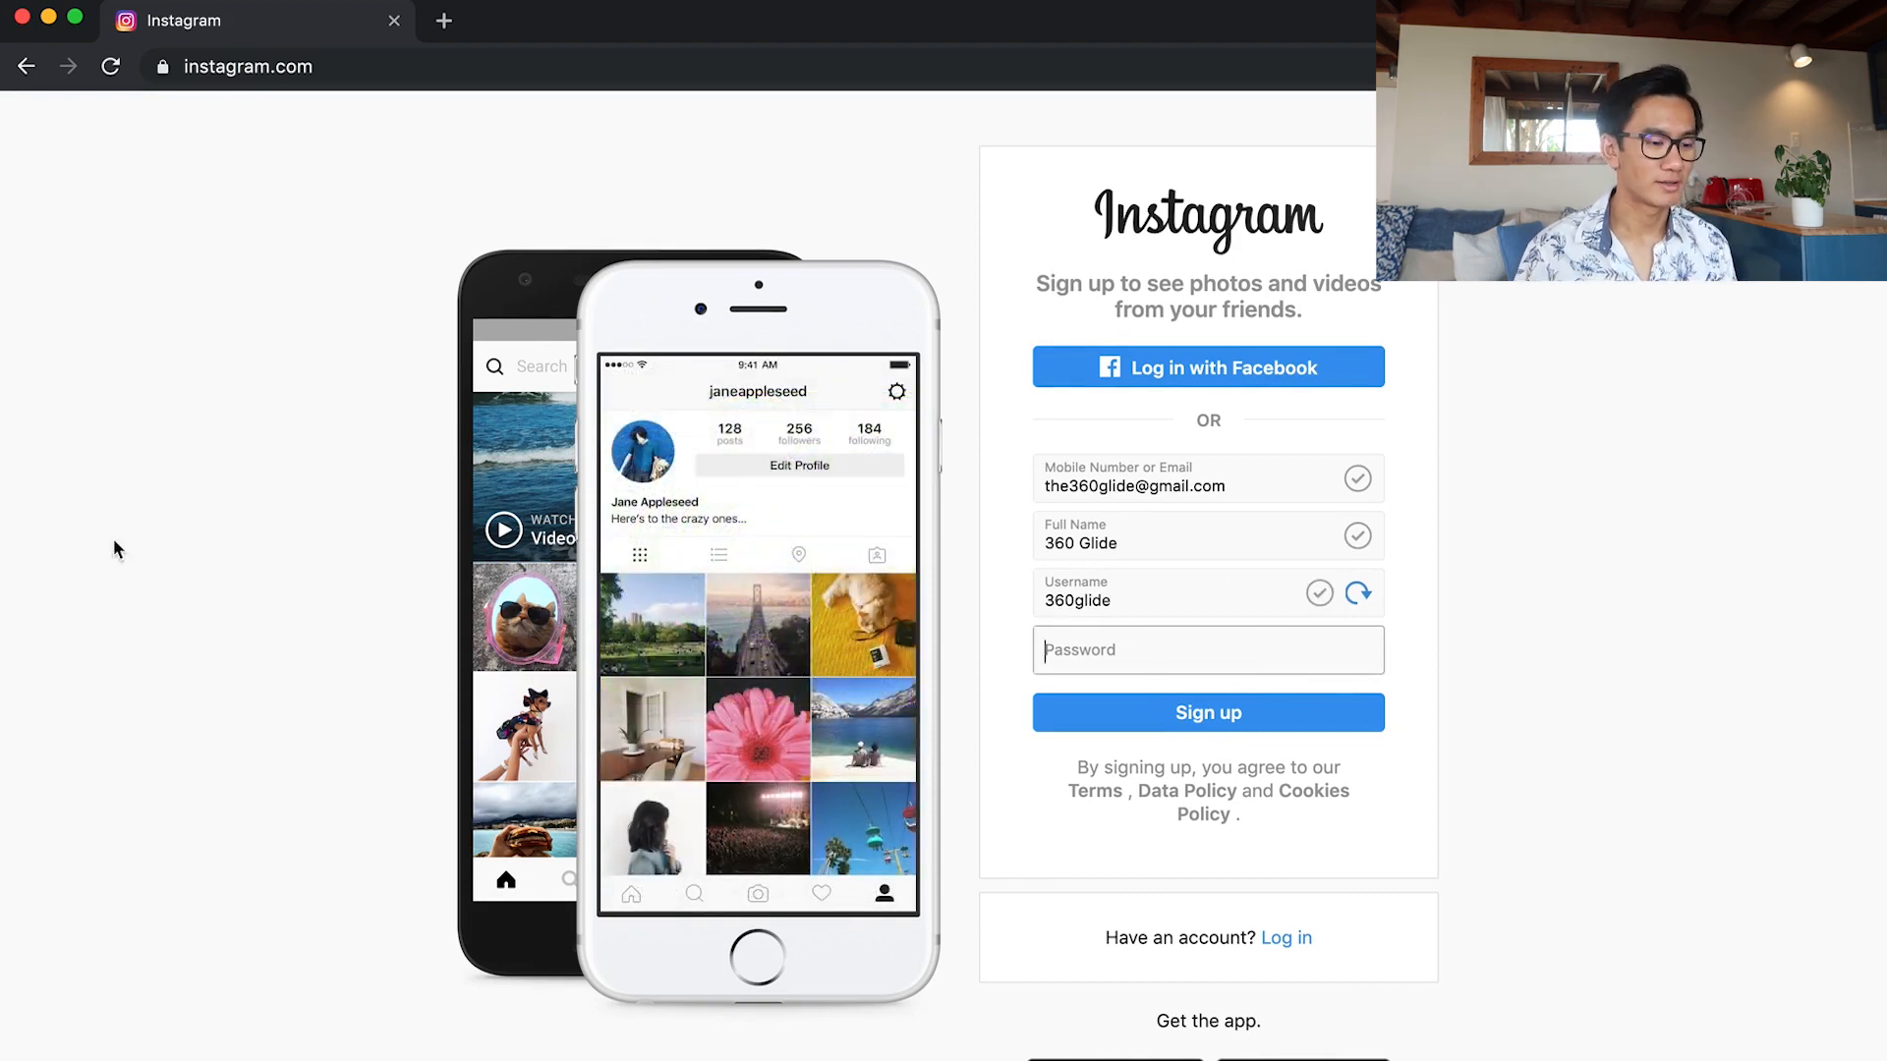
{"action": "type", "text": "••"}
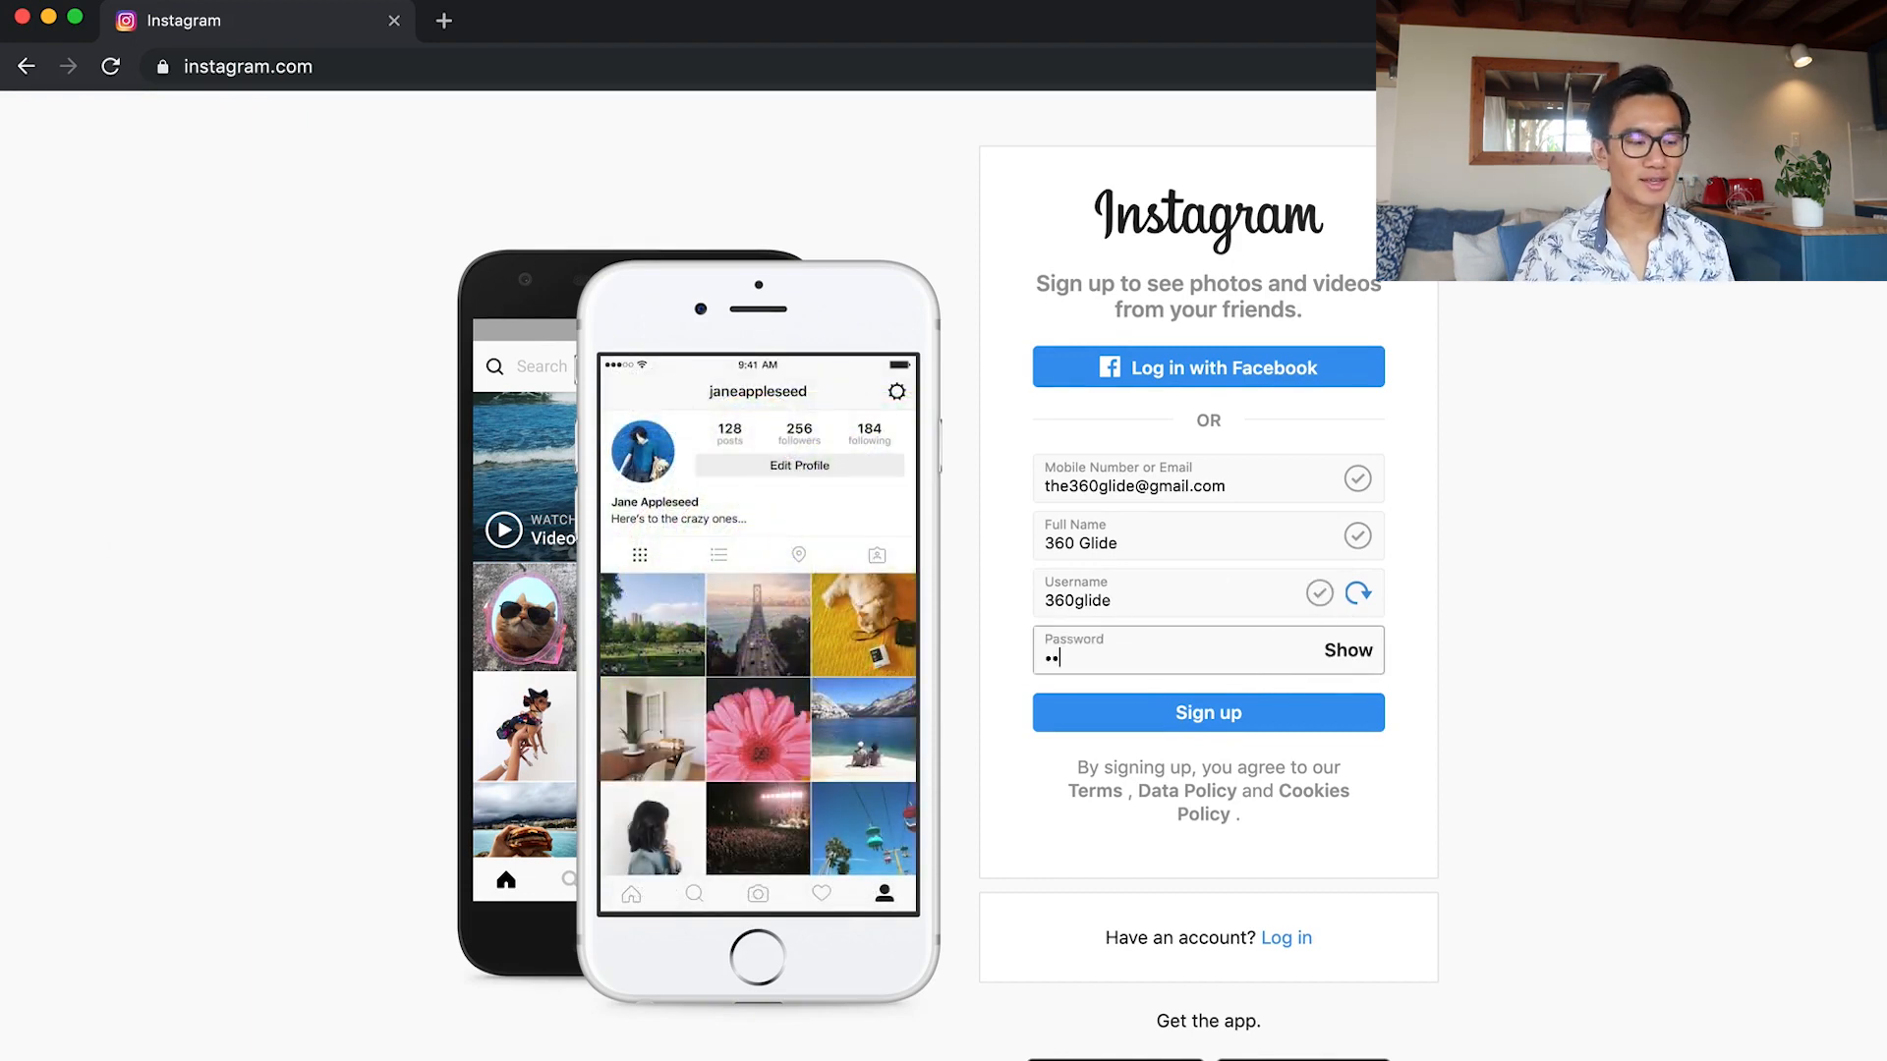
{"action": "left_click", "coordinate": [1207, 714]}
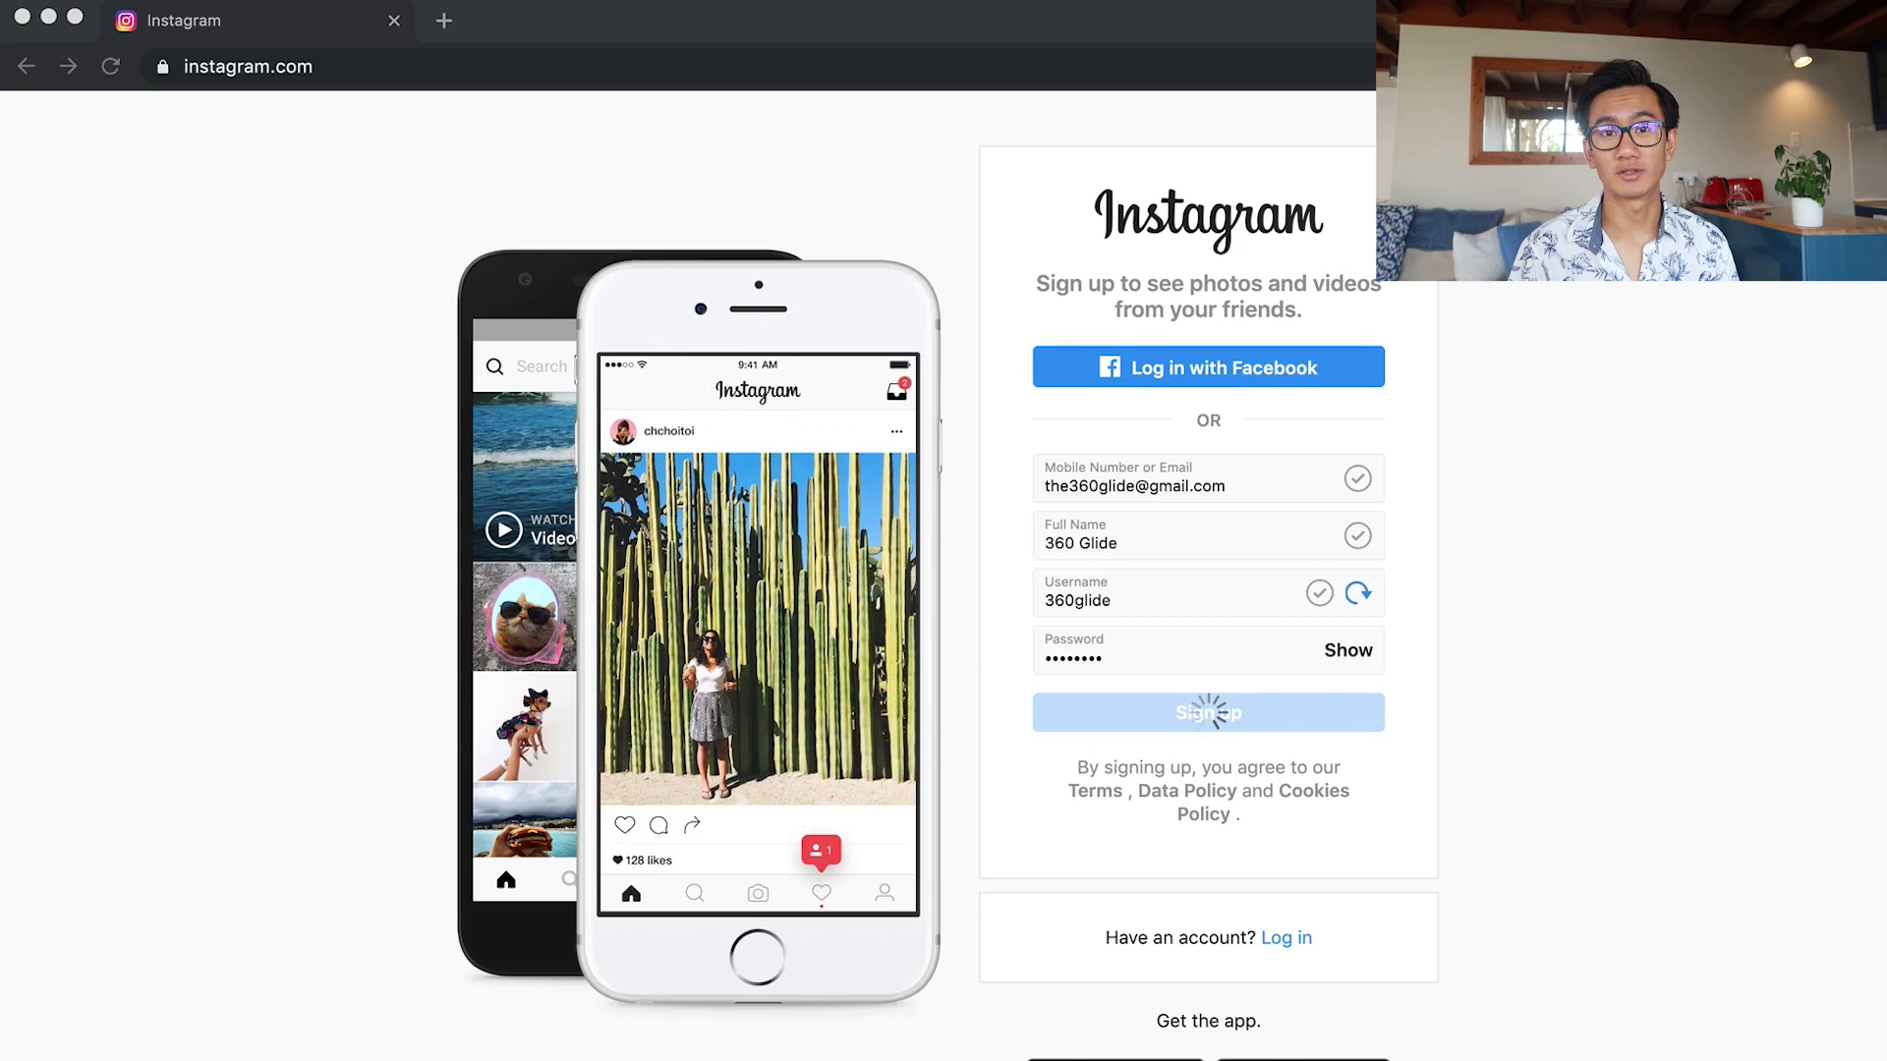
{"action": "left_click", "coordinate": [1207, 714]}
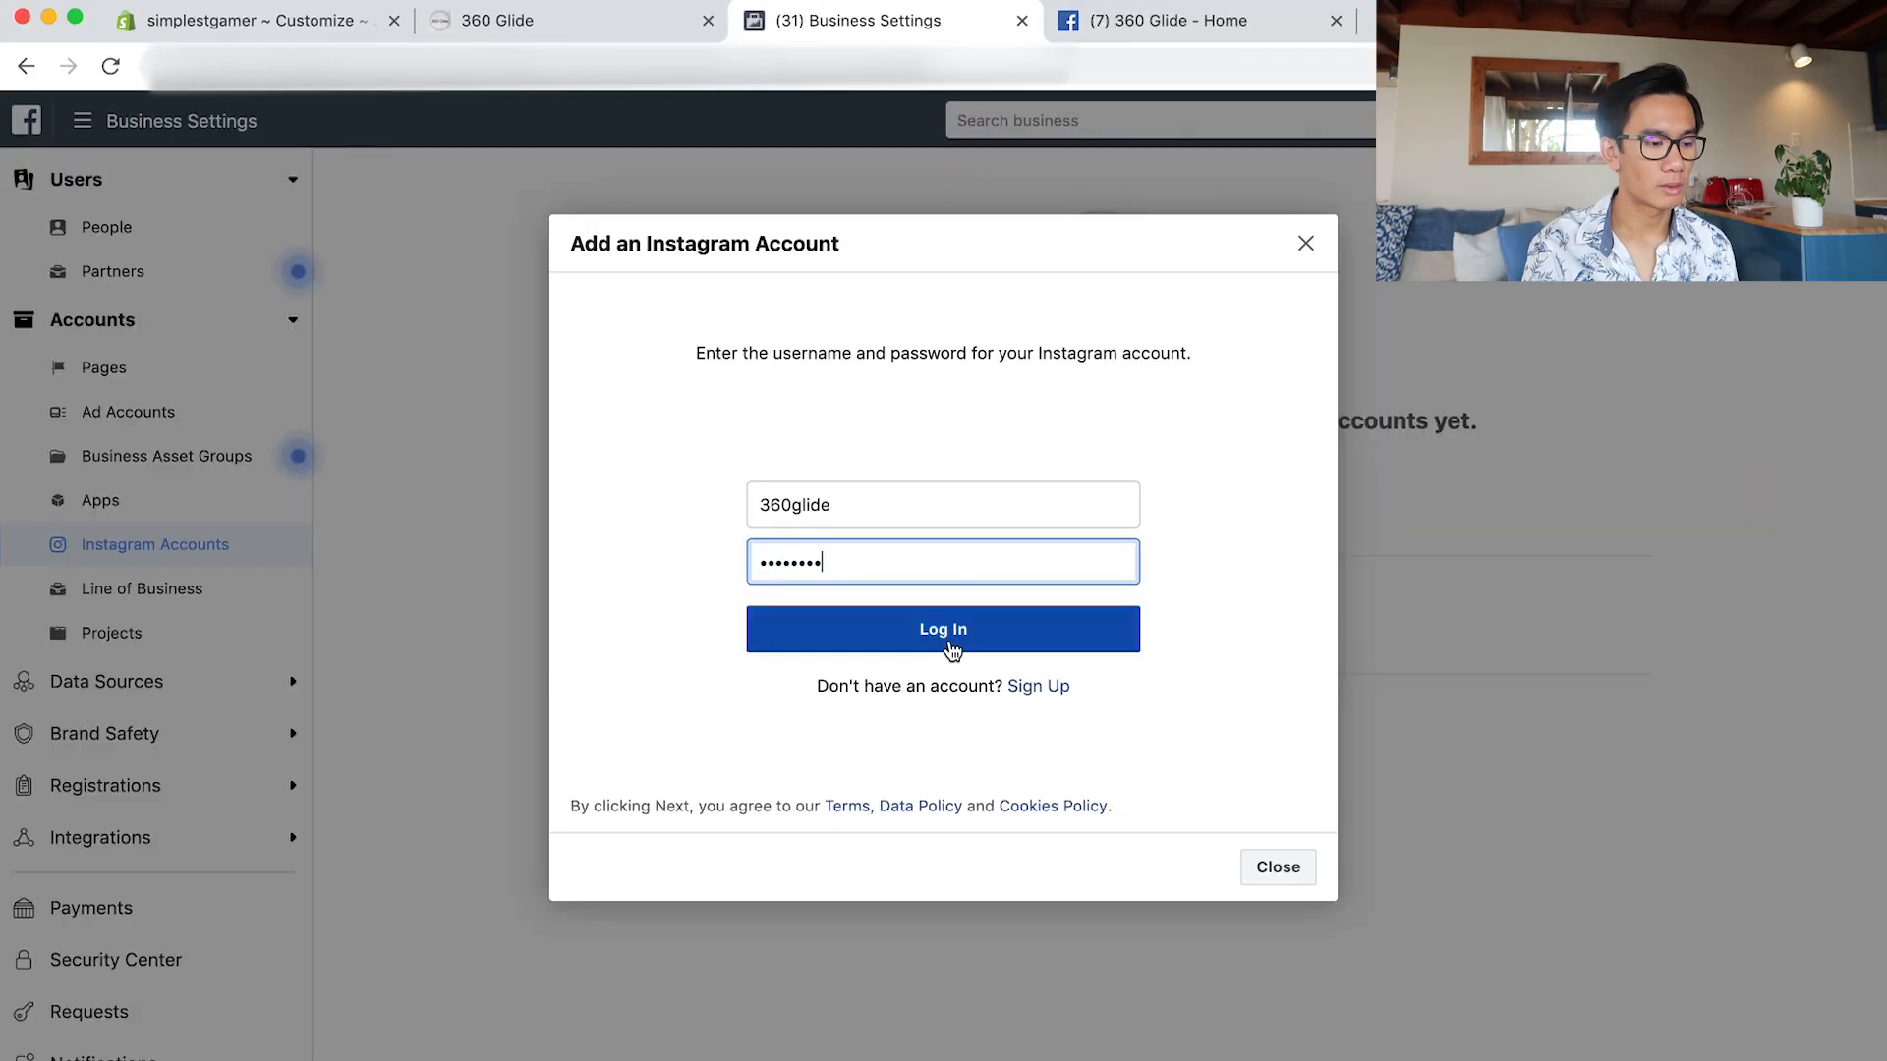
Log in to the 360glide Instagram account from the add-account form
{"action": "left_click", "coordinate": [944, 629]}
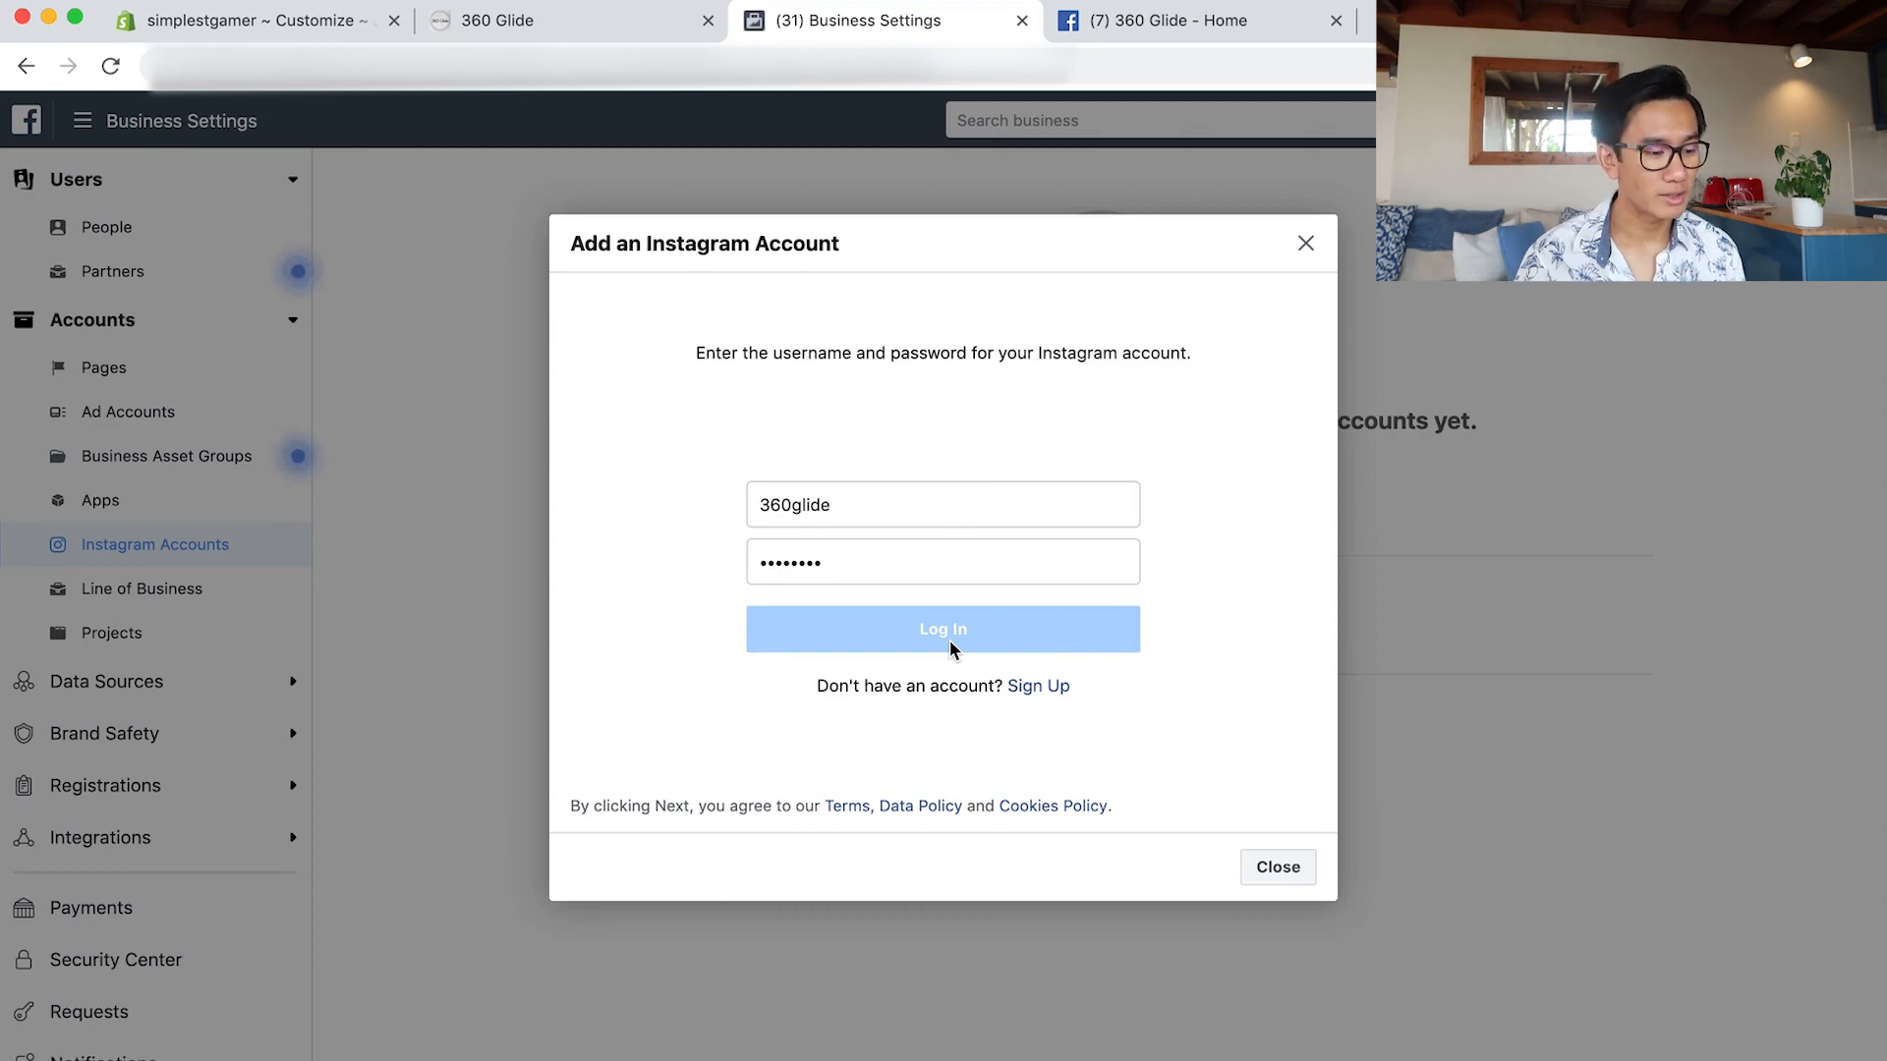
{"action": "left_click", "coordinate": [944, 629]}
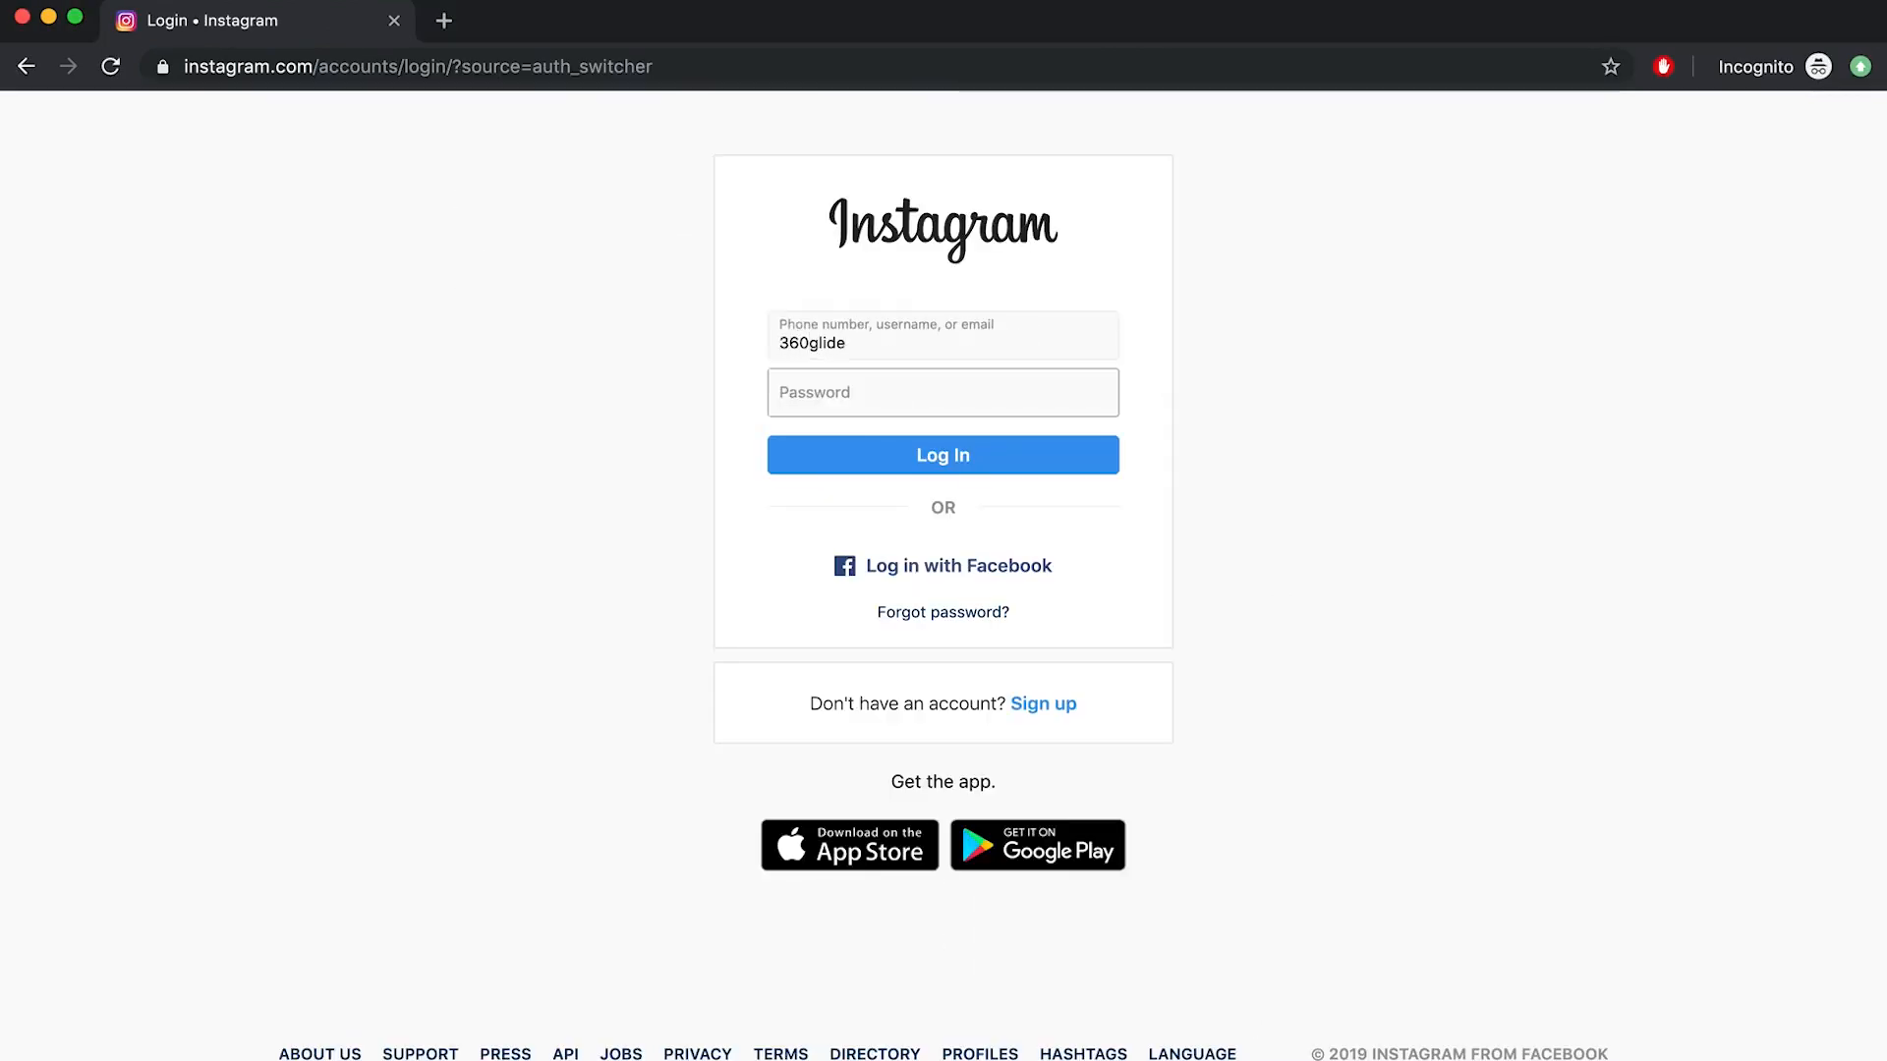
Log in to 360glide and set its profile website to 360glide.com
{"action": "left_click", "coordinate": [943, 456]}
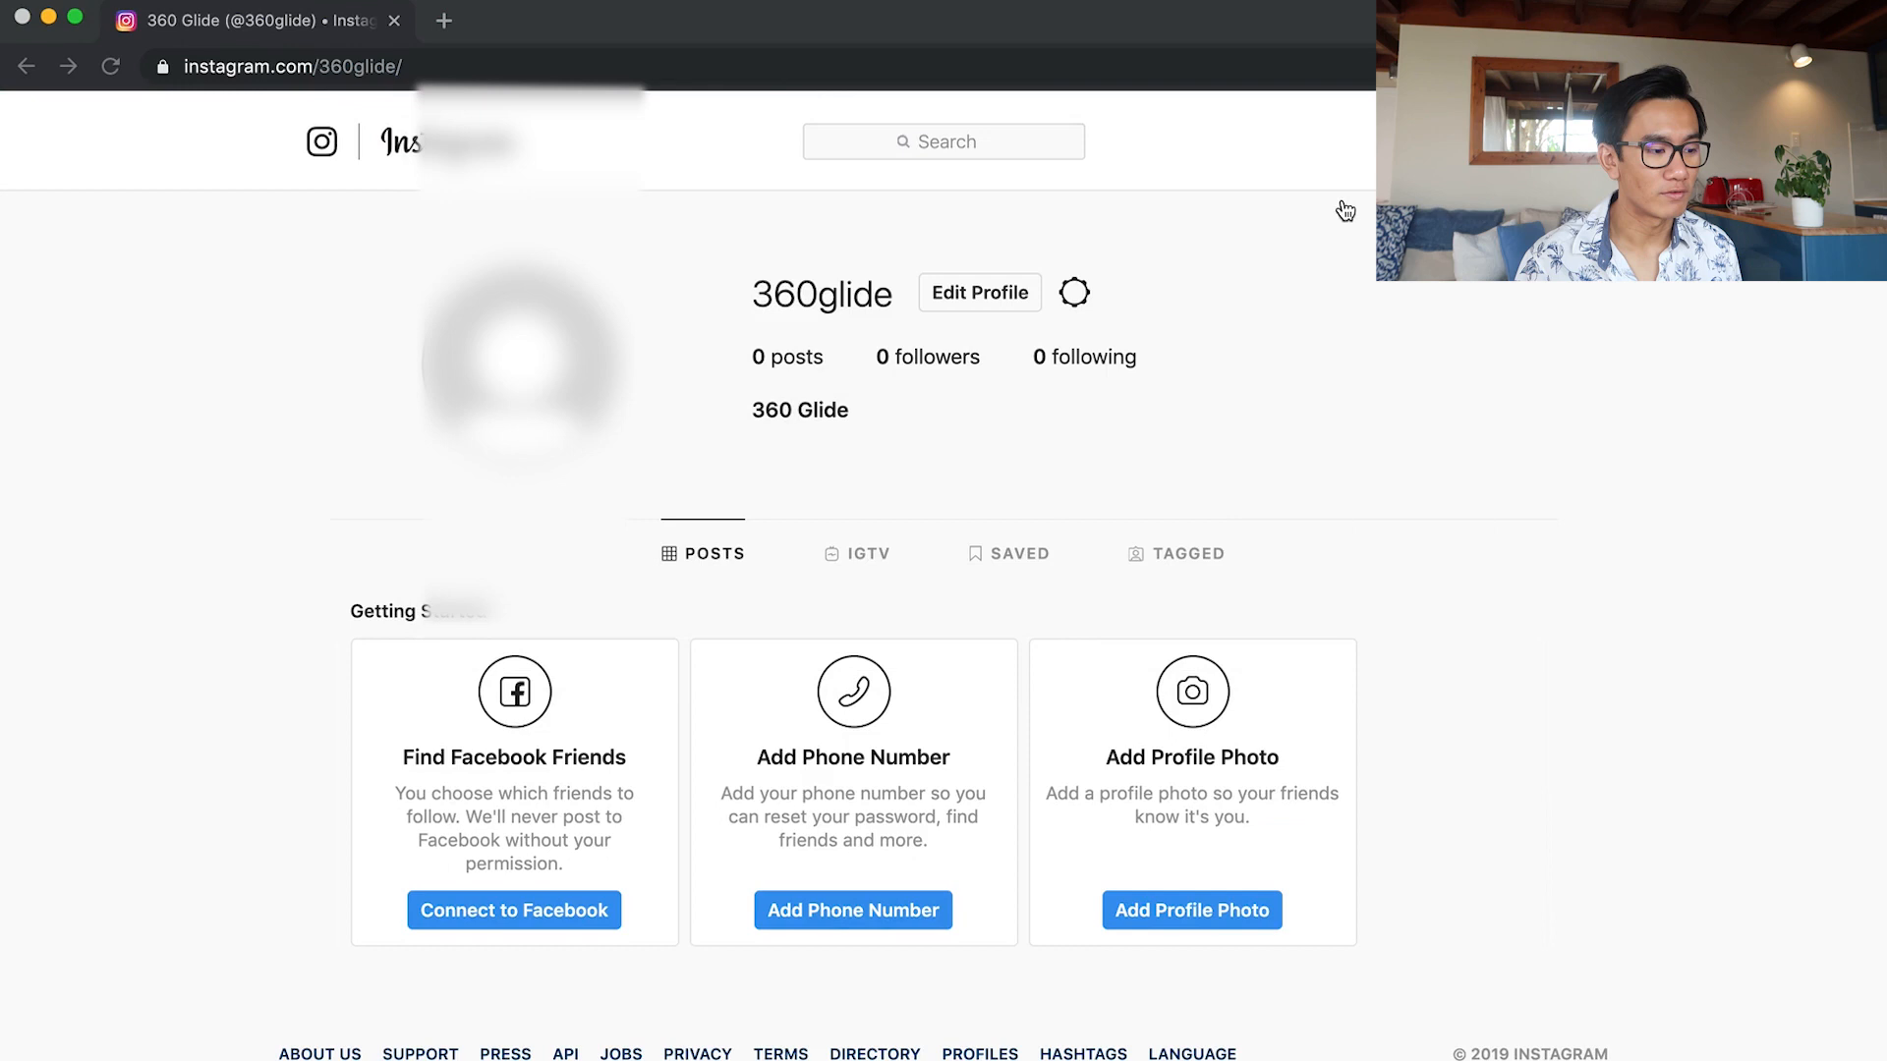
{"action": "left_click", "coordinate": [979, 293]}
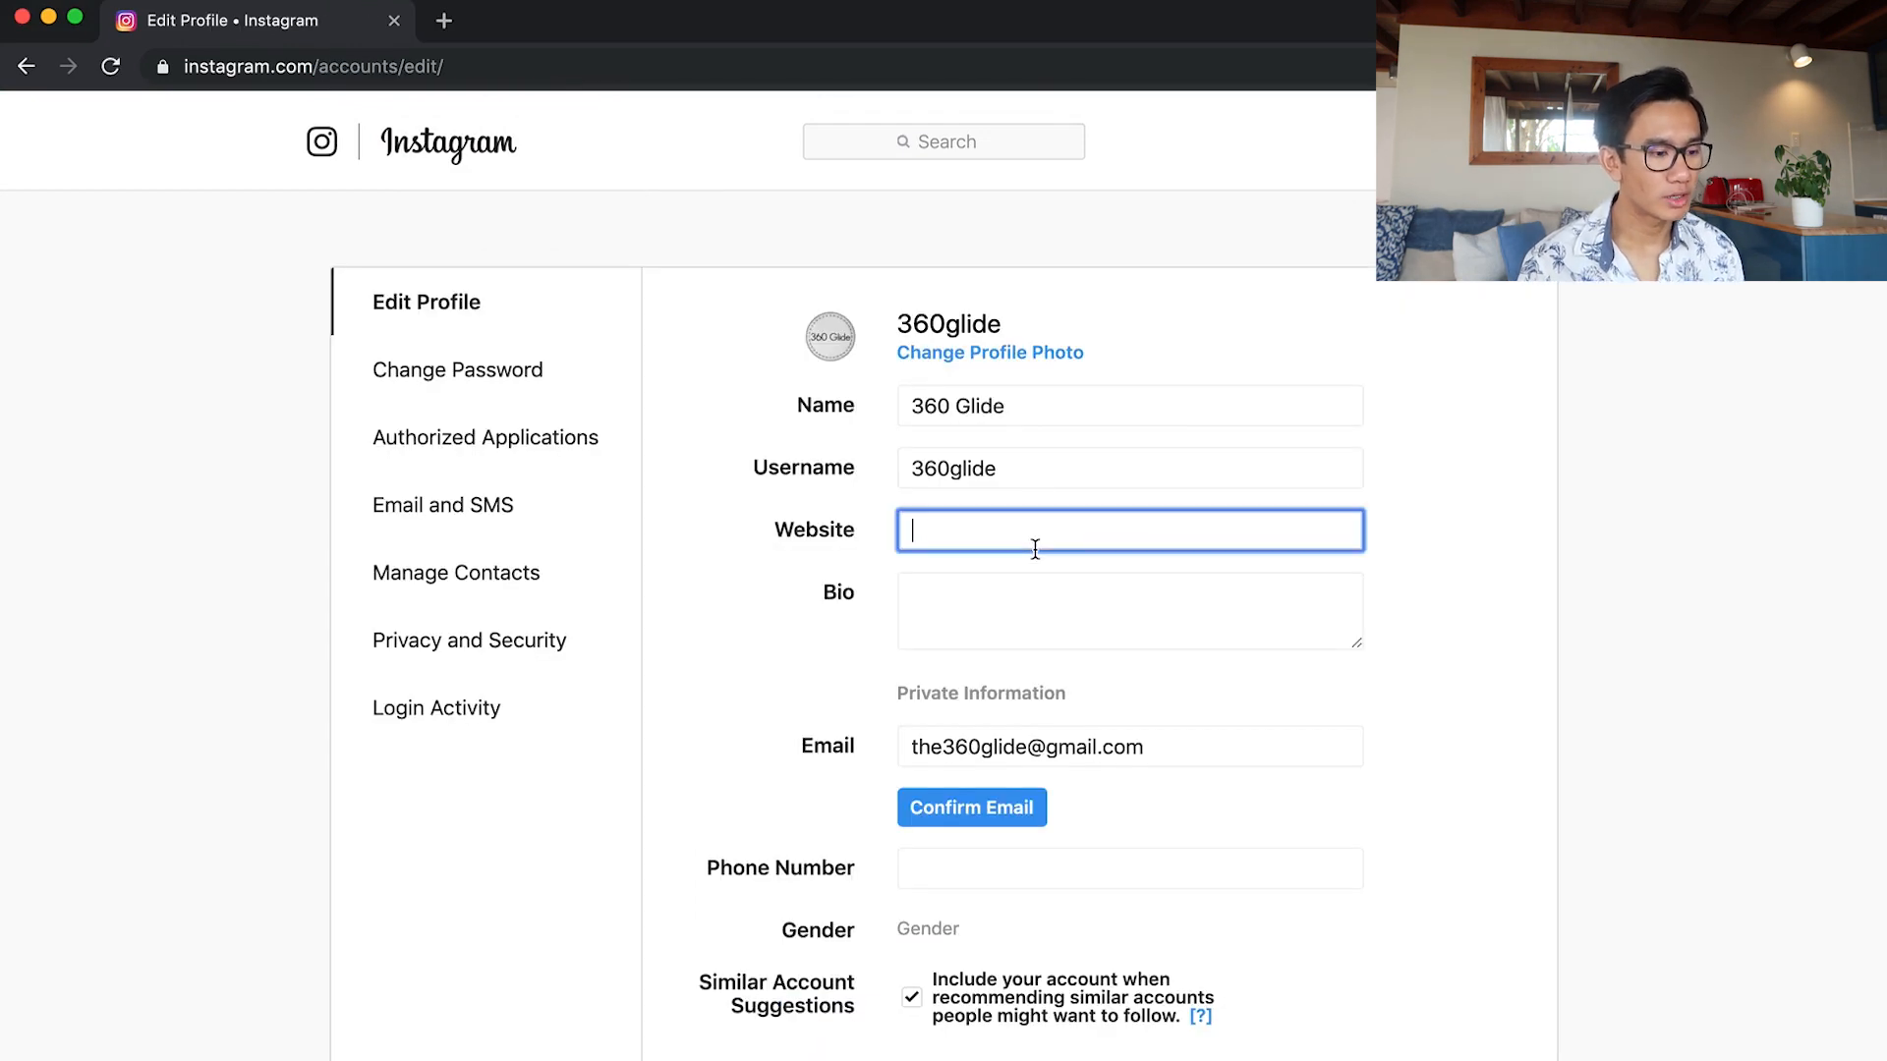
{"action": "type", "text": "360glide.com"}
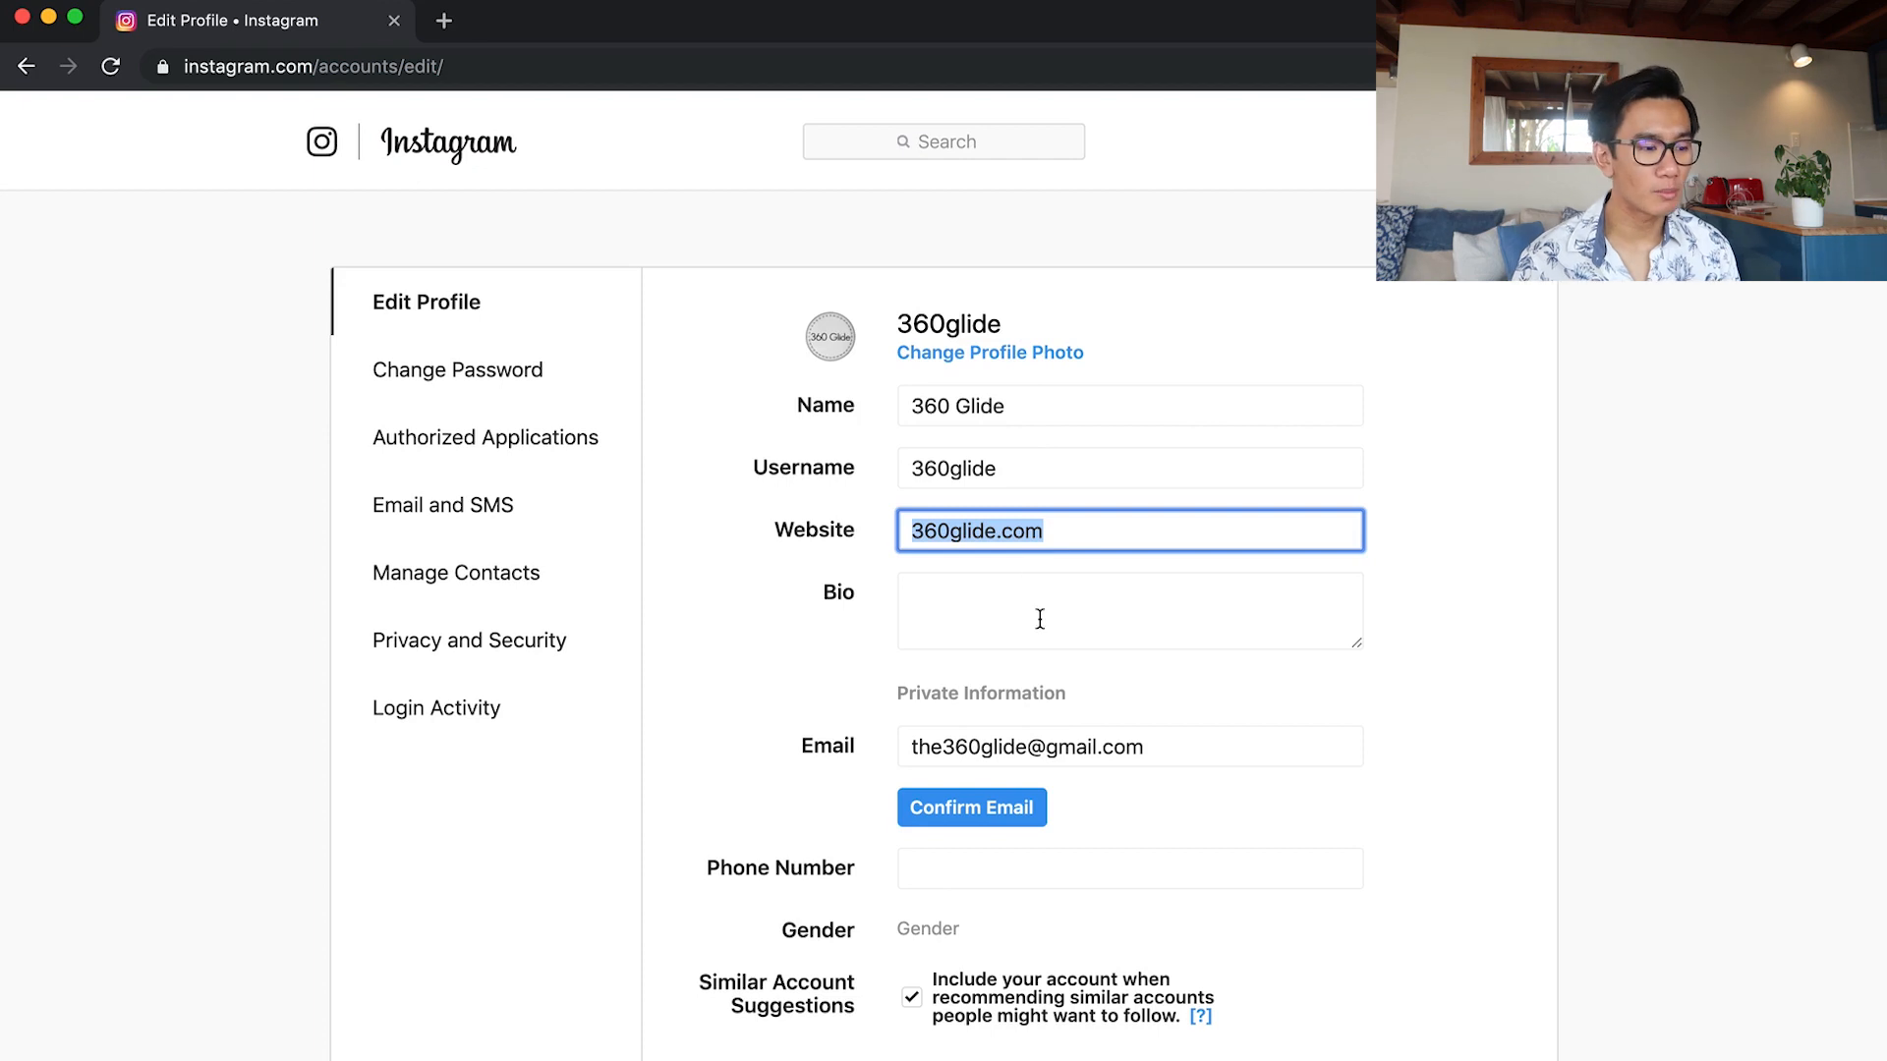
{"action": "mouse_move", "coordinate": [1142, 869]}
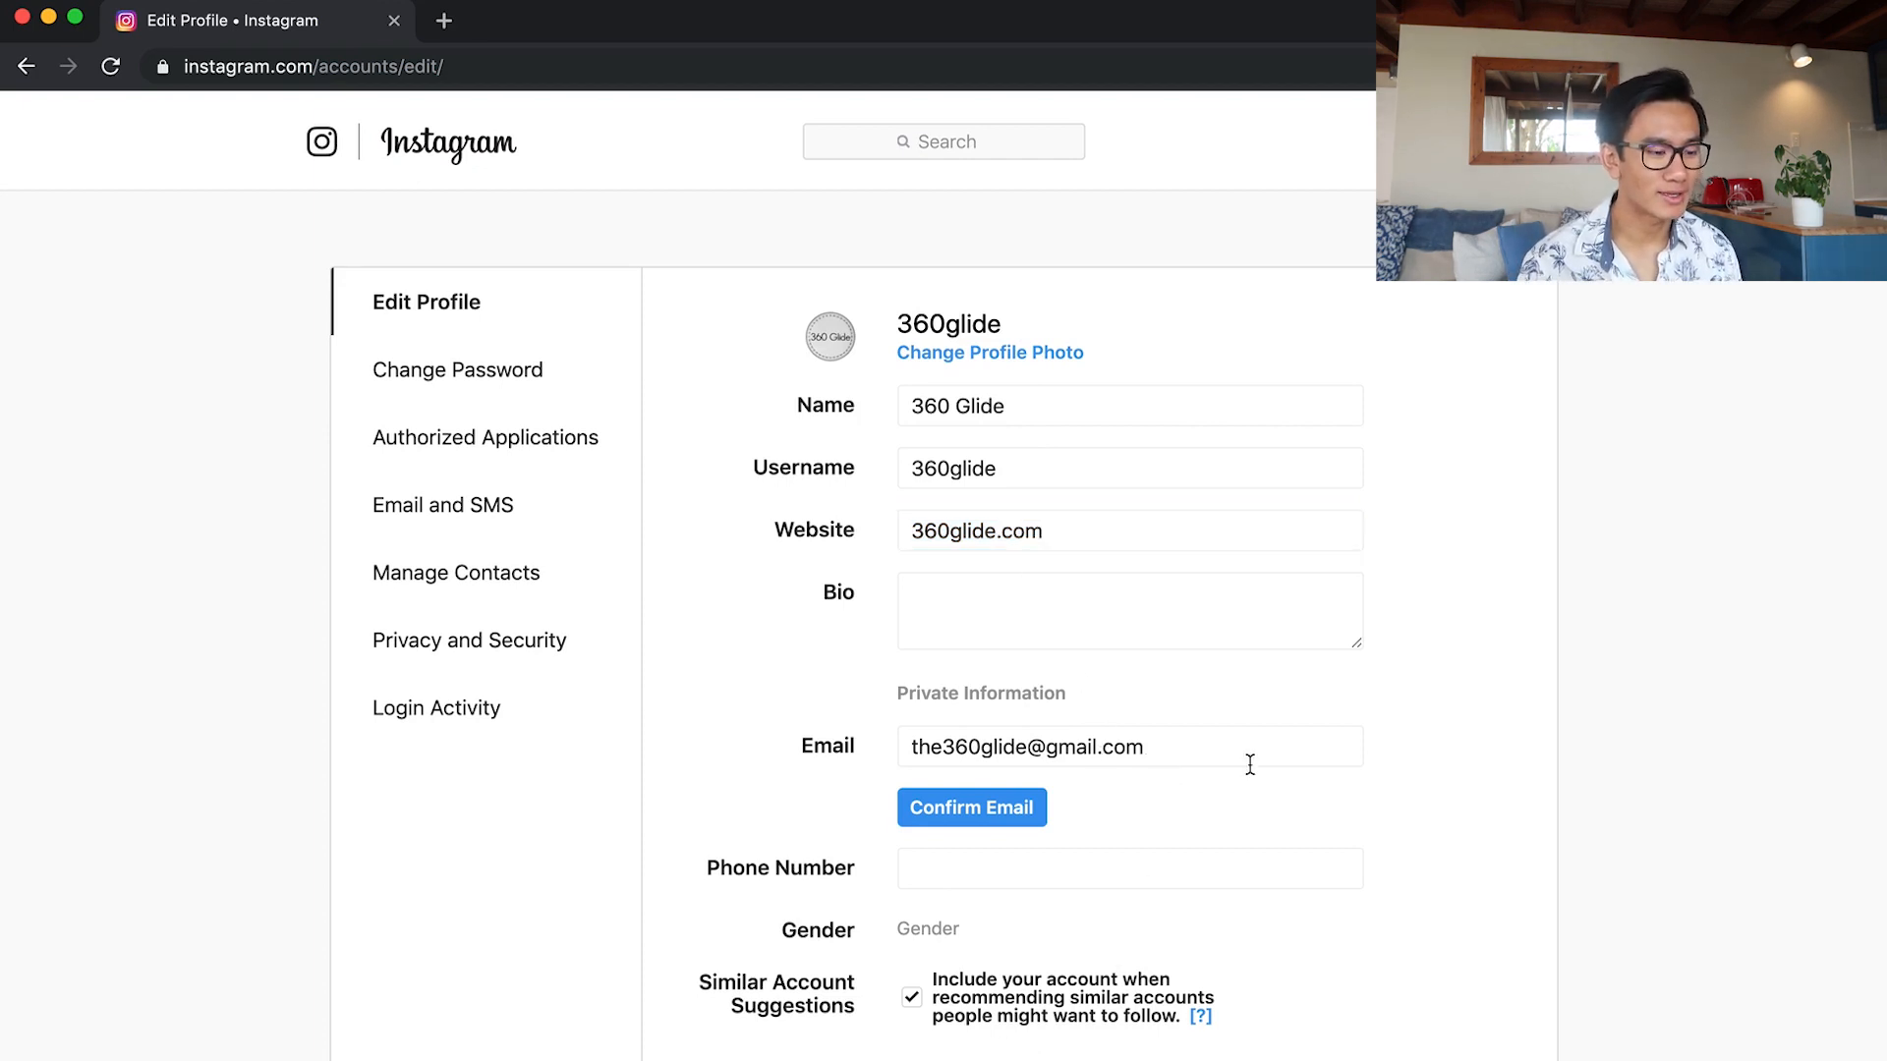
{"action": "mouse_move", "coordinate": [1008, 279]}
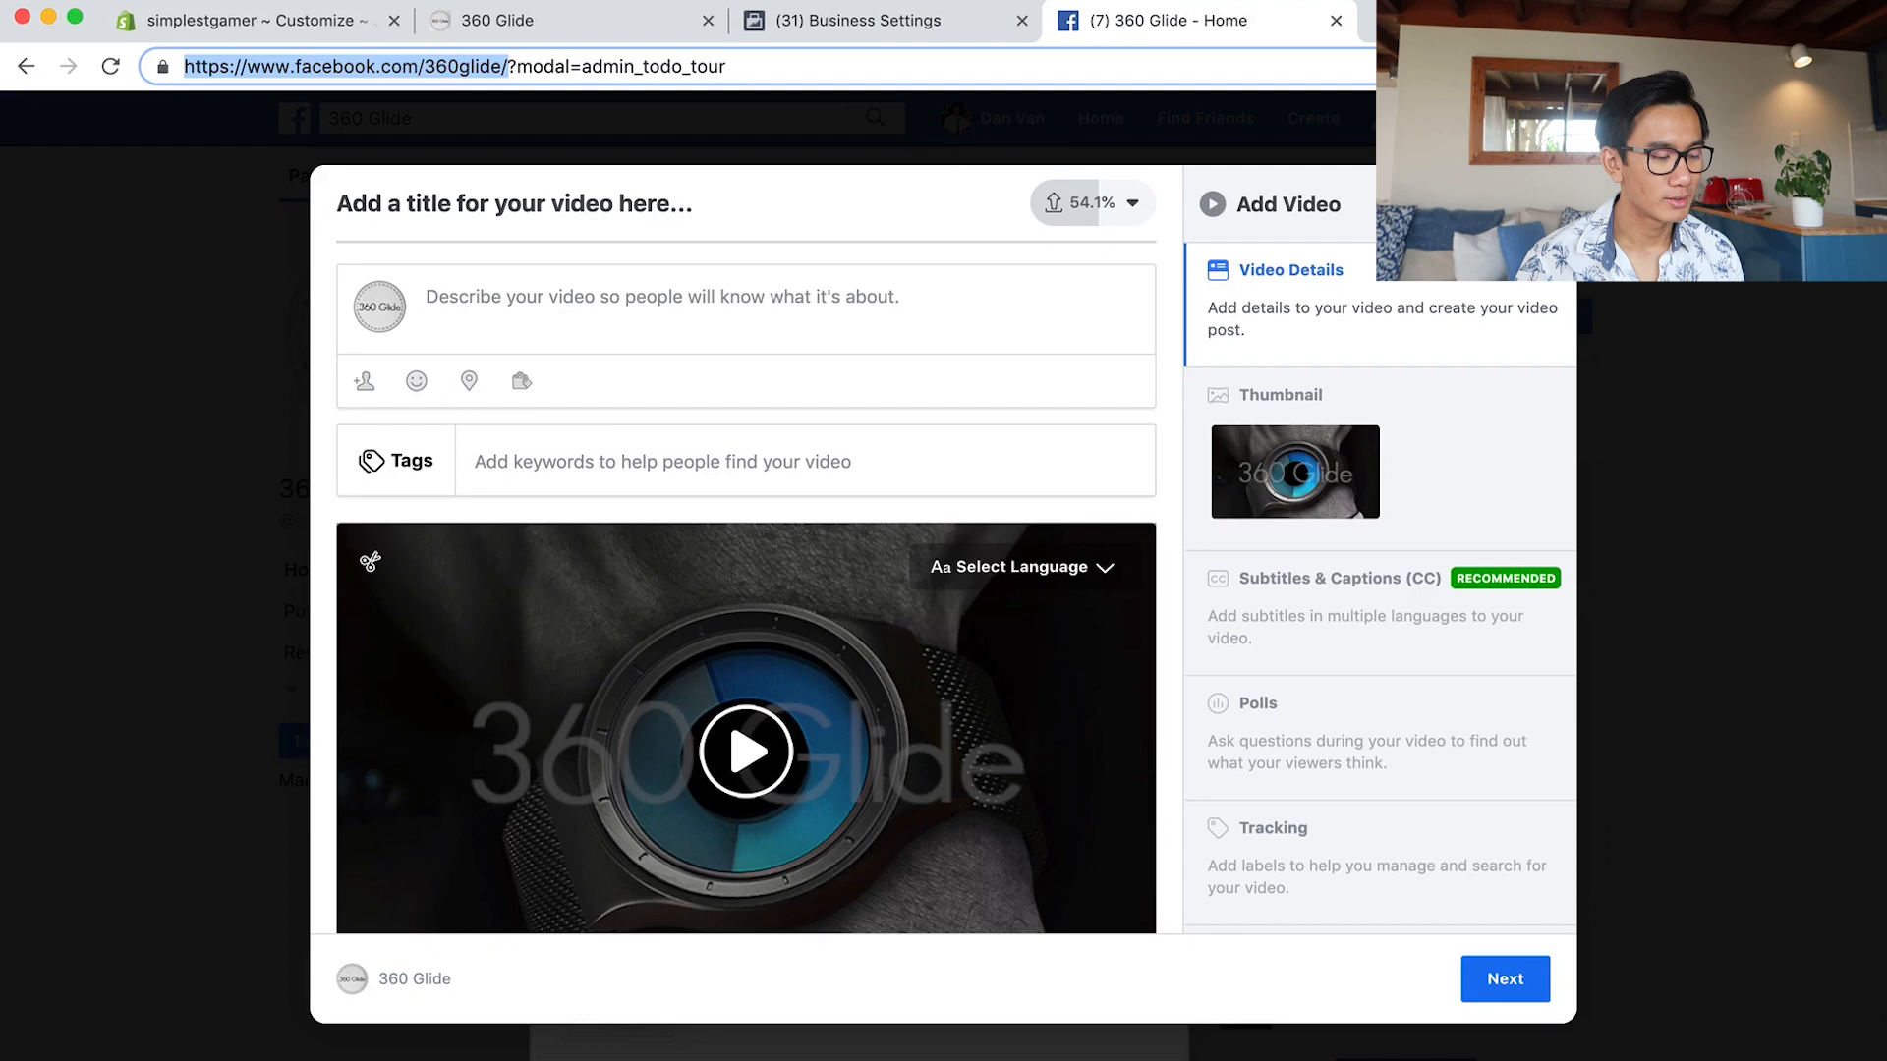
Caption the video 'Most Innovating Watch Of 2019'
{"action": "type", "text": "Most Innovati"}
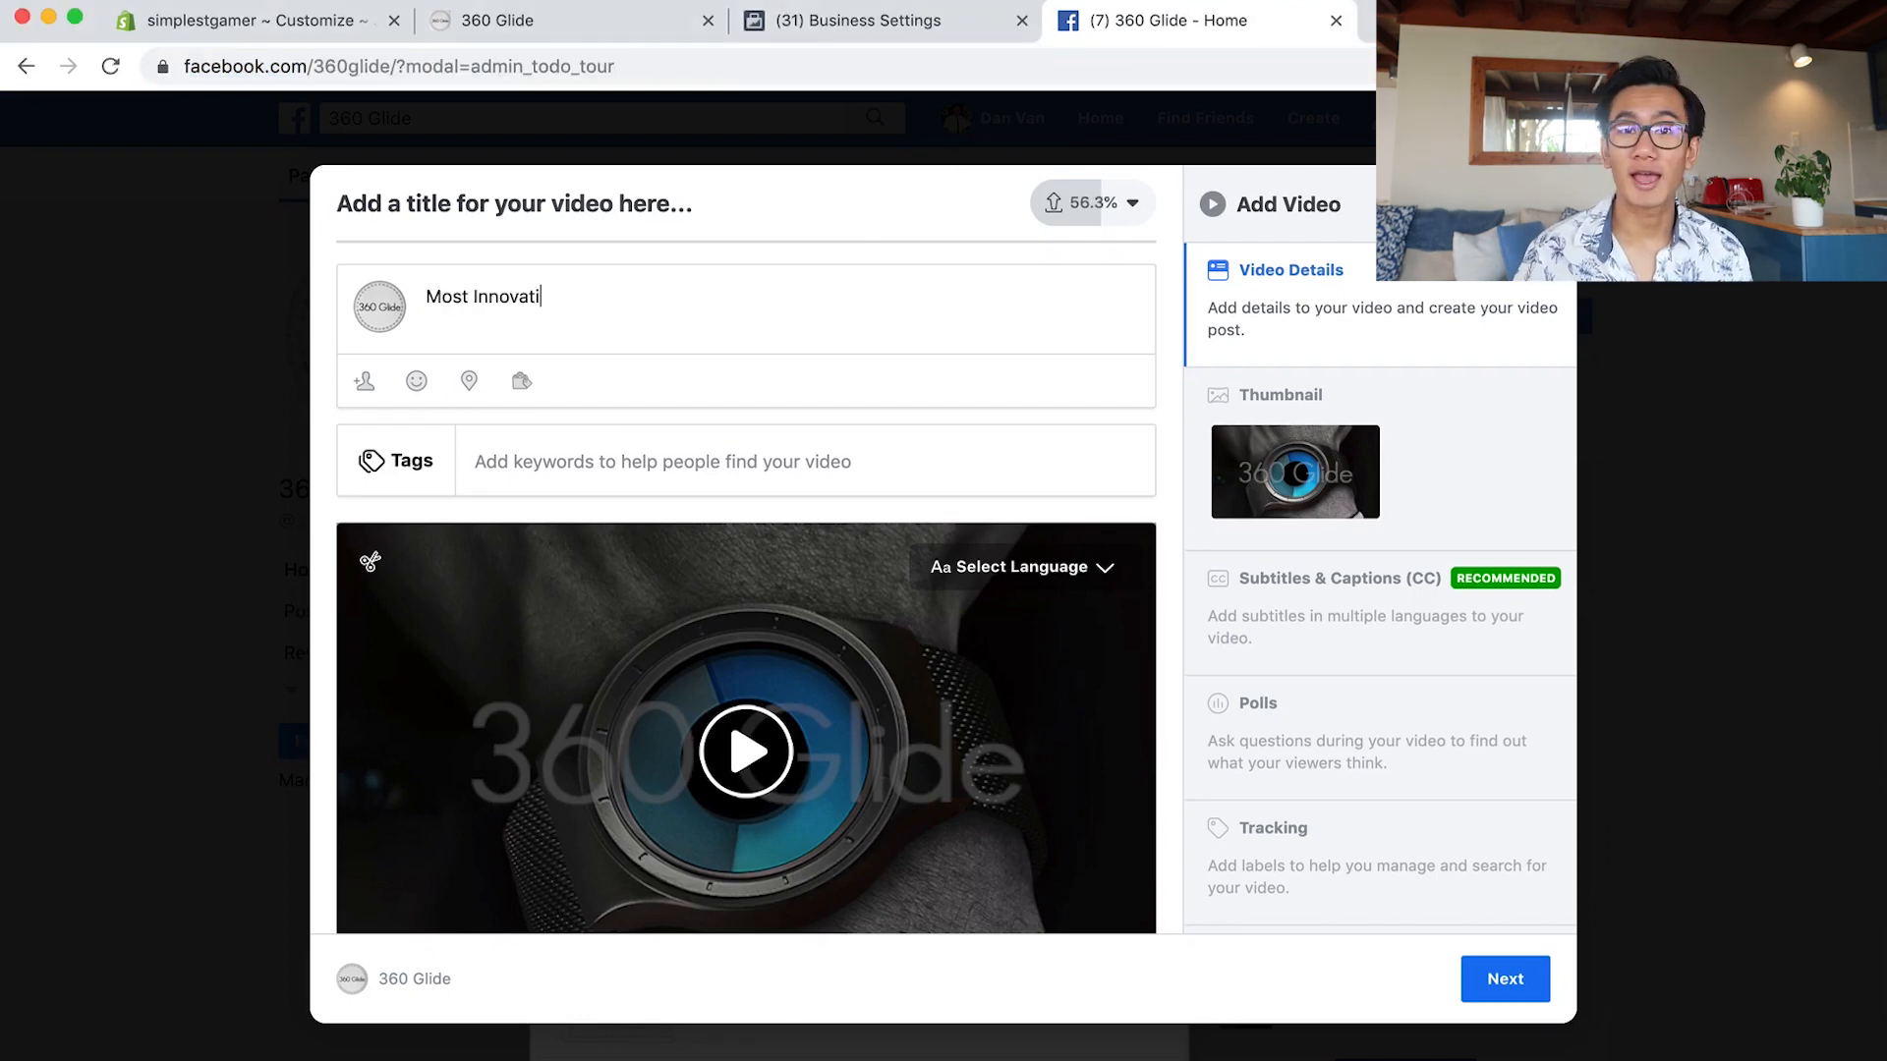
{"action": "type", "text": "ng"}
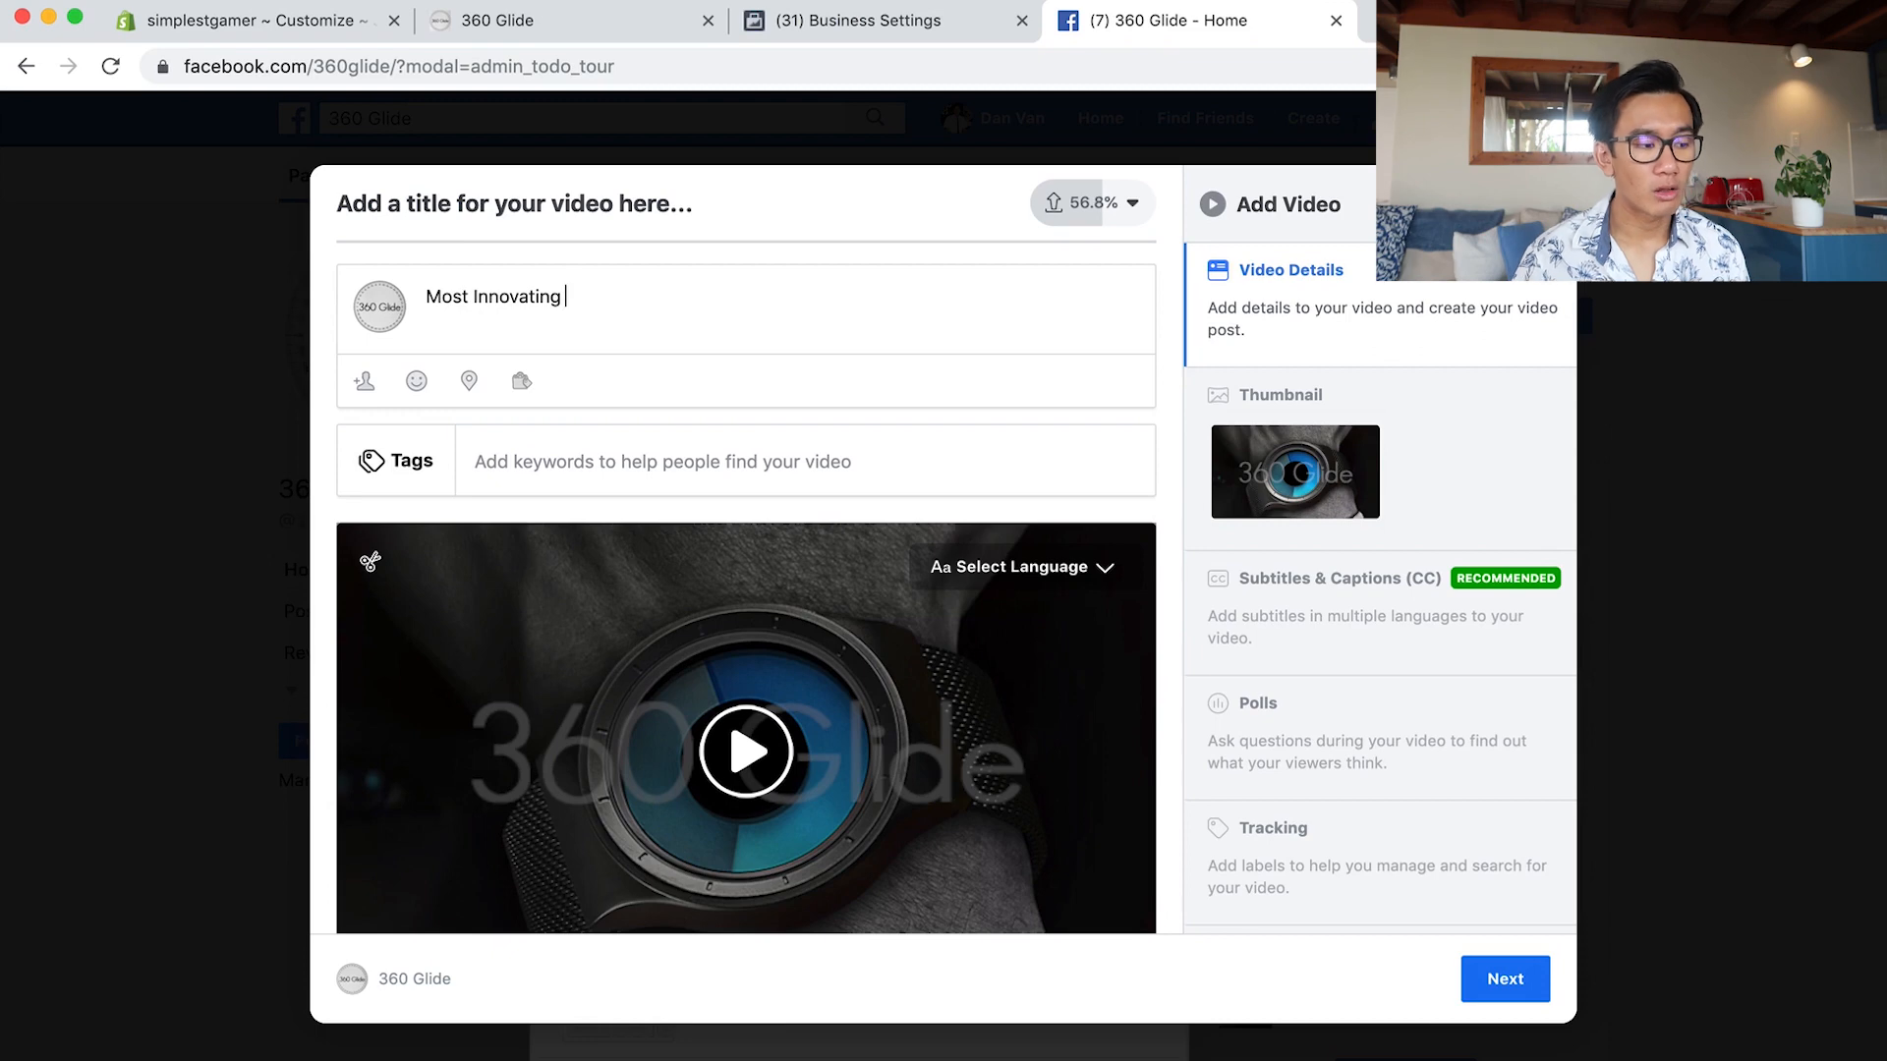
{"action": "type", "text": "W"}
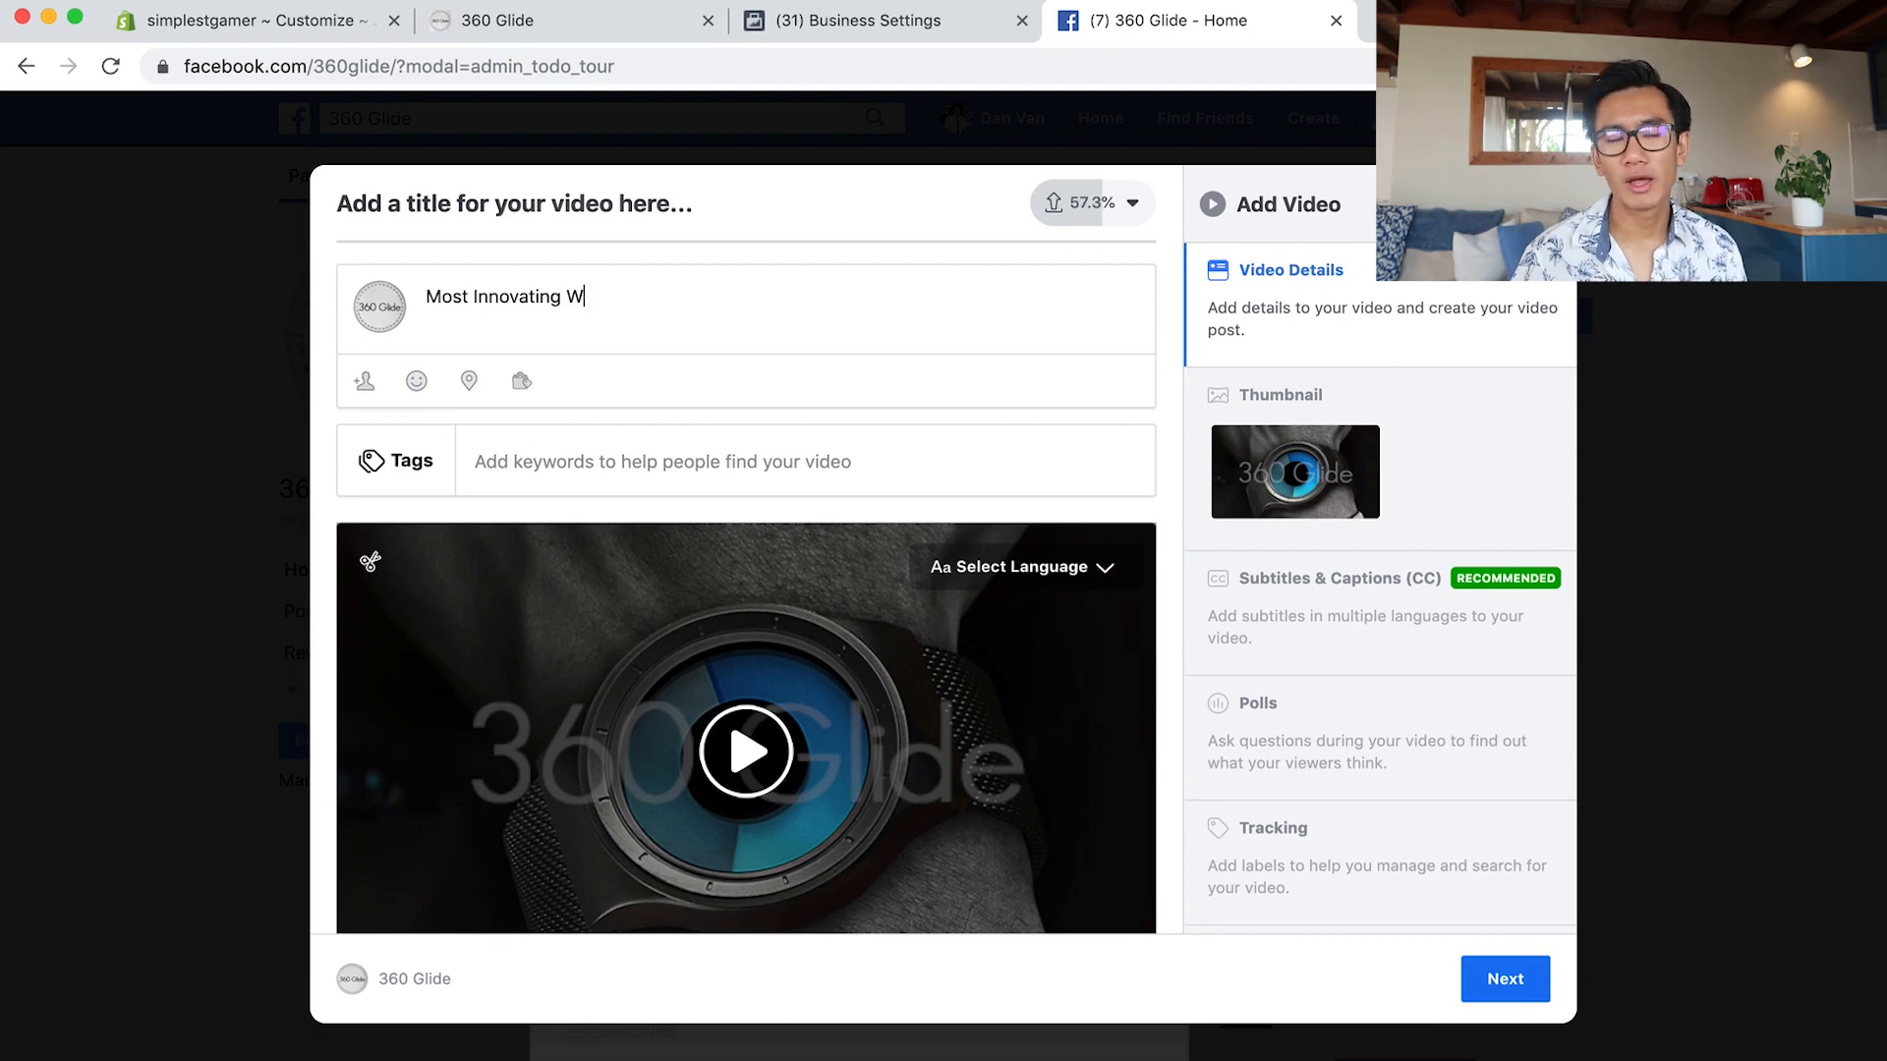
{"action": "type", "text": "atch Of"}
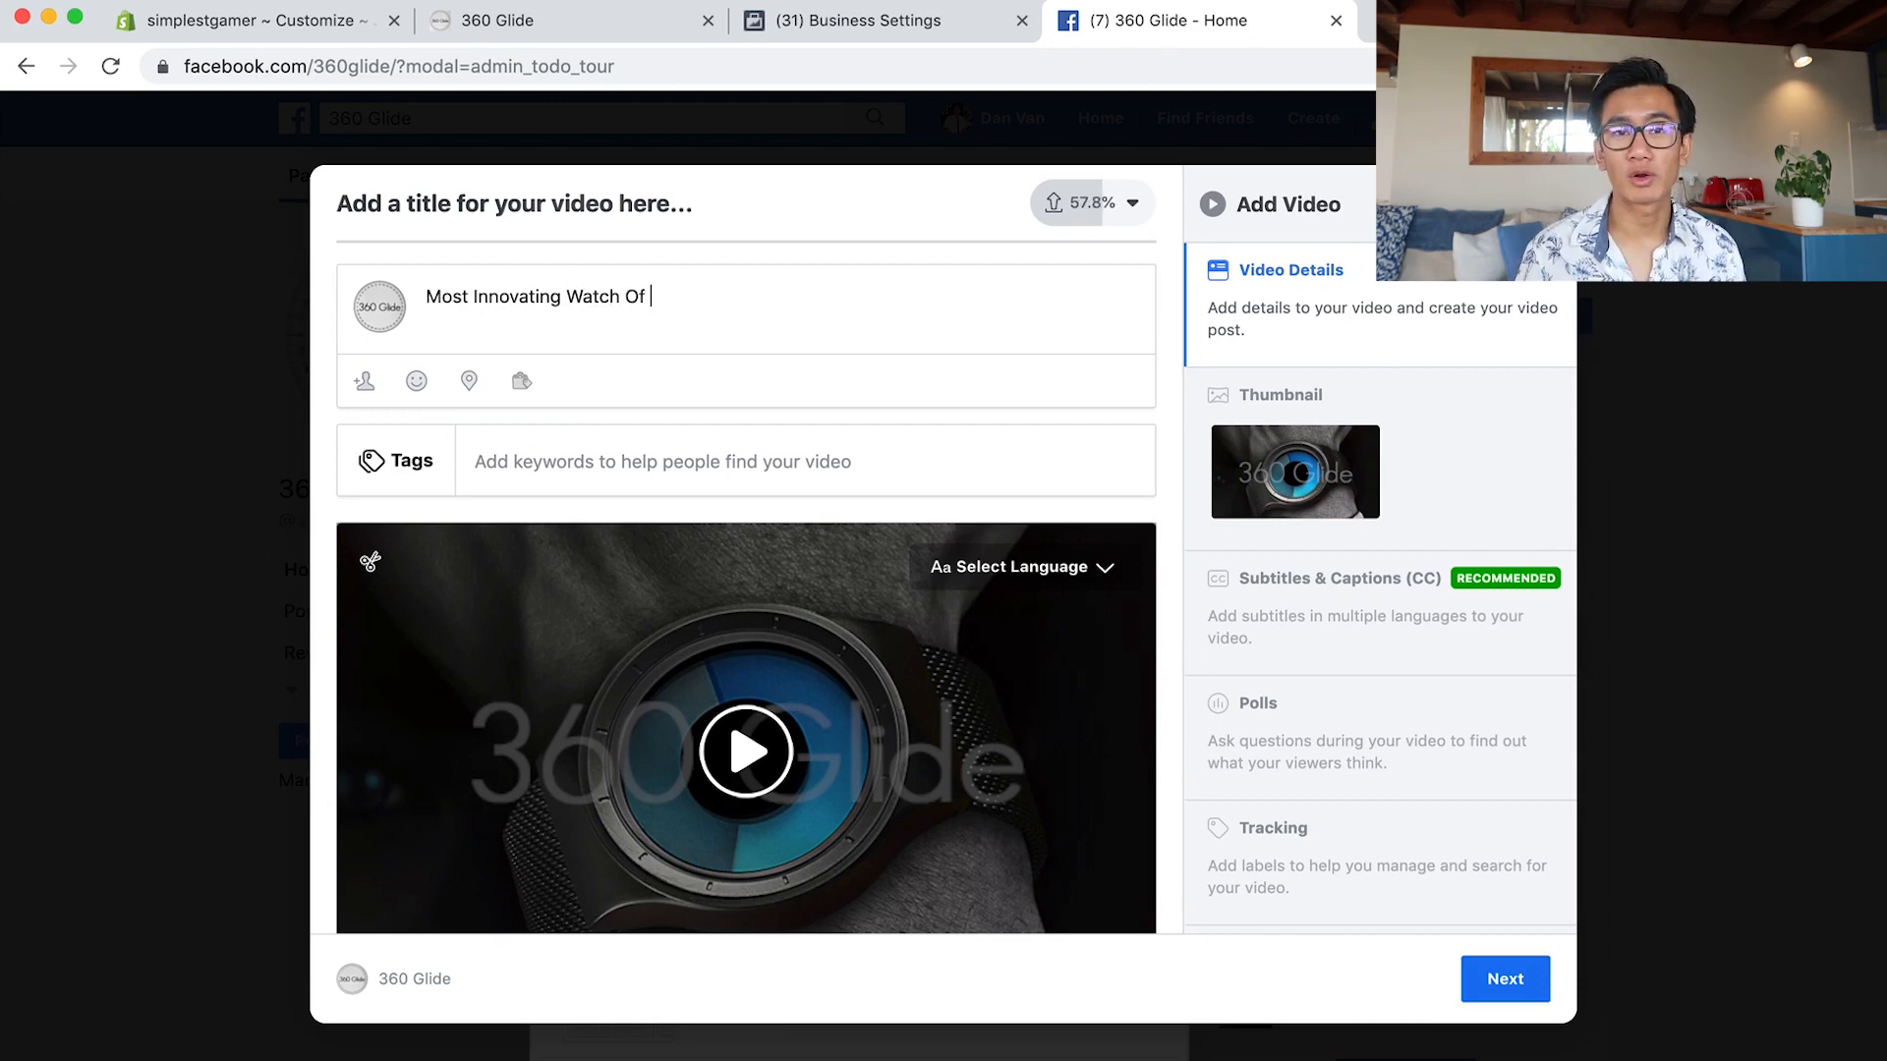
{"action": "type", "text": "2"}
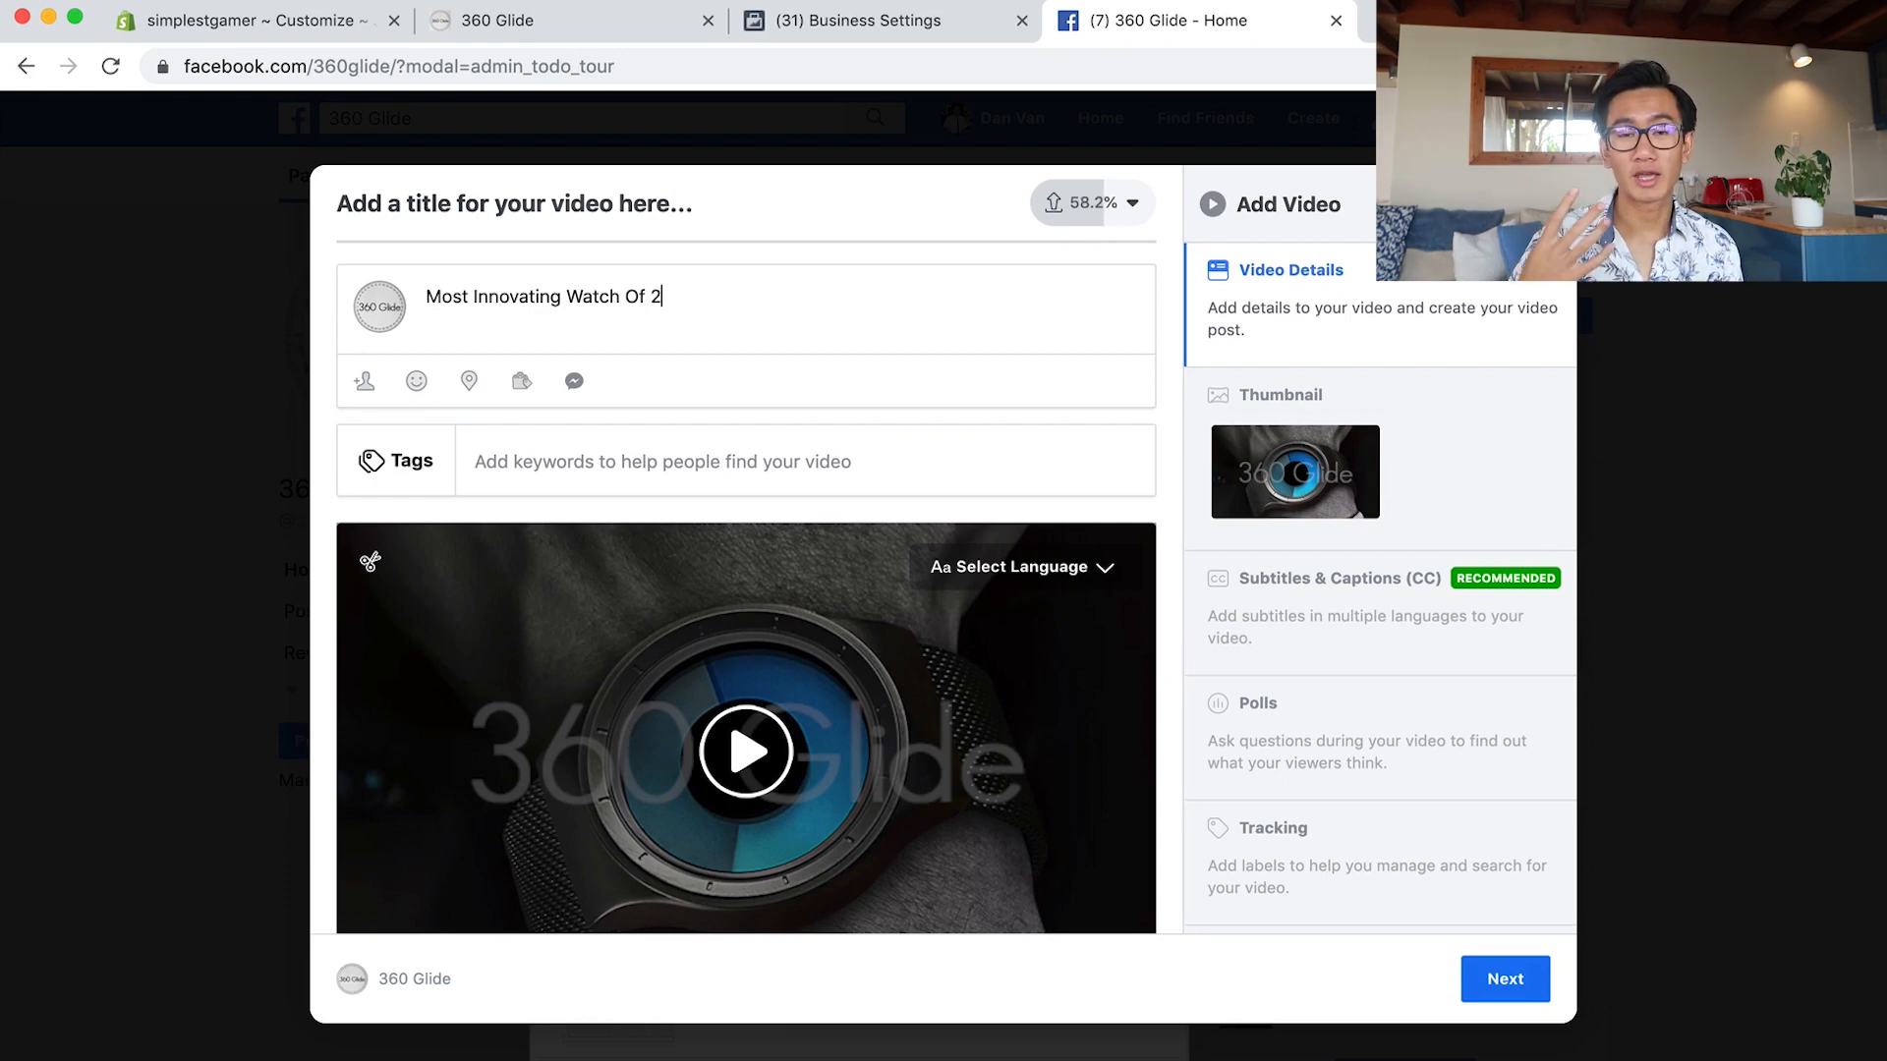
{"action": "type", "text": "019 ⌚"}
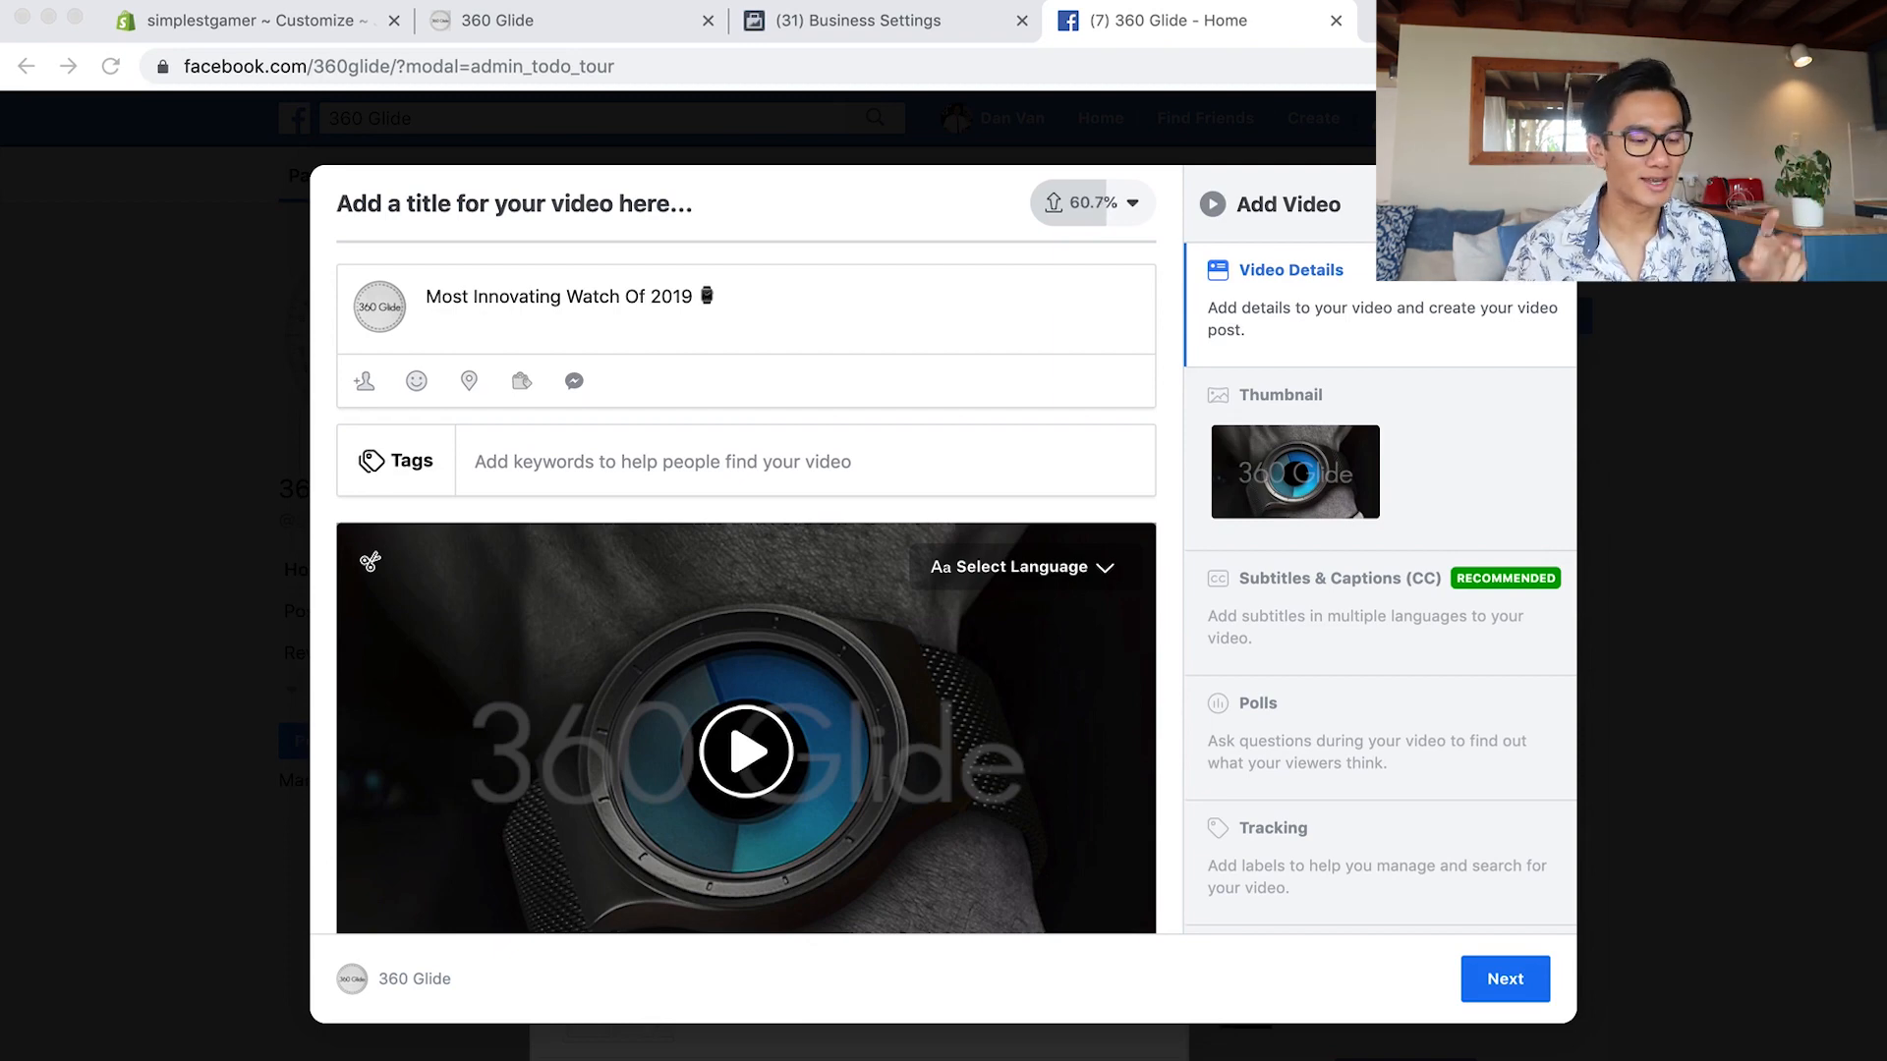
{"action": "mouse_move", "coordinate": [961, 378]}
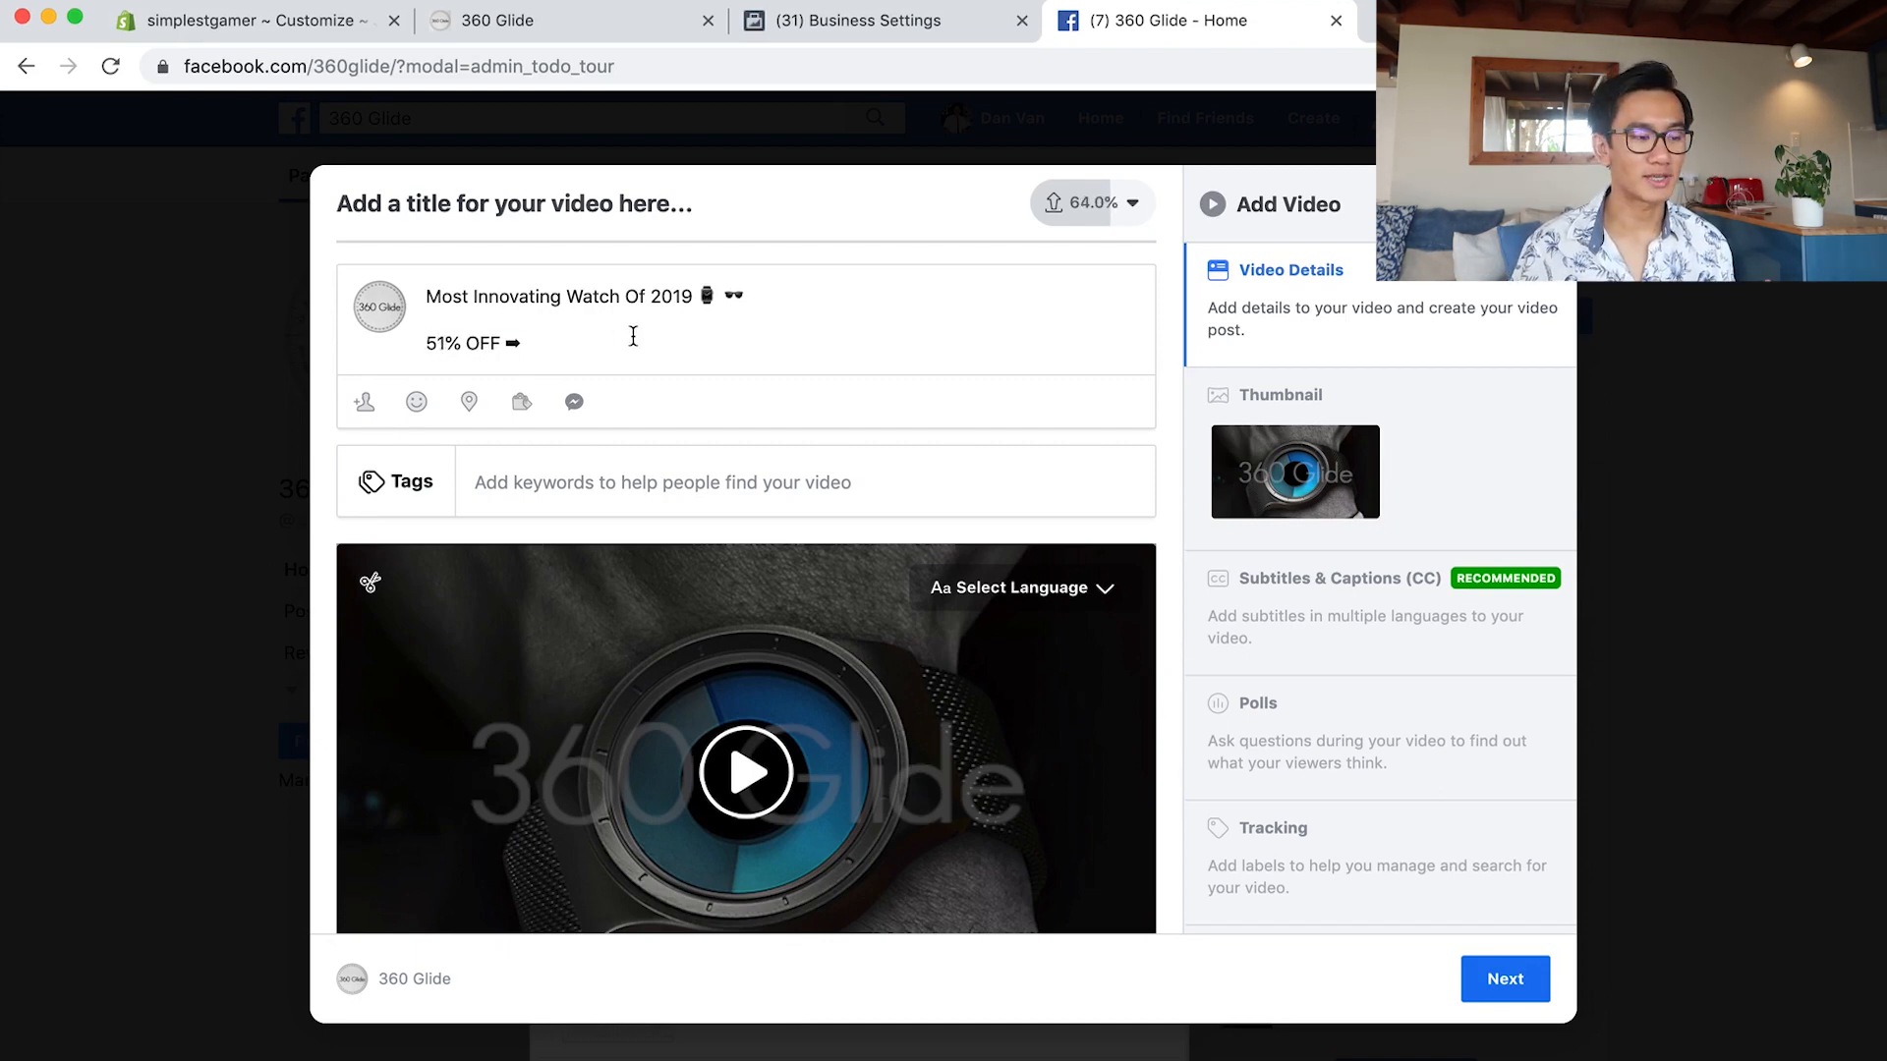
Add '51% OFF ➡ 360Glide.com' on a new line beneath the headline
{"action": "key", "text": "Backspace"}
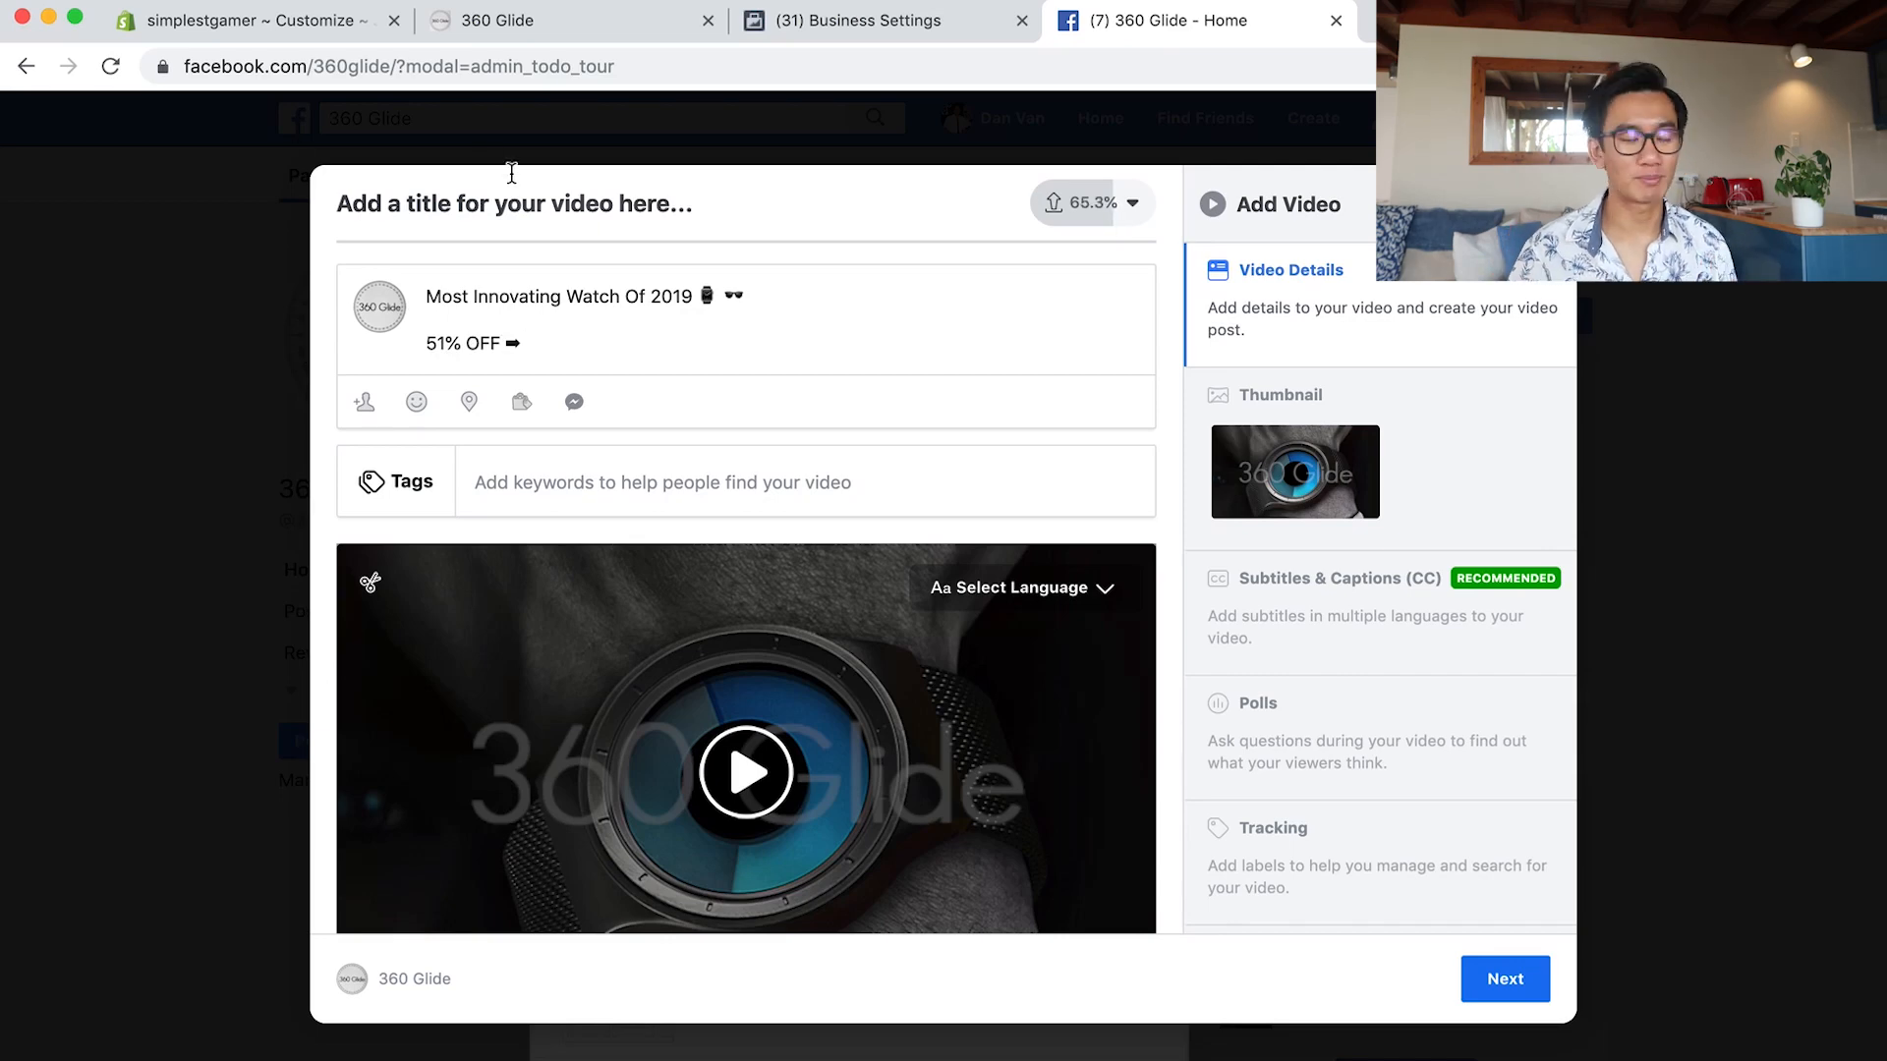
{"action": "type", "text": "360Glide."}
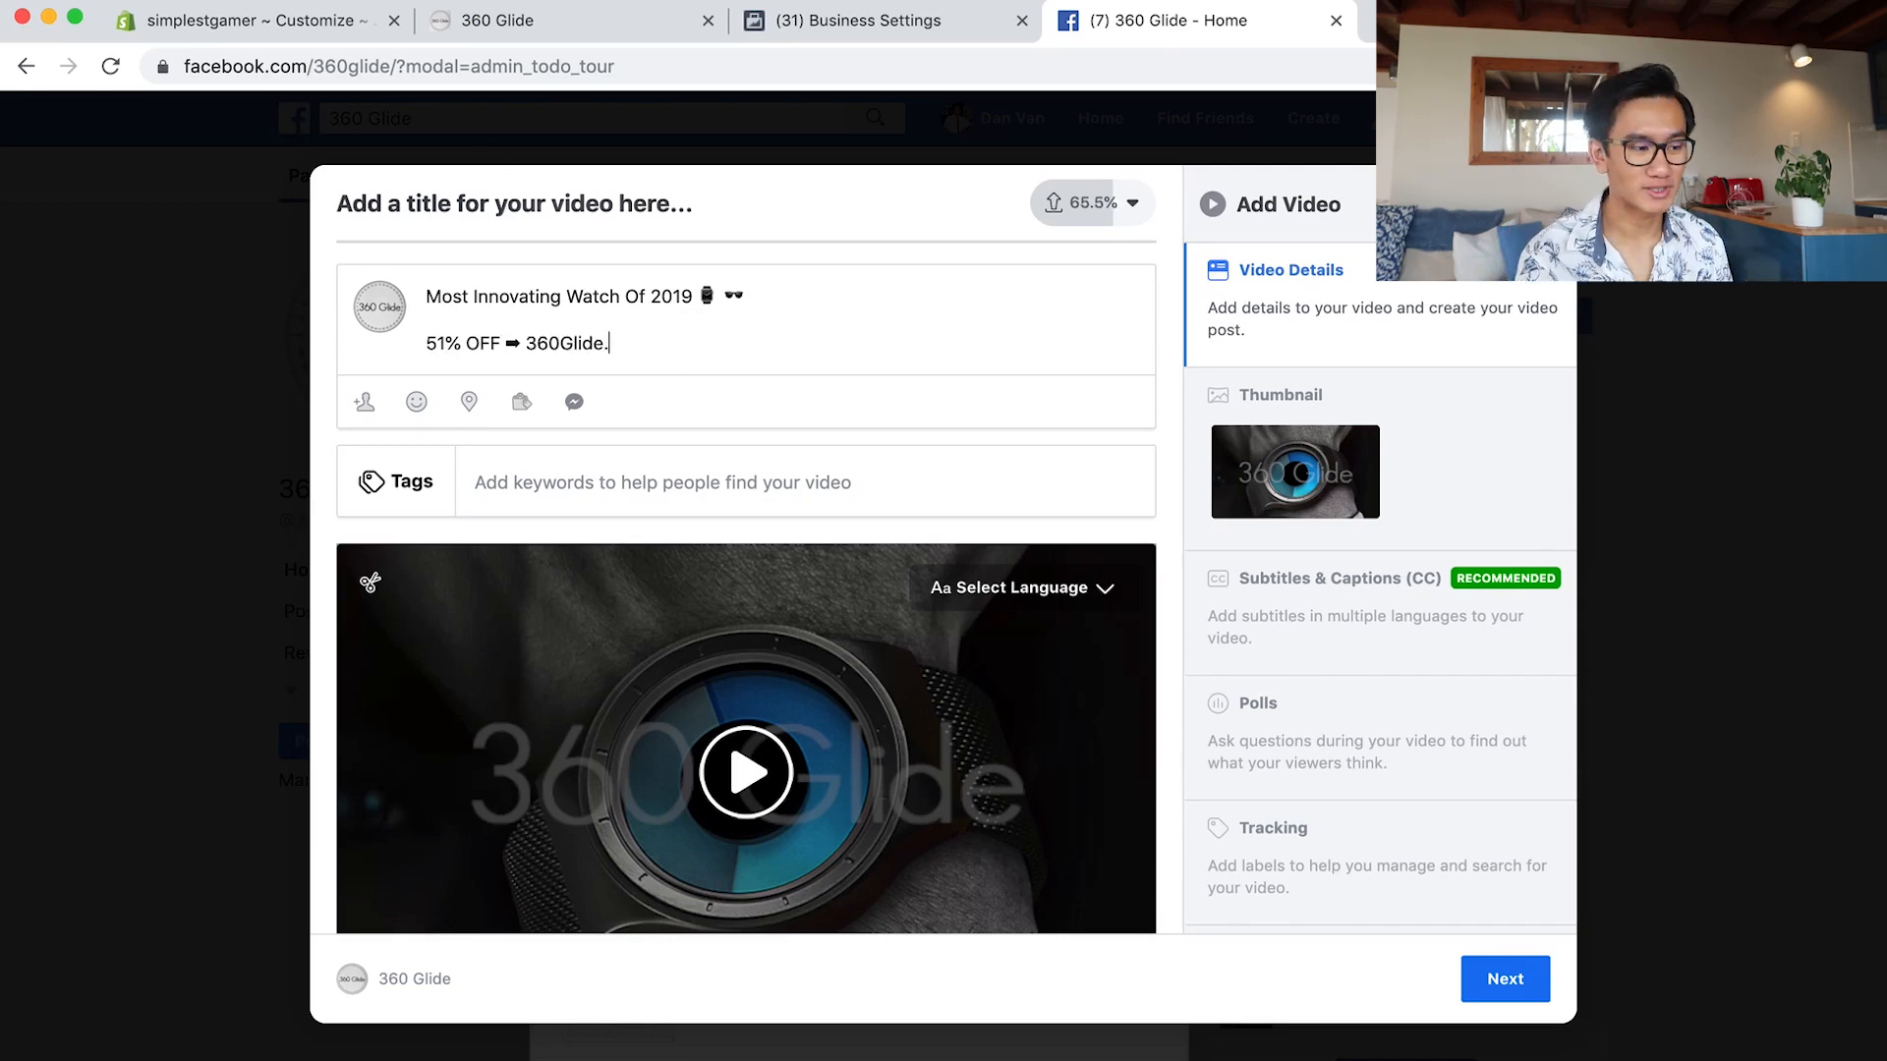
{"action": "type", "text": "com"}
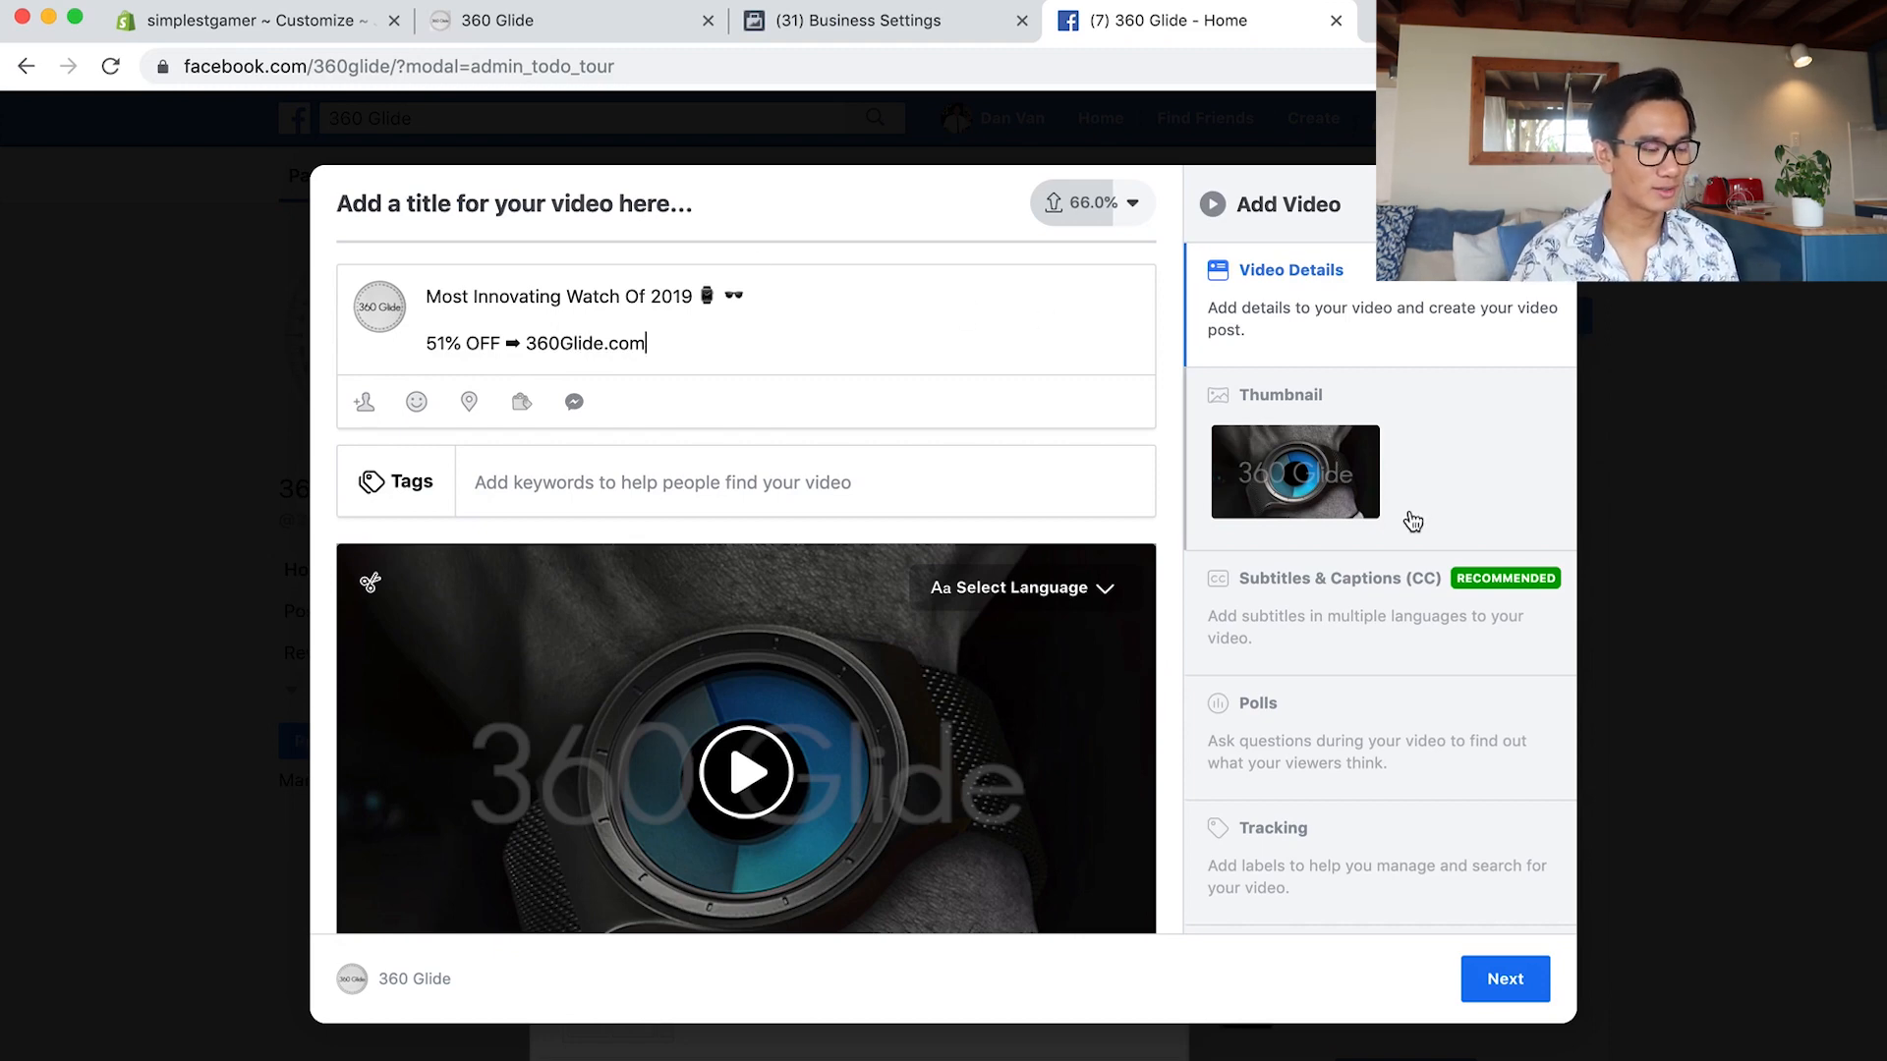
Review the video's auto-generated thumbnail choices
{"action": "left_click", "coordinate": [1282, 395]}
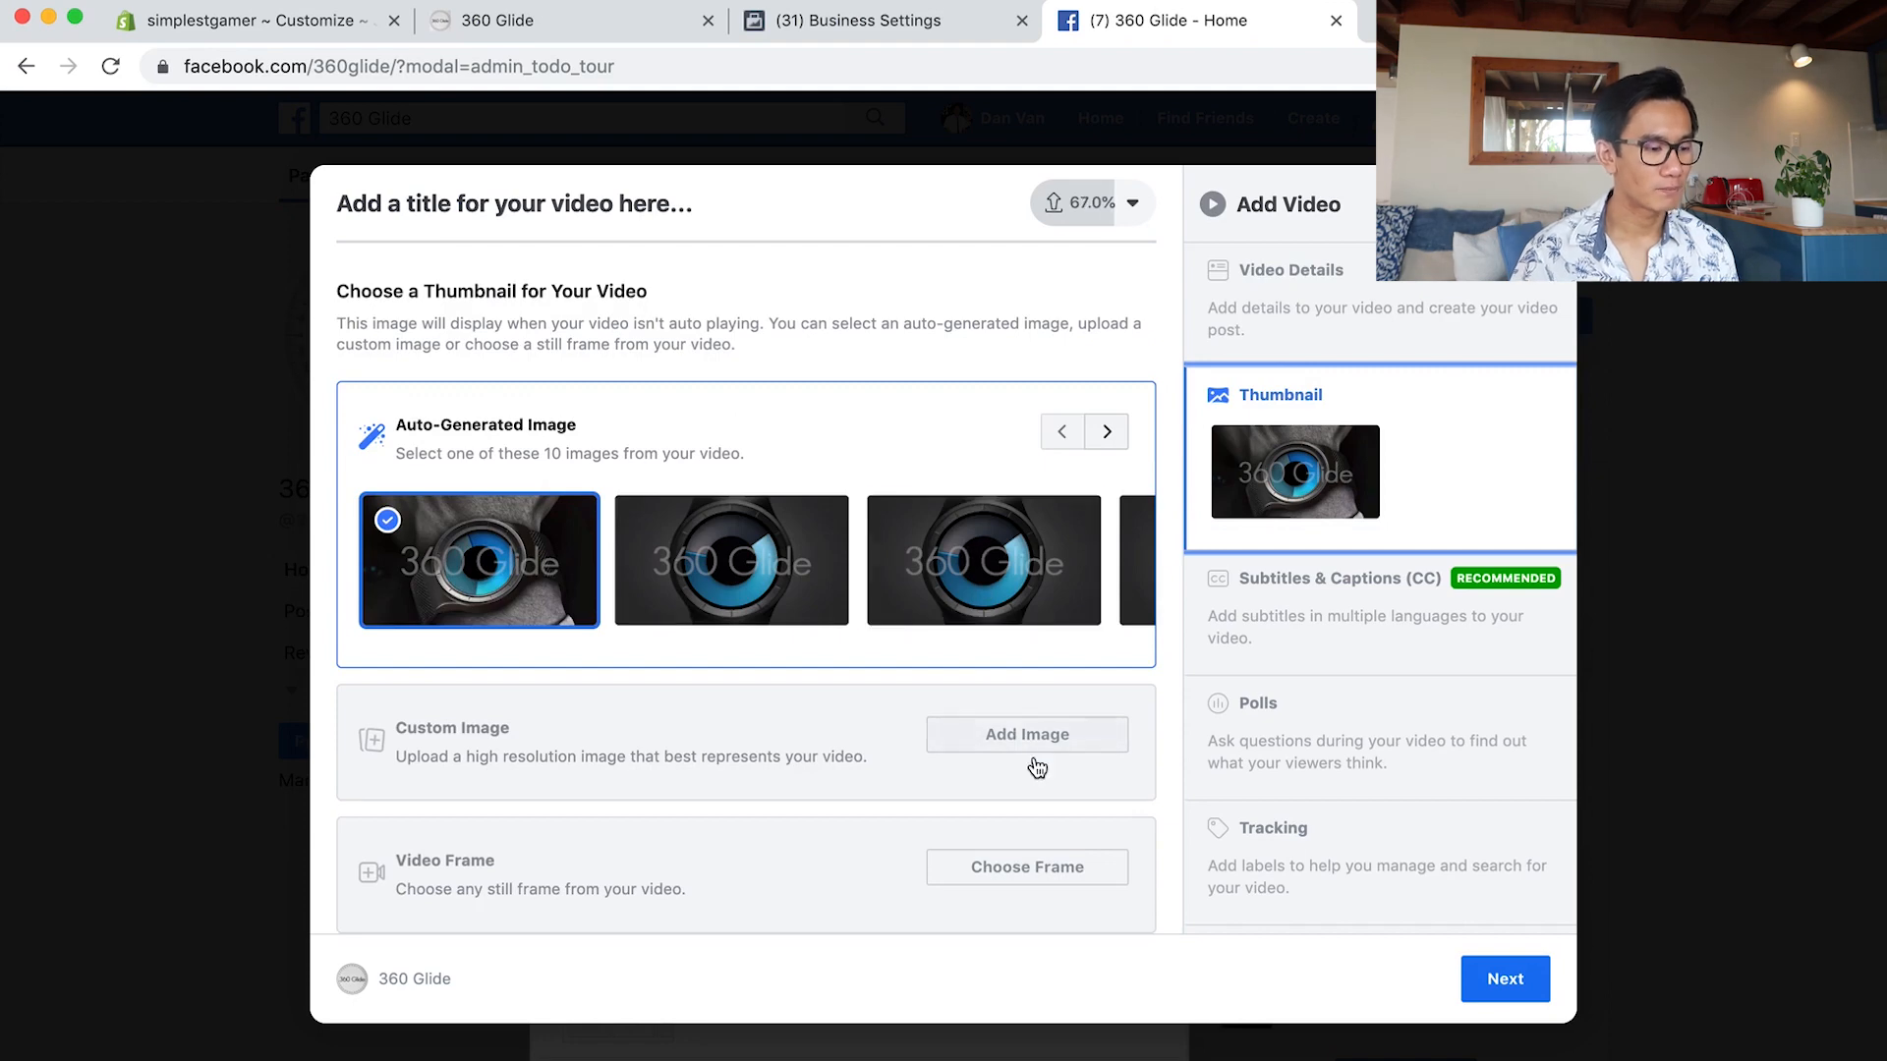
{"action": "left_click", "coordinate": [1026, 735]}
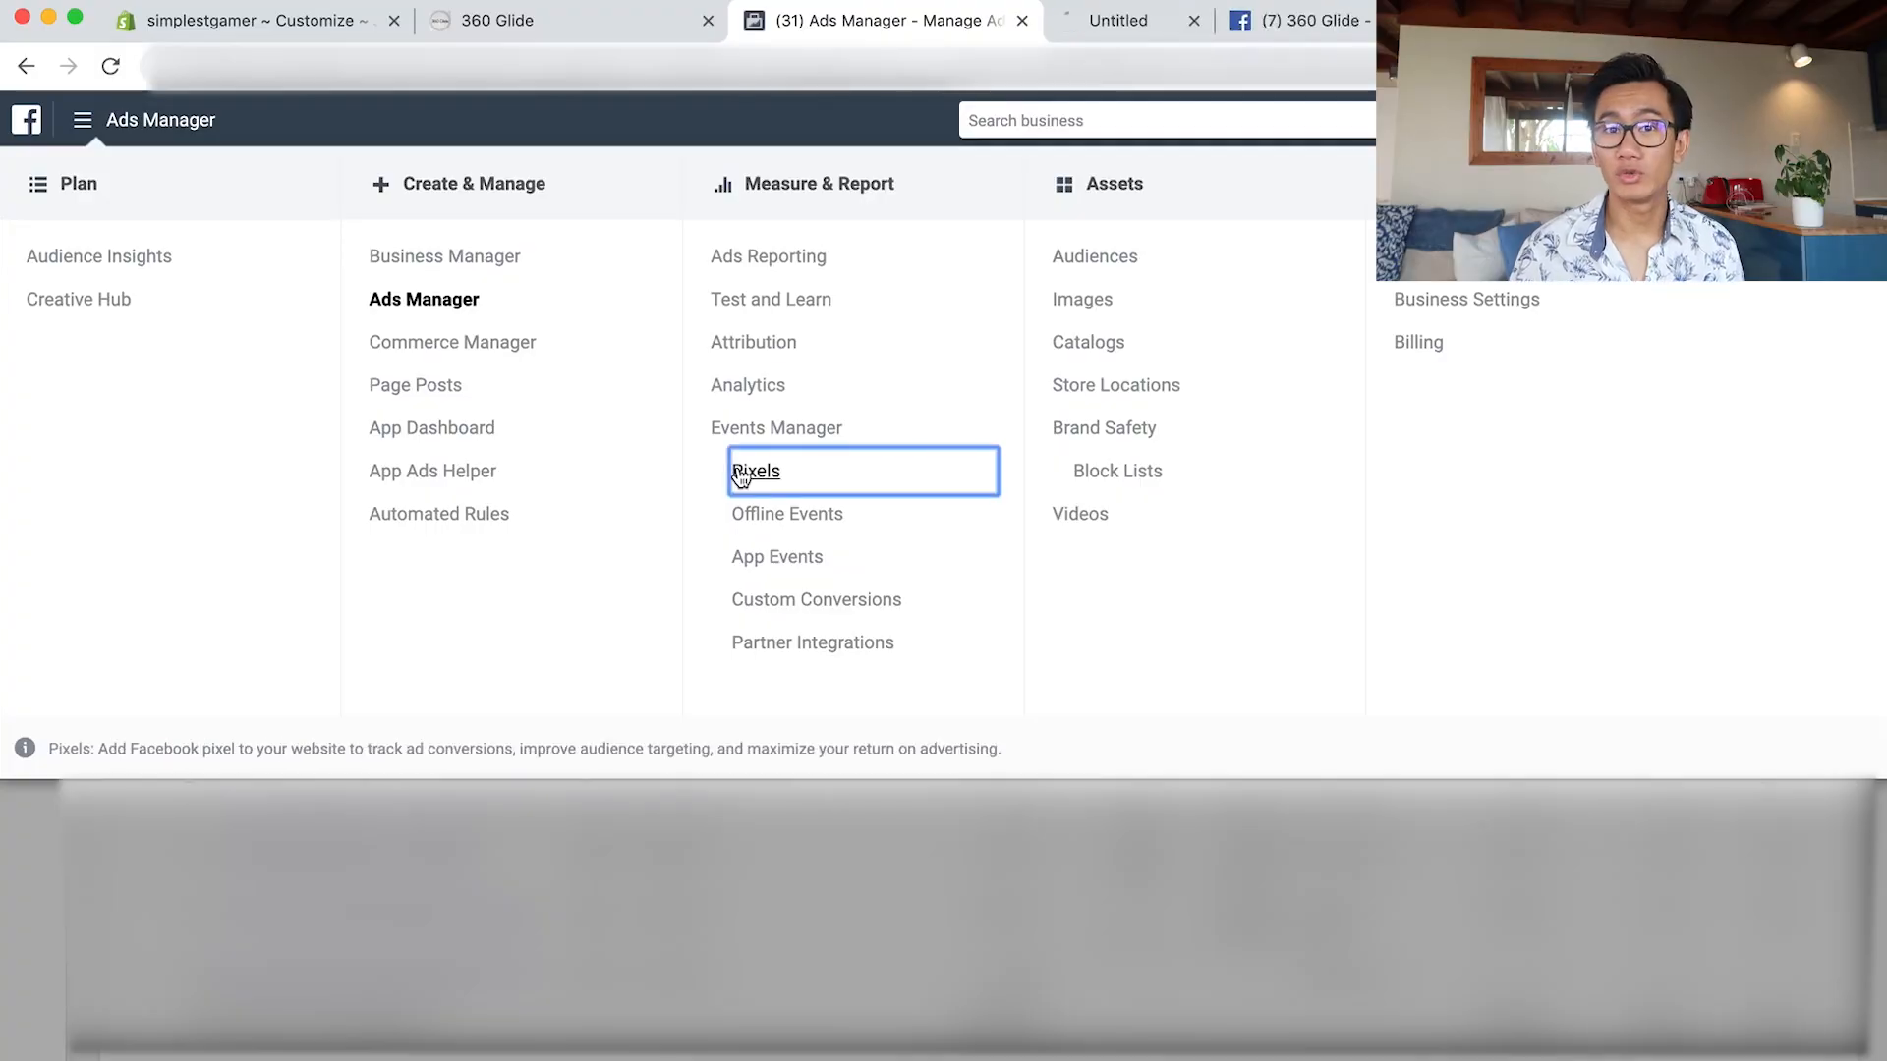
Open Events Manager's Pixels page in a new tab, backing out of the Shopify theme video settings
{"action": "left_click", "coordinate": [256, 22]}
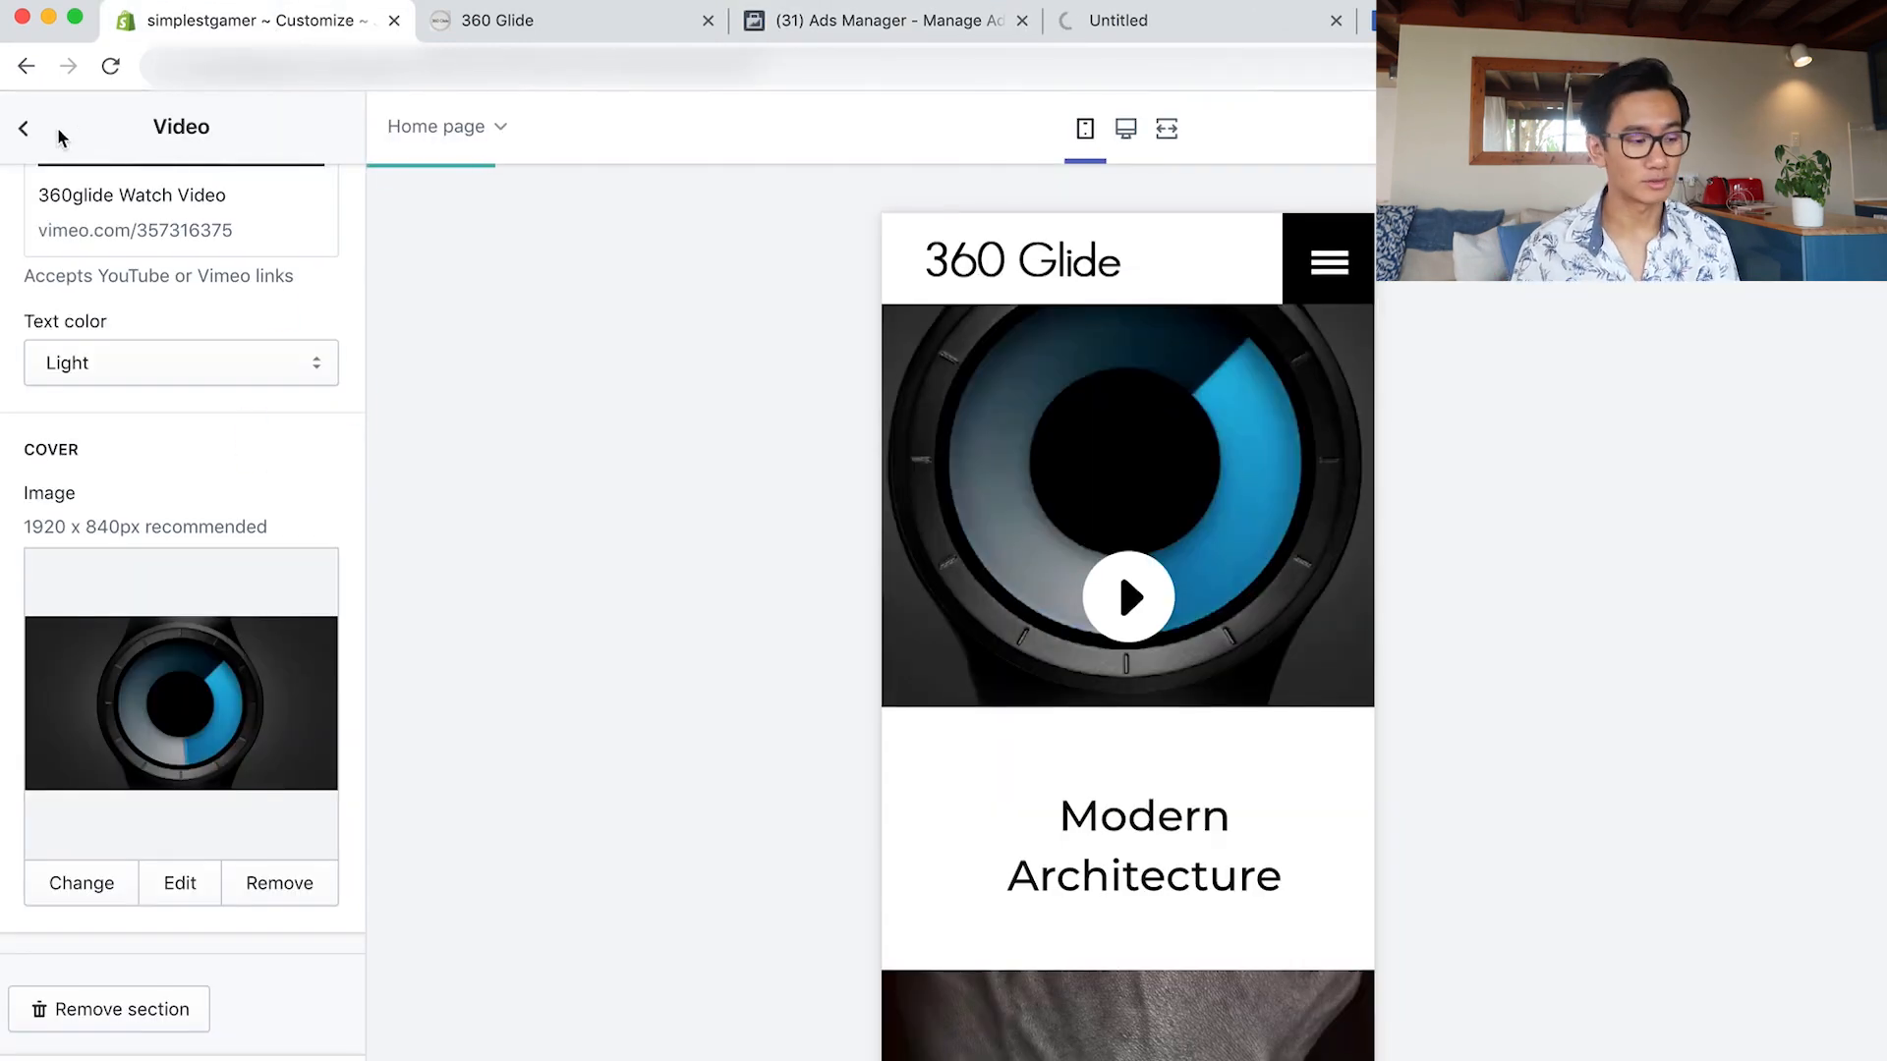
{"action": "left_click", "coordinate": [22, 126]}
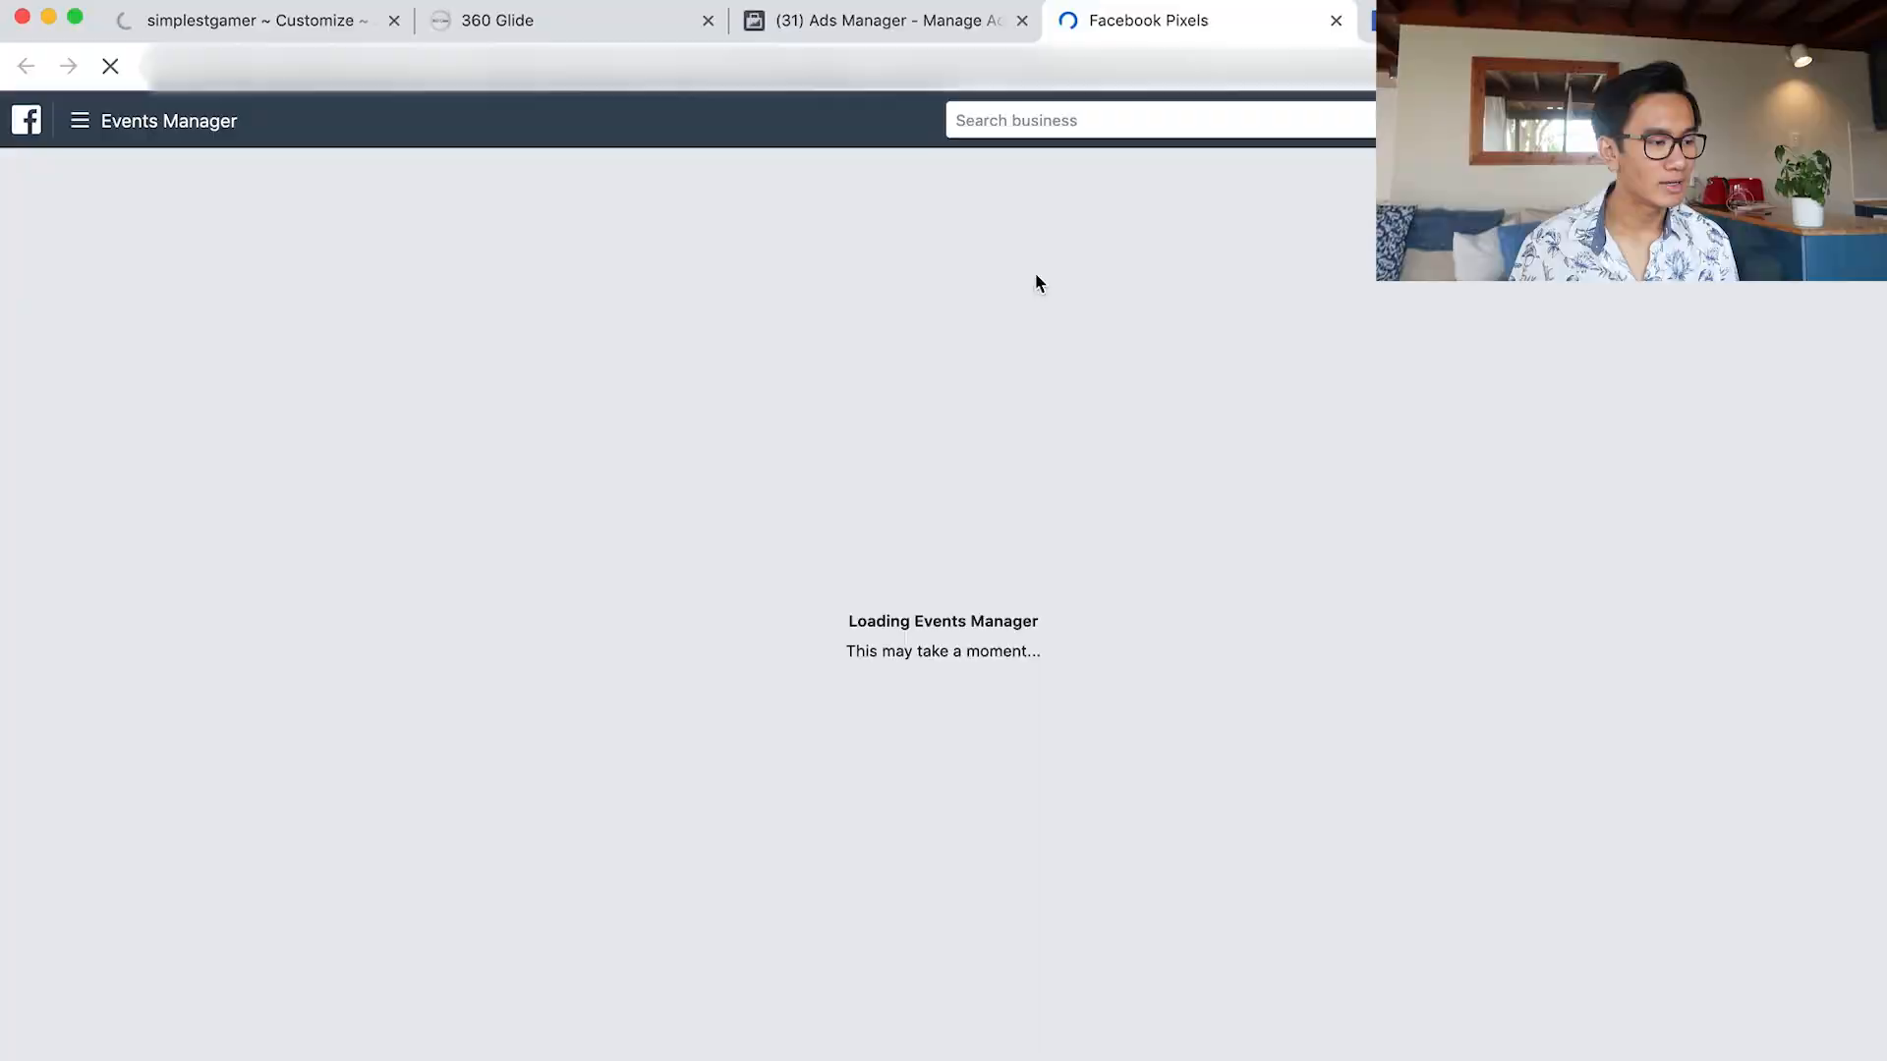
{"action": "left_click", "coordinate": [255, 19]}
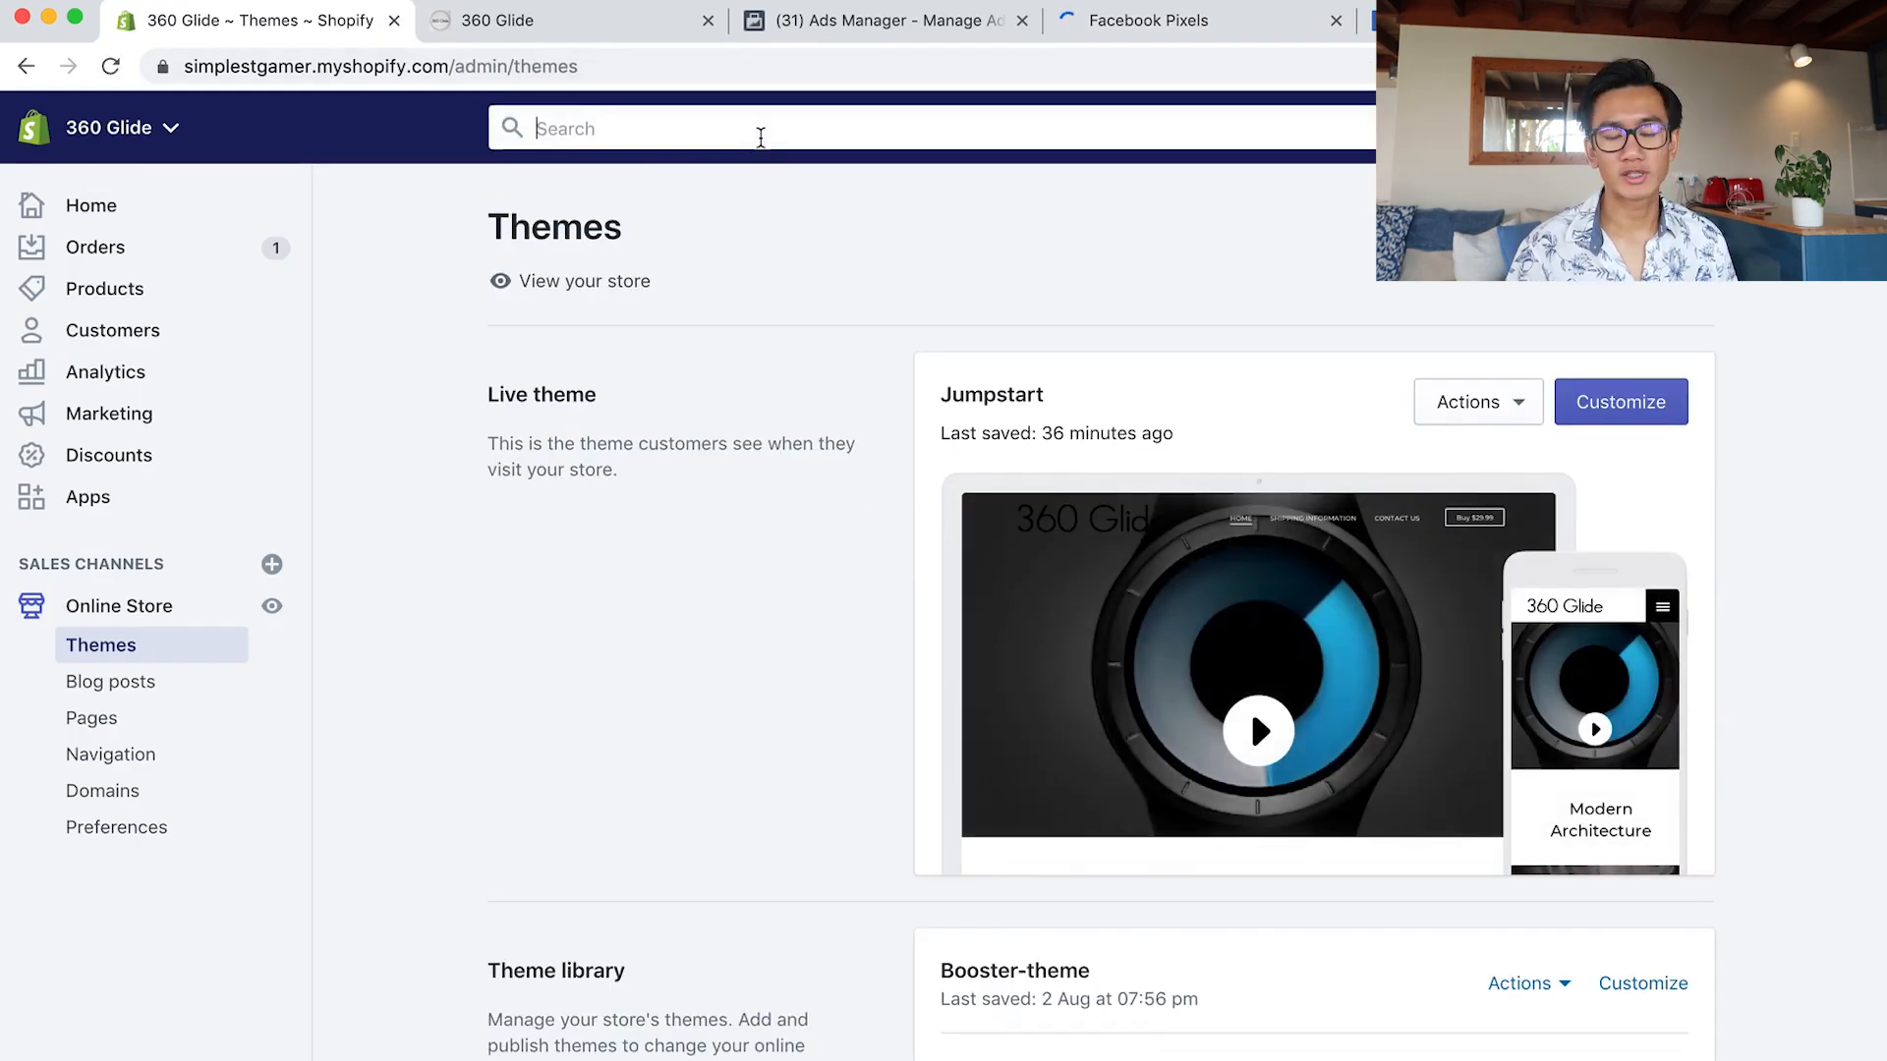
Search the Shopify admin for 'pixel' and open the matching result
{"action": "type", "text": "pixel"}
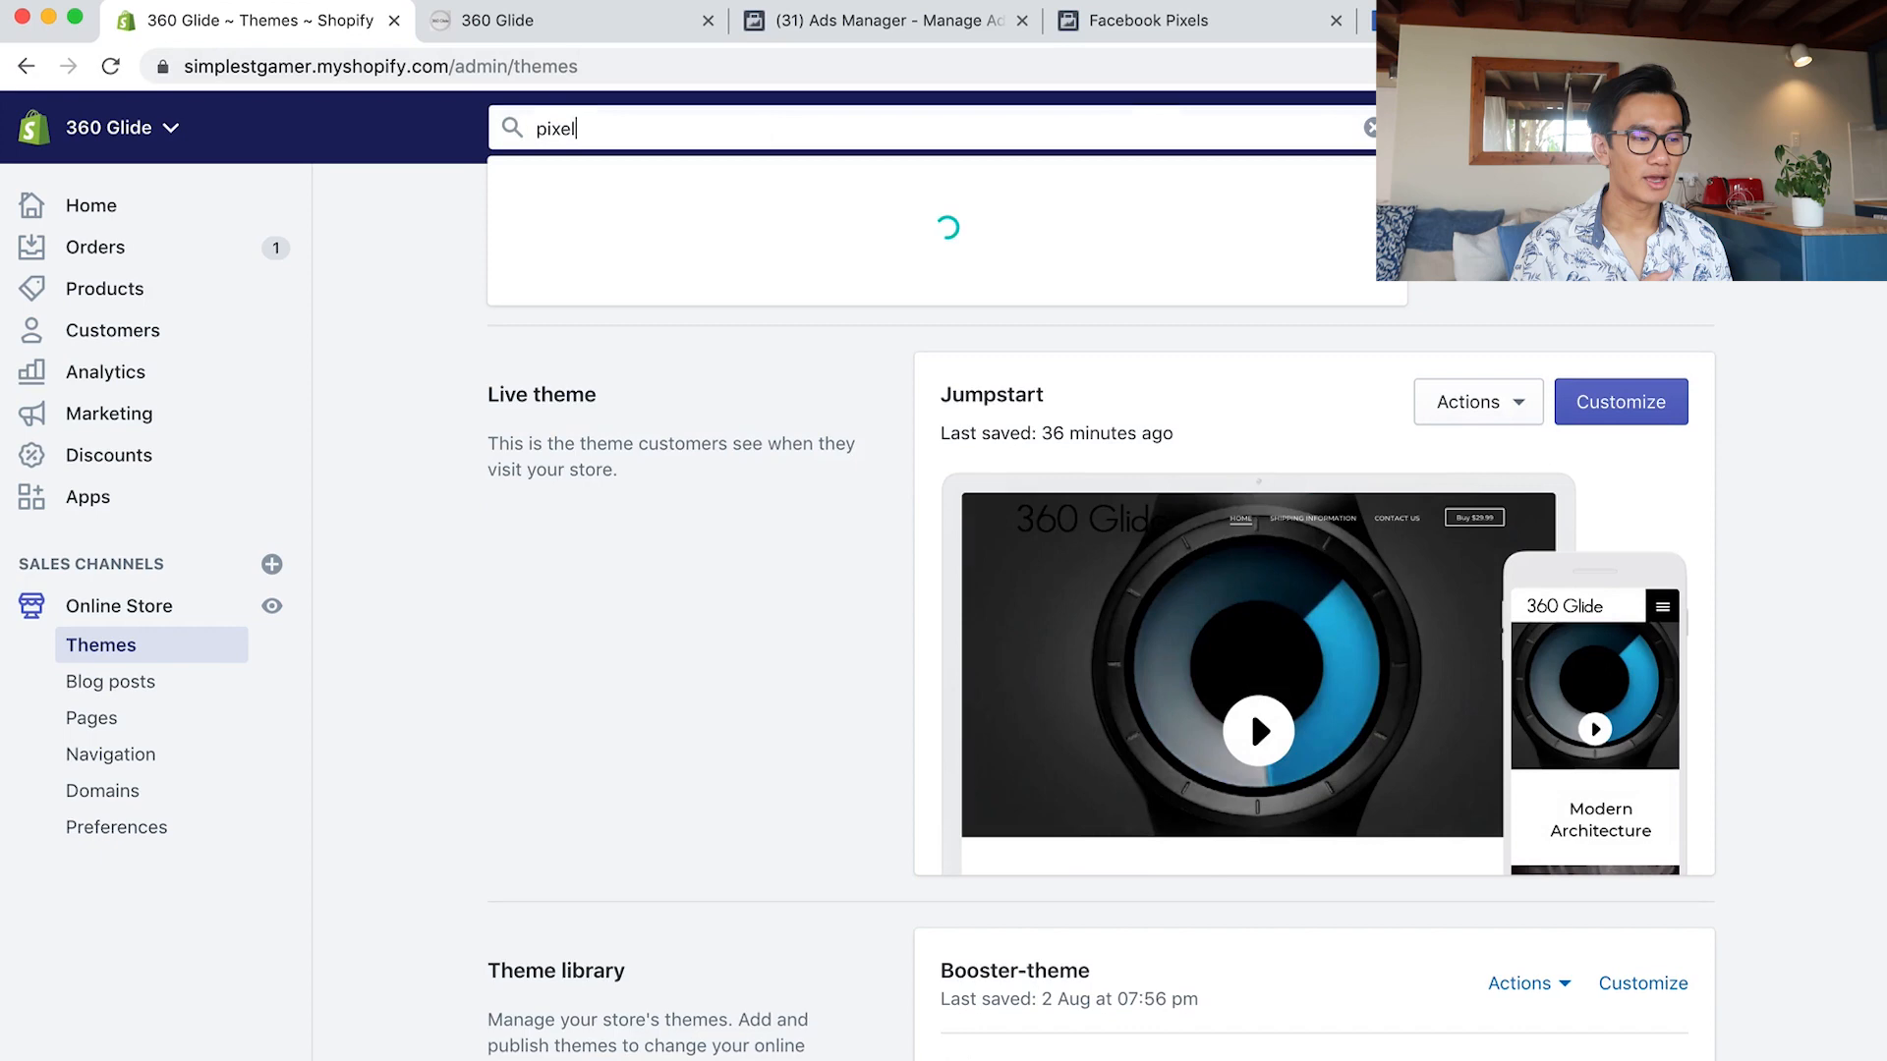
{"action": "left_click", "coordinate": [116, 828]}
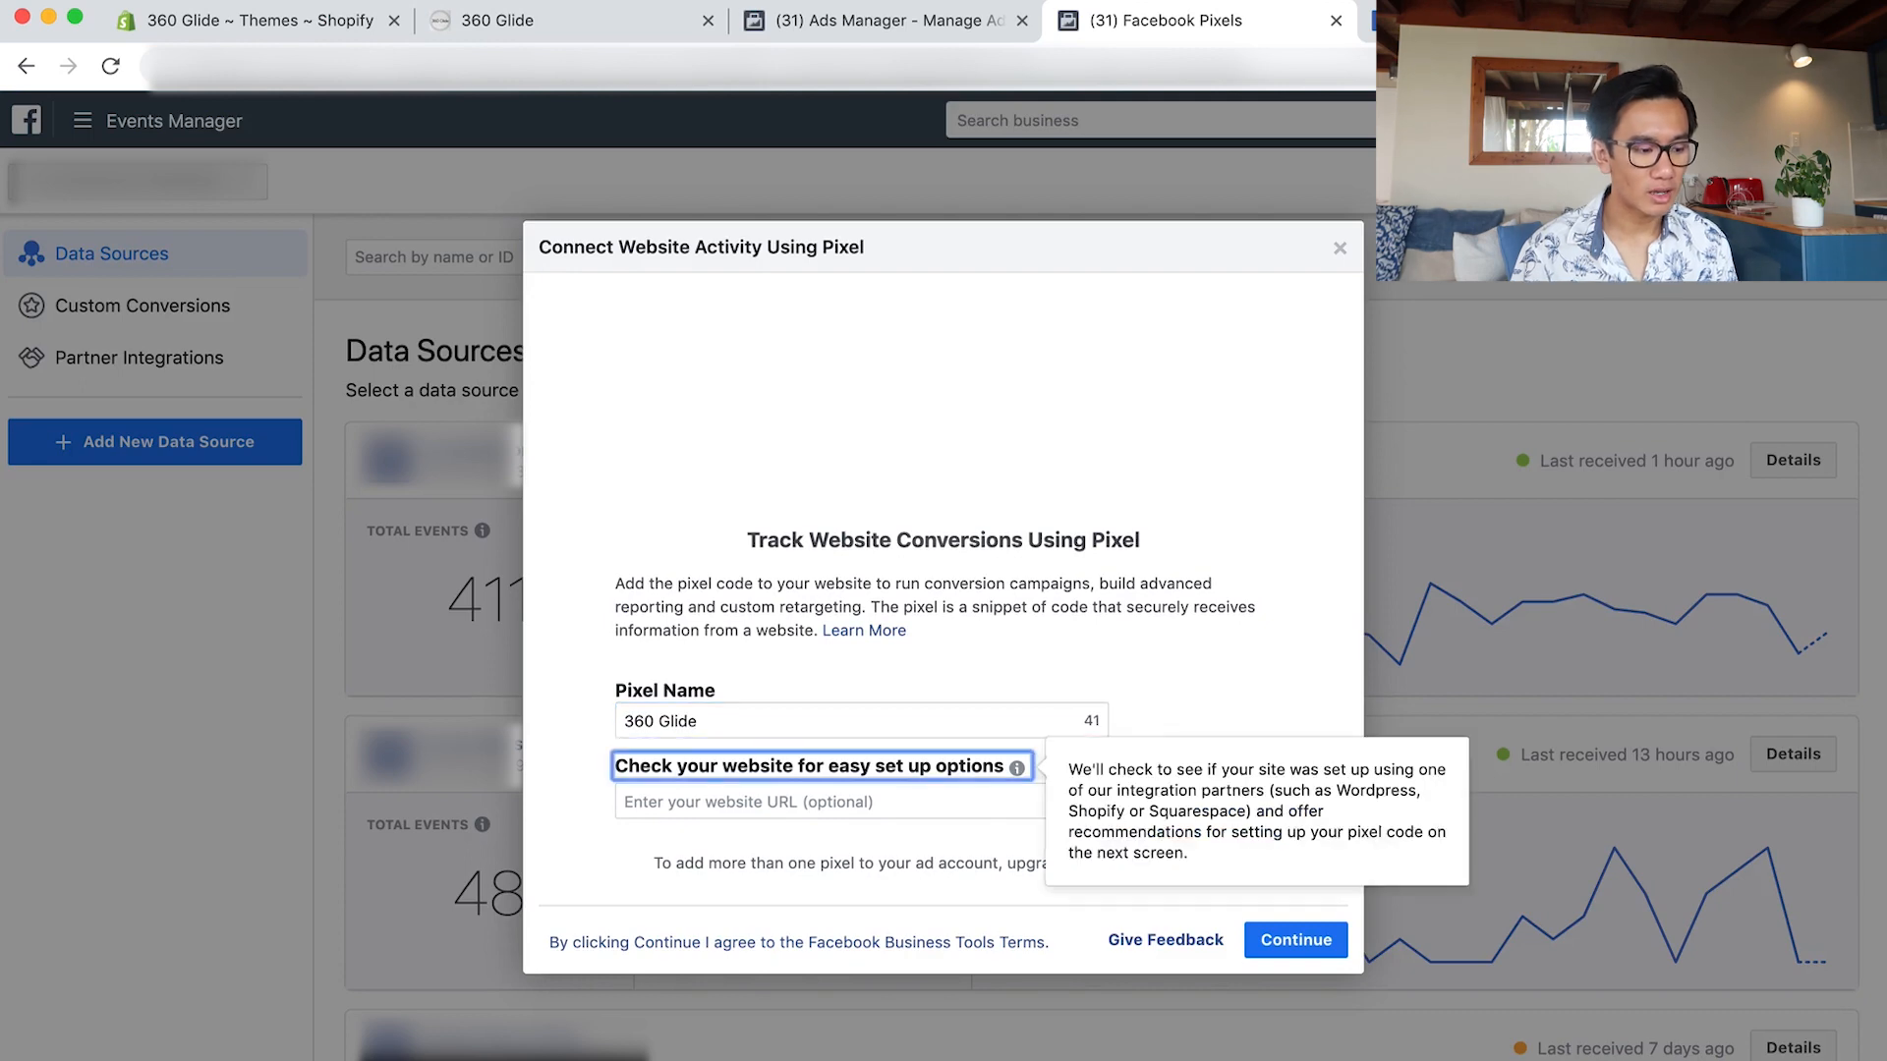
Enter 360glide.com as the pixel's website and continue the setup
{"action": "type", "text": "360glide.com"}
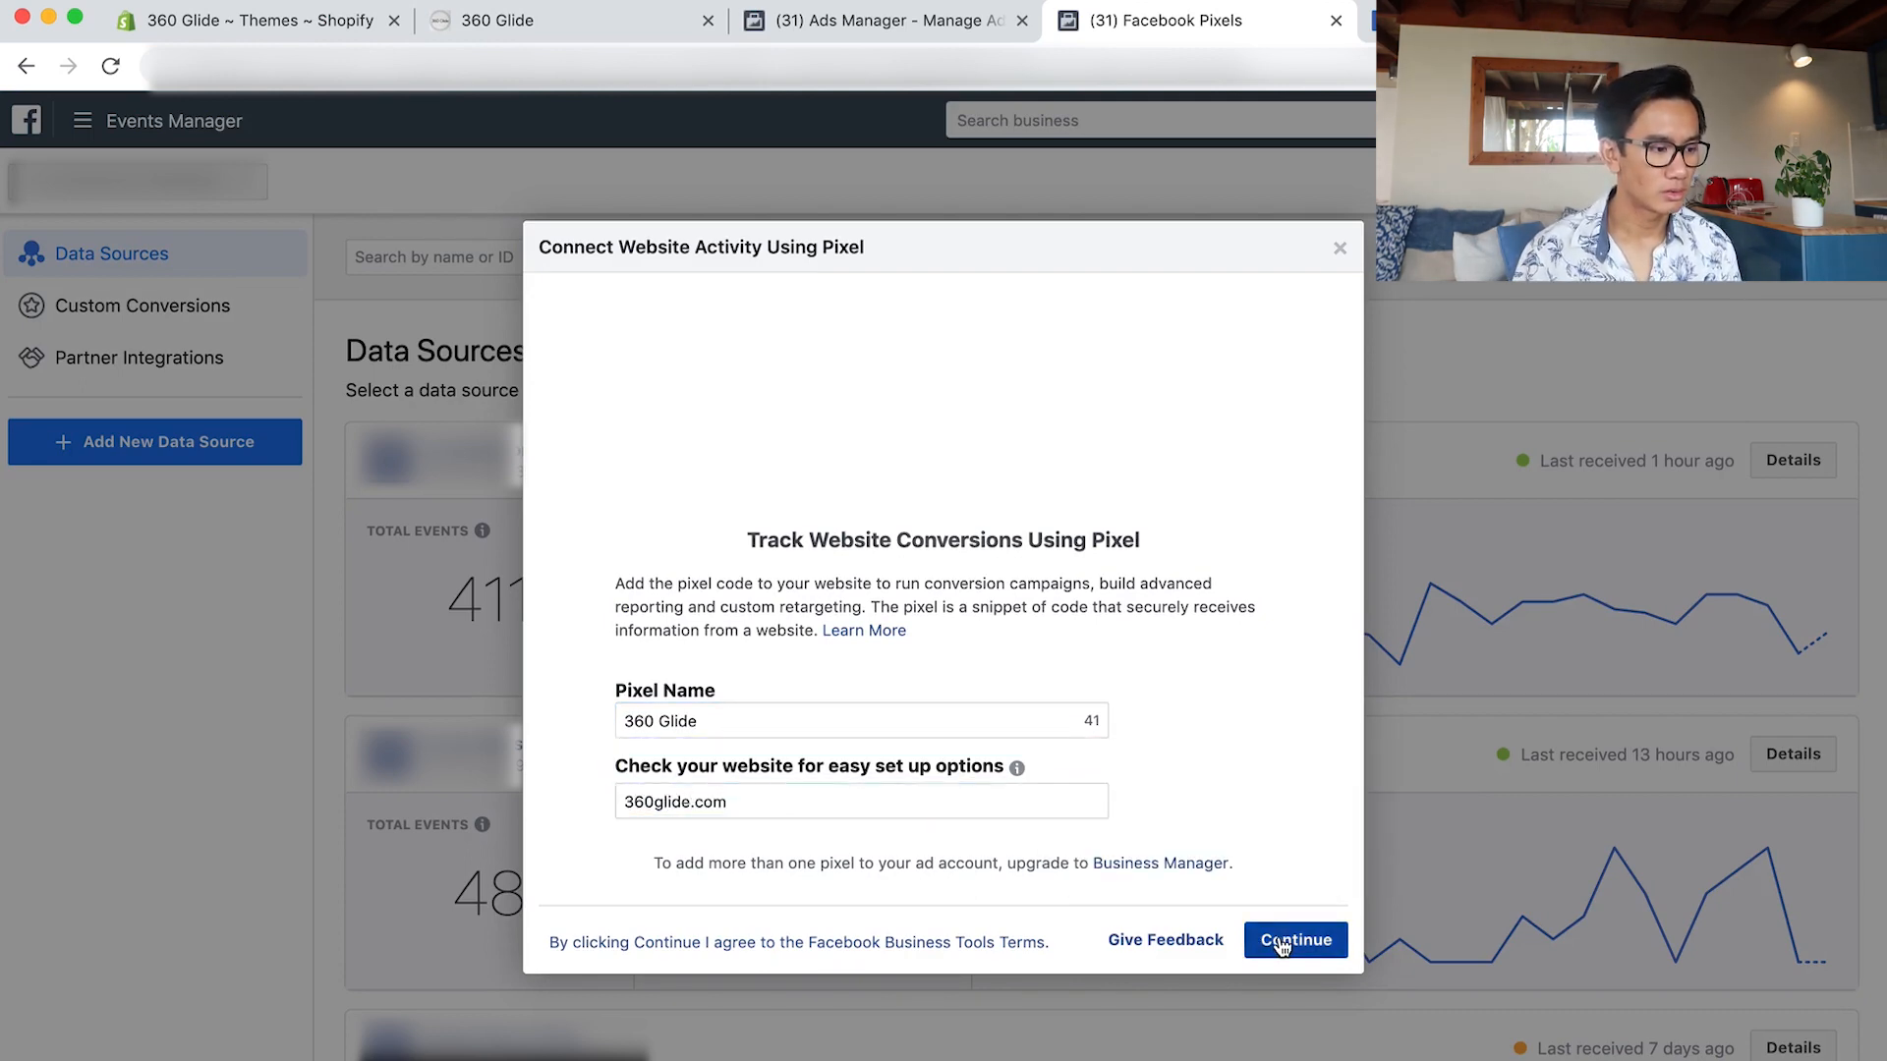
{"action": "left_click", "coordinate": [1296, 939]}
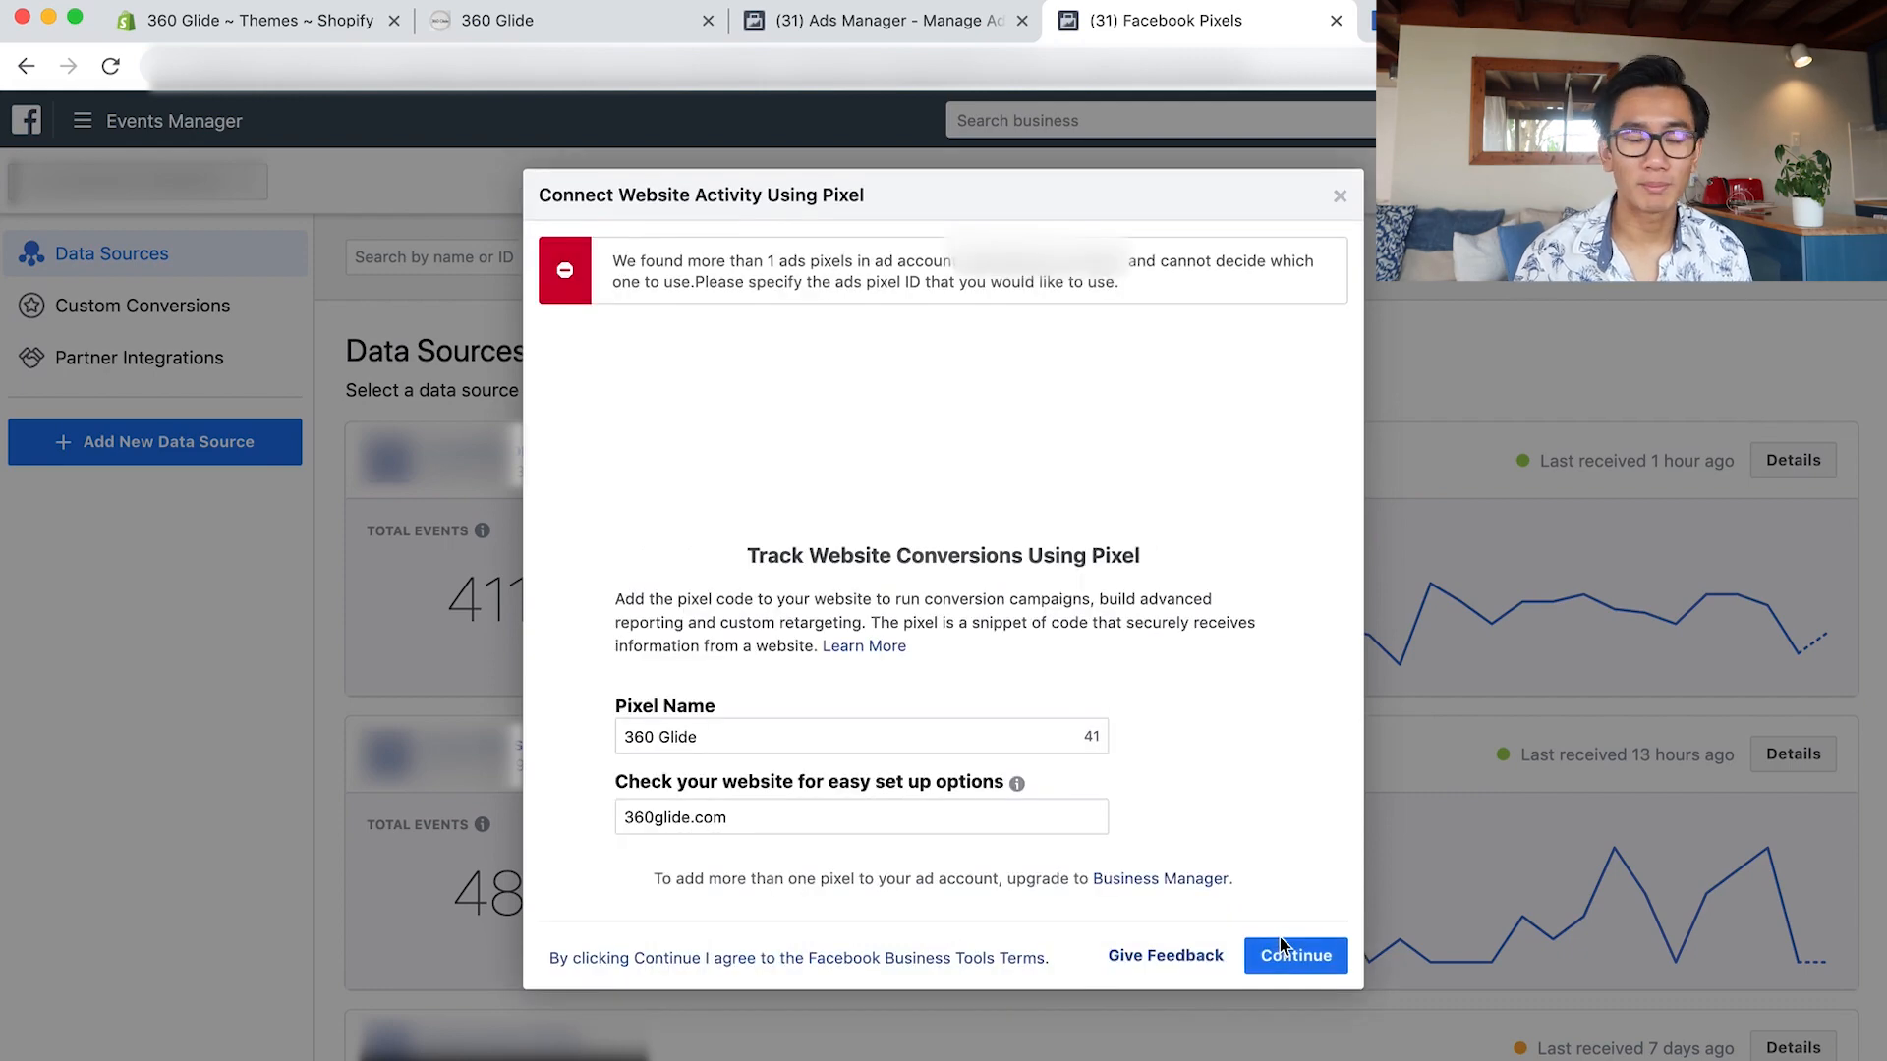
{"action": "mouse_move", "coordinate": [1167, 727]}
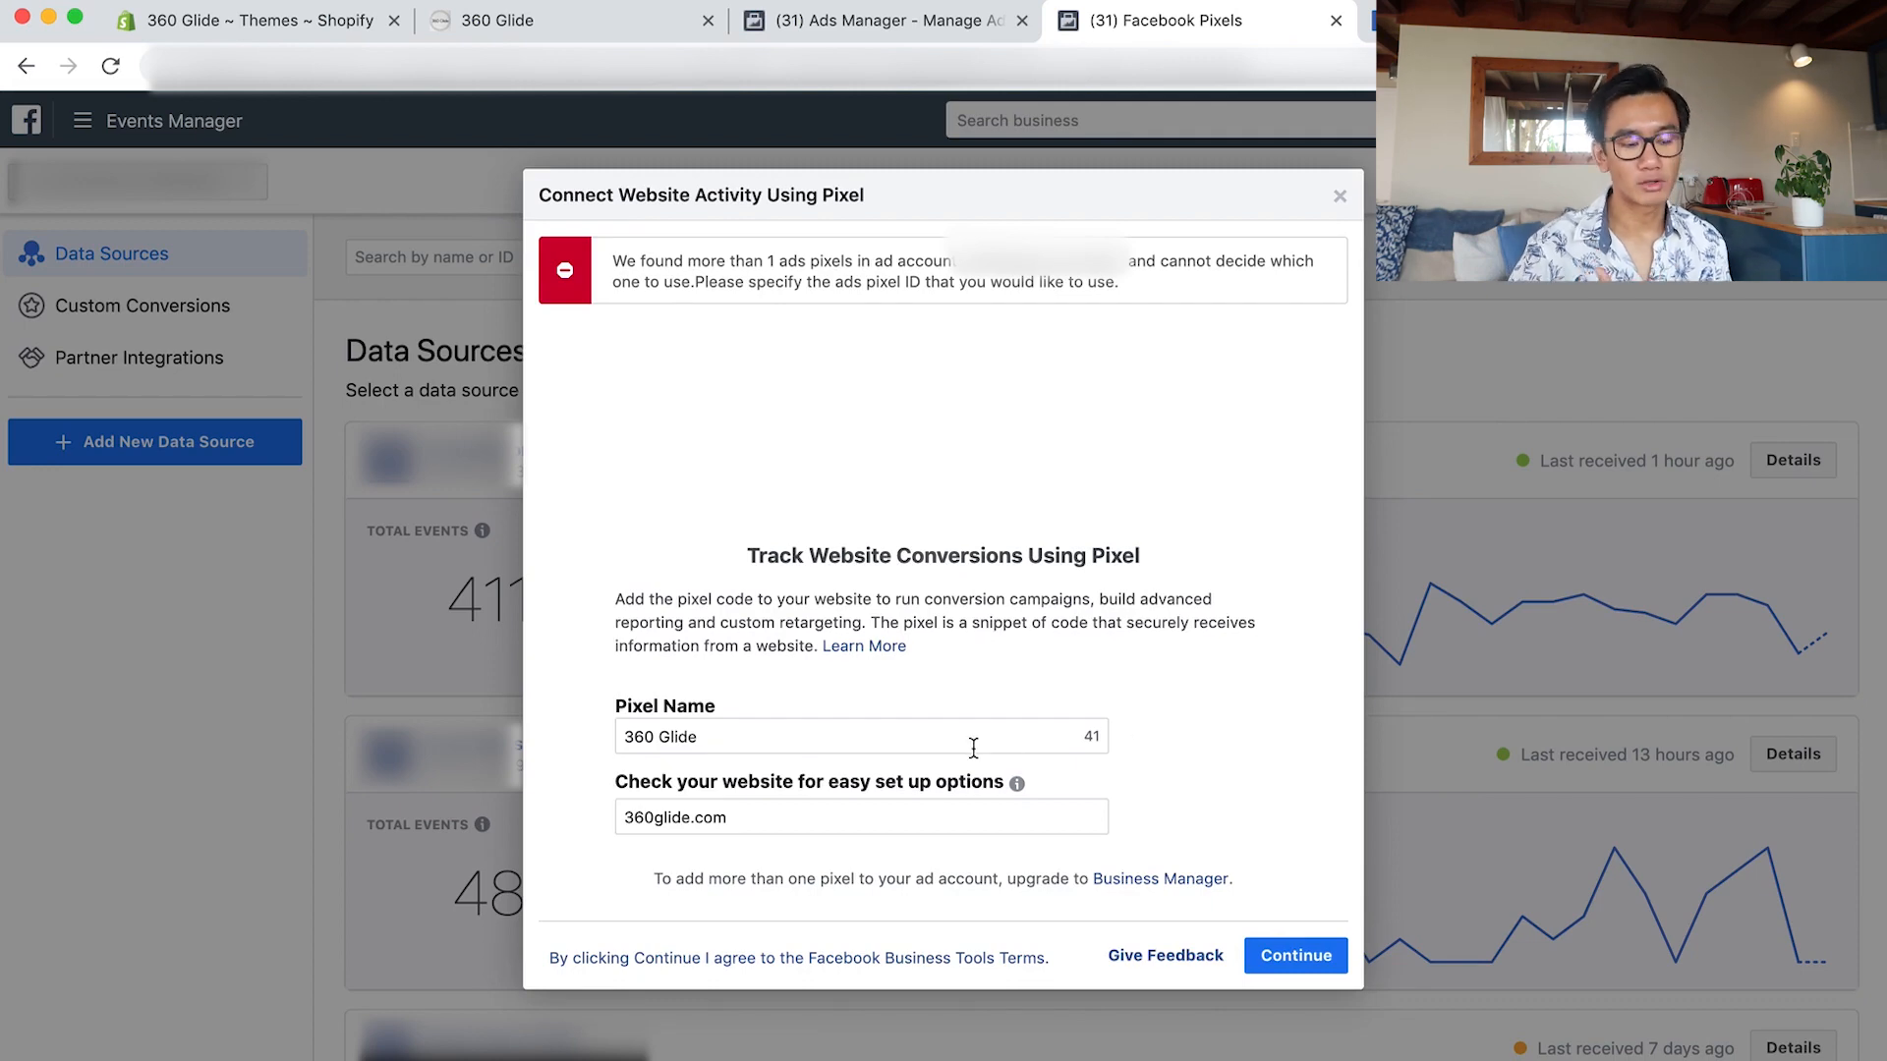
{"action": "mouse_move", "coordinate": [1329, 444]}
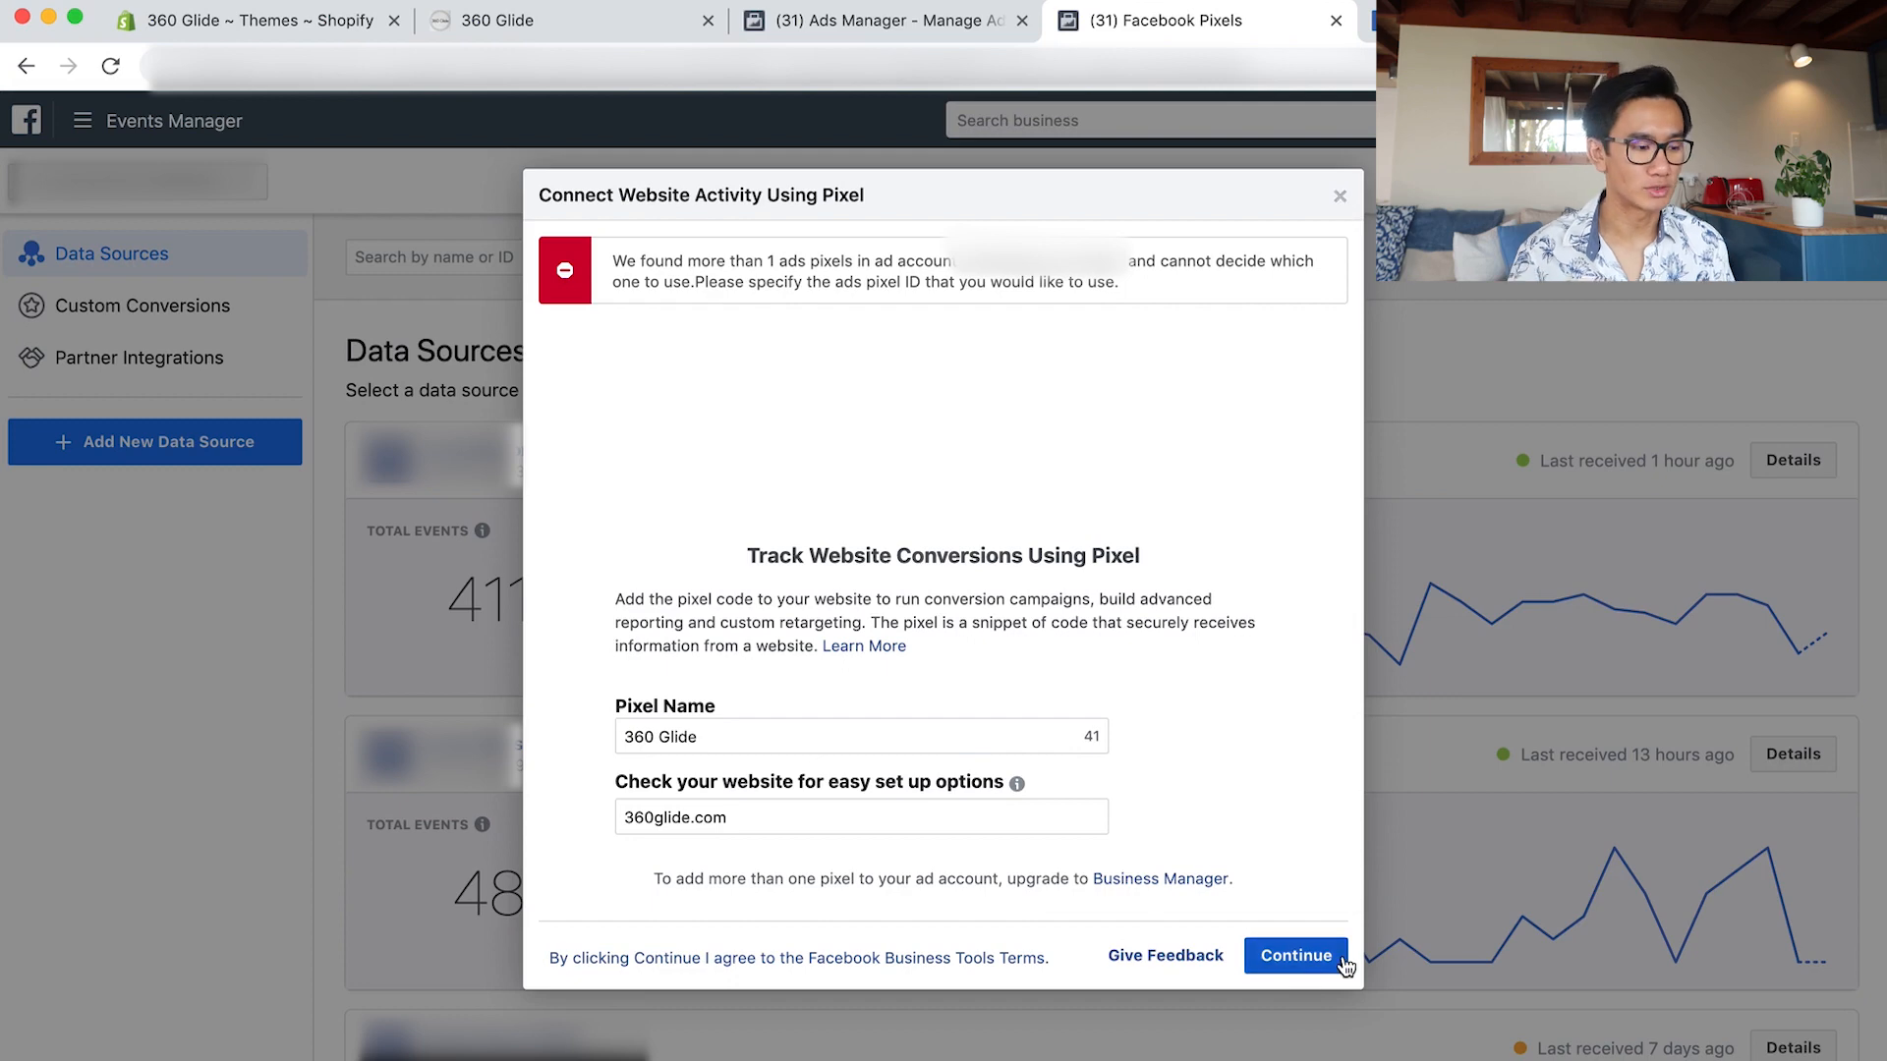
{"action": "left_click", "coordinate": [1297, 956]}
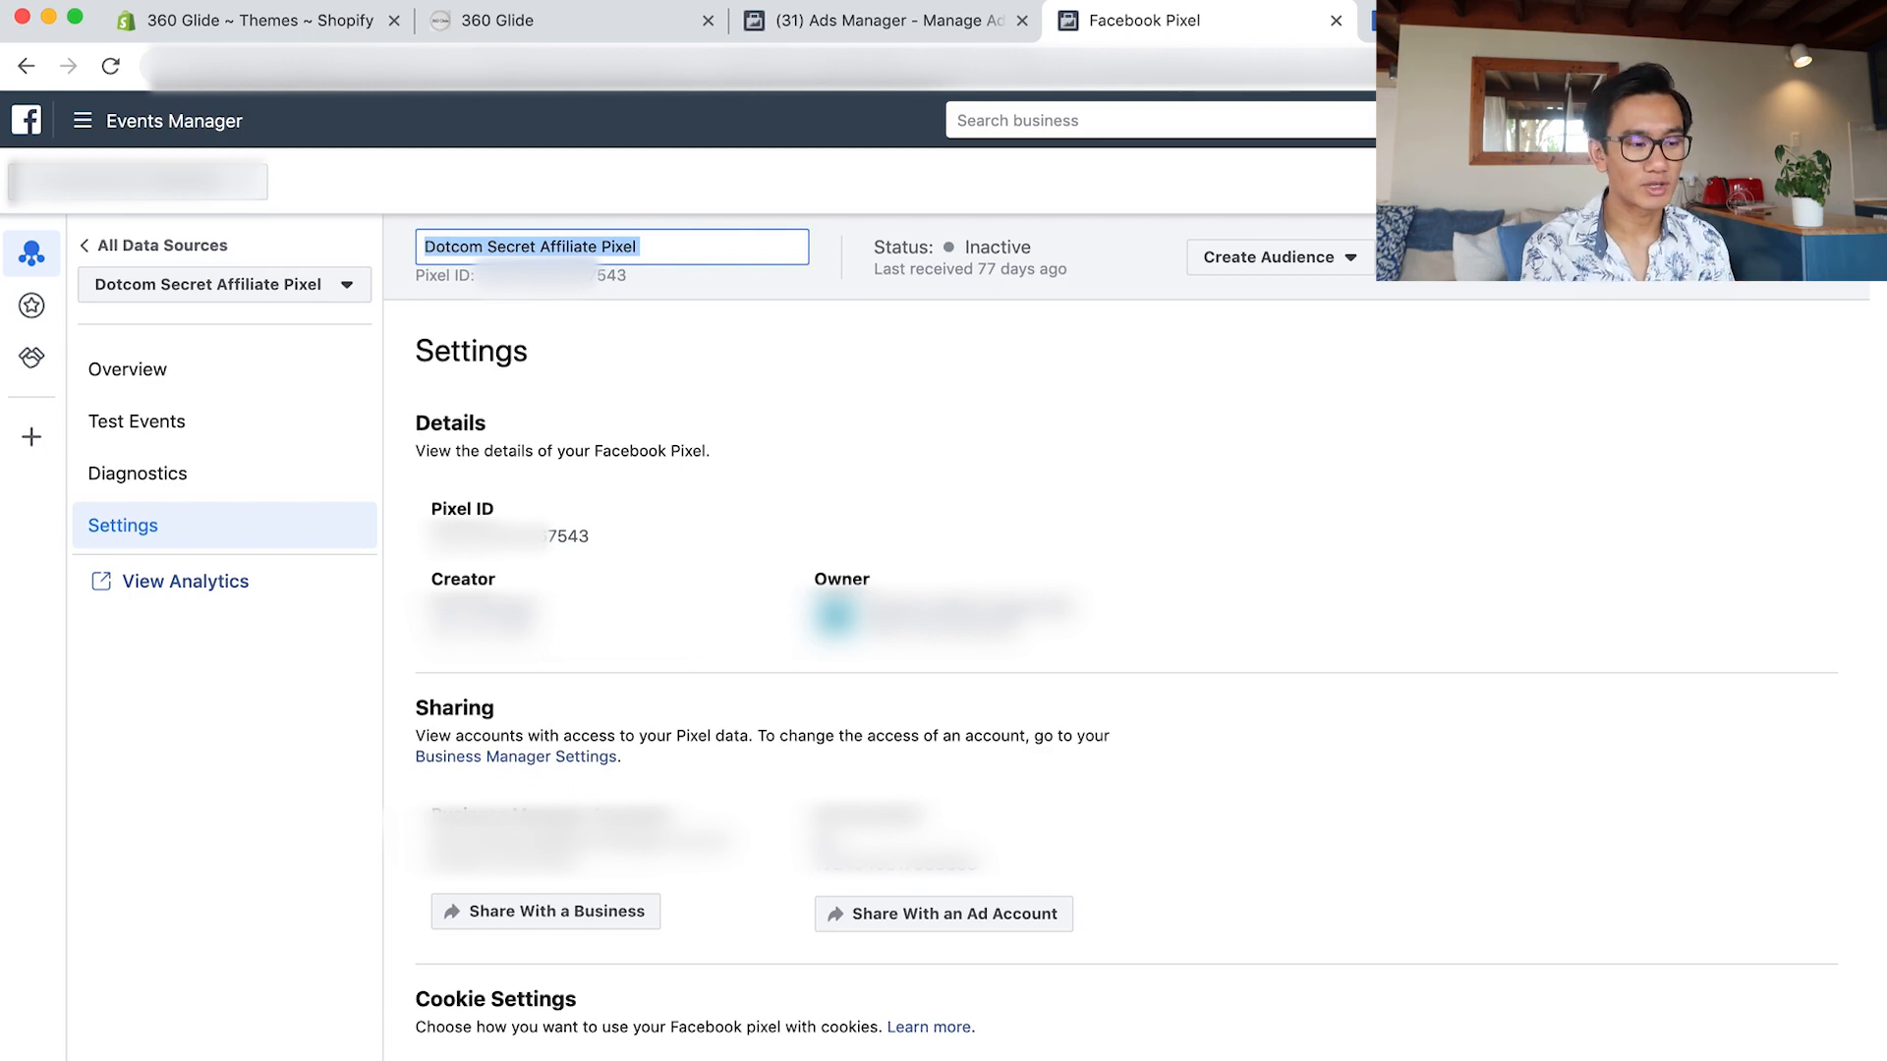
Rename the pixel to 360 Glide and copy its pixel ID
{"action": "type", "text": "36"}
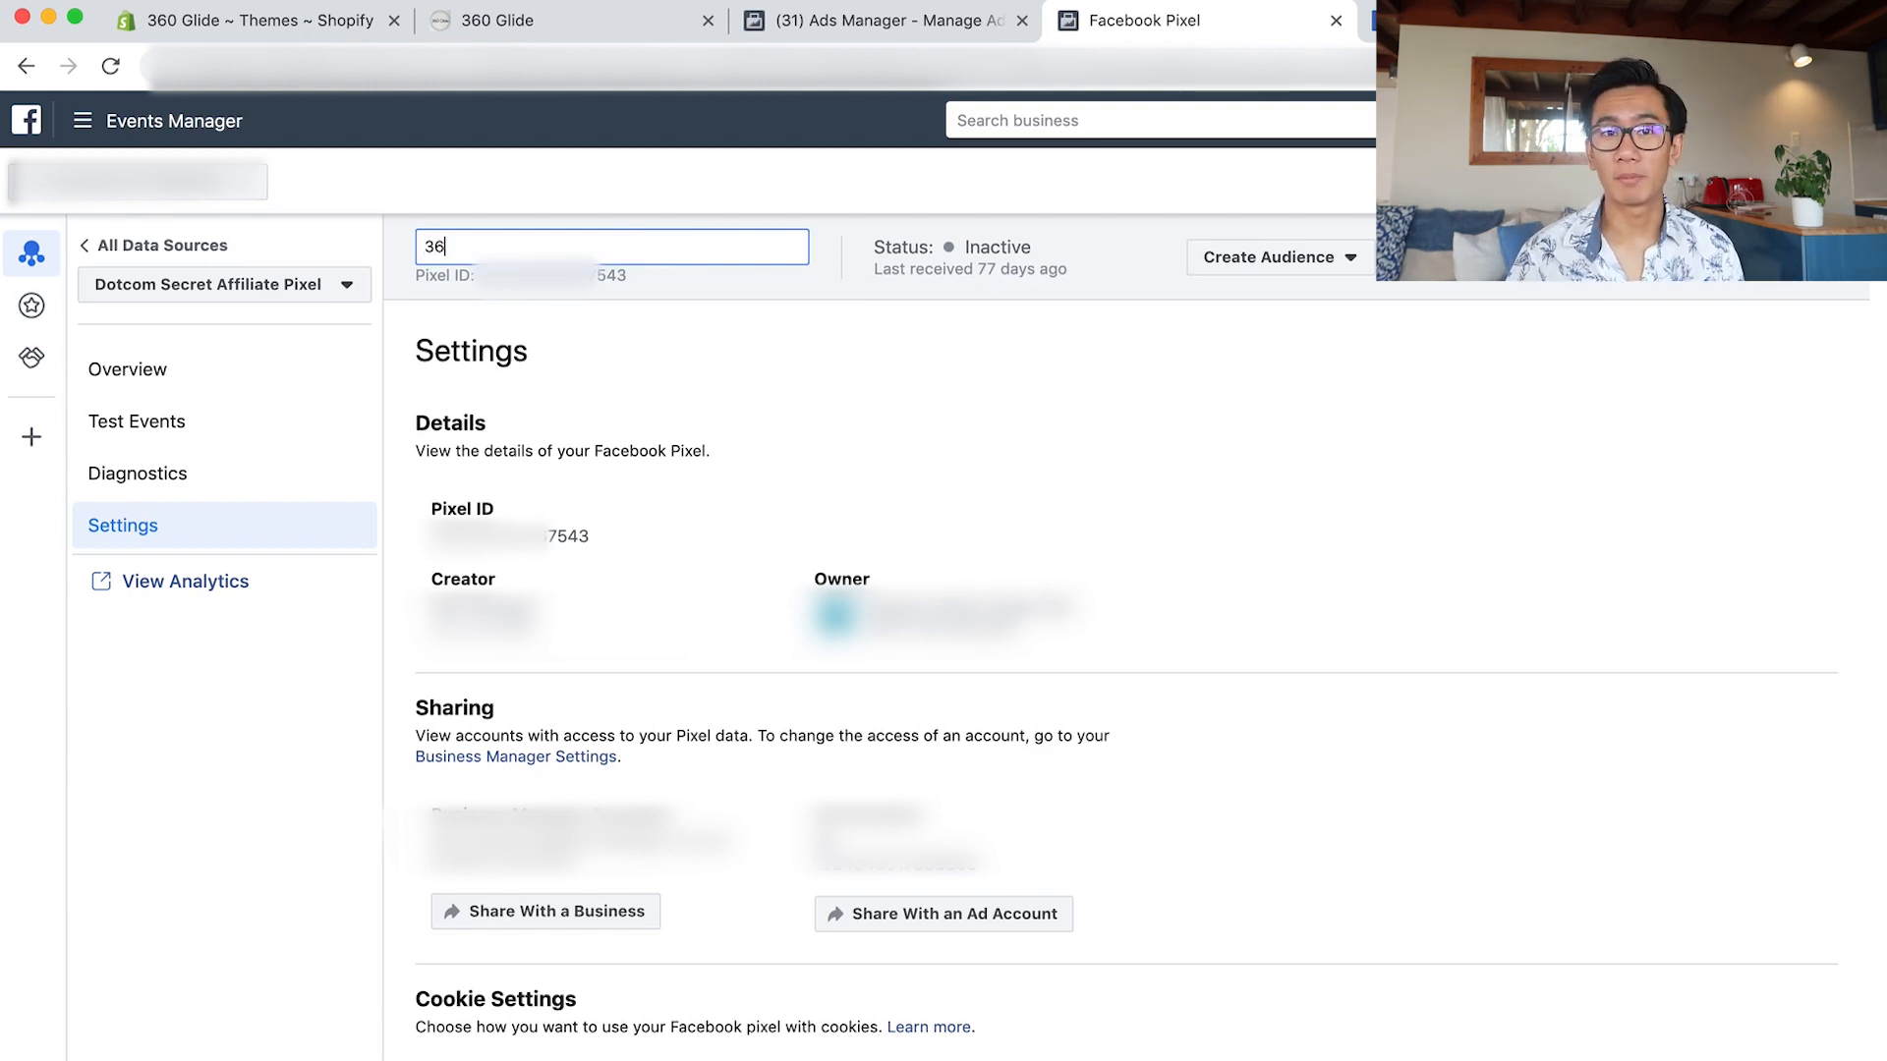
{"action": "key", "text": "Enter"}
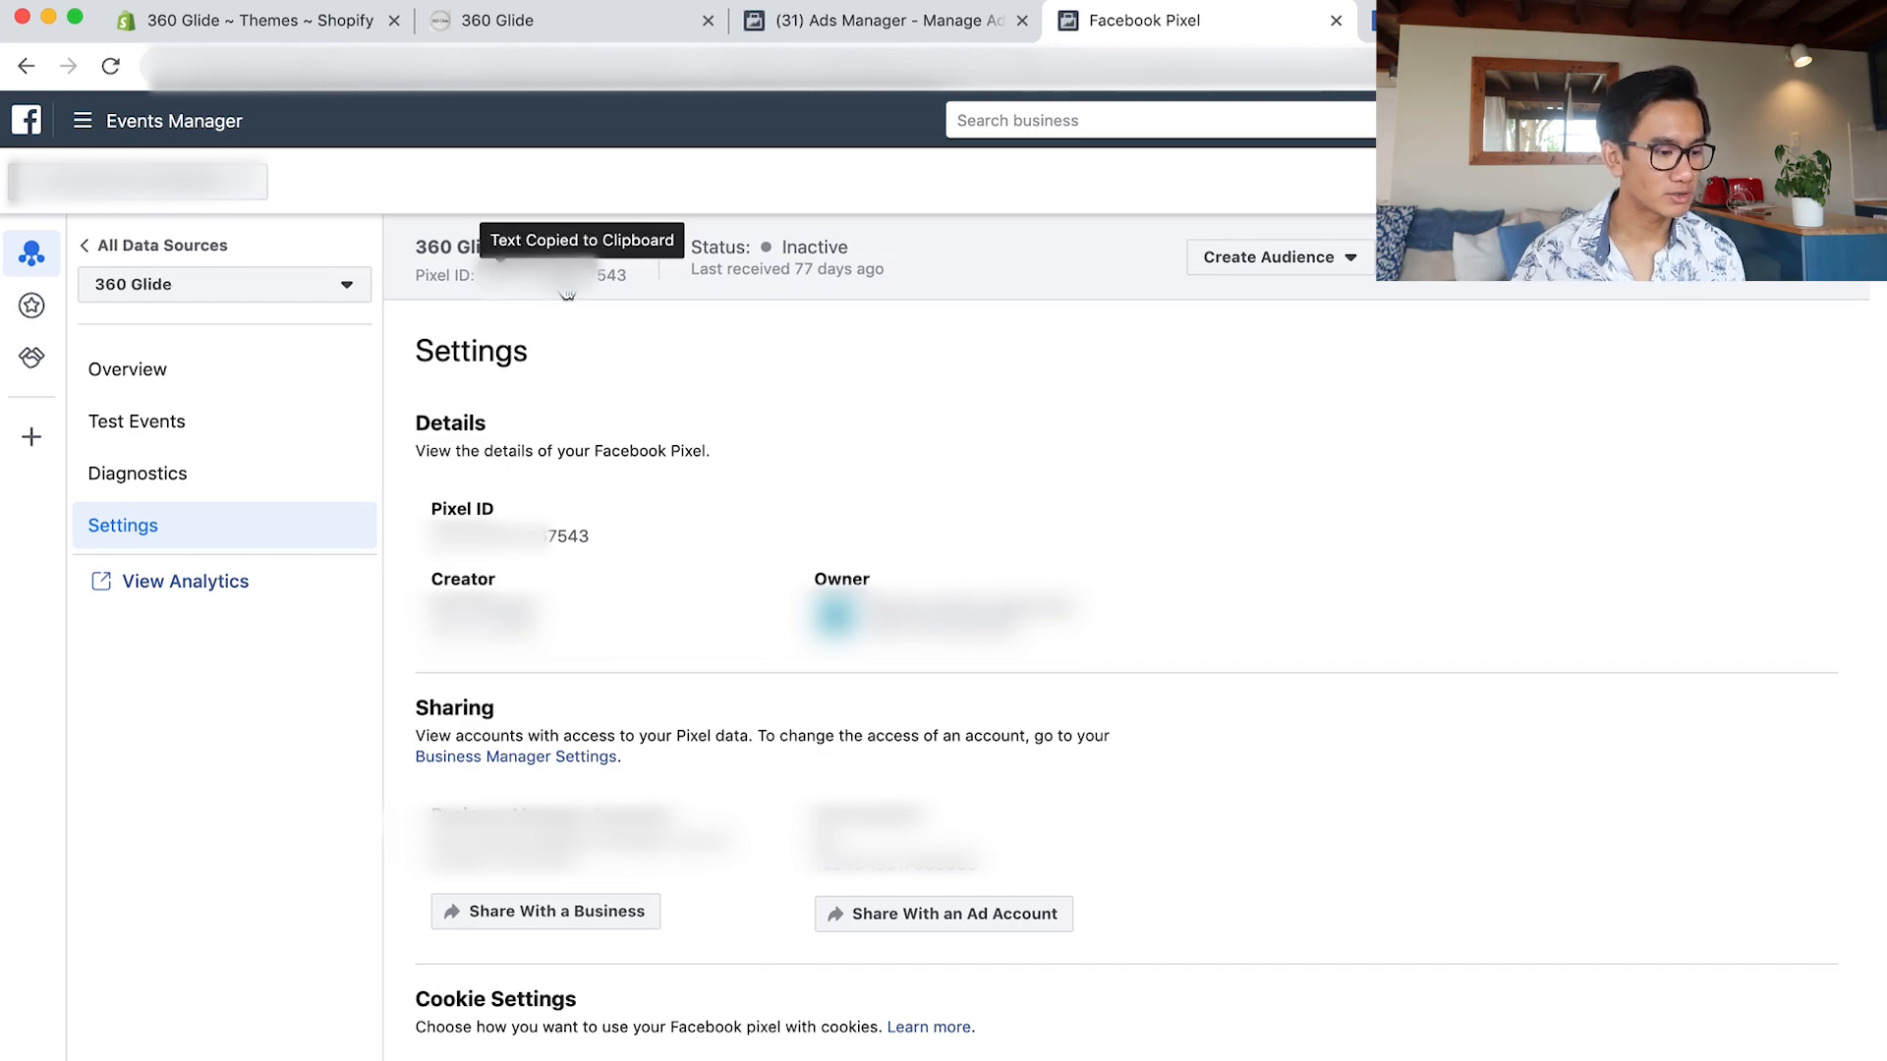
{"action": "left_click", "coordinate": [245, 21]}
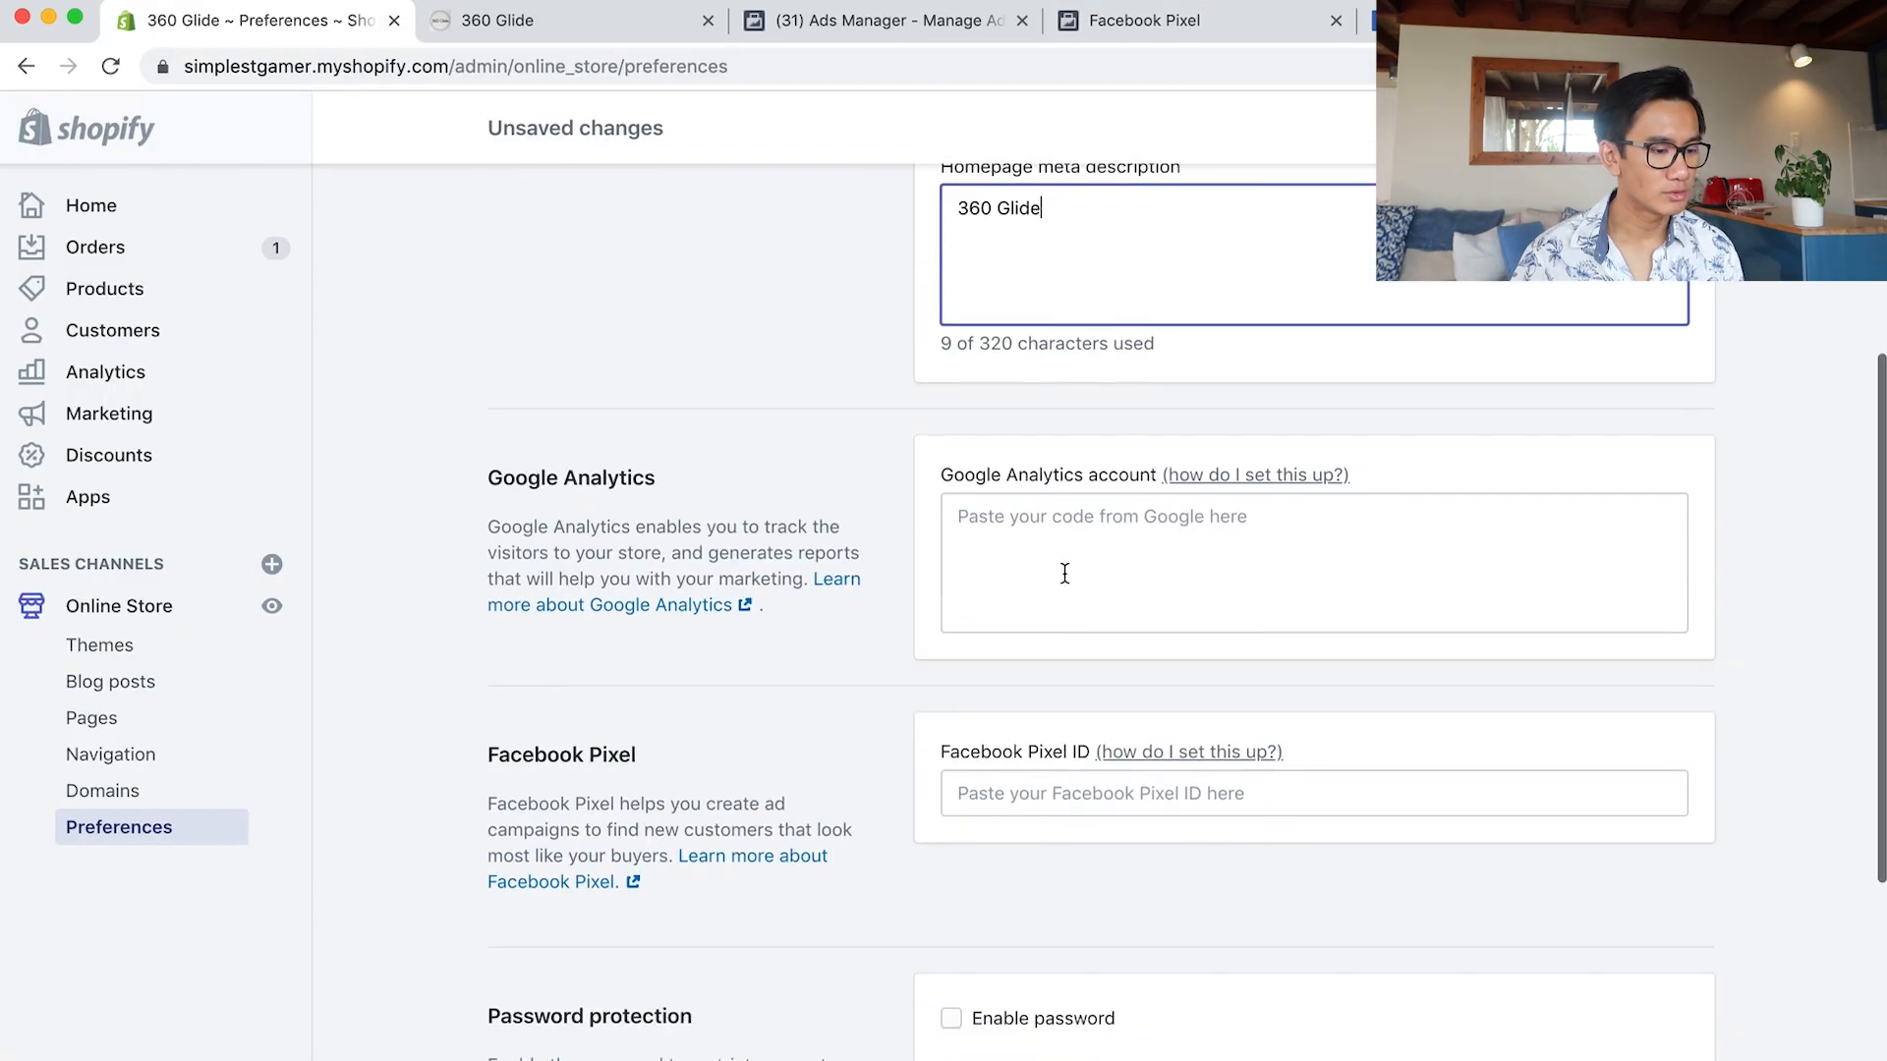
Copy the pixel ID again and save it in Shopify's Facebook Pixel ID preference
{"action": "left_click", "coordinate": [877, 19]}
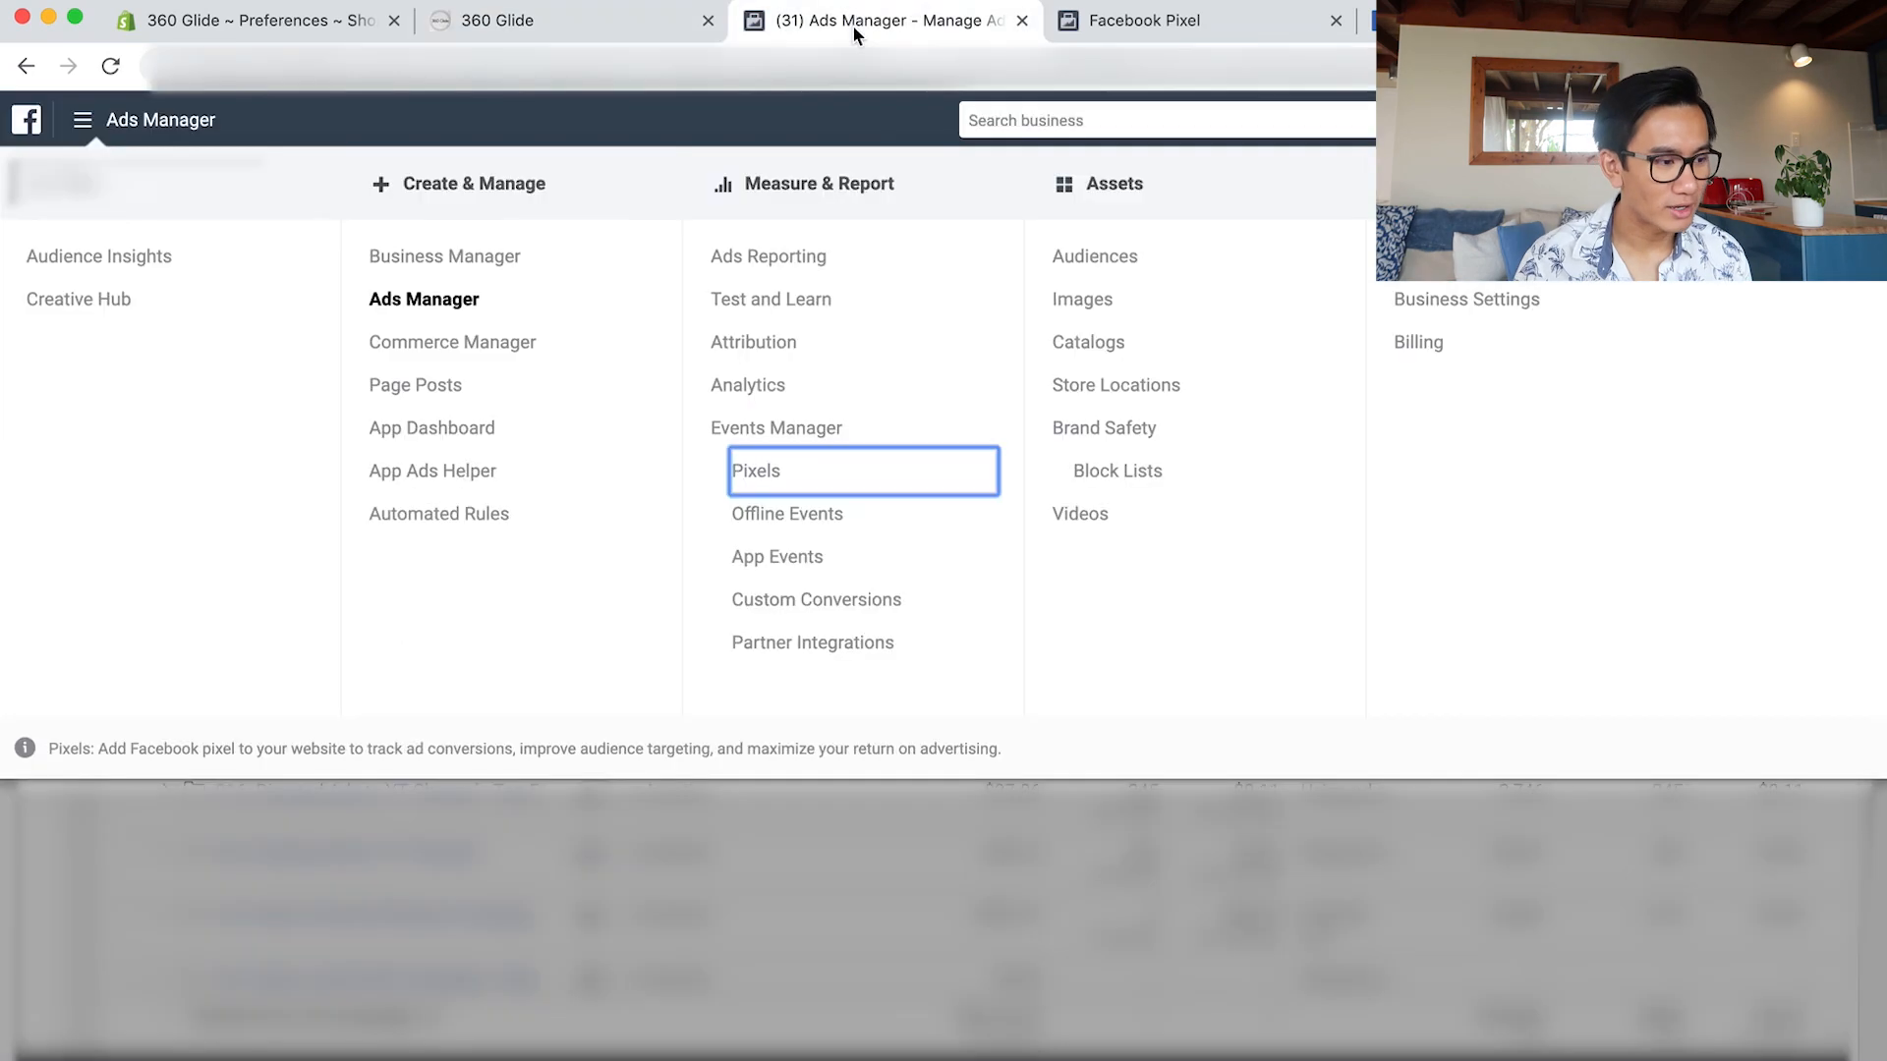
{"action": "left_click", "coordinate": [755, 471]}
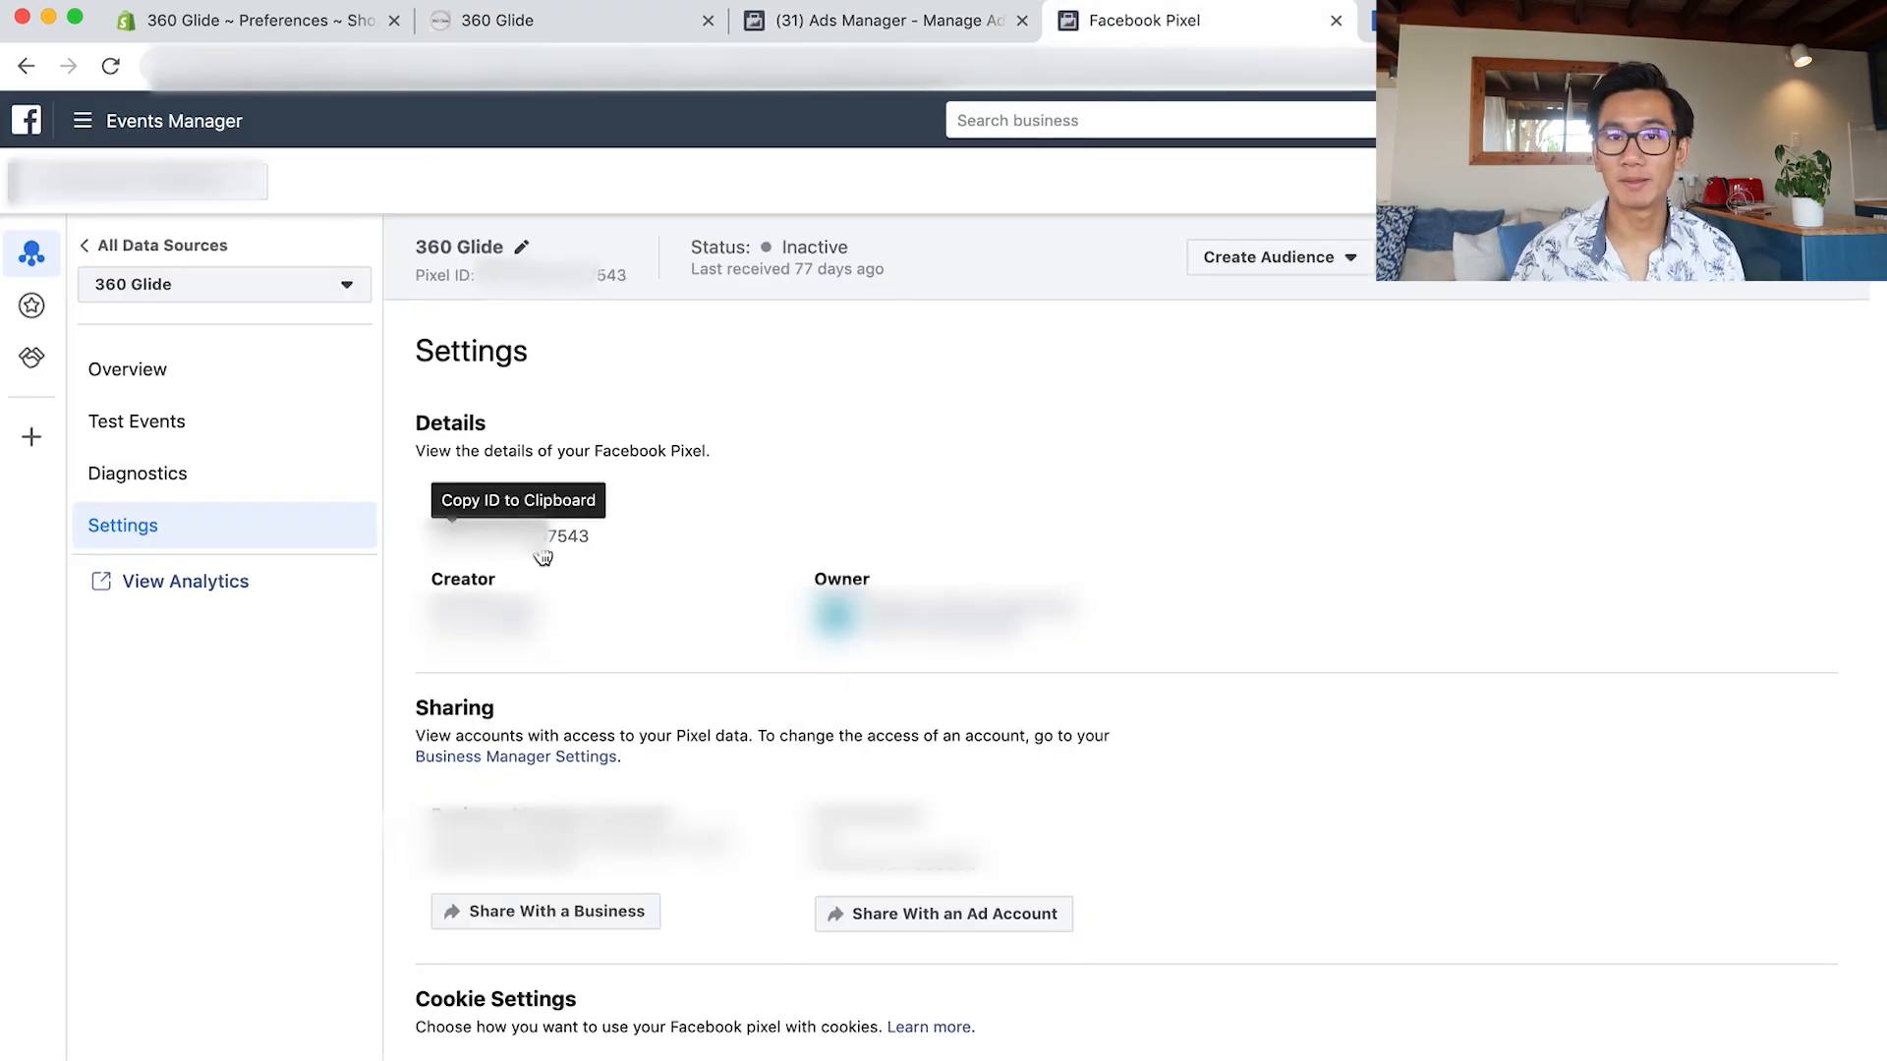
{"action": "left_click", "coordinate": [252, 22]}
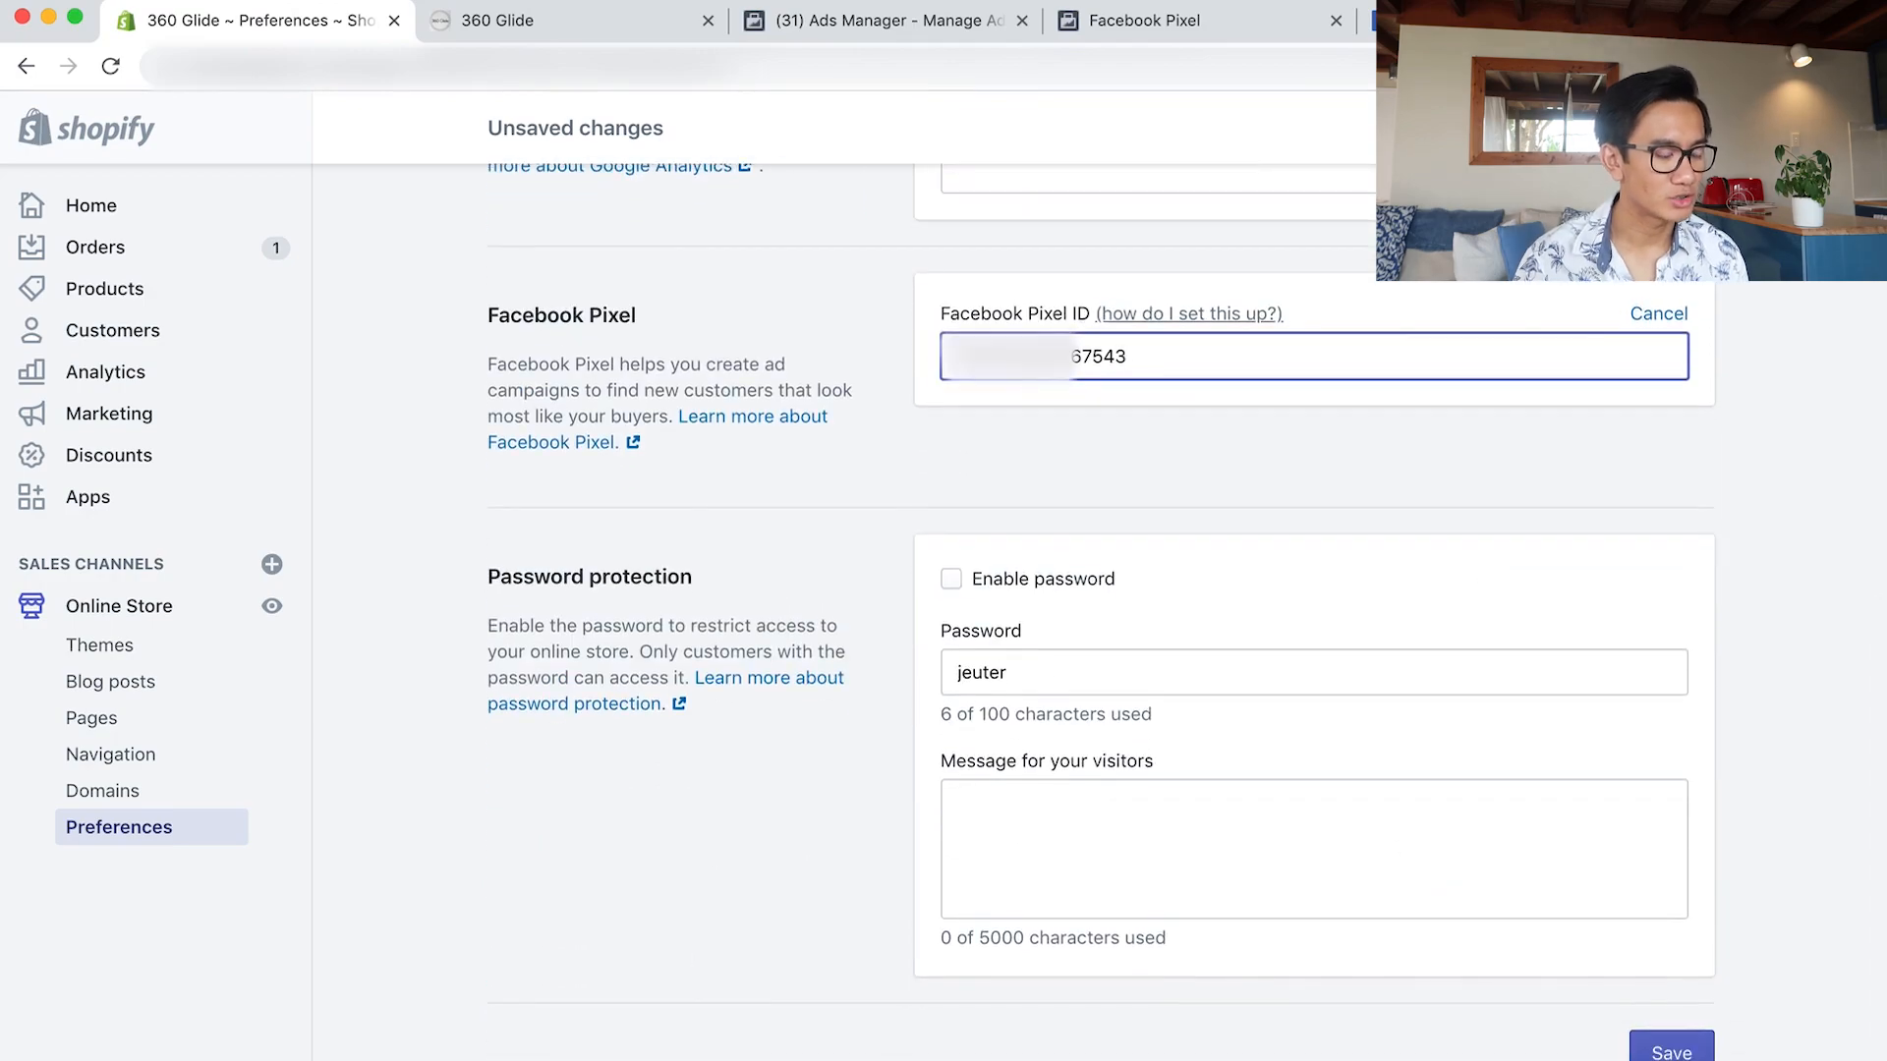
{"action": "left_click", "coordinate": [500, 19]}
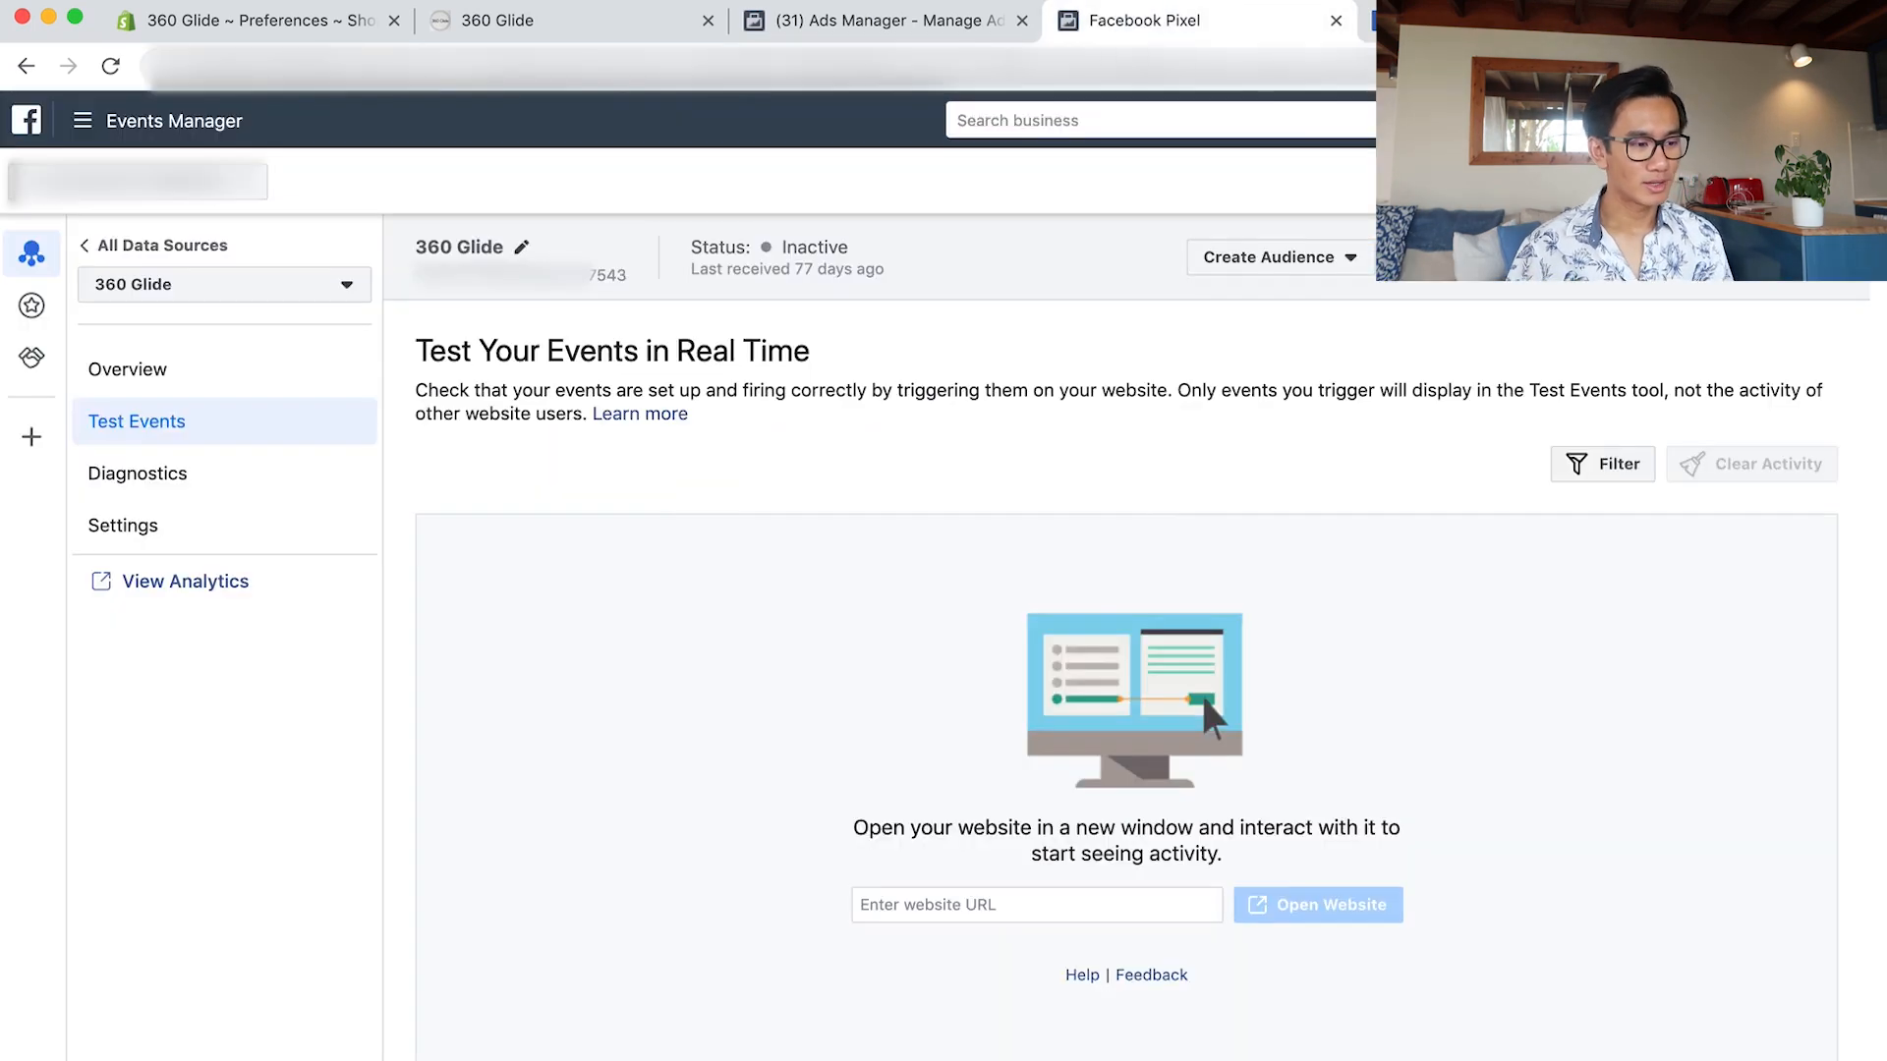
Enter 360glide.com in Test Events and launch the store website for a test visit
{"action": "type", "text": "360gl"}
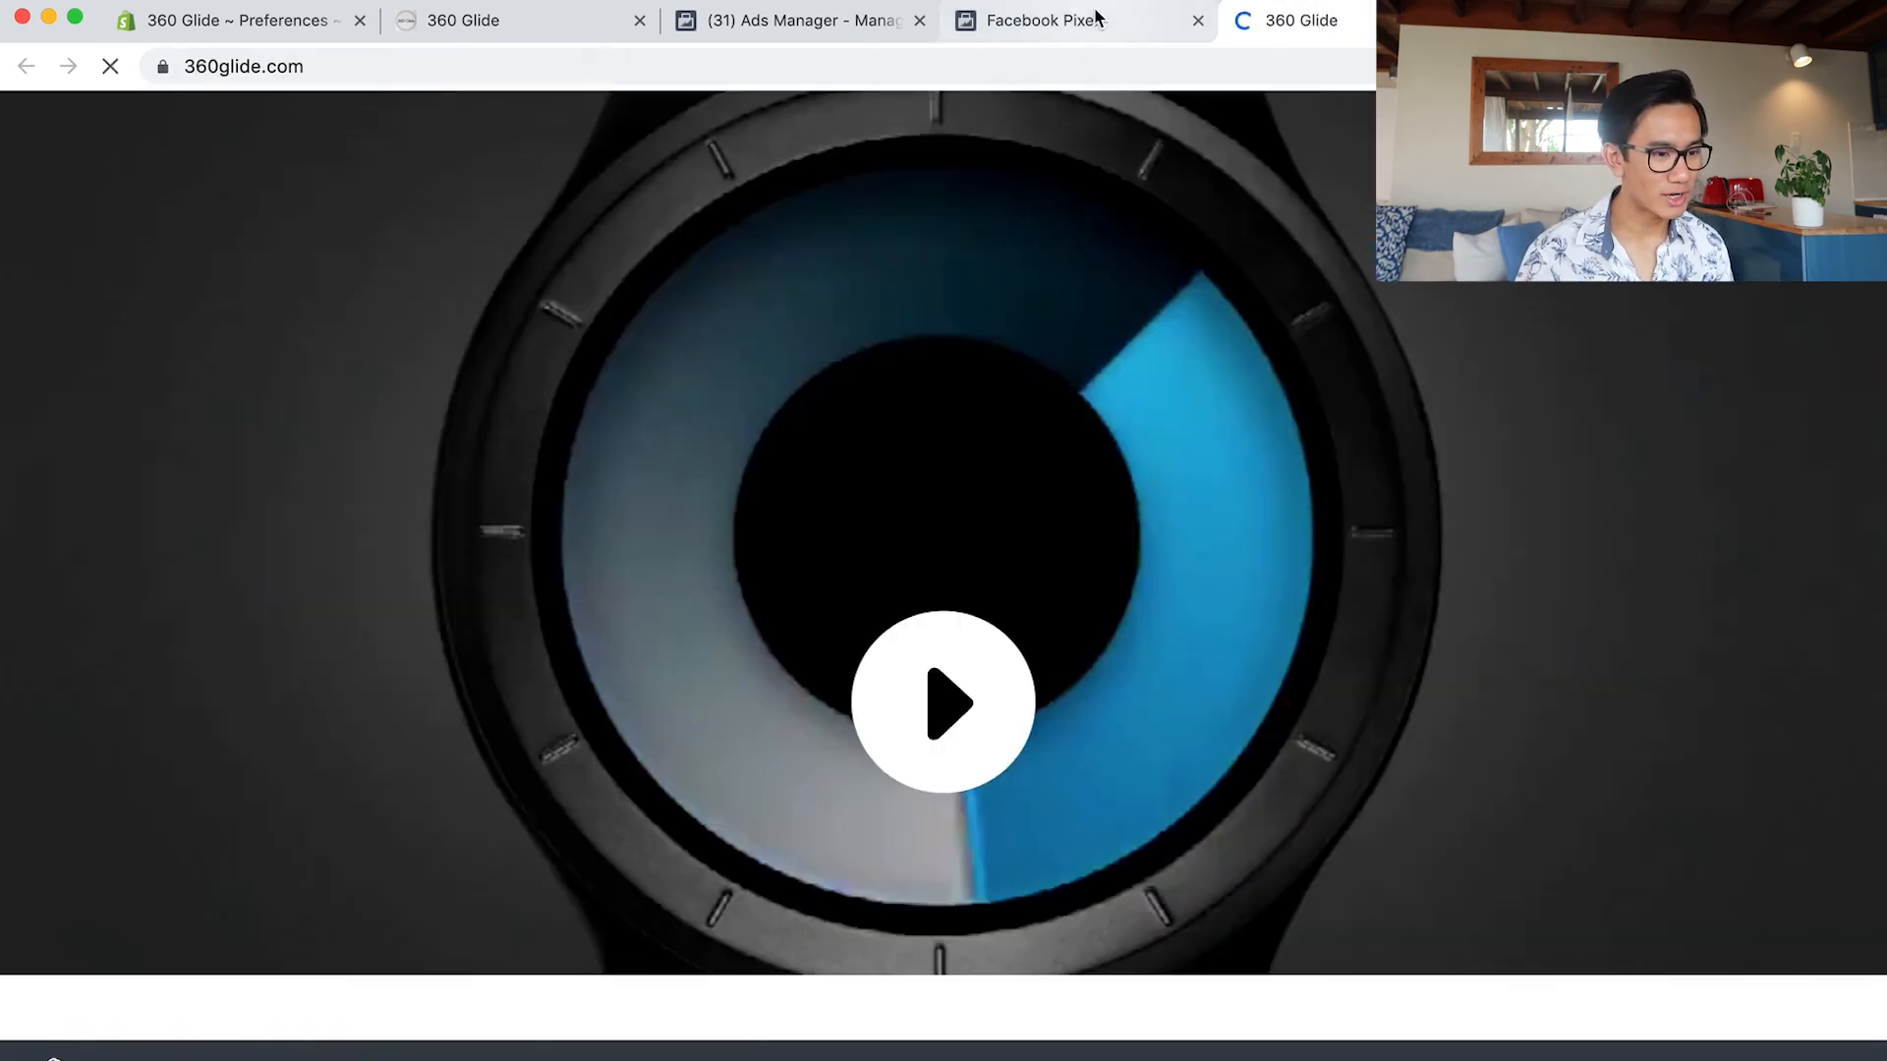
{"action": "left_click", "coordinate": [1059, 20]}
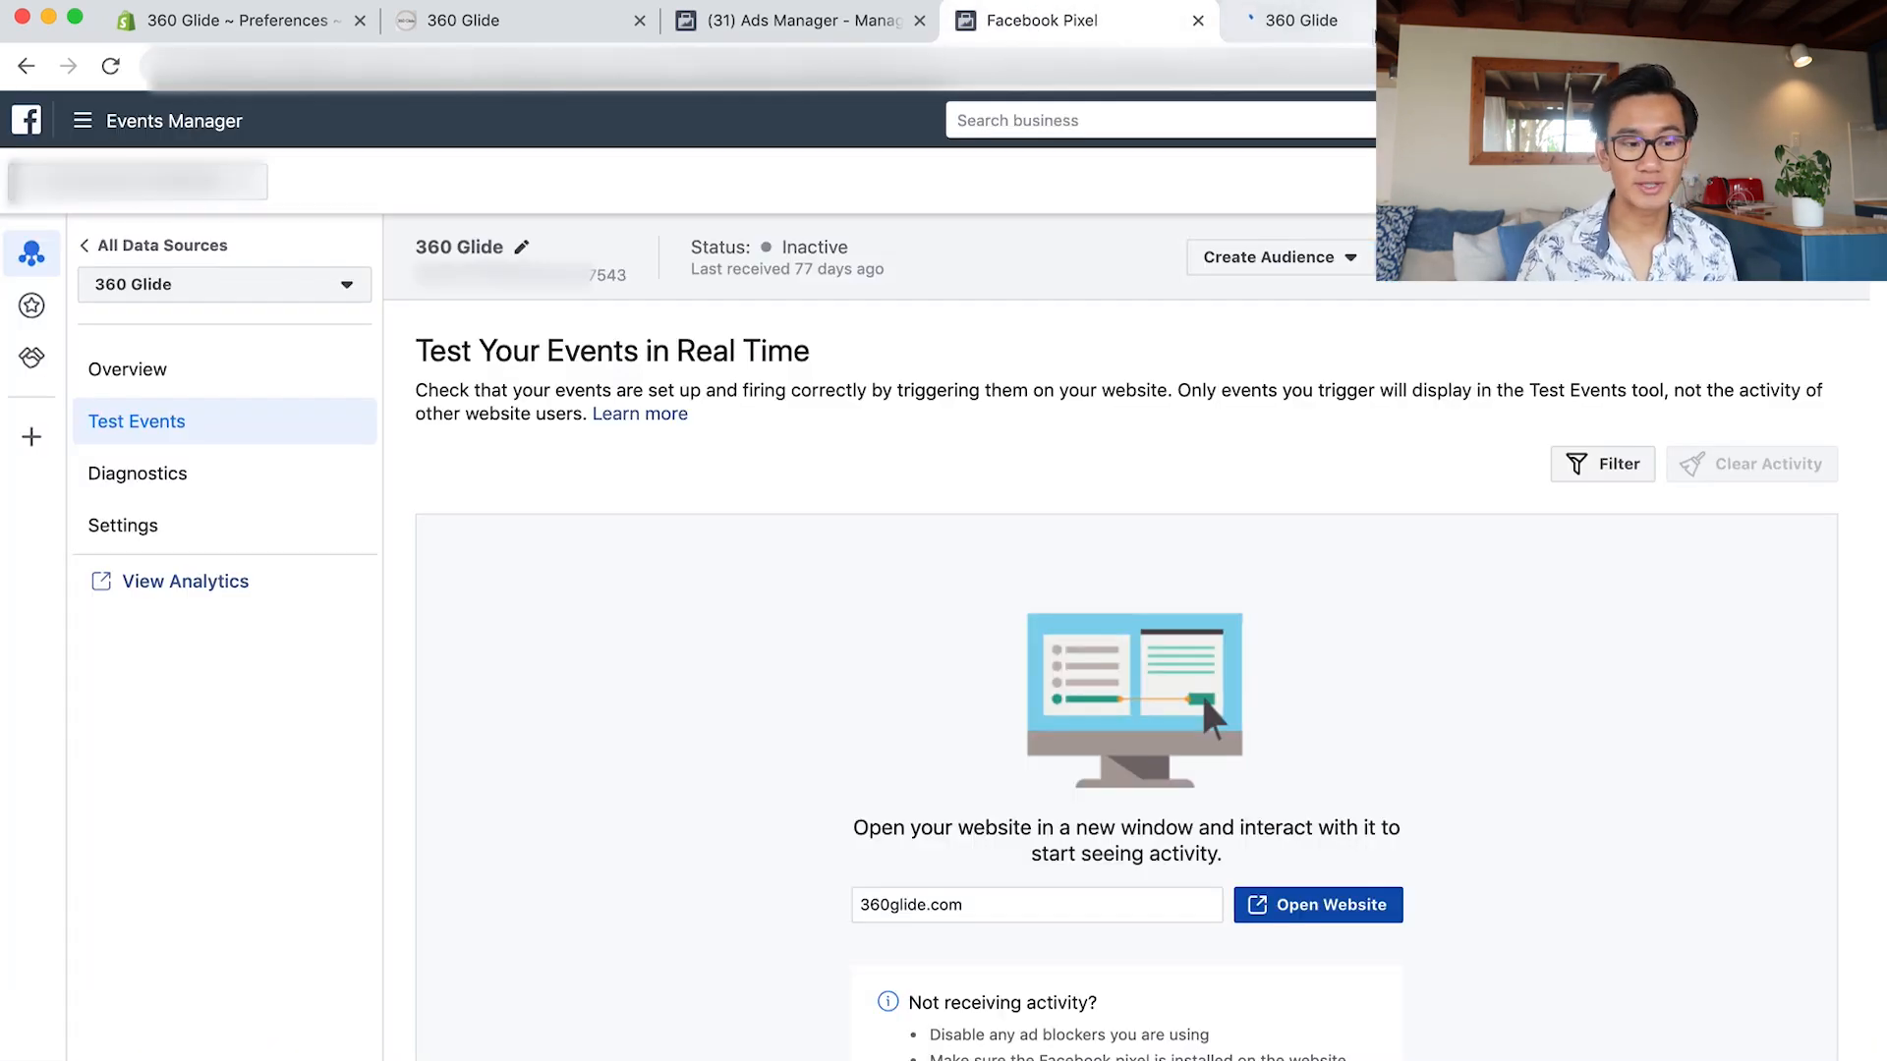
{"action": "left_click", "coordinate": [1301, 19]}
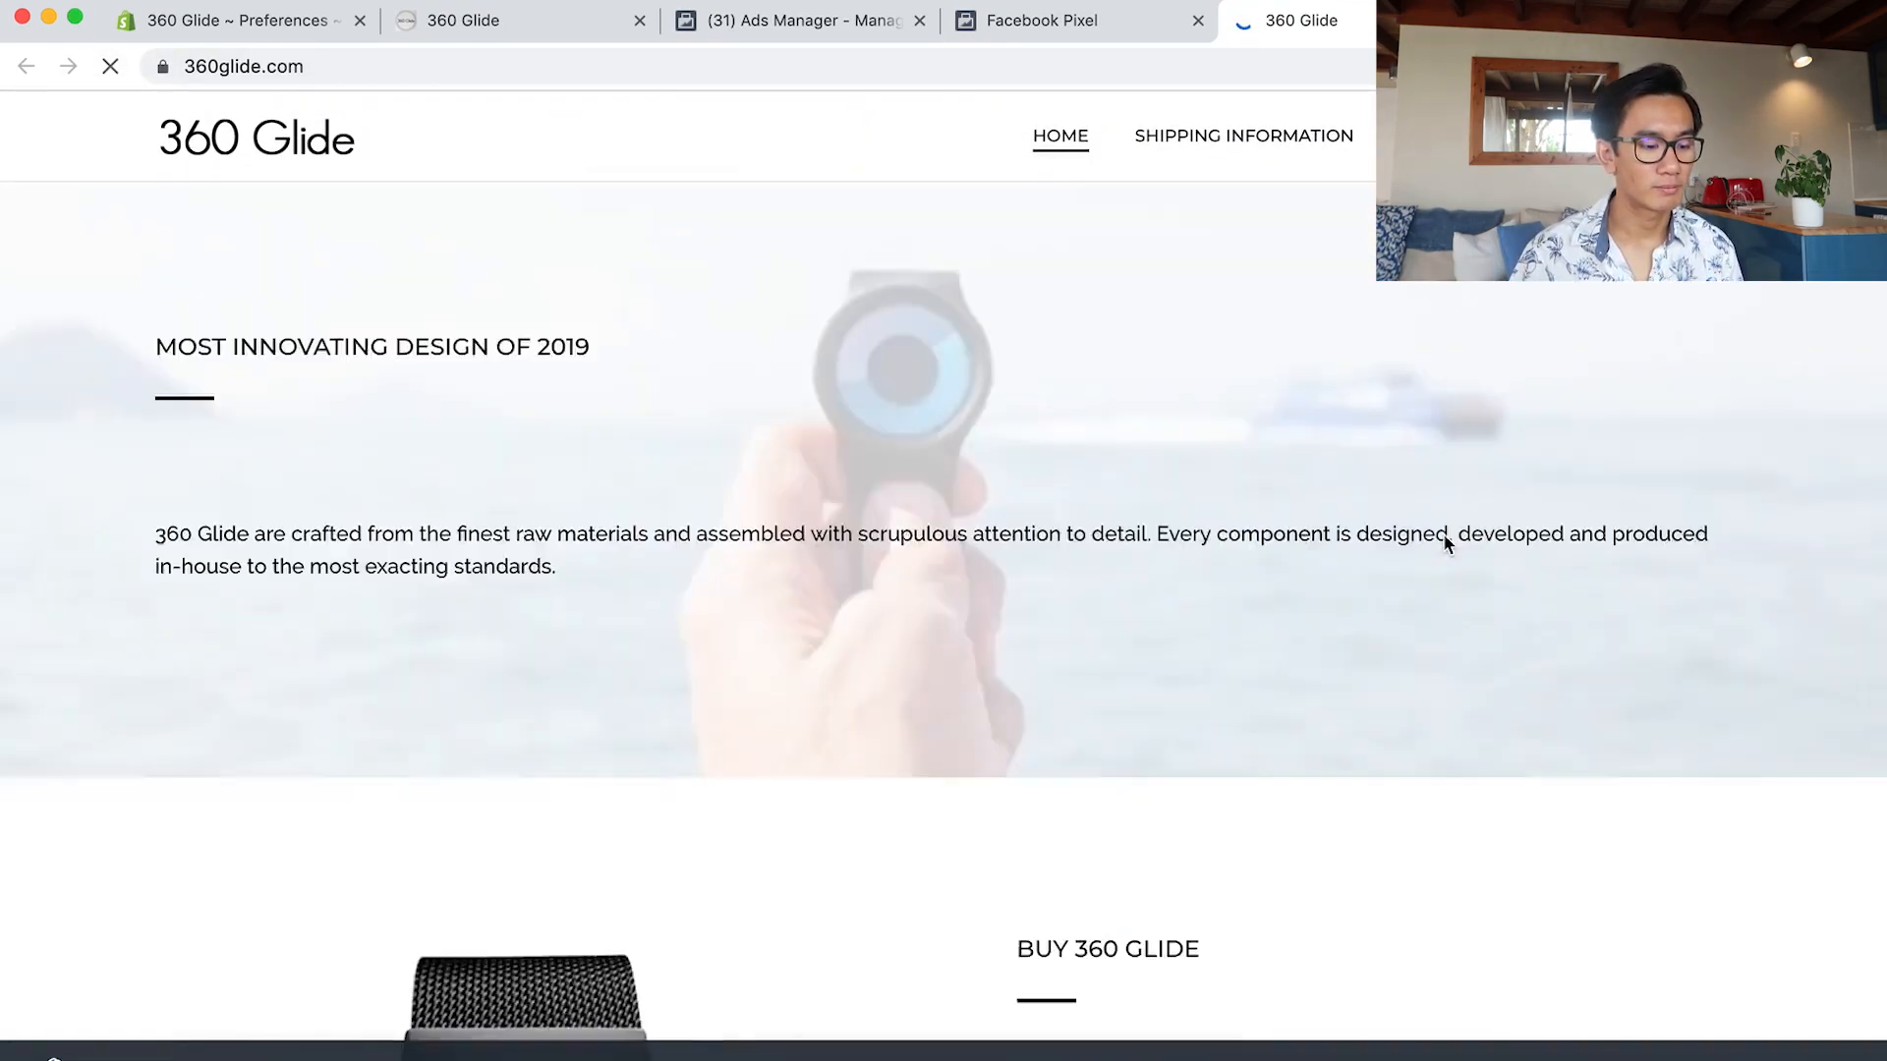
Add the watch to the cart and return to check the incoming PageView and Add to Cart events
{"action": "scroll", "scroll_direction": "down", "scroll_amount": 3}
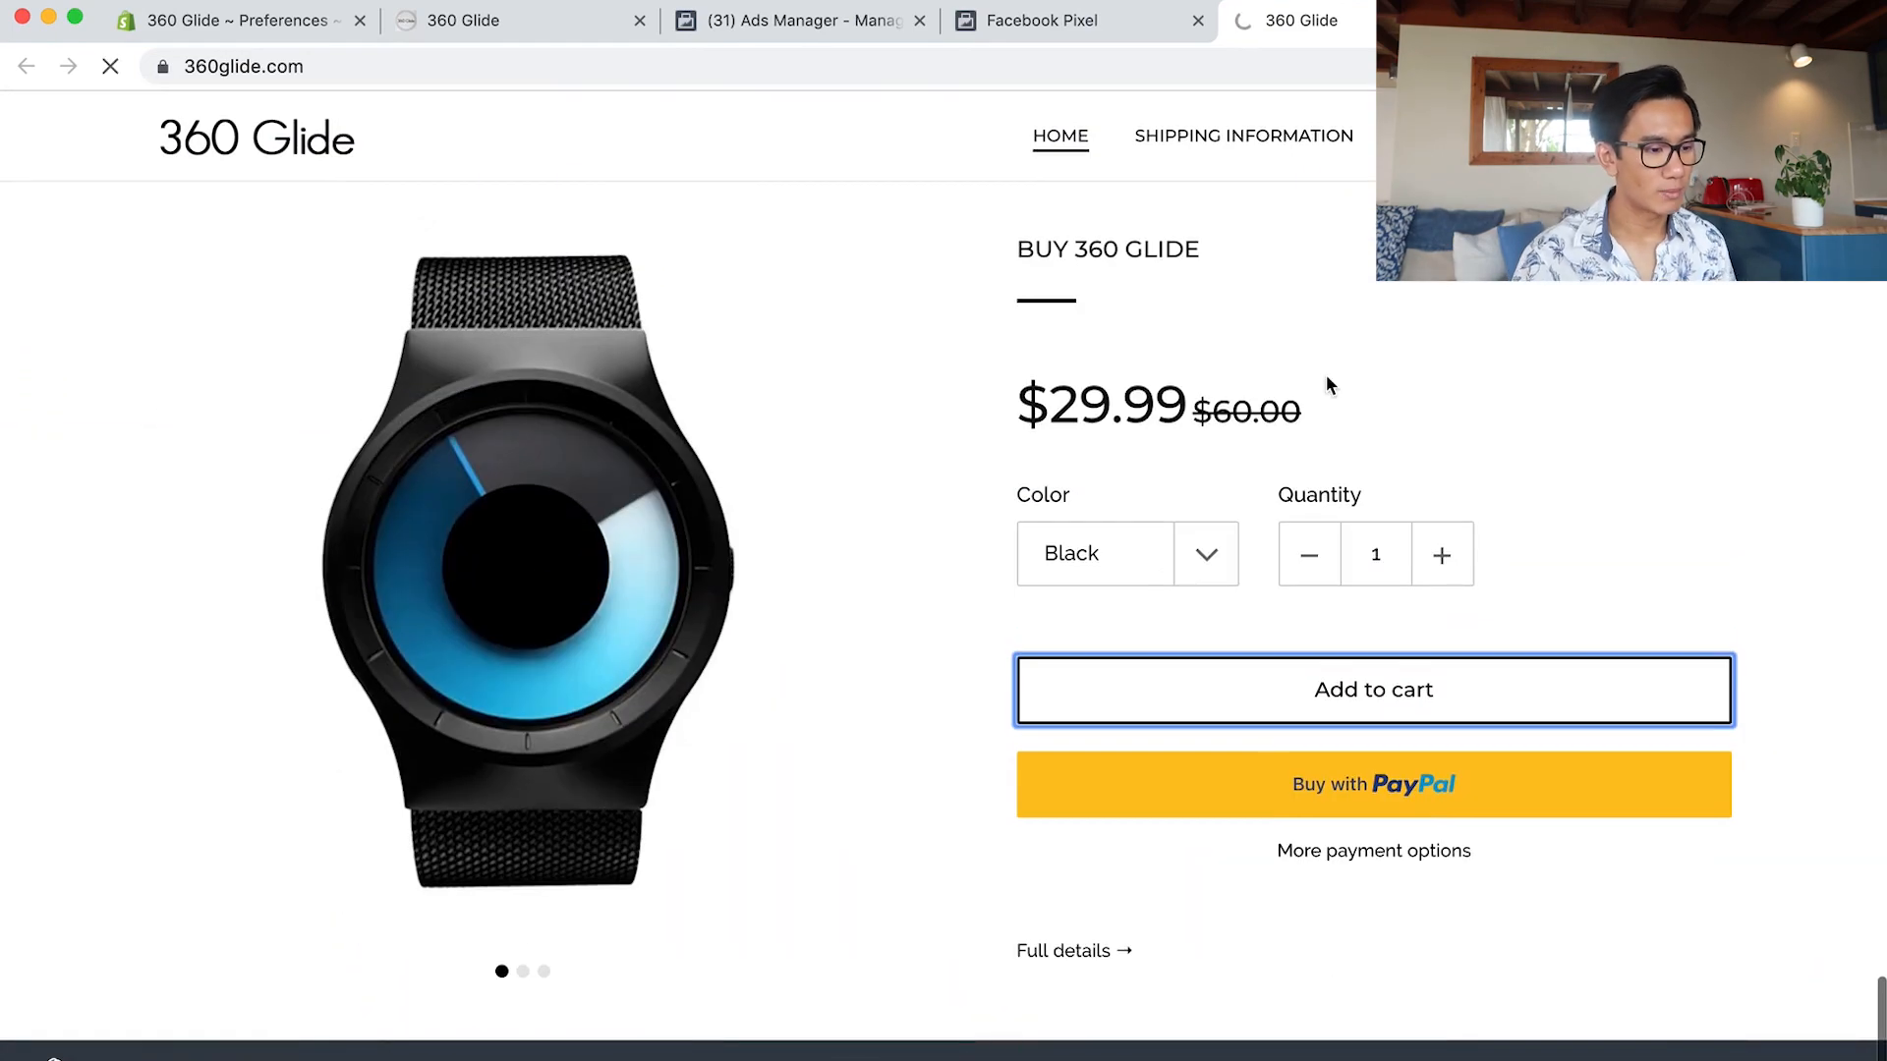
{"action": "left_click", "coordinate": [1372, 690]}
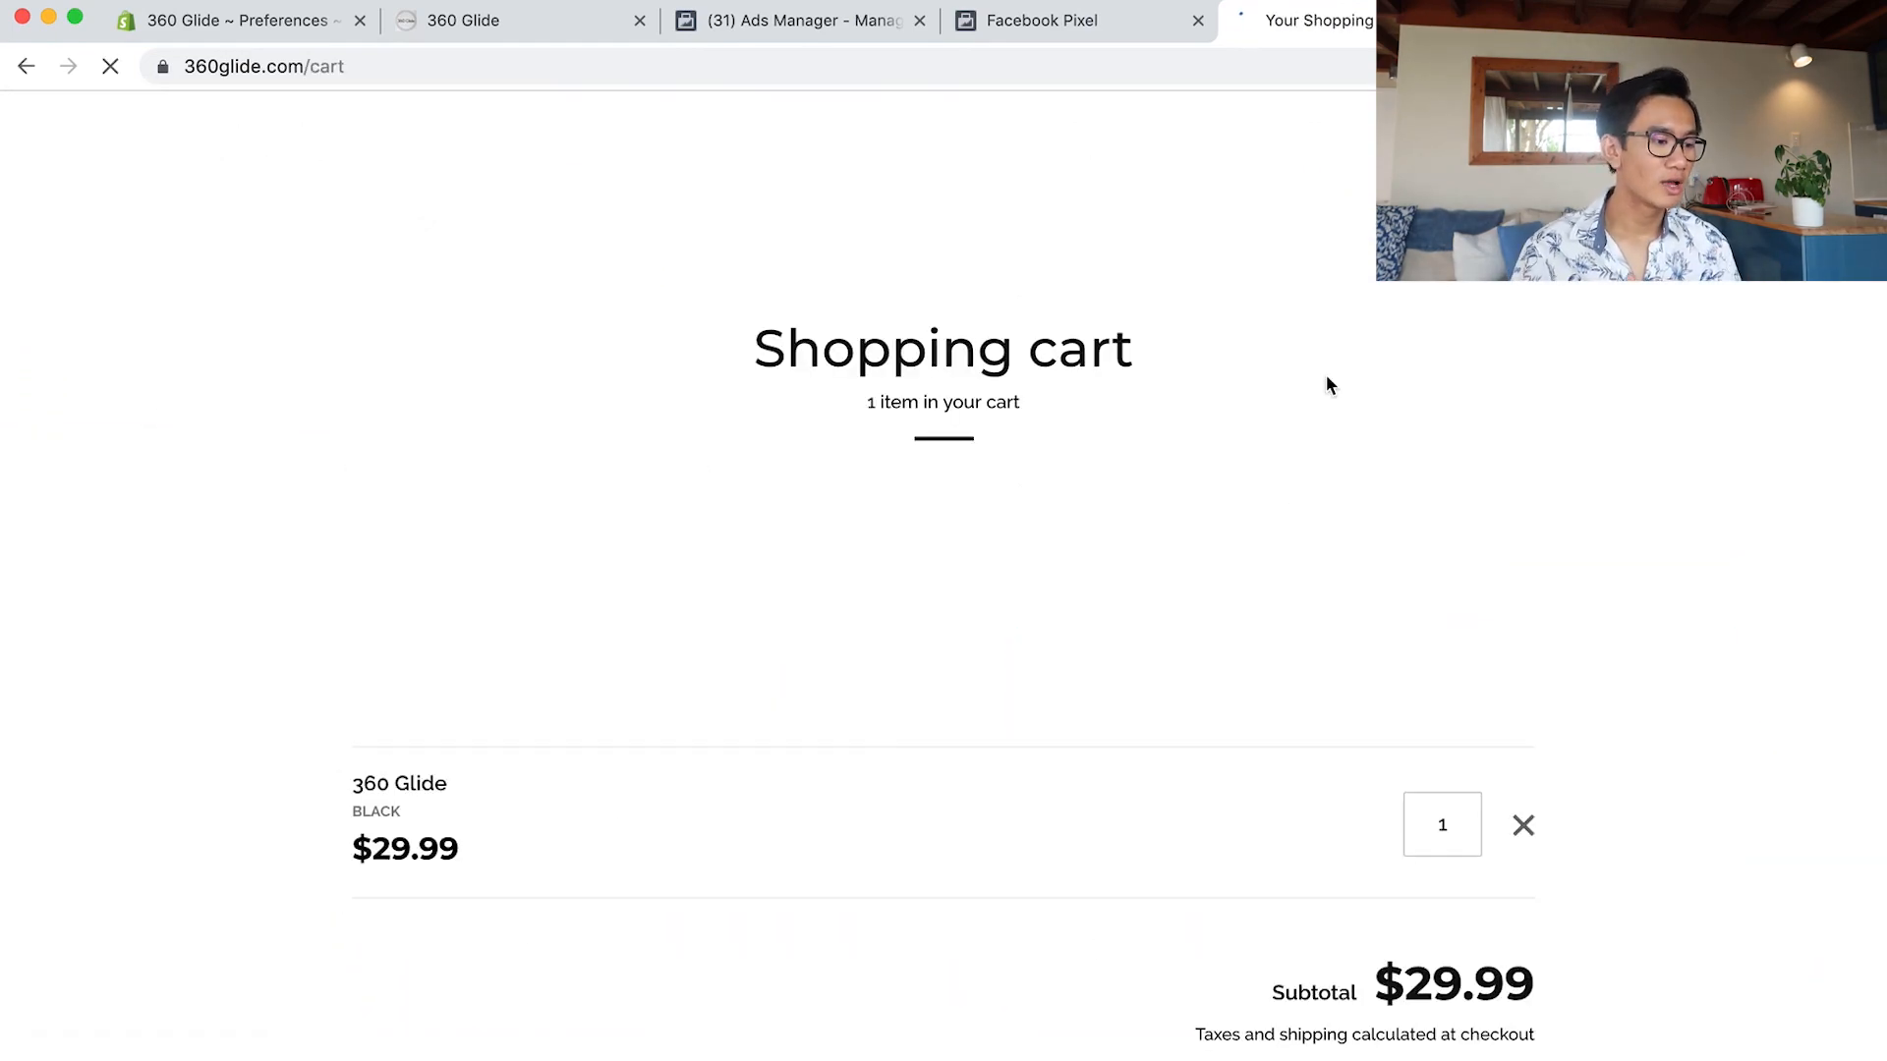
{"action": "left_click", "coordinate": [1060, 20]}
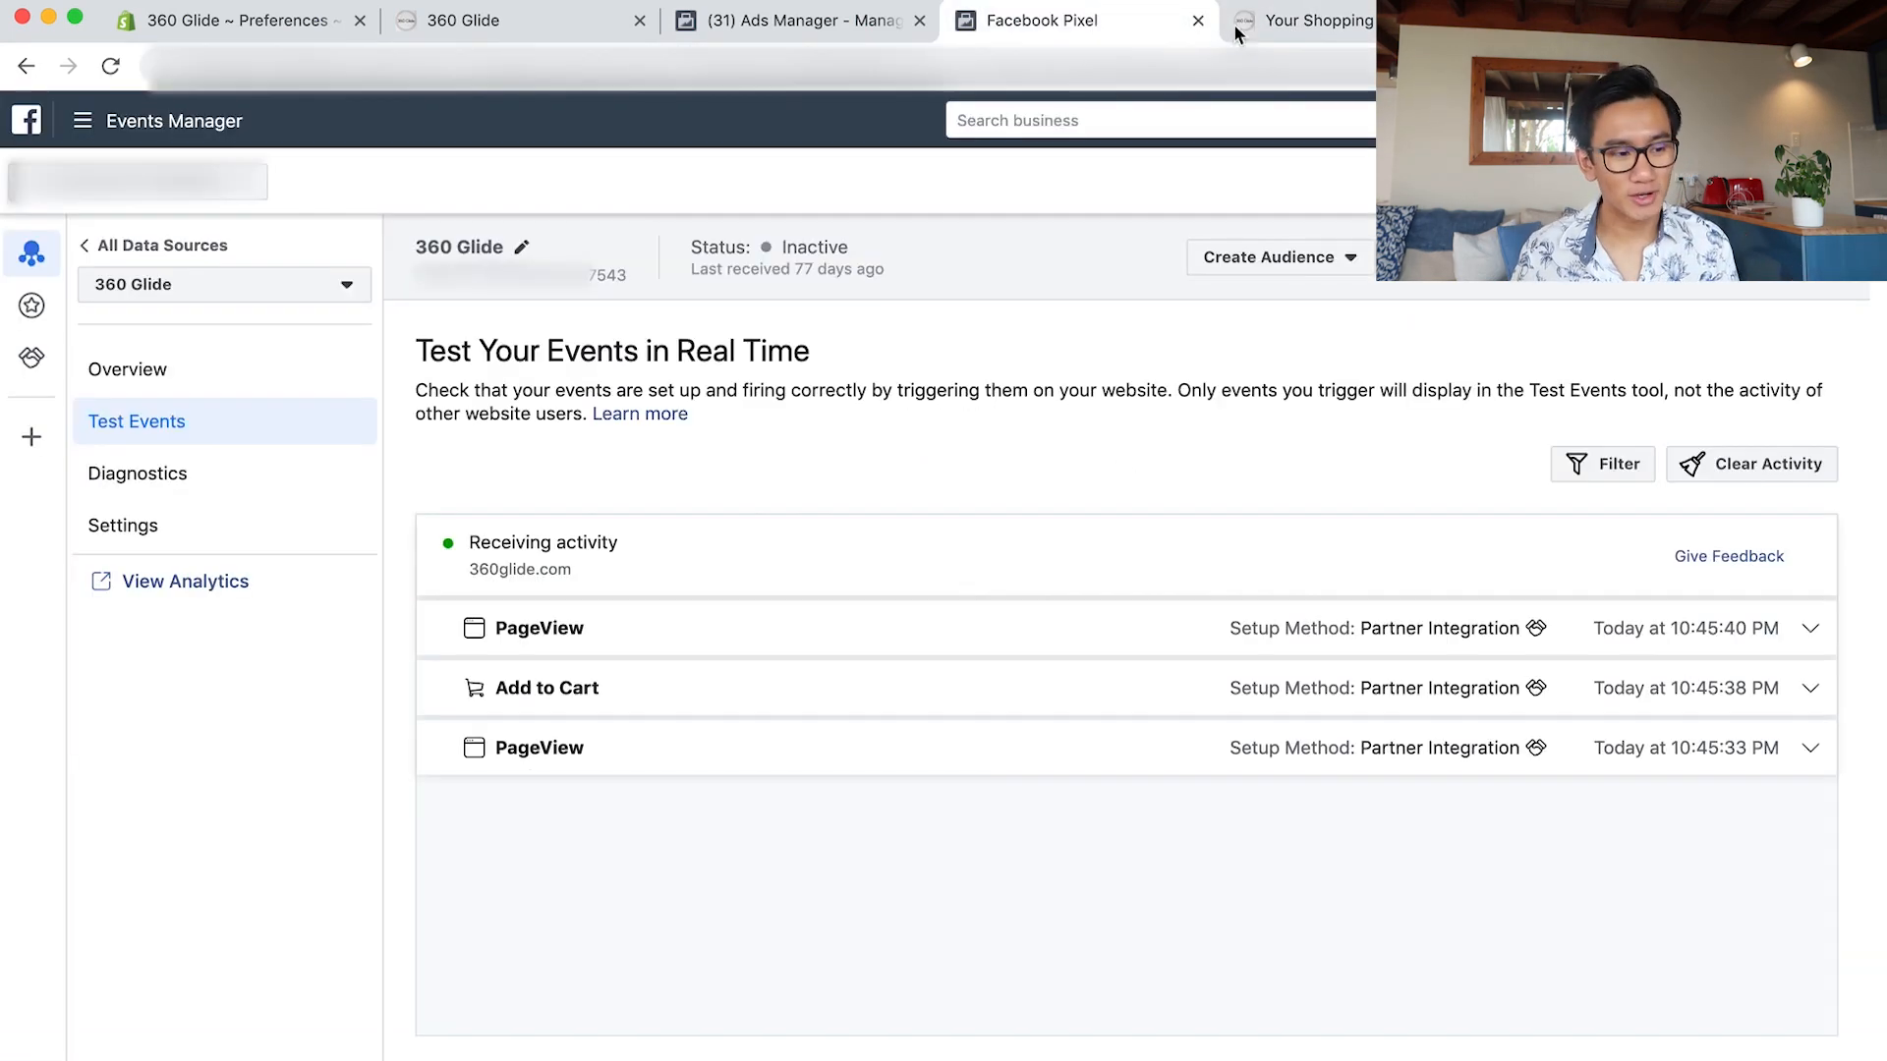
Name the new Conversions campaign 023. 360 Glide, keeping Auction as the buying type
{"action": "left_click", "coordinate": [802, 20]}
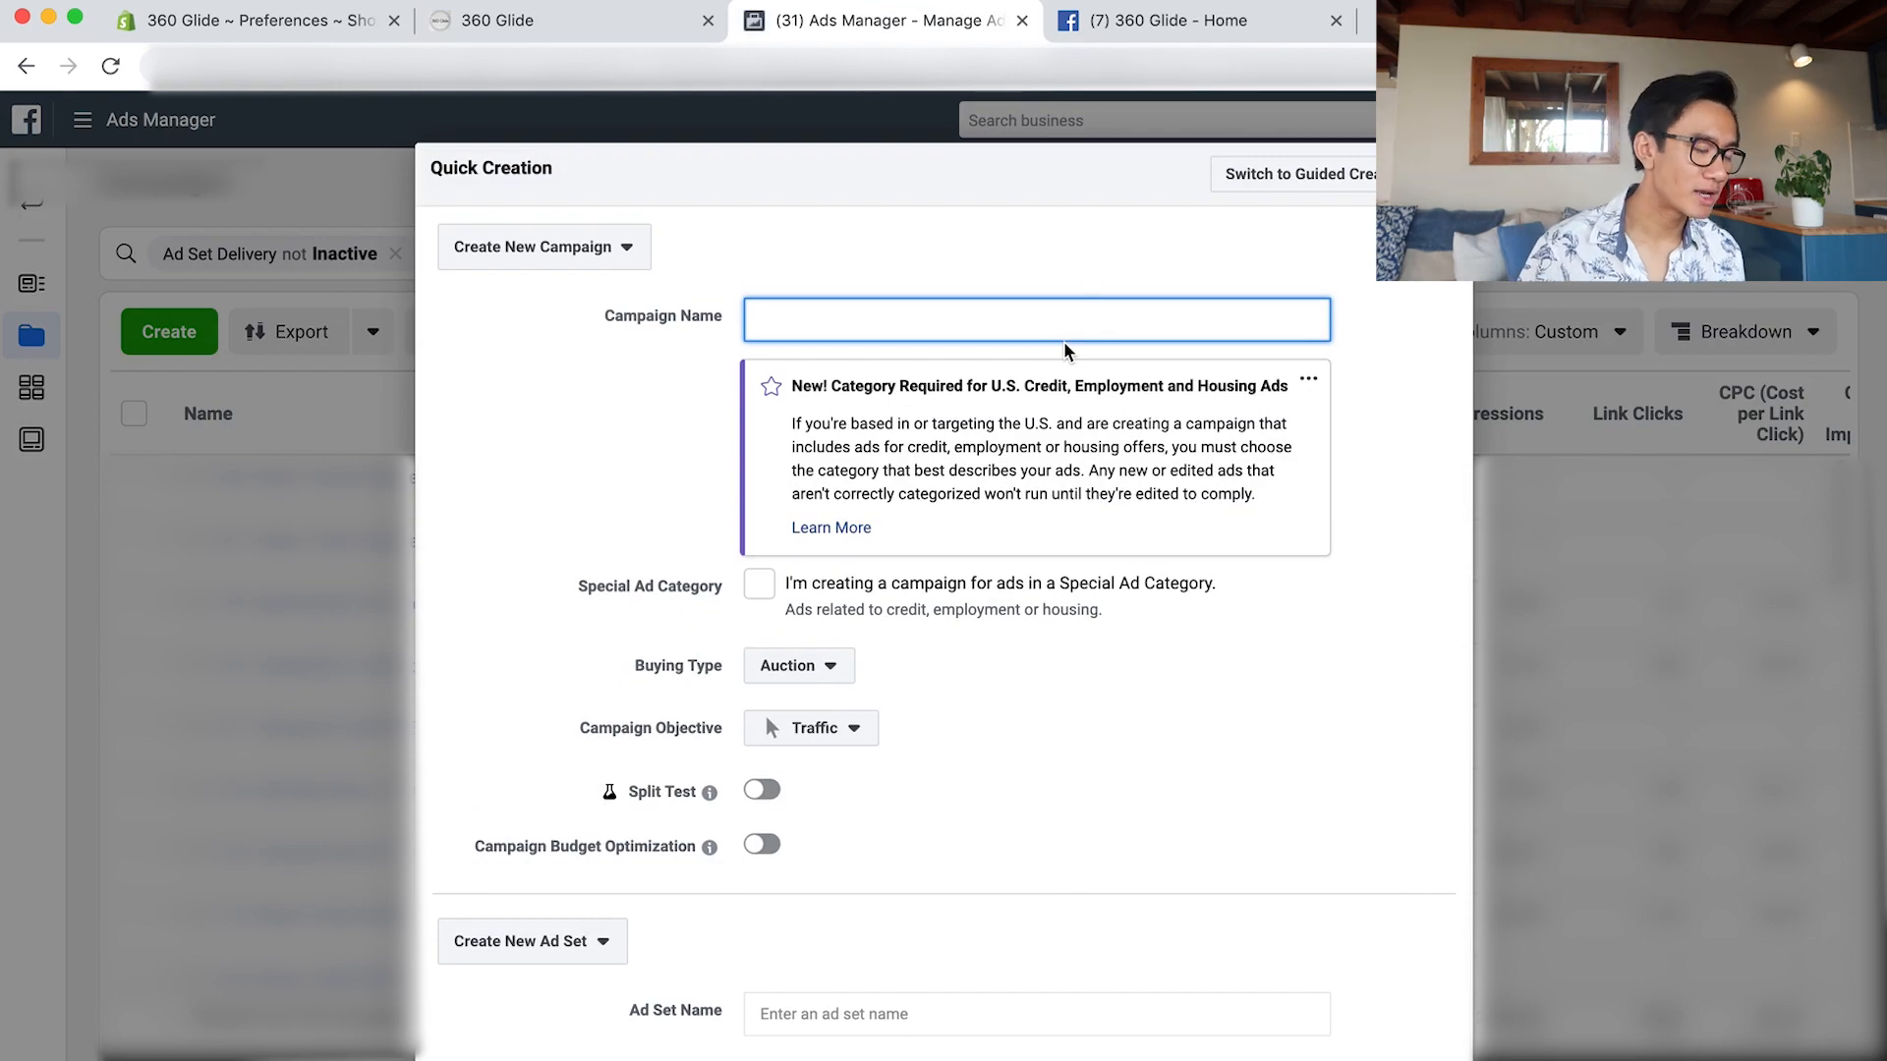
{"action": "left_click", "coordinate": [798, 665]}
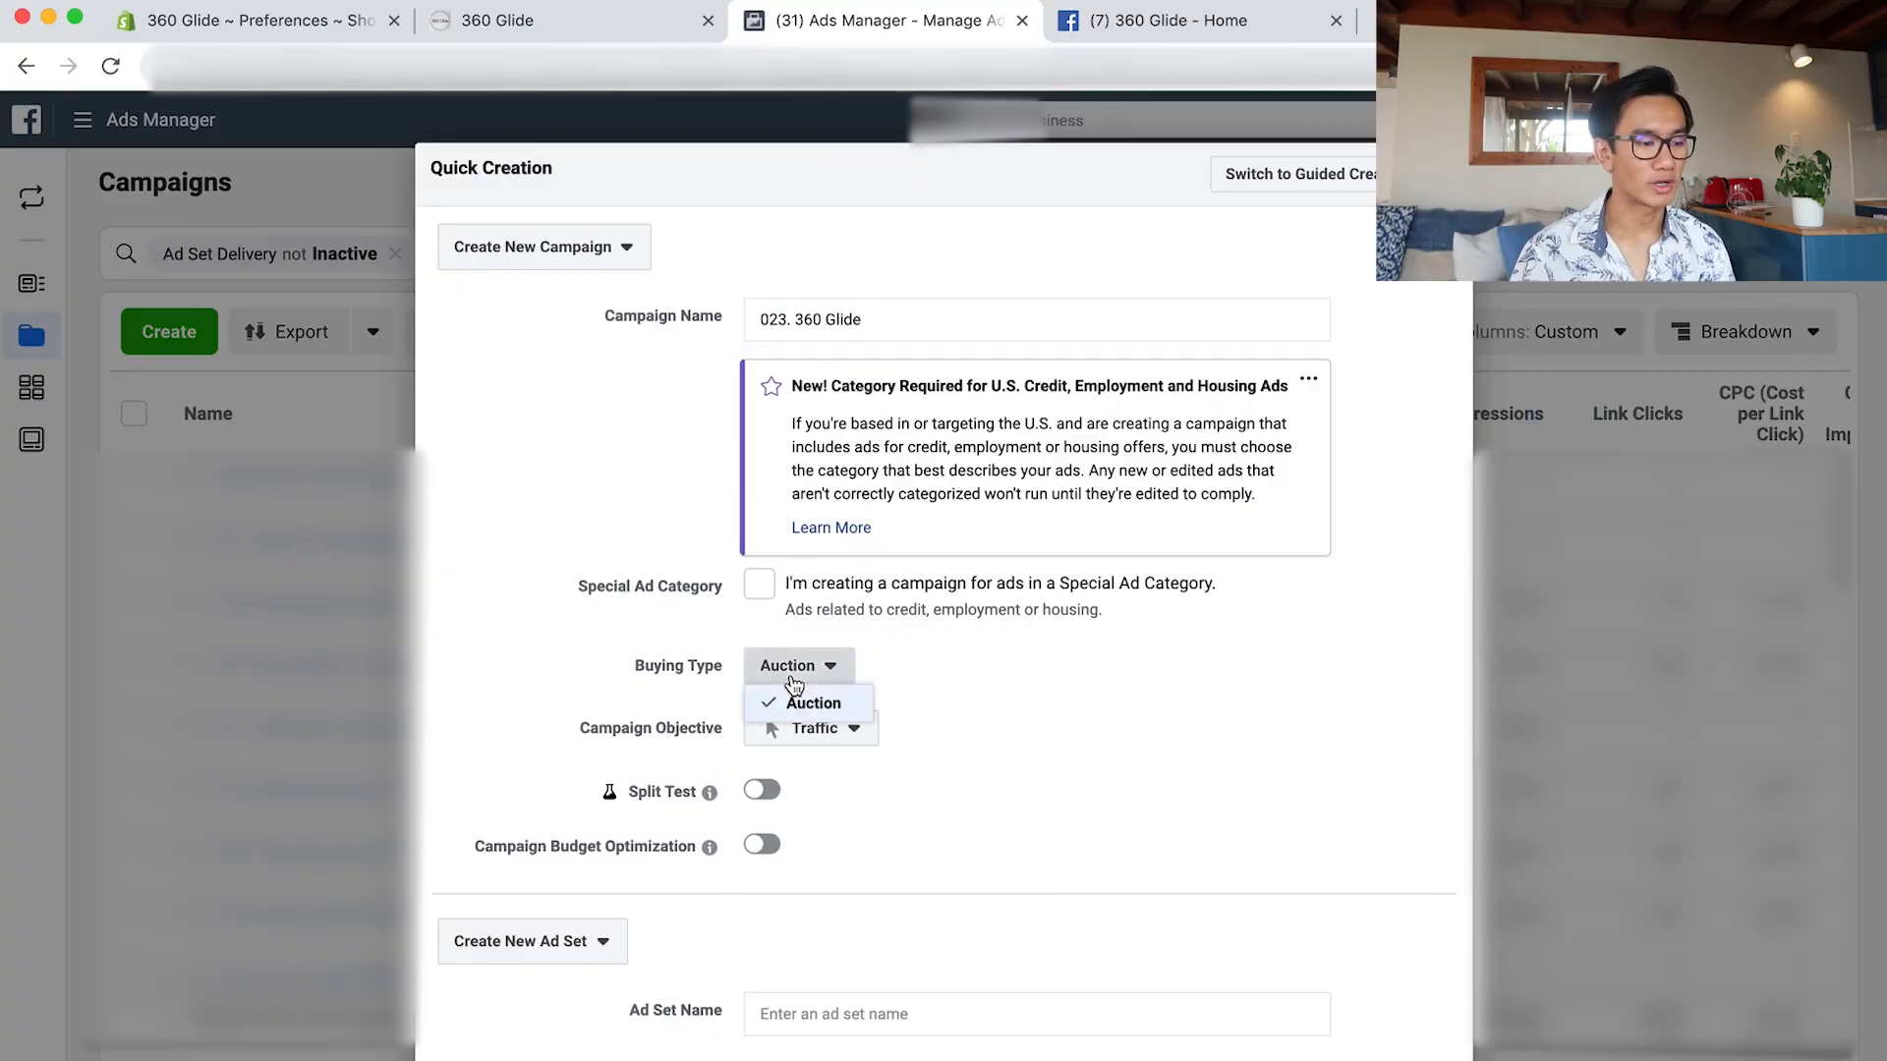
{"action": "left_click", "coordinate": [808, 702]}
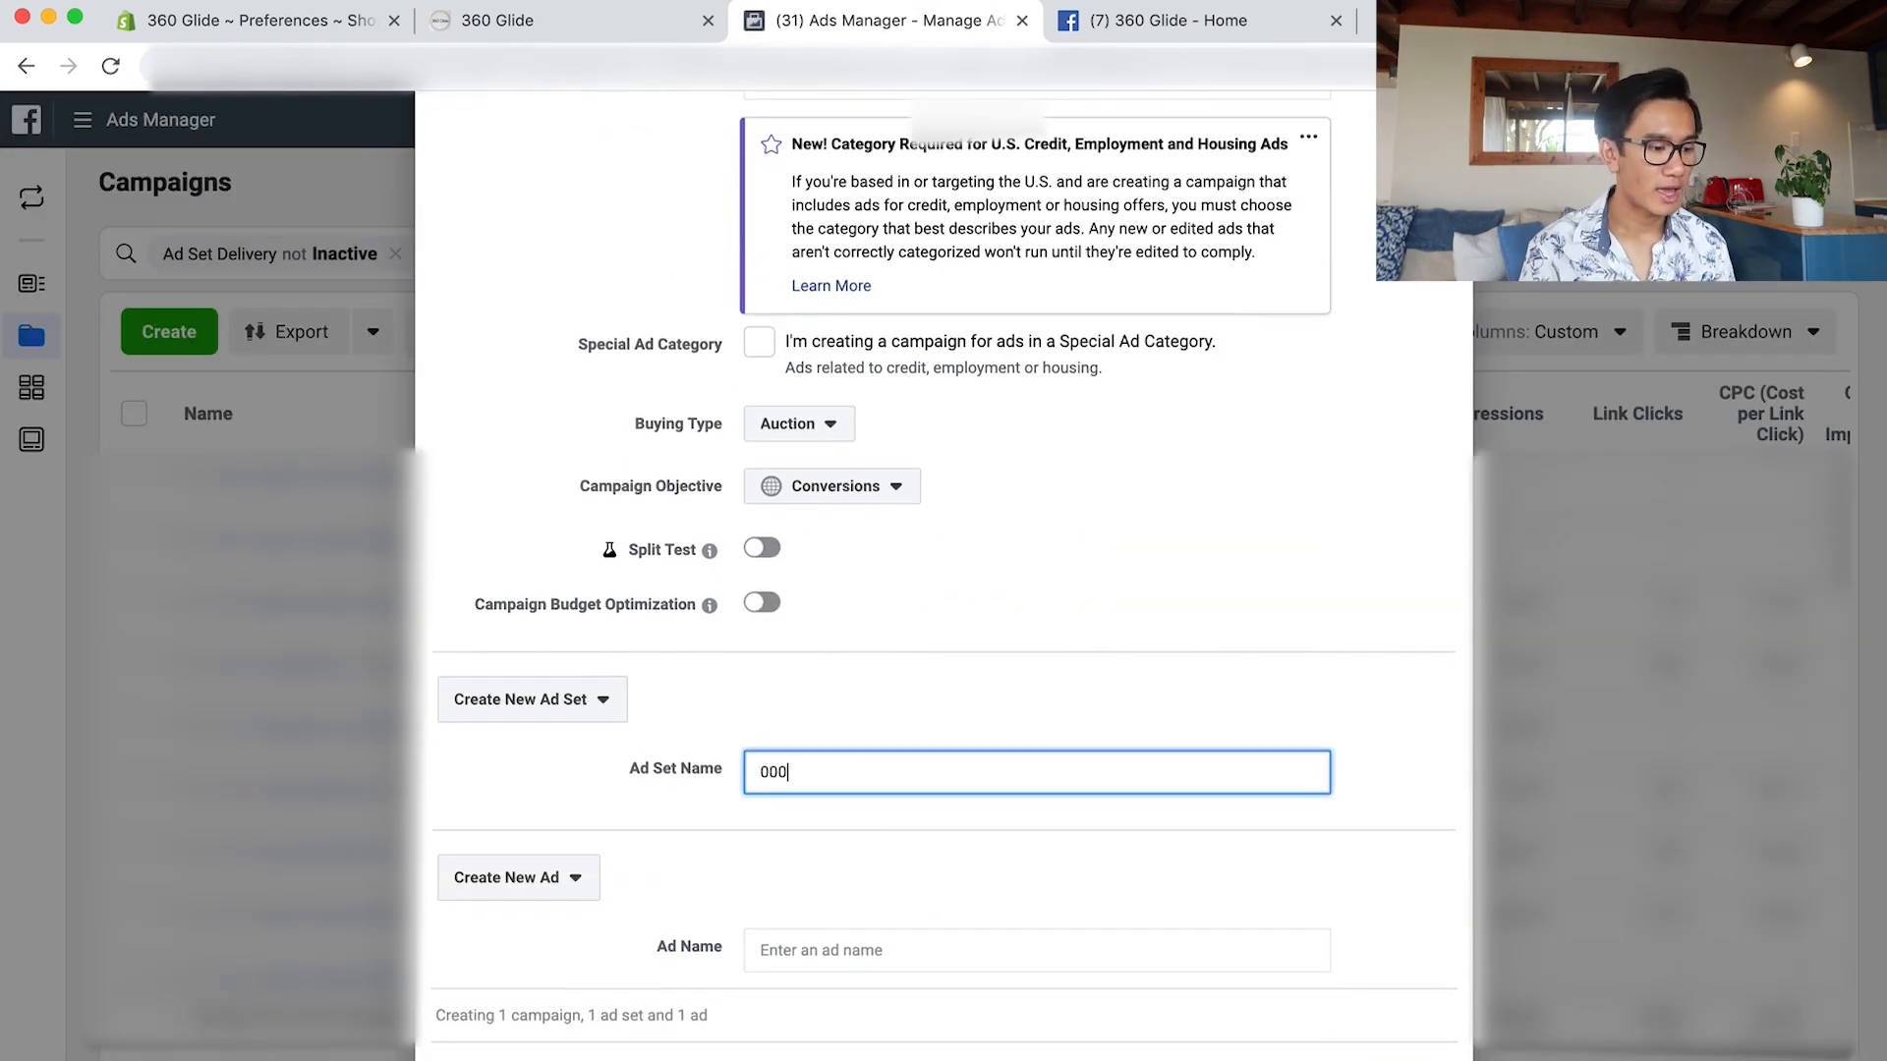
Name the ad set 001. WW - Watch and switch over to the 360 Glide Page
{"action": "type", "text": "001. WW - Watch"}
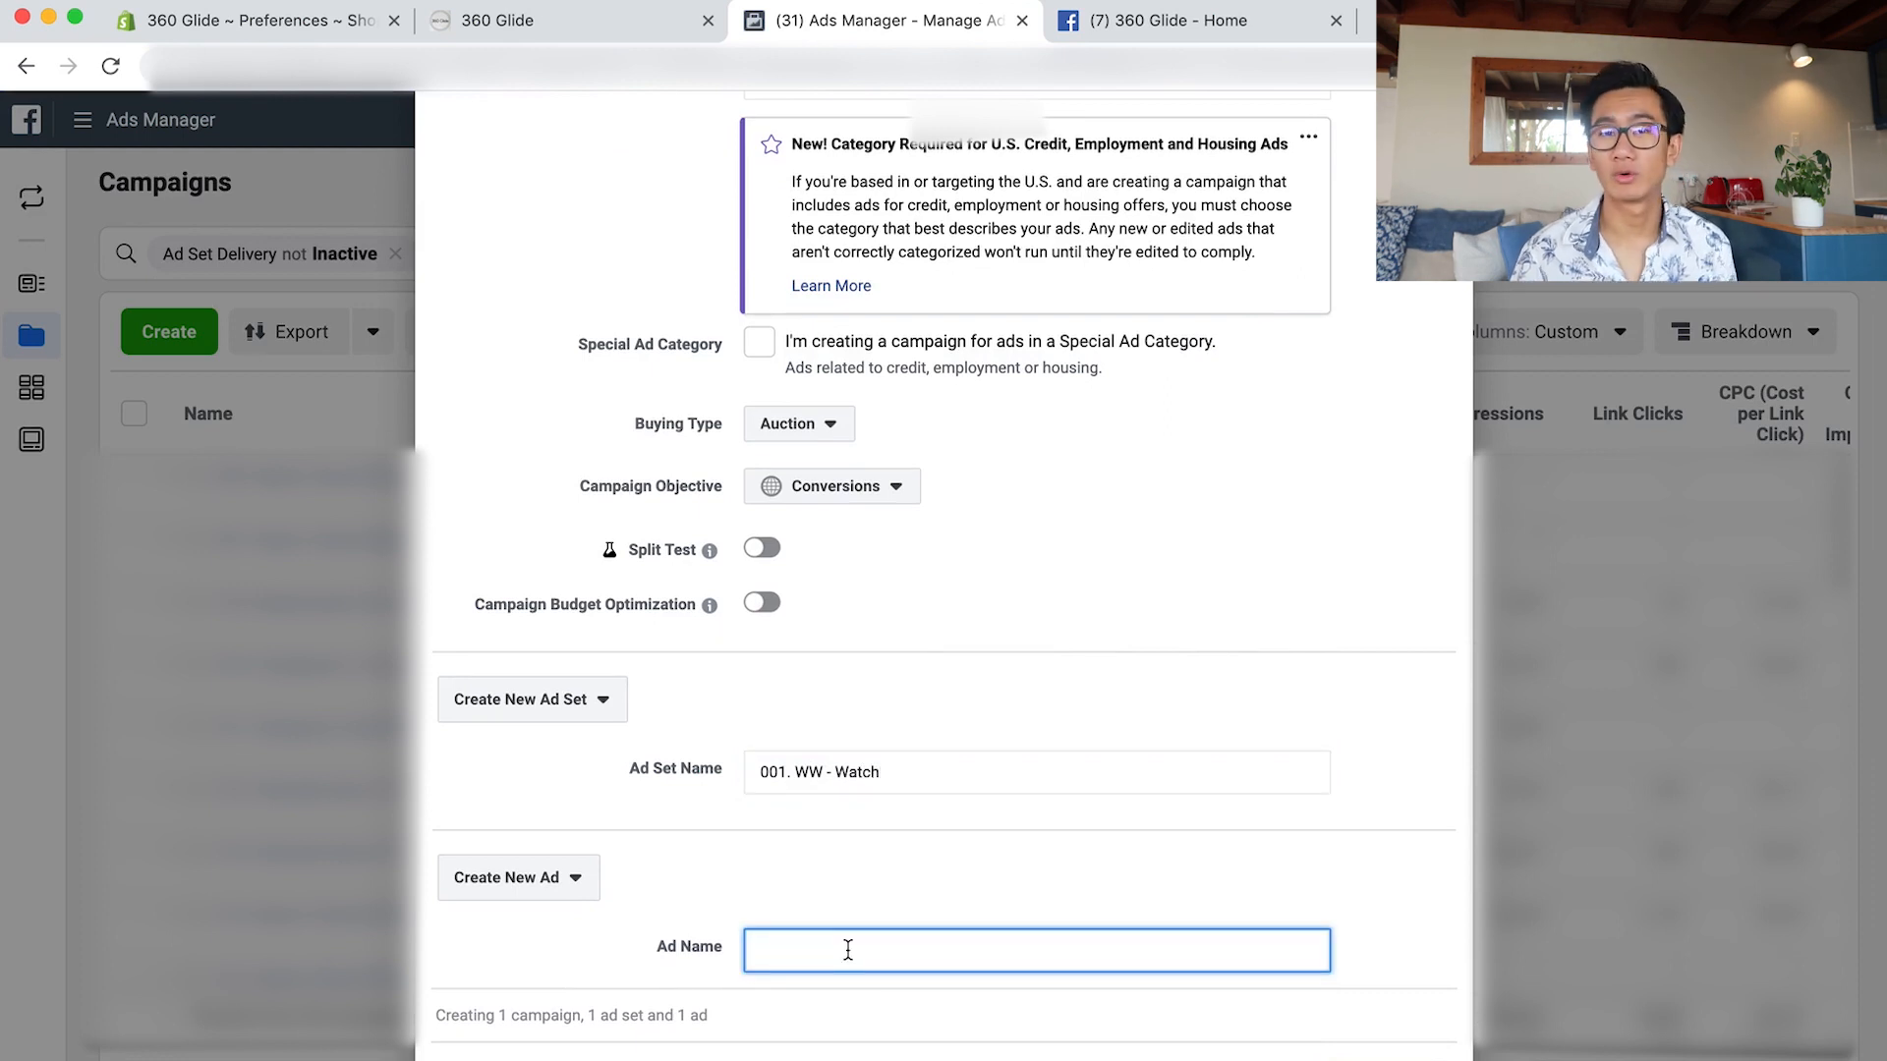
{"action": "left_click", "coordinate": [1175, 20]}
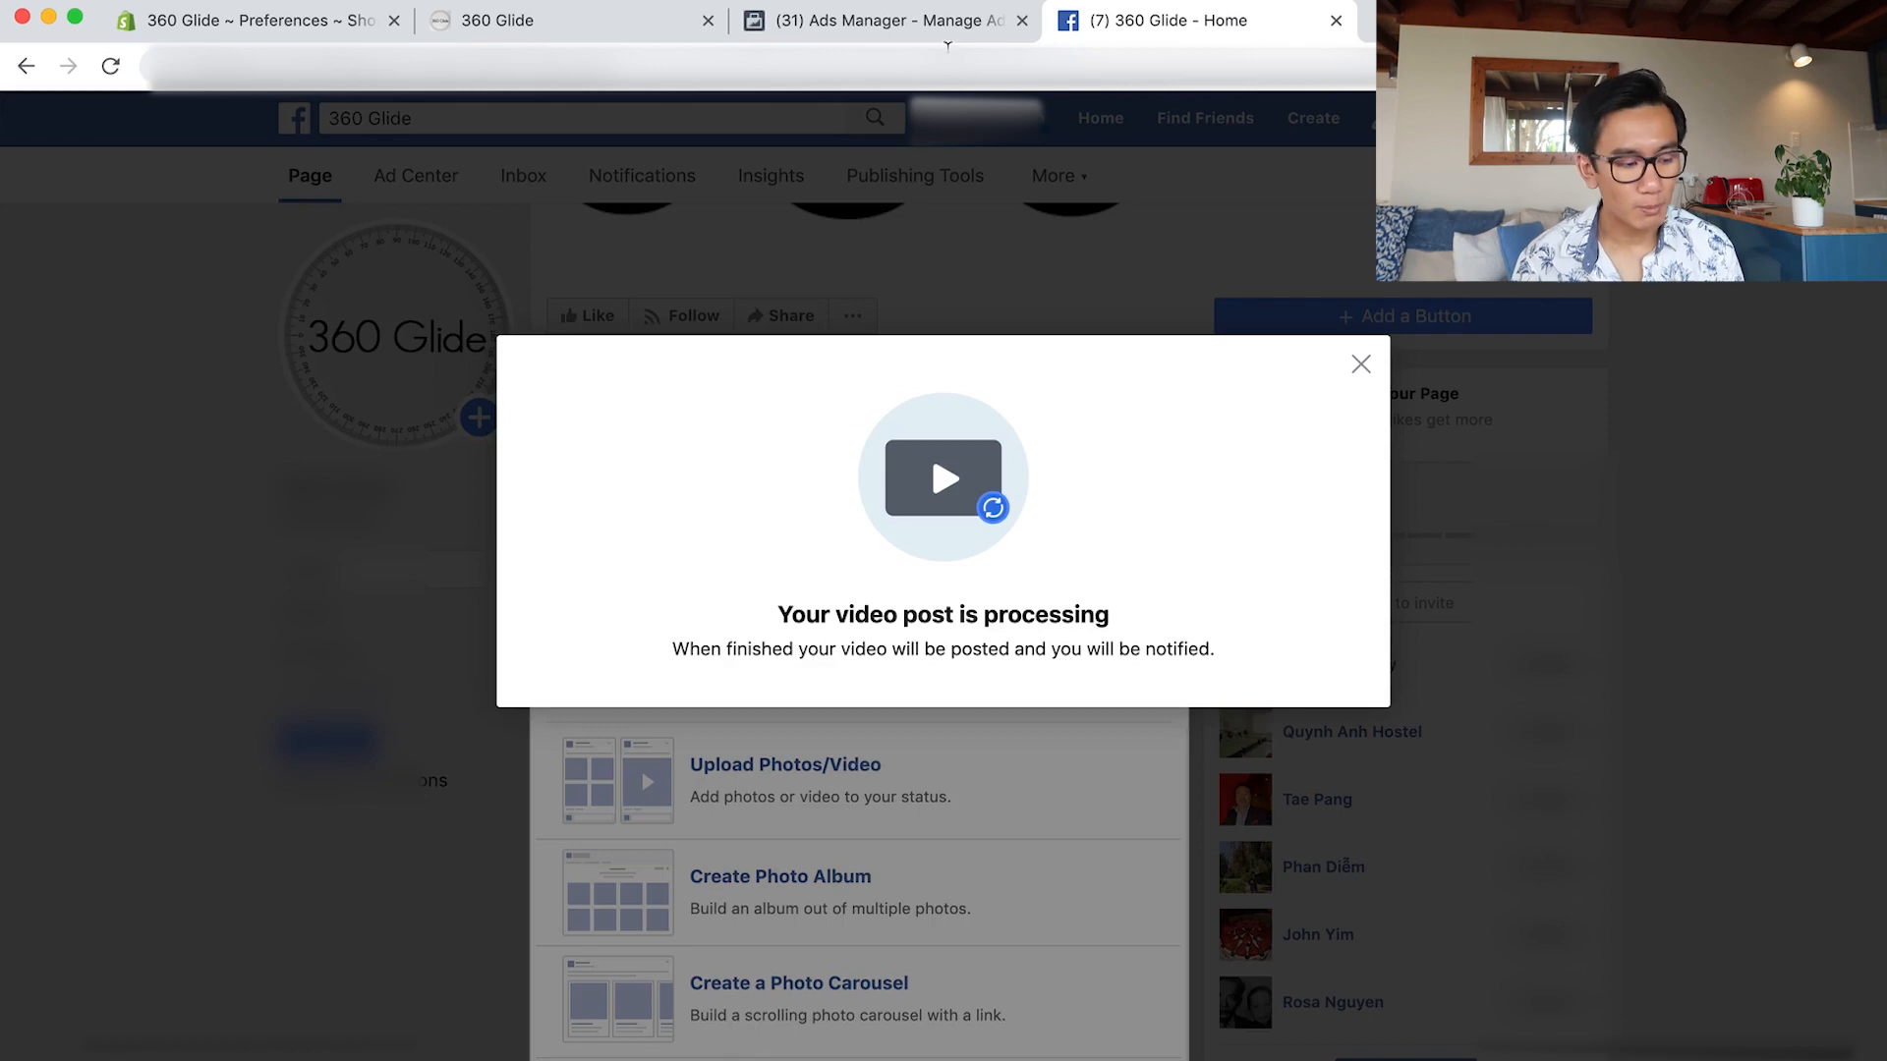
Start a new video post captioned 360Glide.com with the title 360 Glide
{"action": "left_click", "coordinate": [1360, 364]}
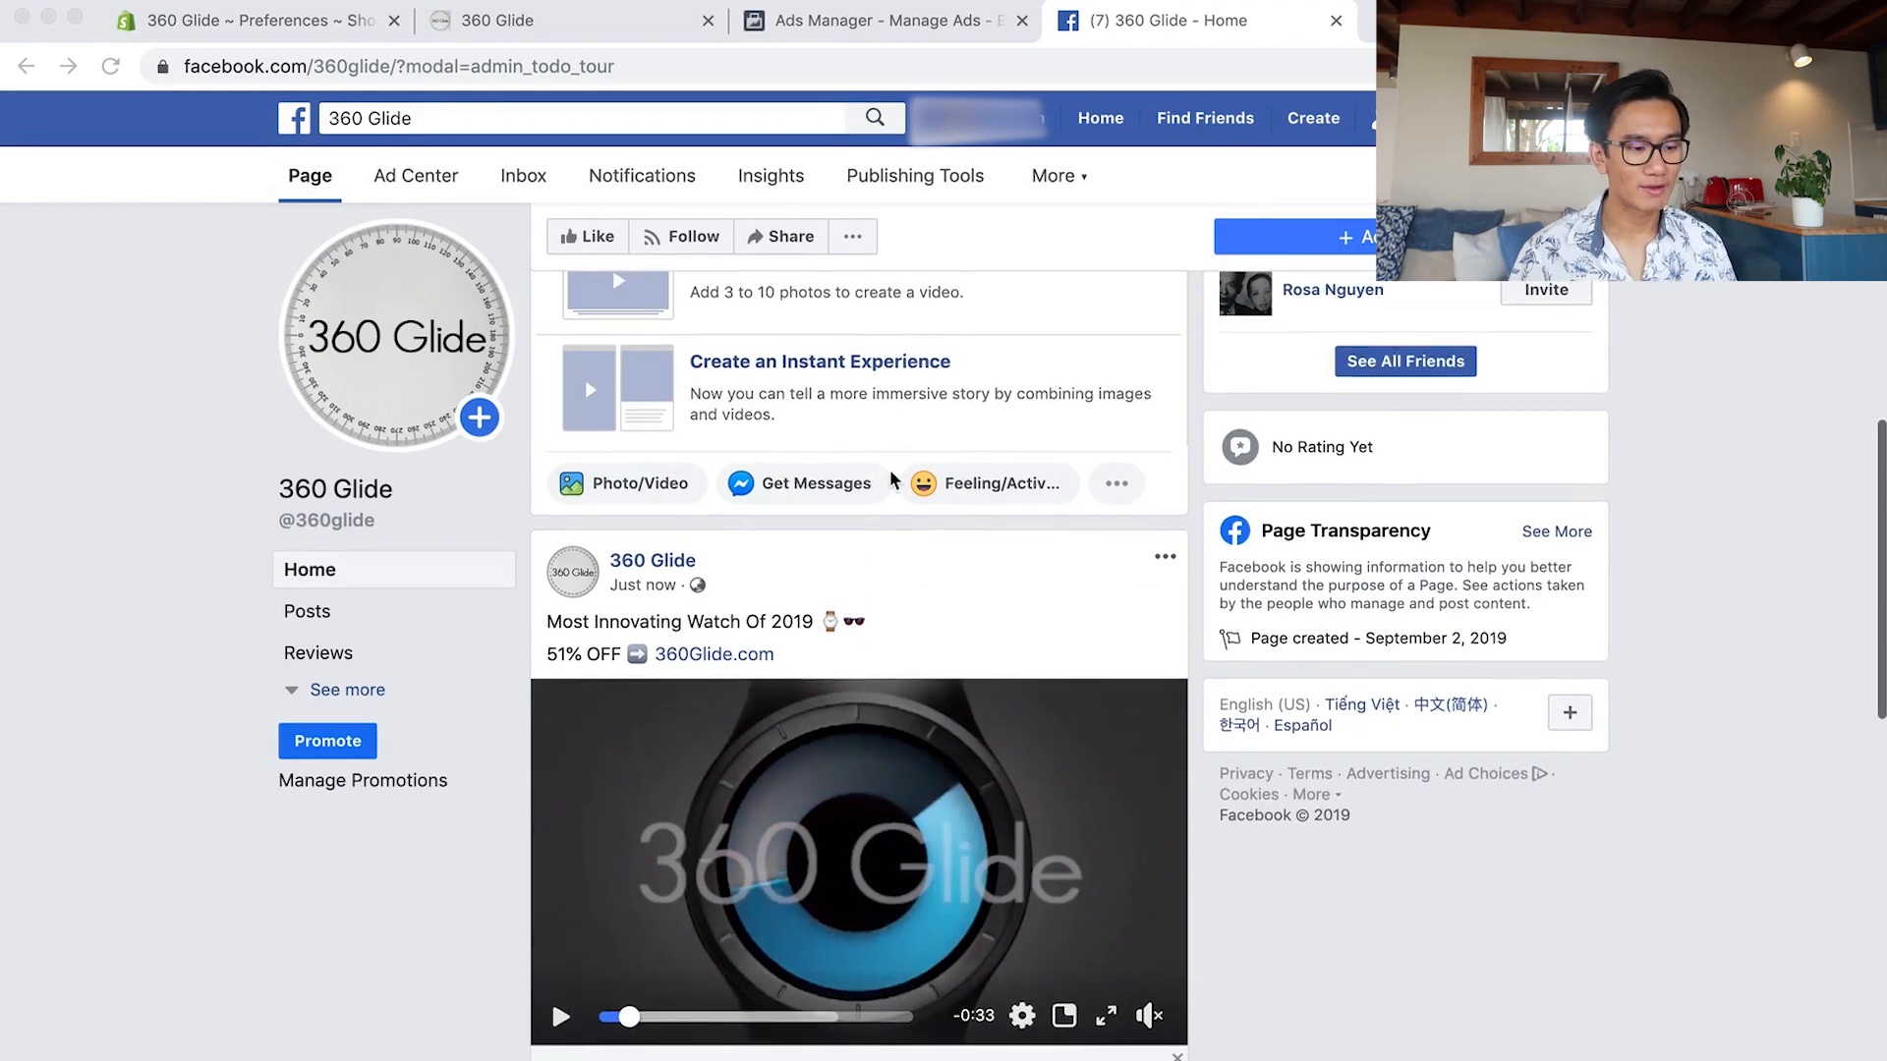
{"action": "left_click", "coordinate": [627, 484]}
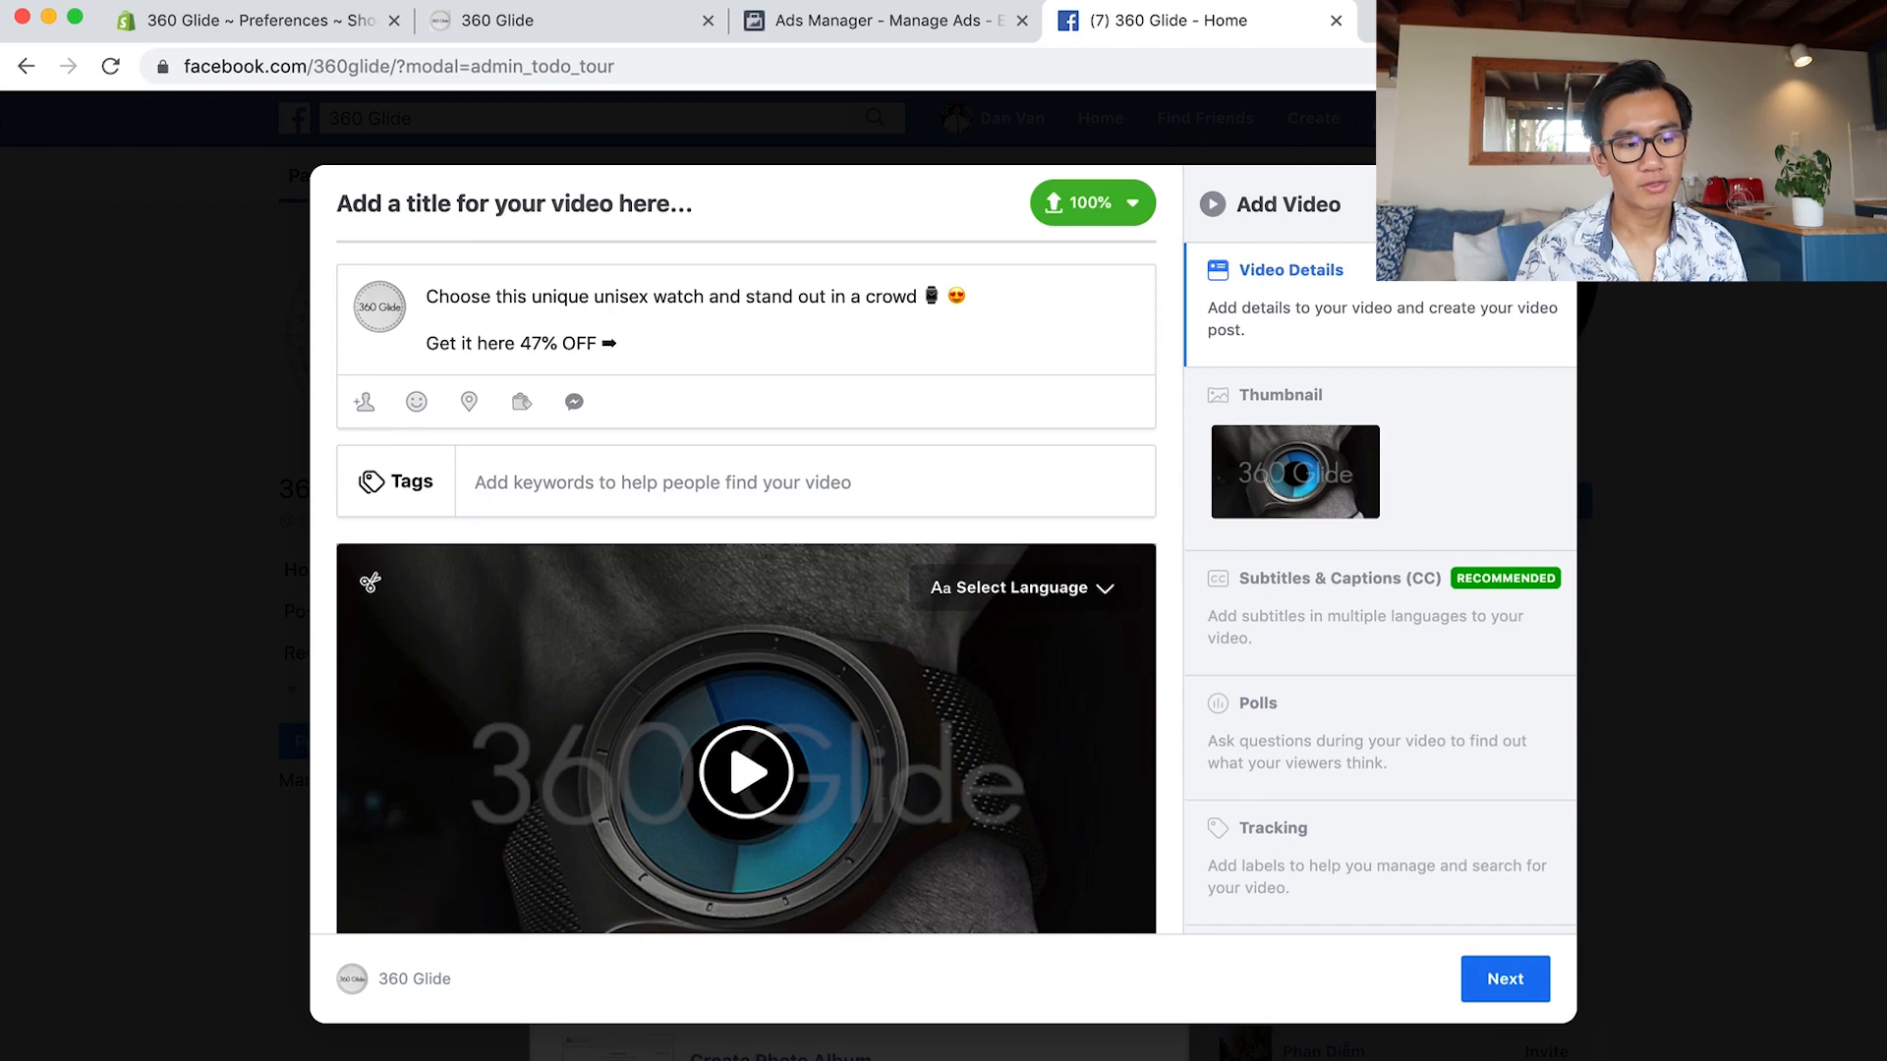
{"action": "type", "text": "360Glide.com"}
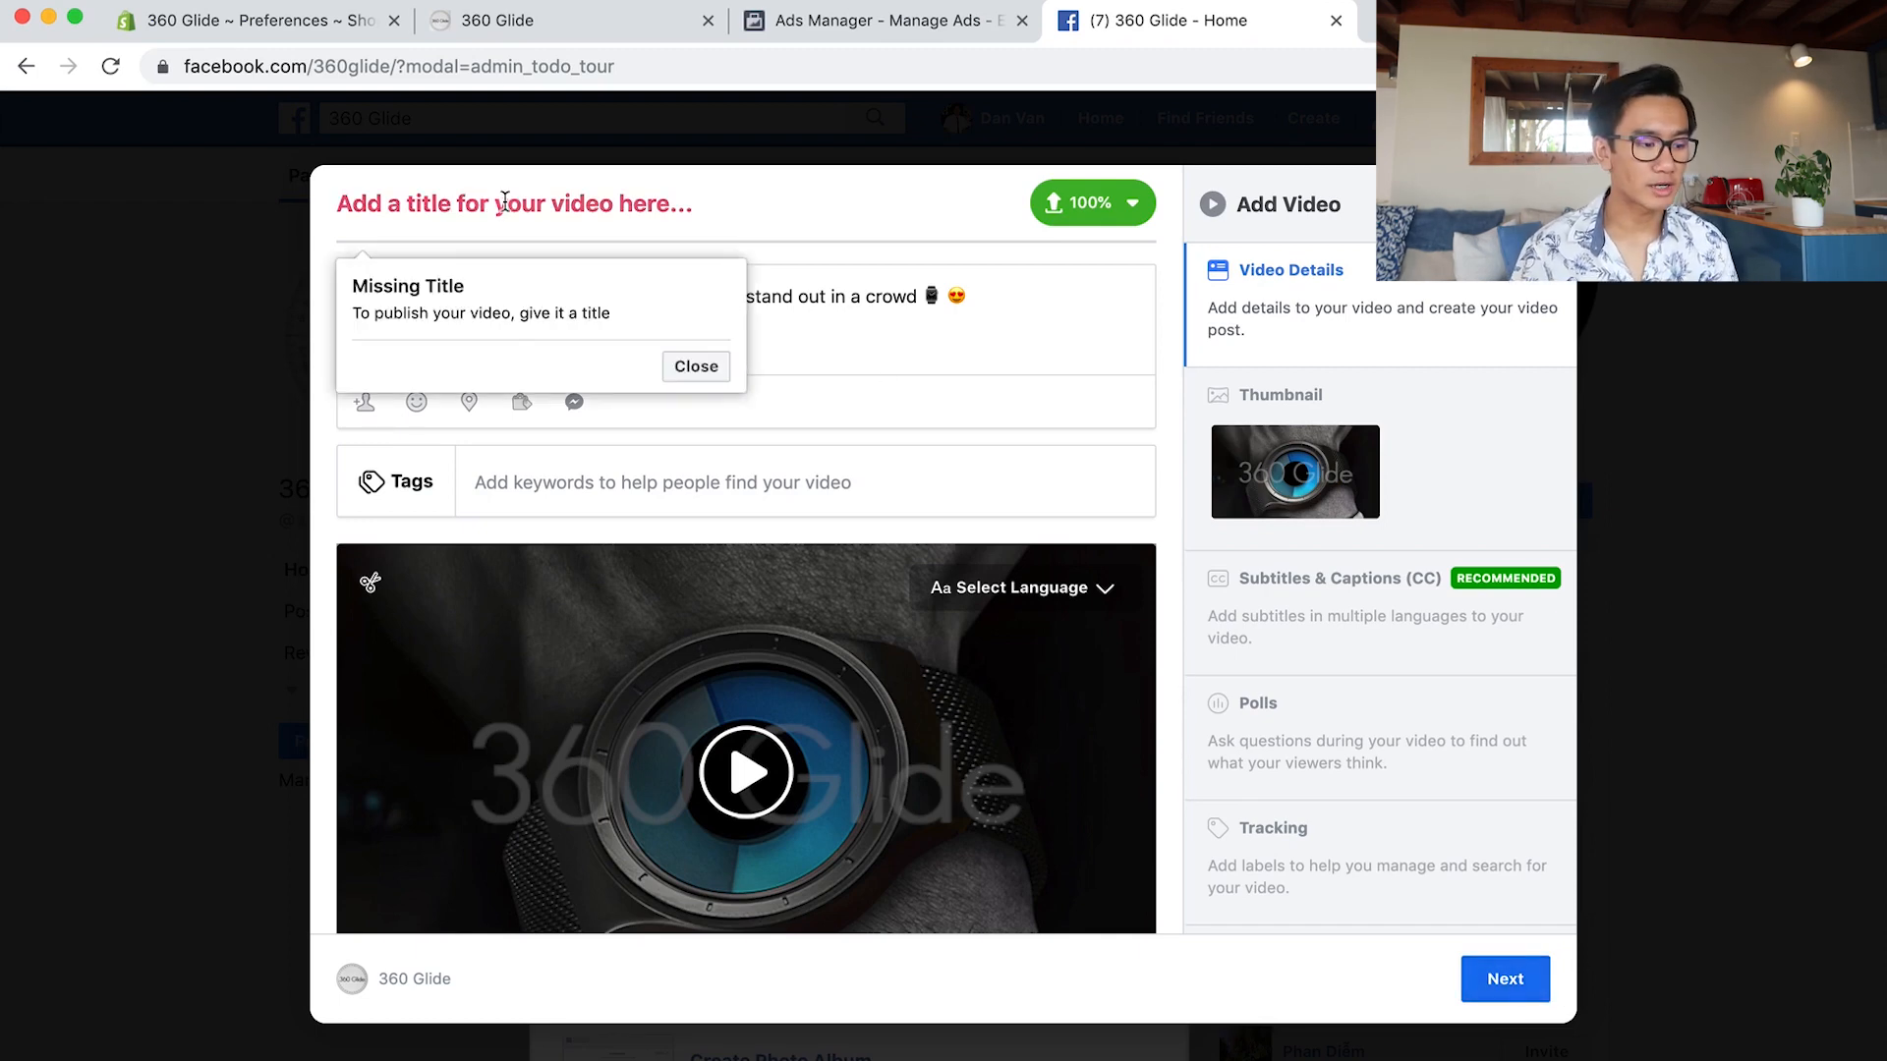
{"action": "type", "text": "360 Glide"}
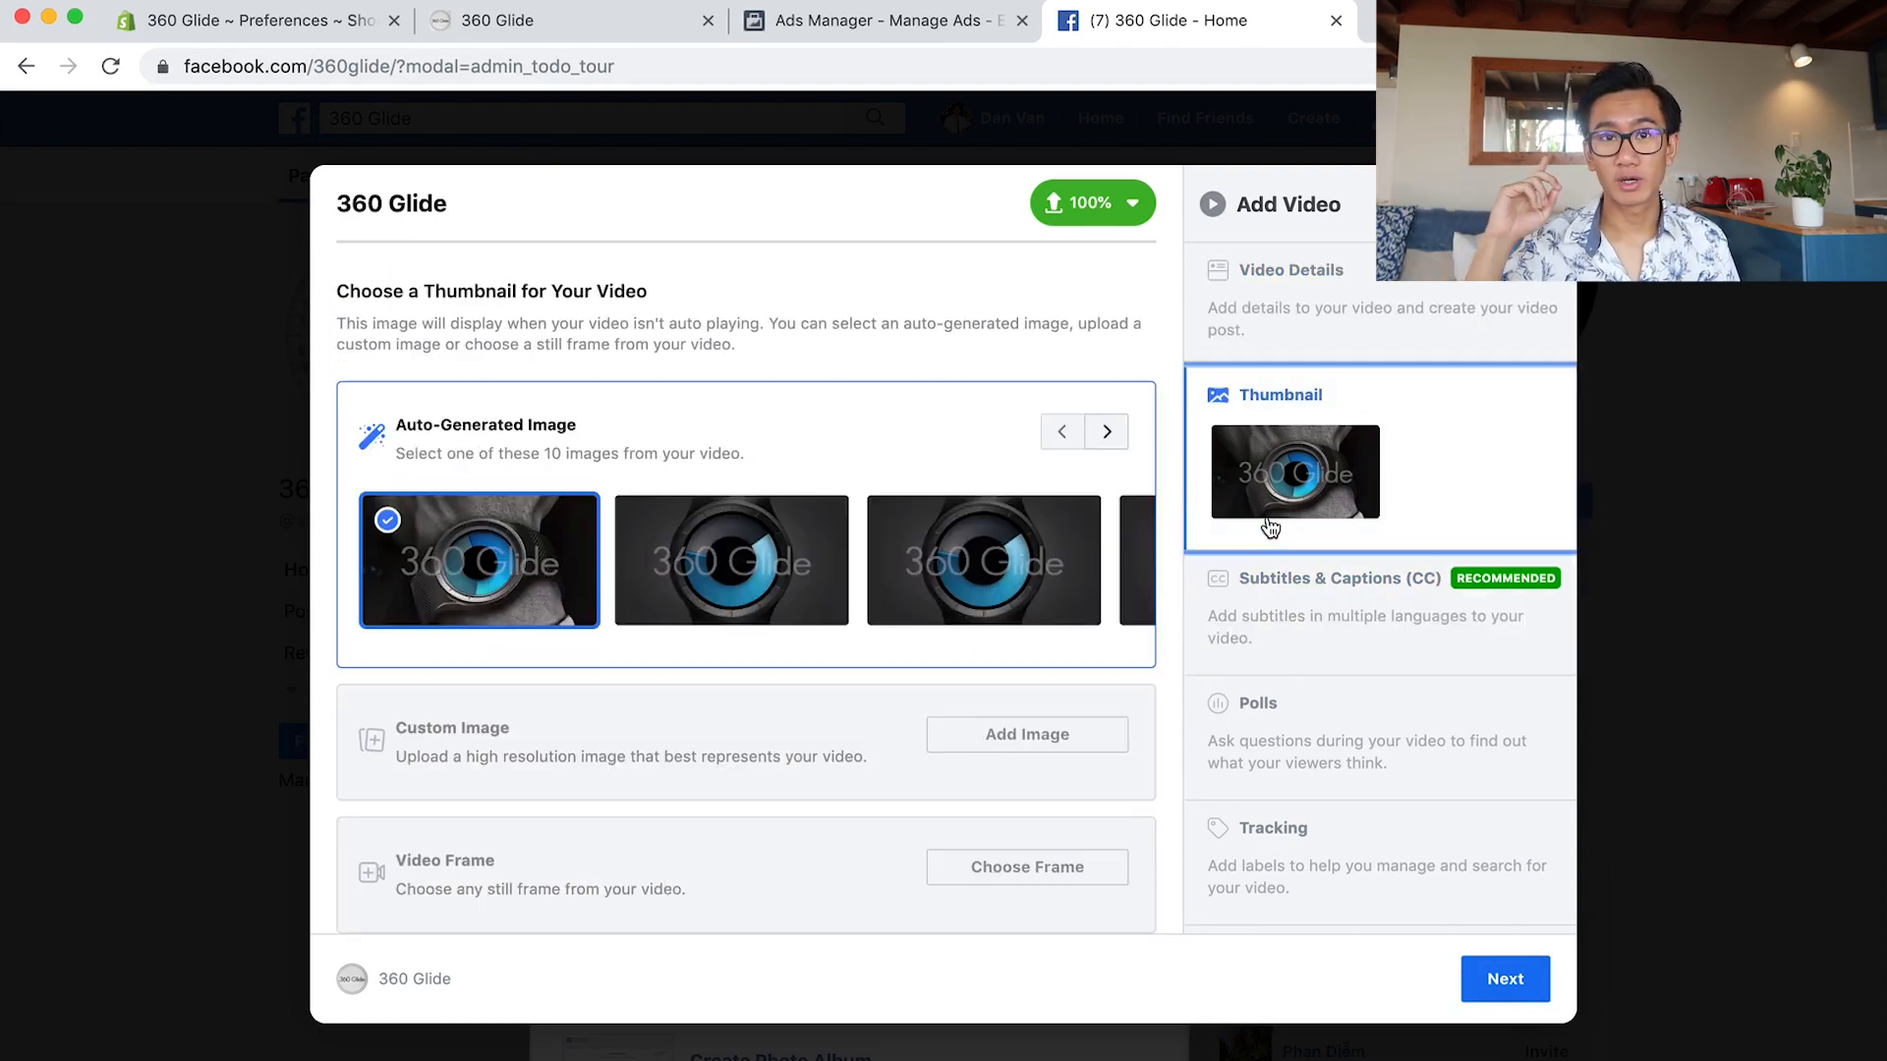
Give the video a product-photo thumbnail and publish the post
{"action": "left_click", "coordinate": [1026, 735]}
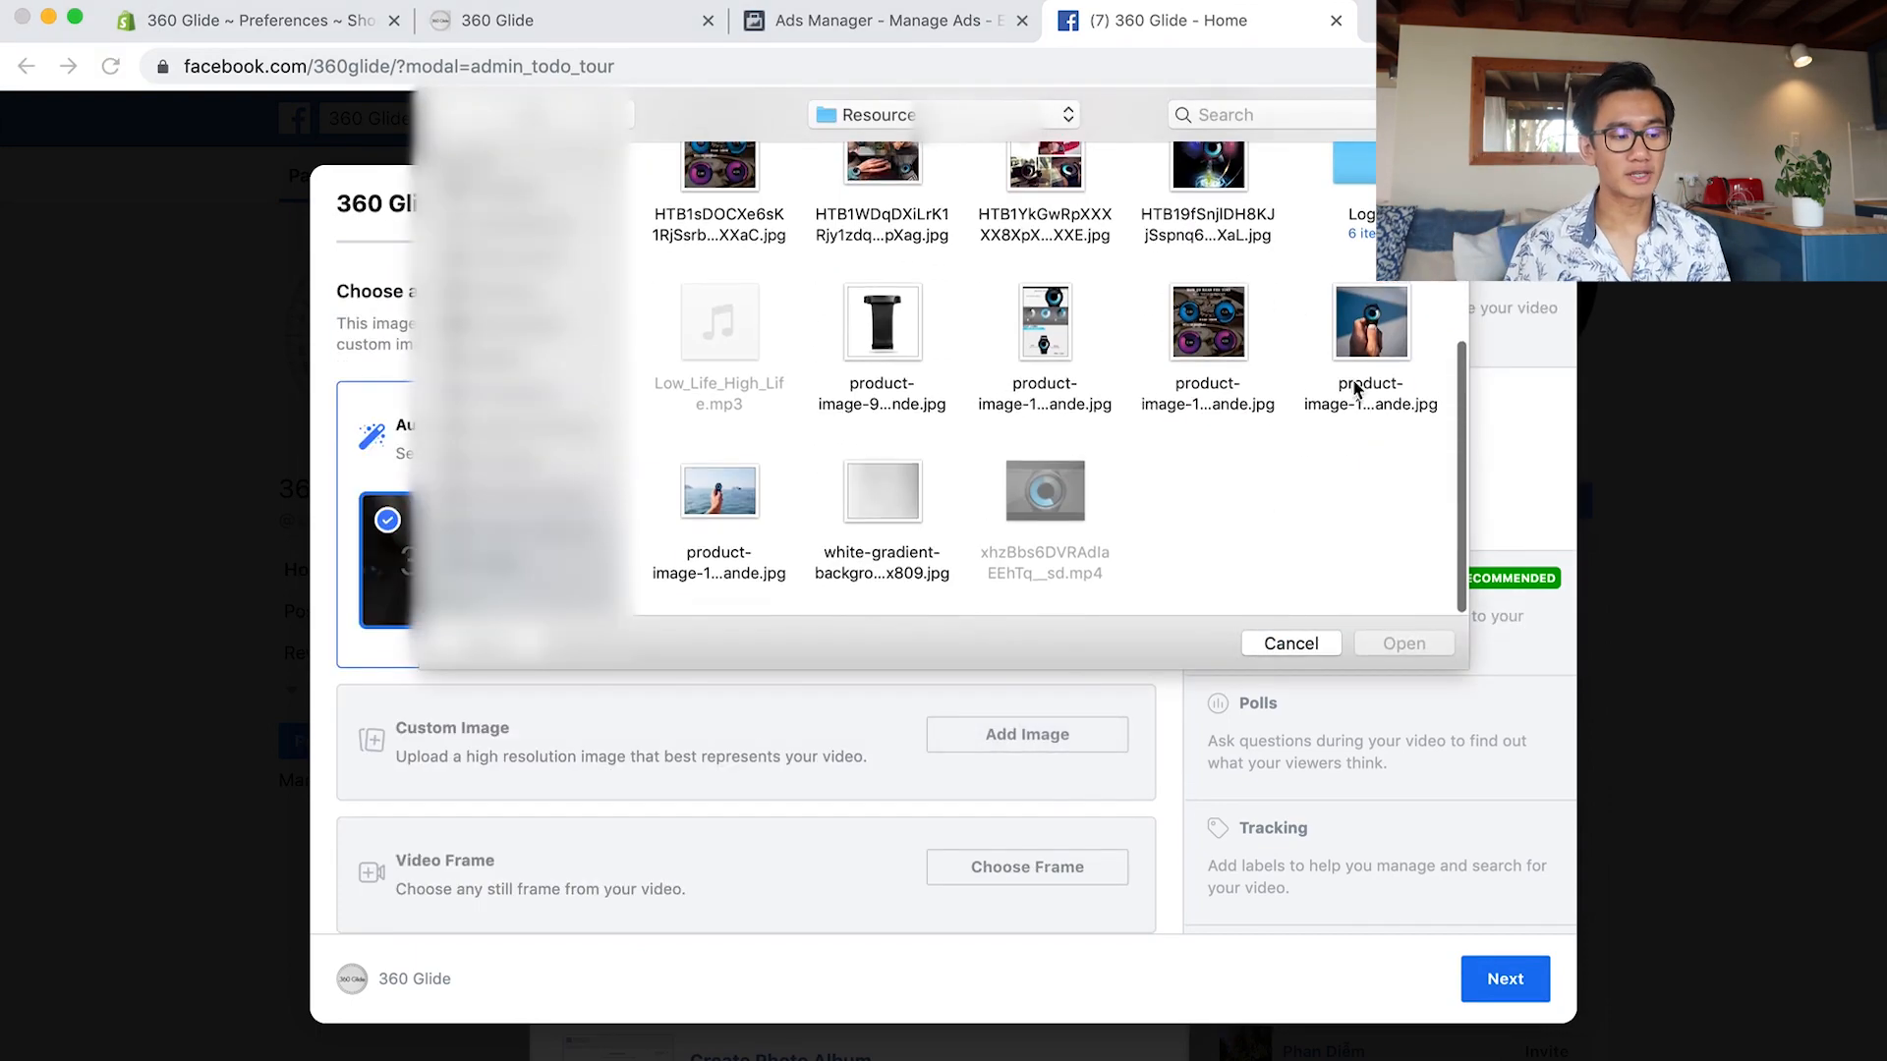
{"action": "left_click", "coordinate": [1291, 642]}
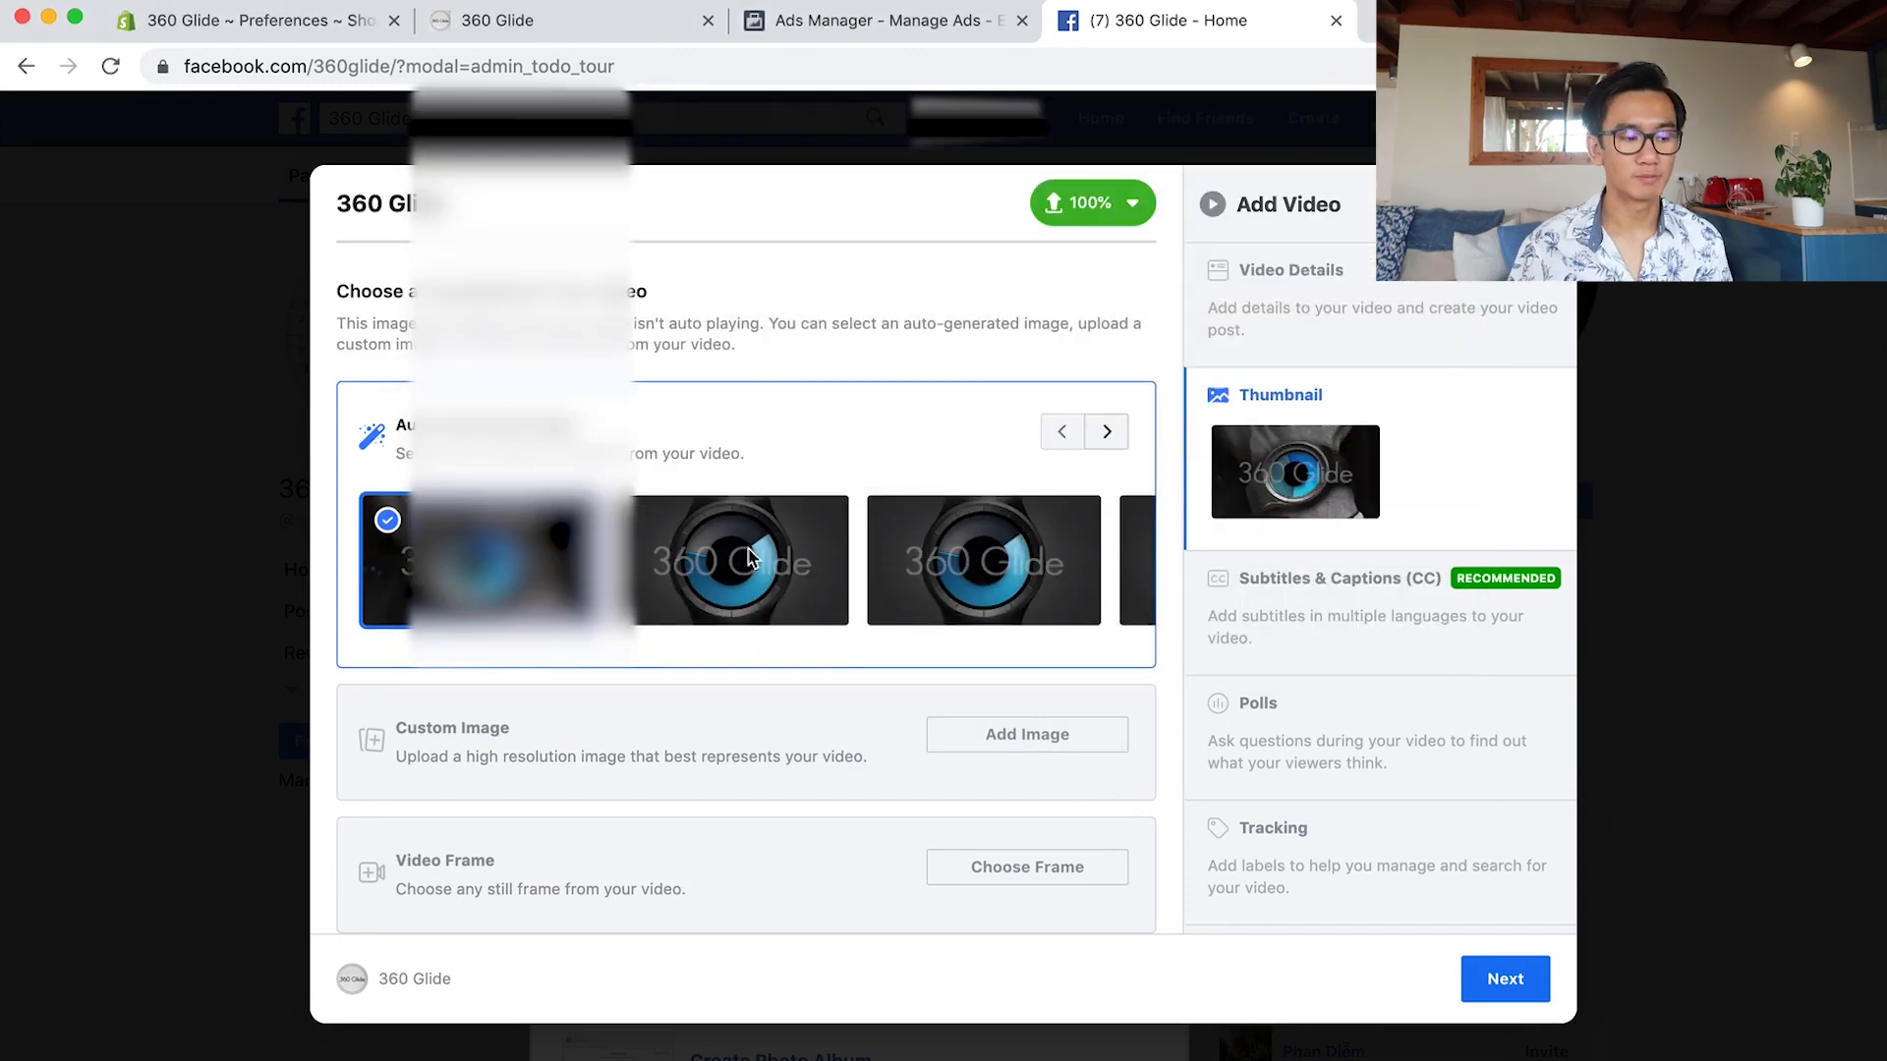
{"action": "left_click", "coordinate": [1506, 979]}
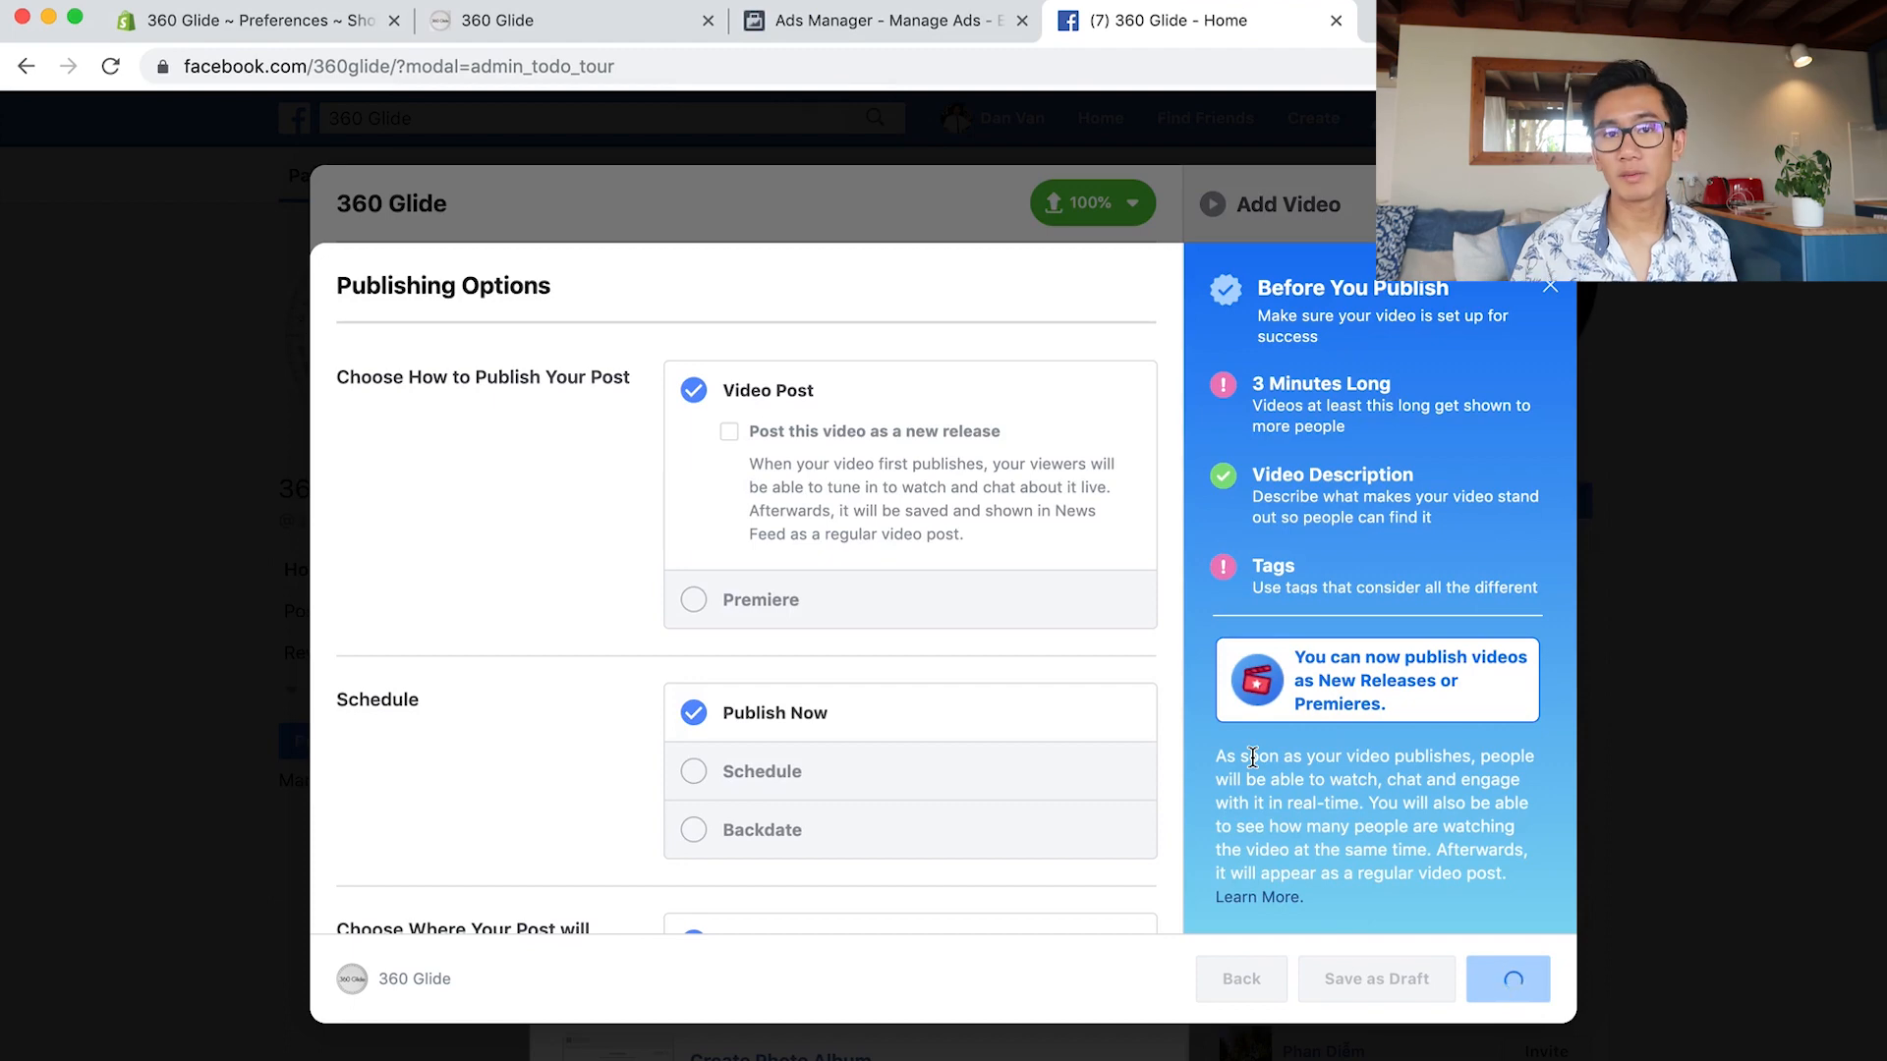
{"action": "left_click", "coordinate": [1507, 979]}
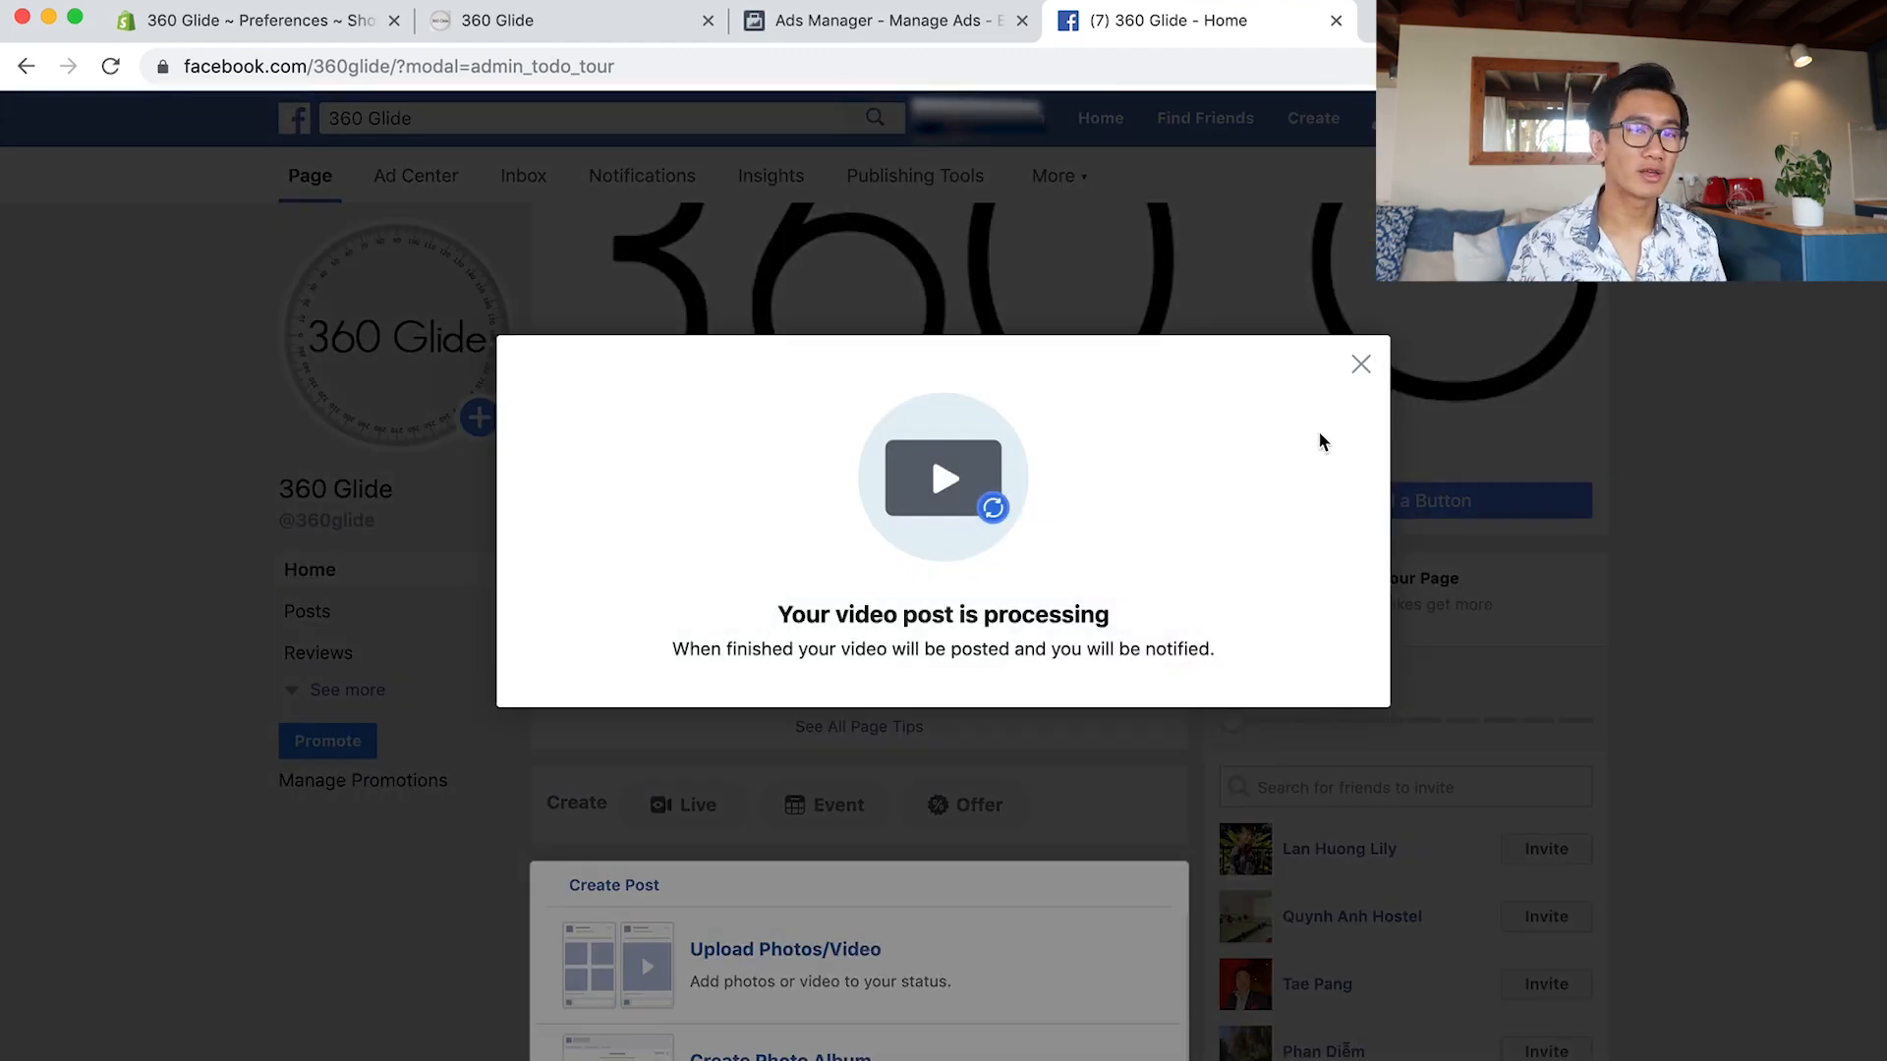
Dismiss the processing notice and bring up the Create Post options
{"action": "left_click", "coordinate": [1360, 364]}
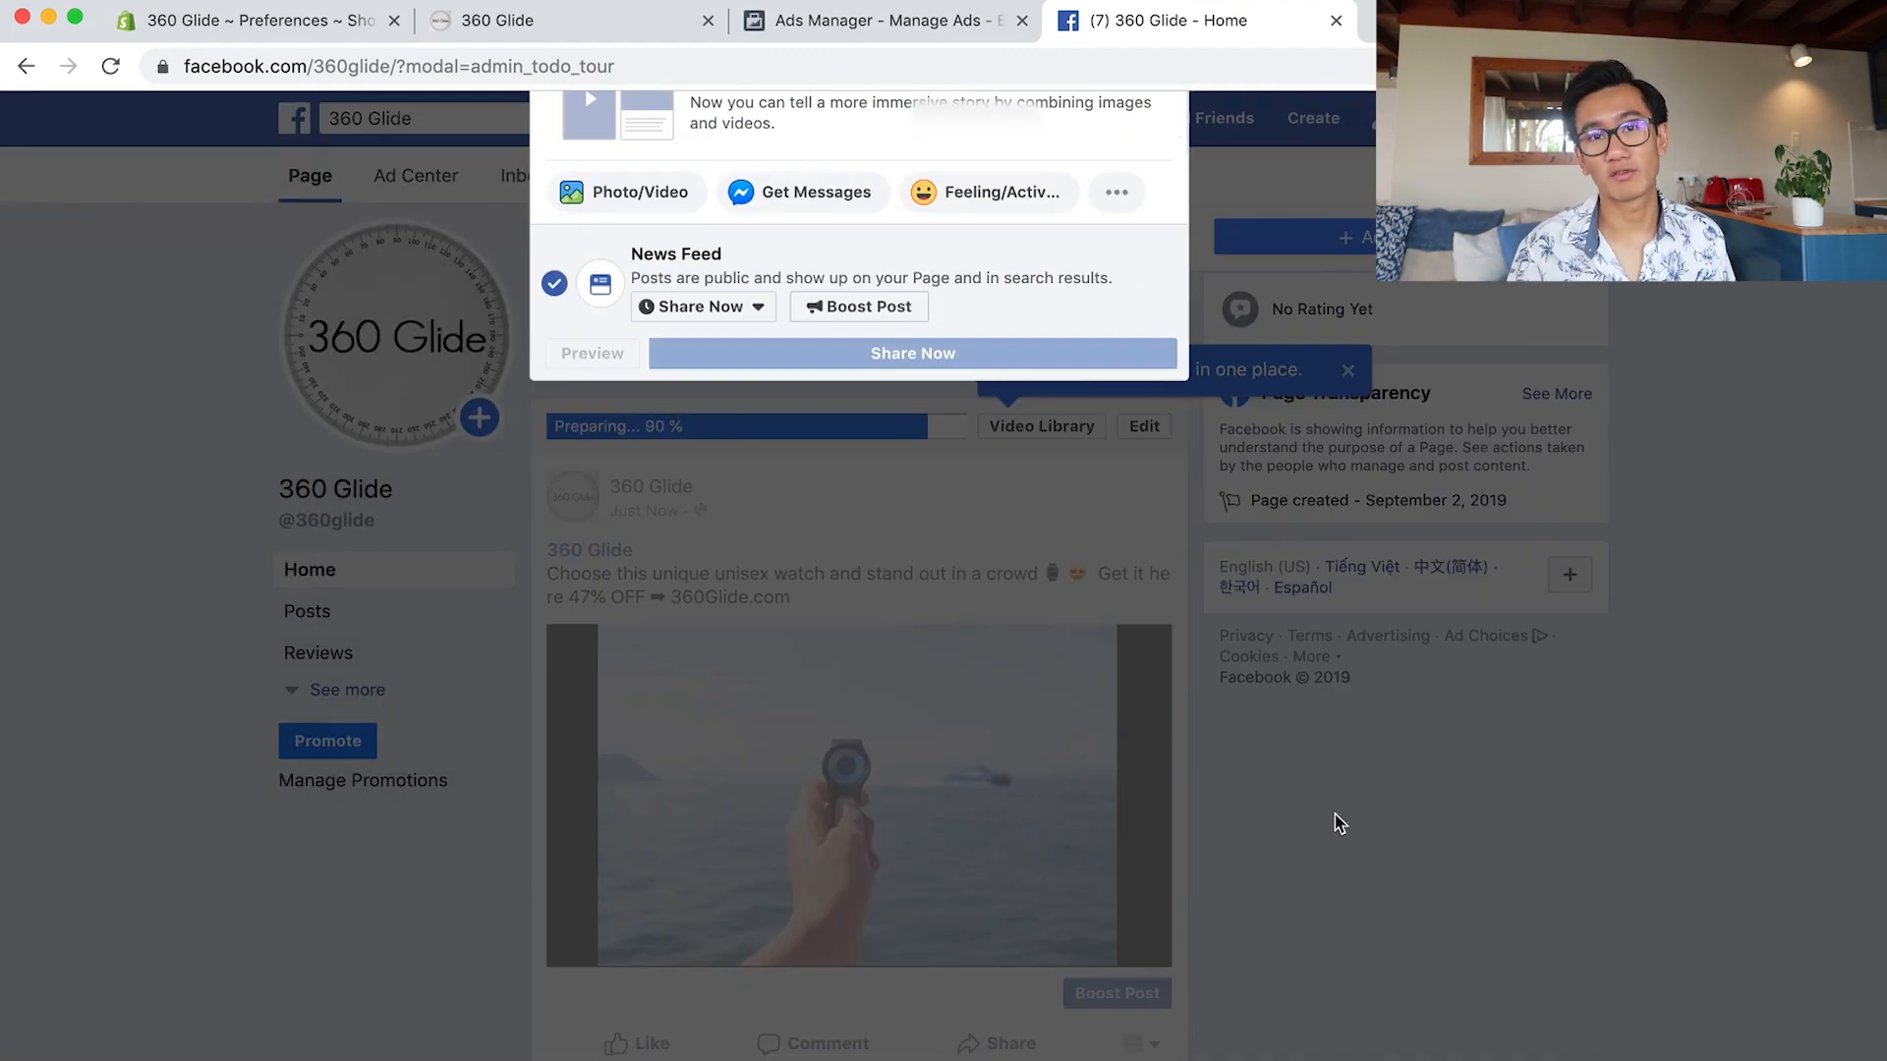
{"action": "left_click", "coordinate": [912, 353]}
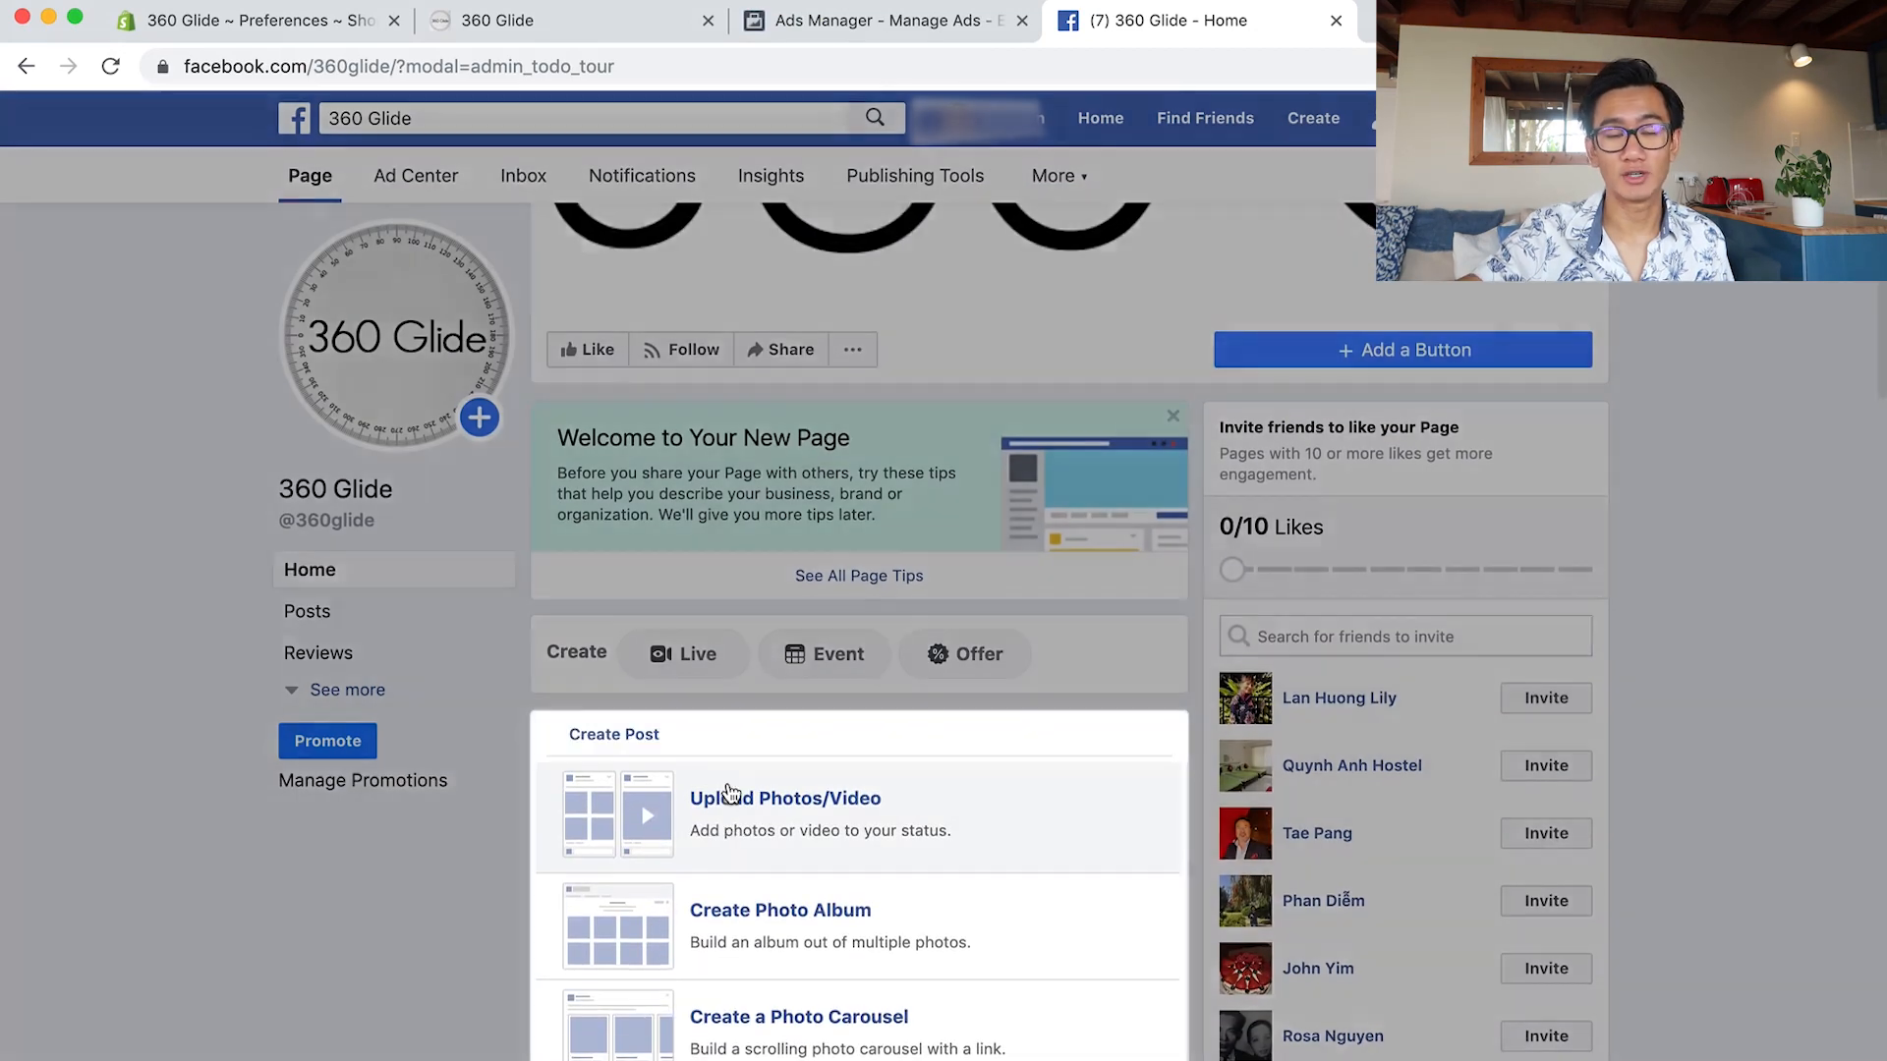
Upload another video captioned 'Who Needs This Unique Ergonomically Handmade Watch?'
{"action": "left_click", "coordinate": [785, 798]}
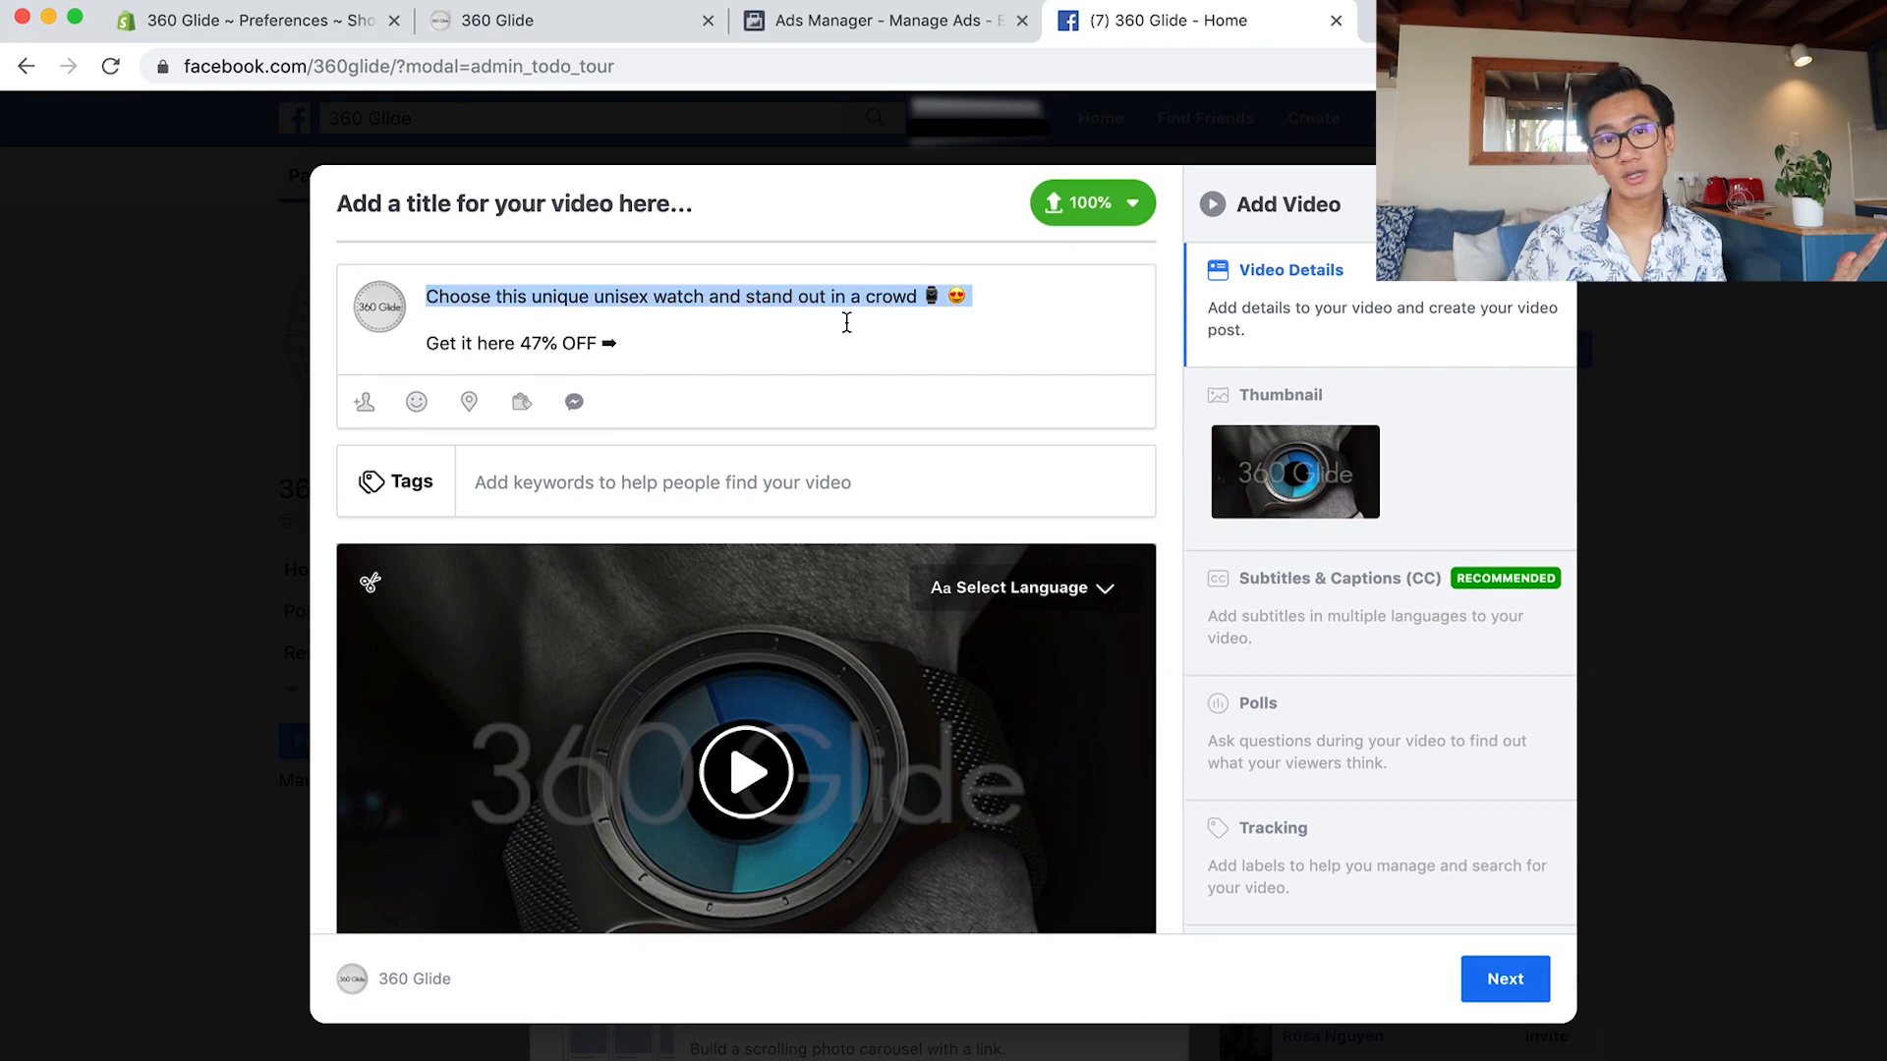
{"action": "type", "text": "Who Needs This Unique Ergonomically ⌚ 😍"}
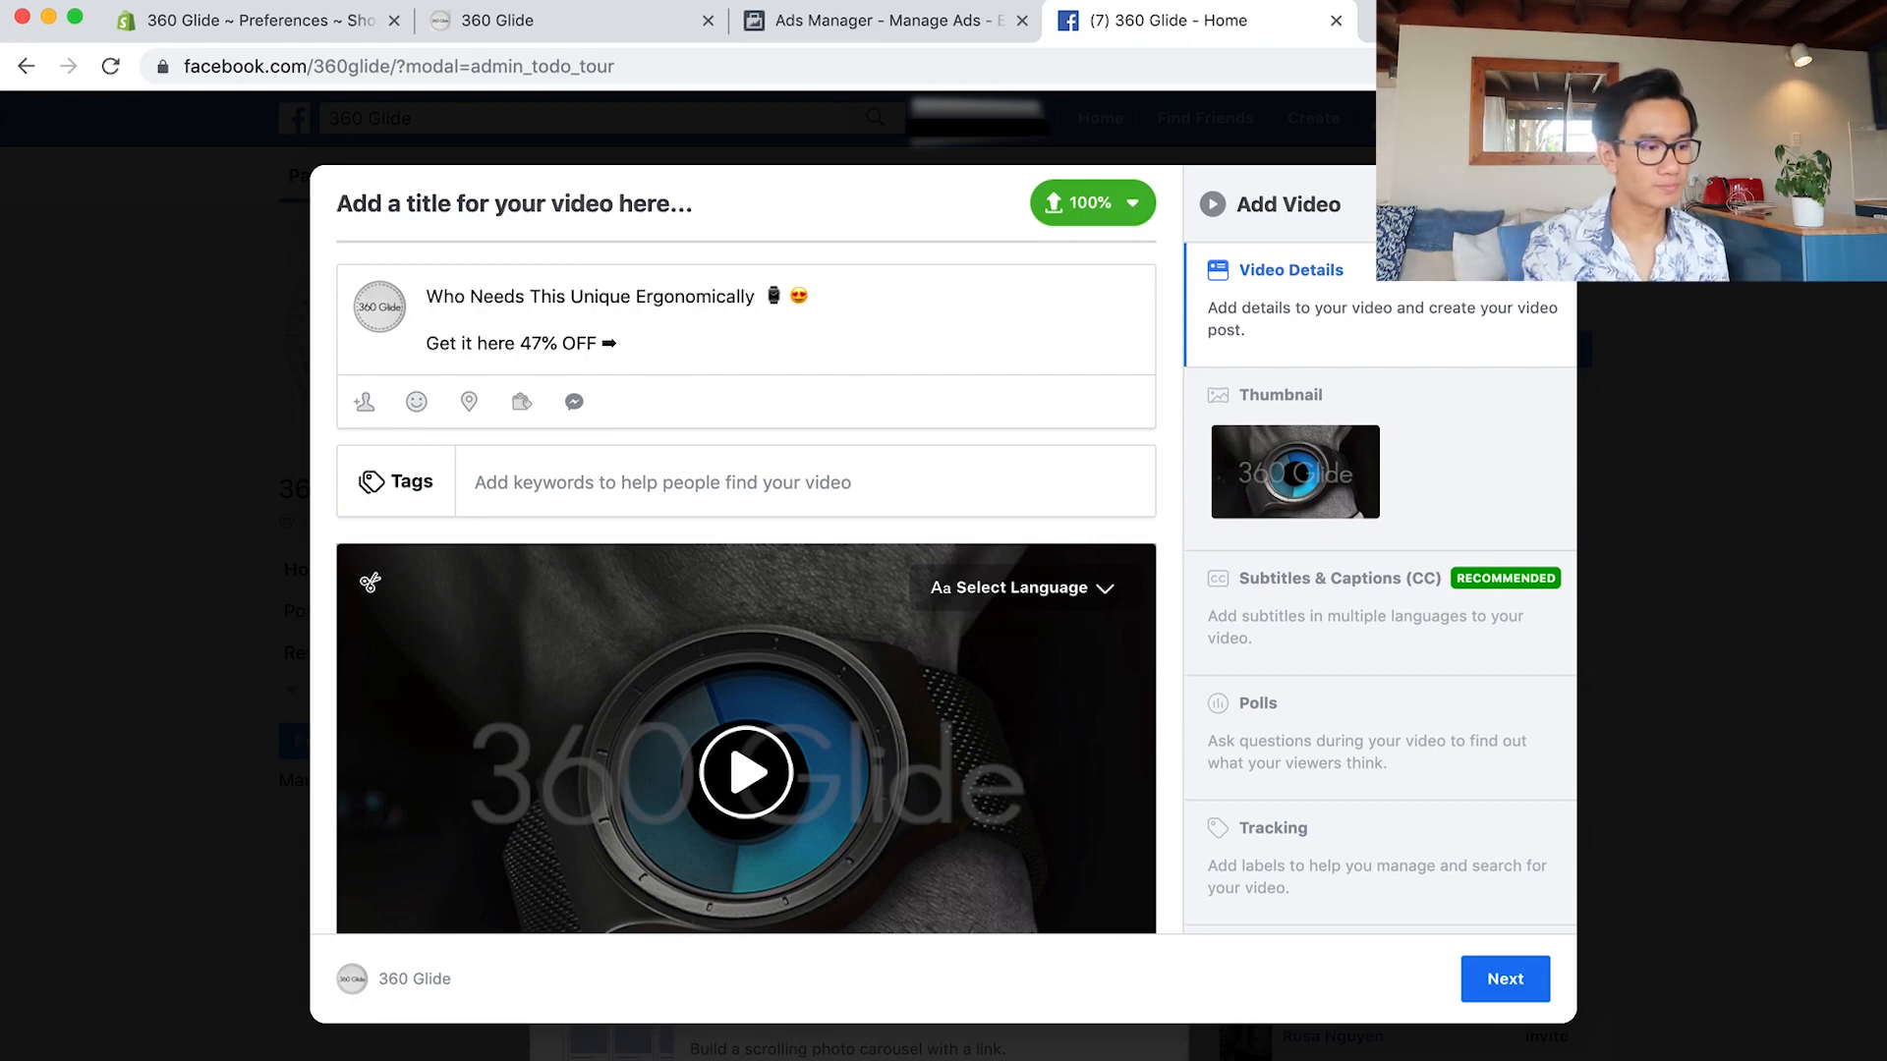
{"action": "type", "text": "Hand"}
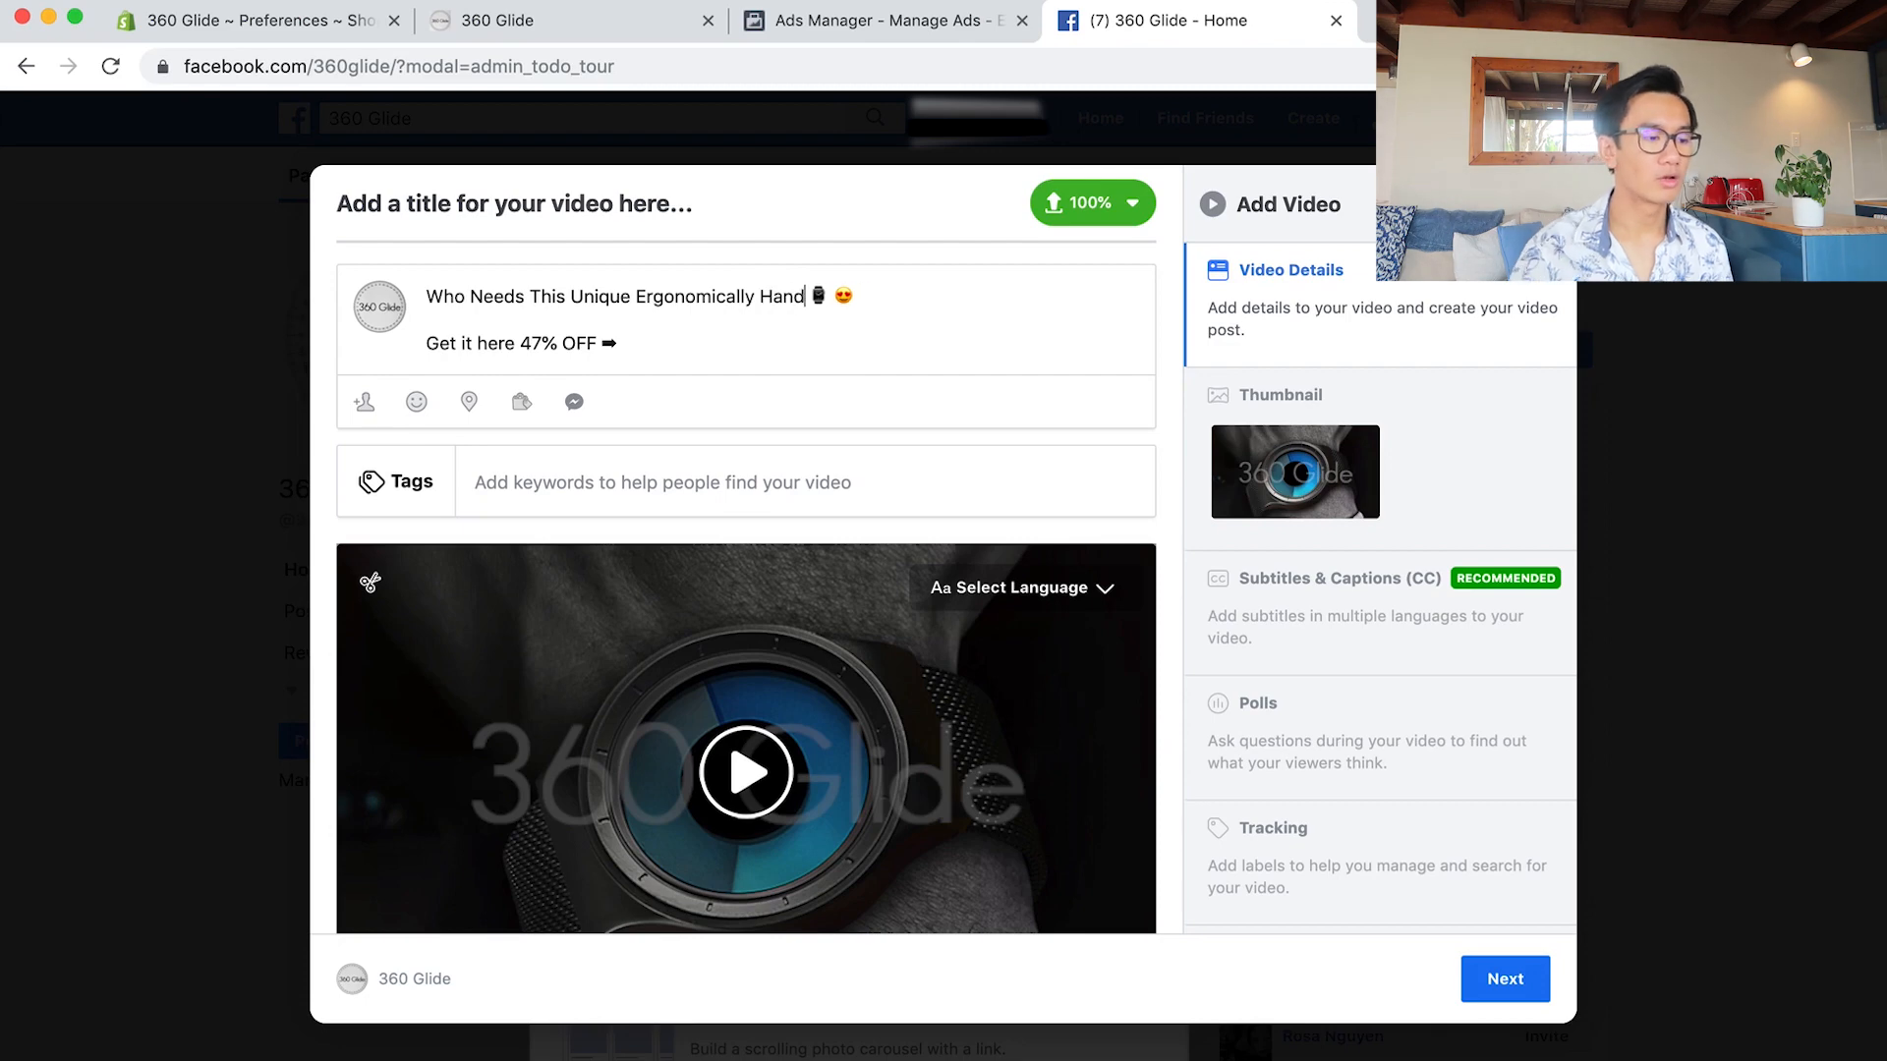
{"action": "type", "text": "made Watch?"}
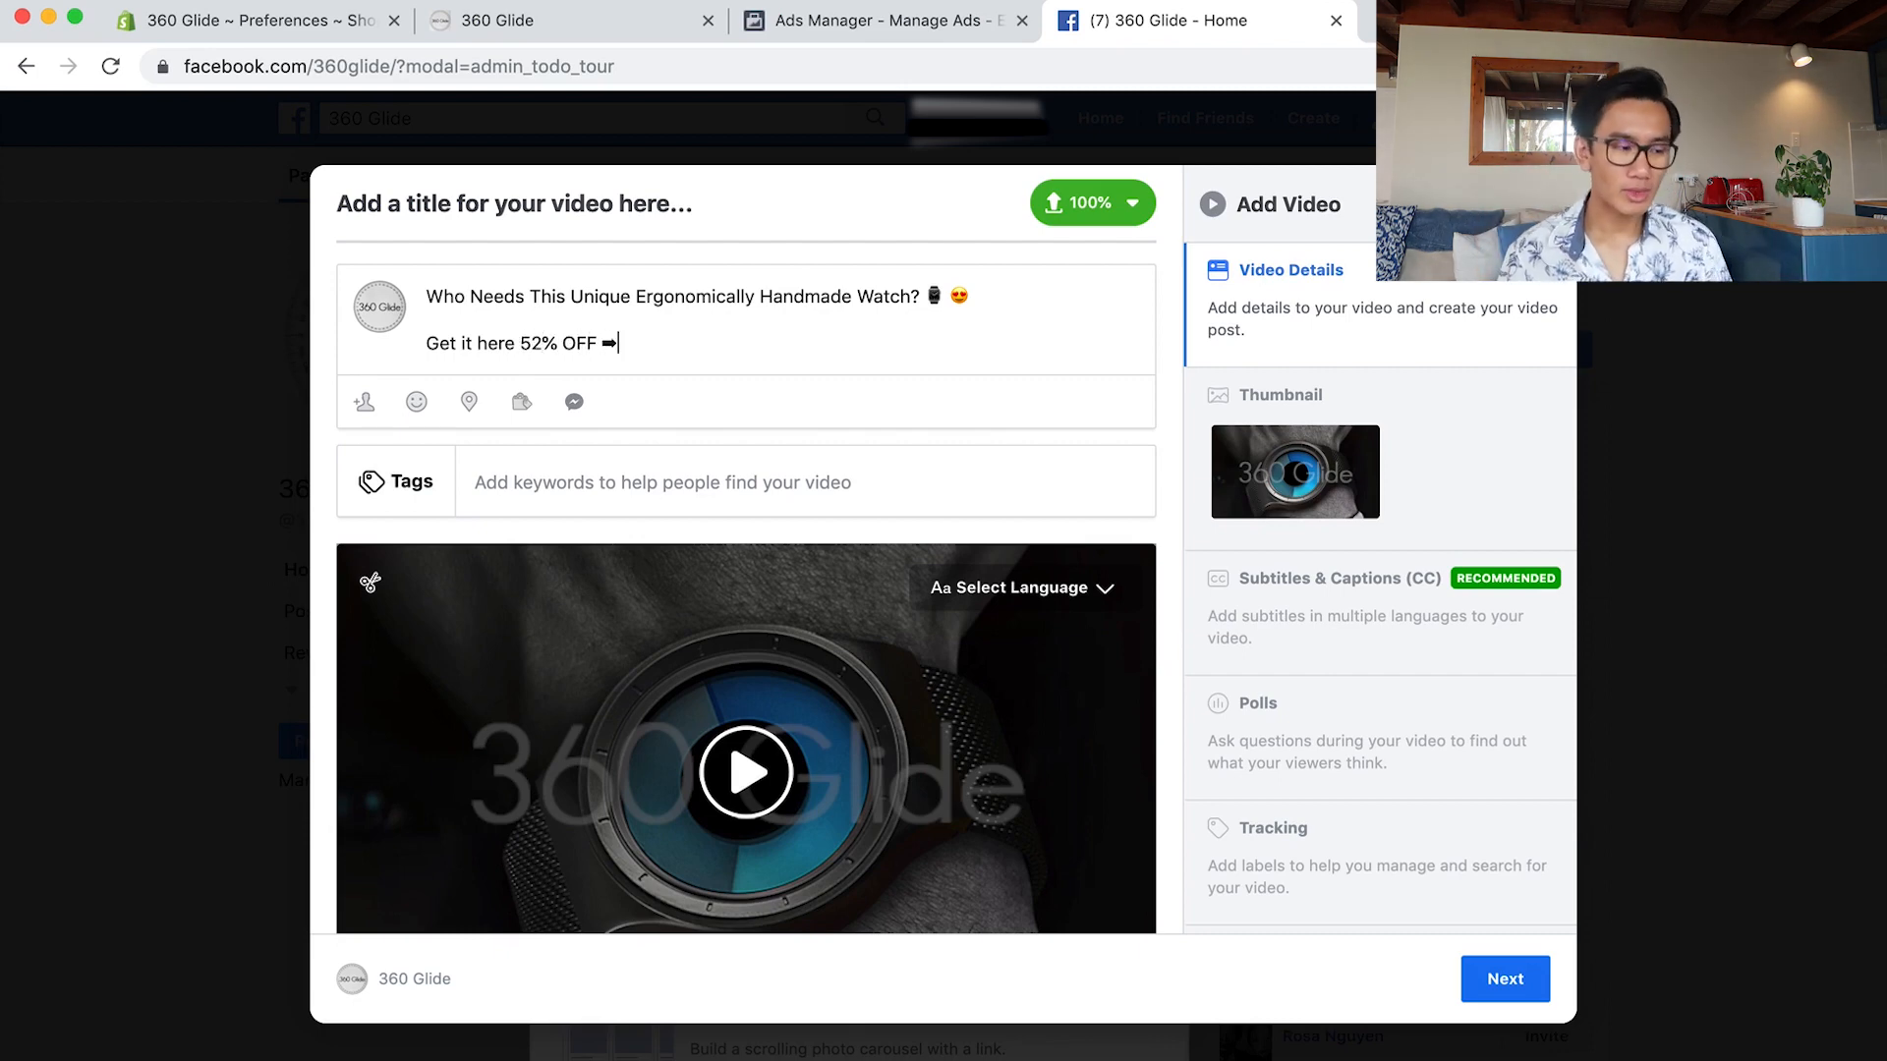
Replace the 'Get it here' wording with the 360Glide.com link
{"action": "left_click_drag", "start_coordinate": [425, 342], "coordinate": [518, 342]}
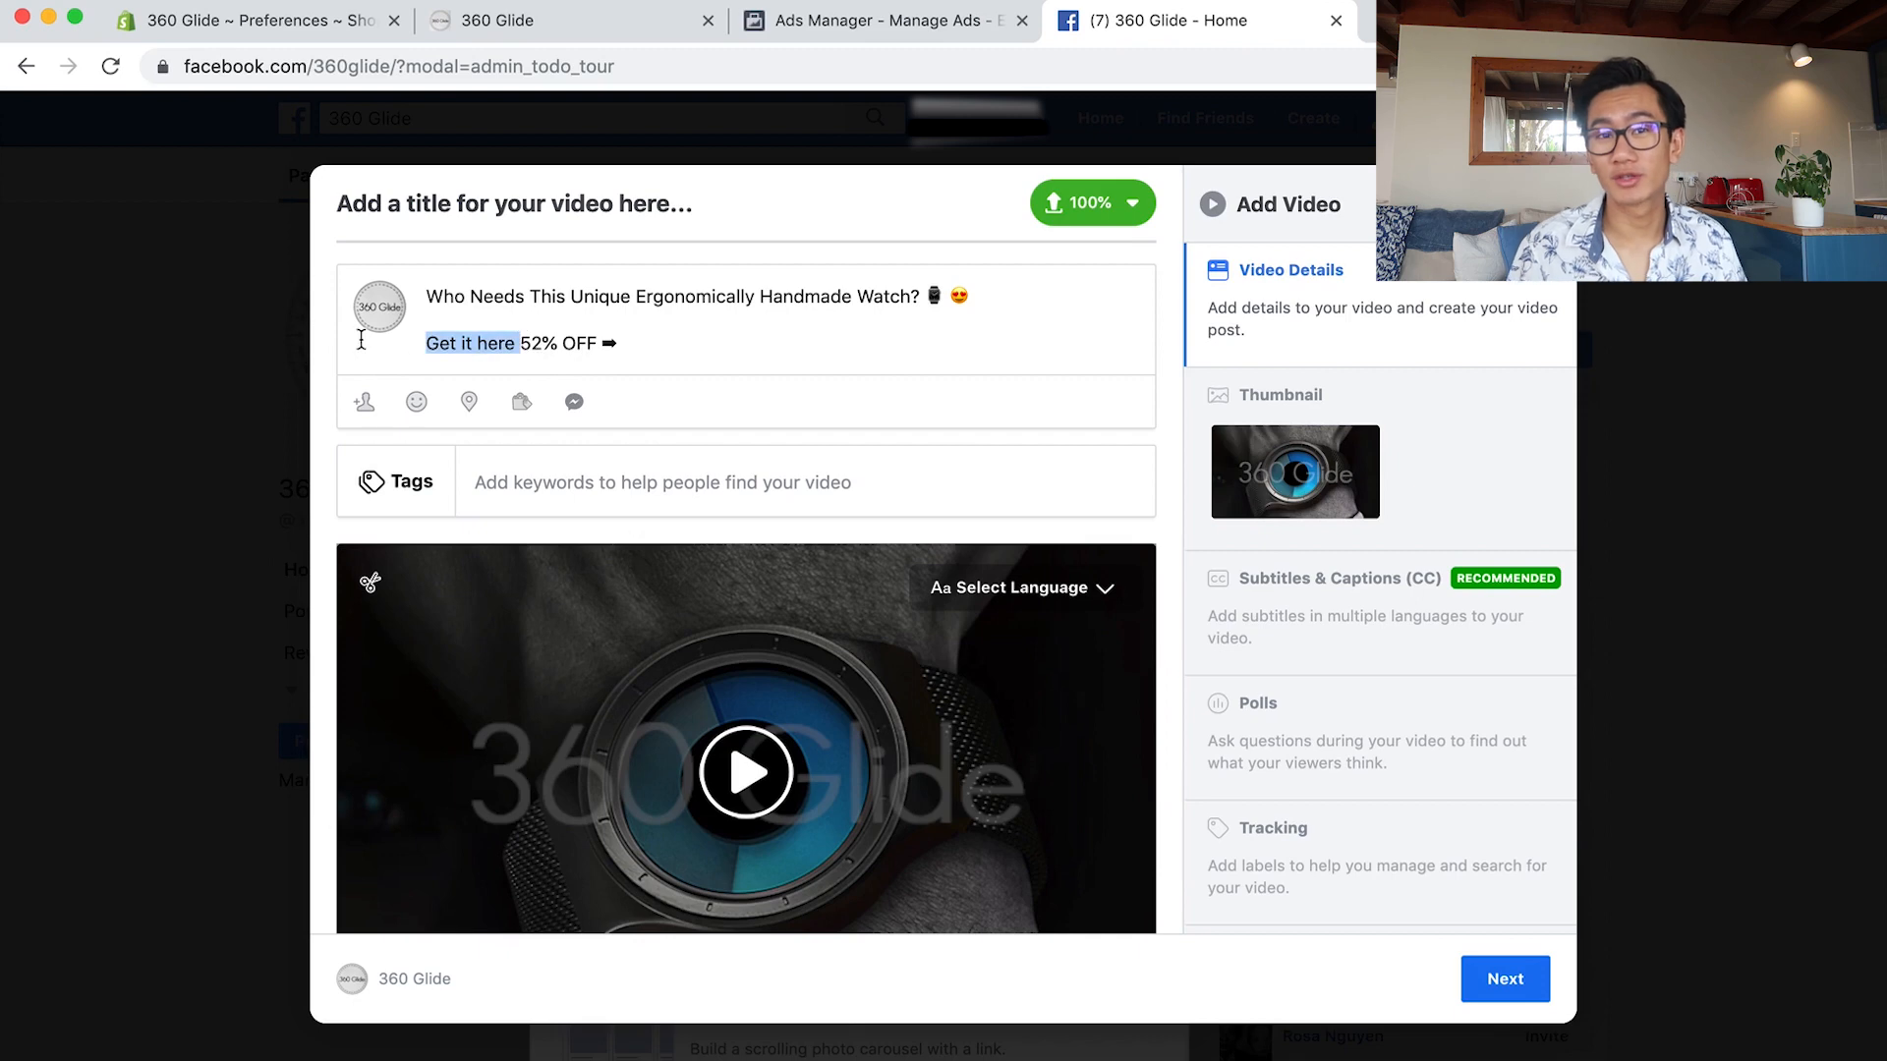
{"action": "key", "text": "Backspace"}
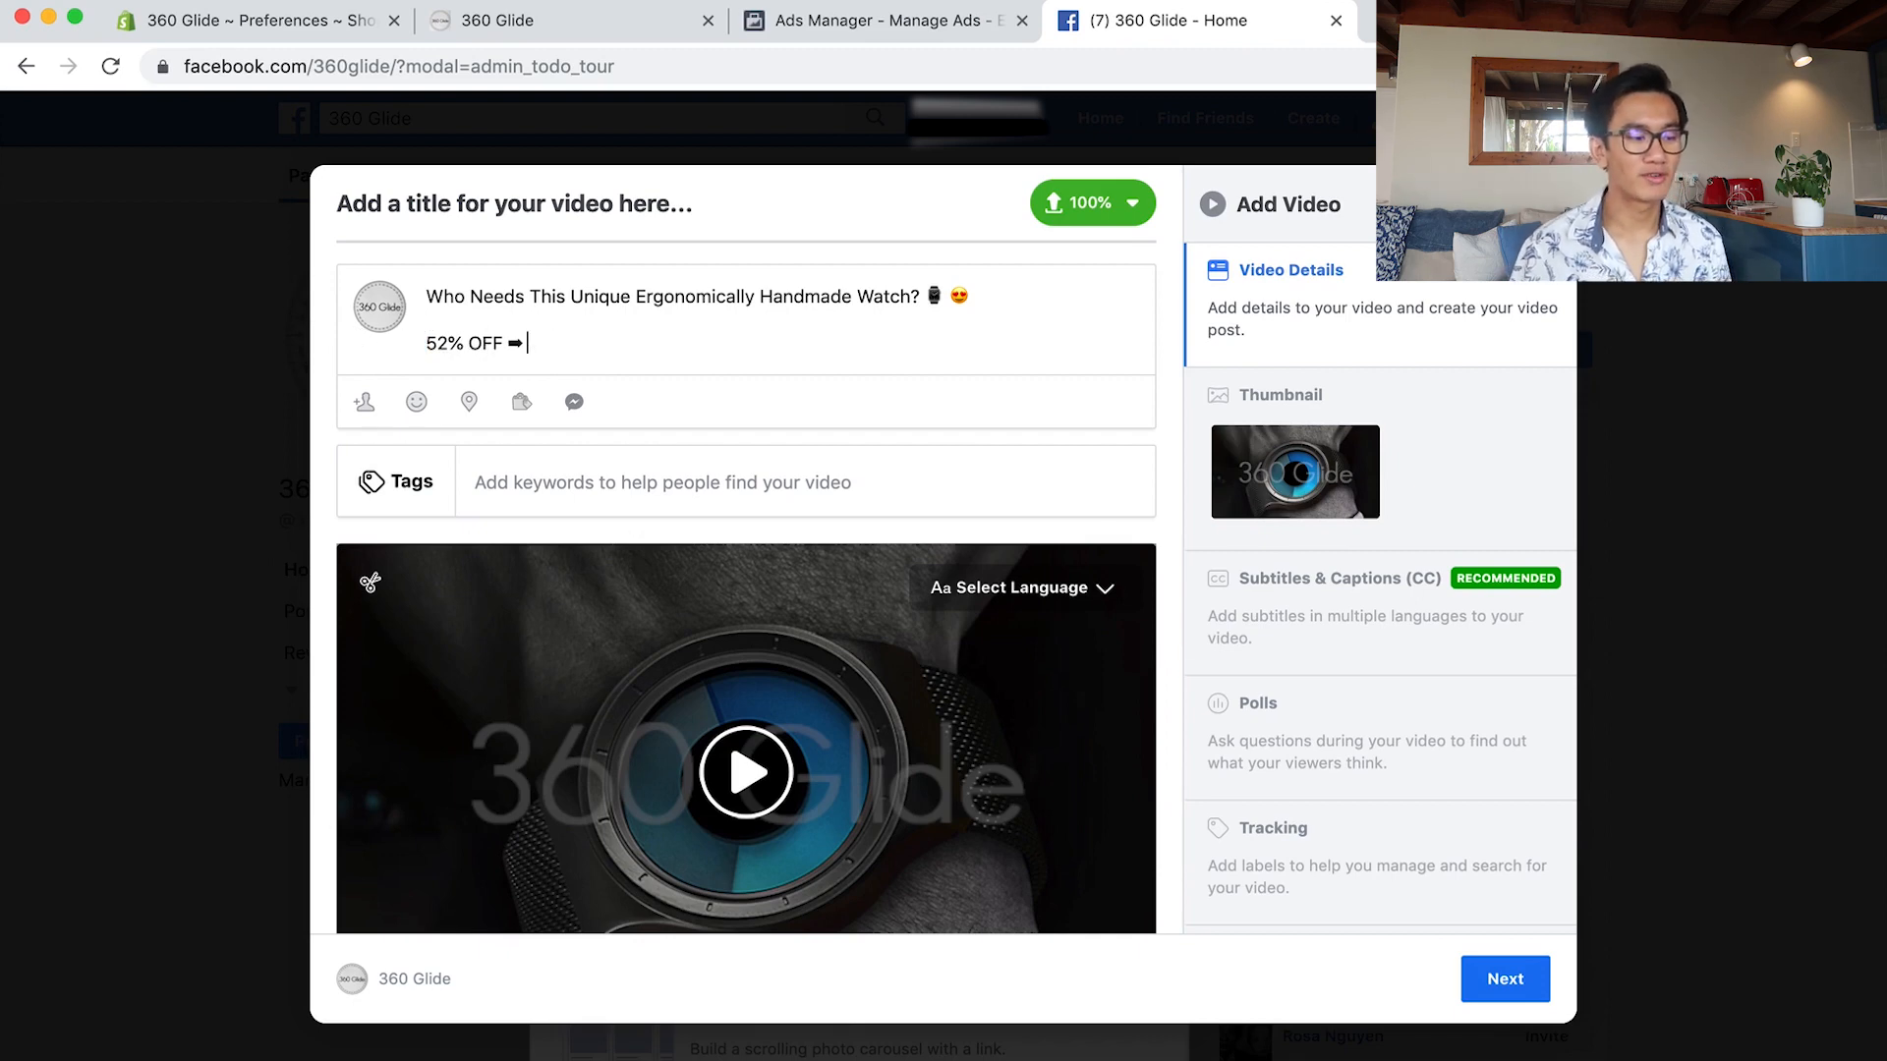
{"action": "type", "text": "360Glide.com"}
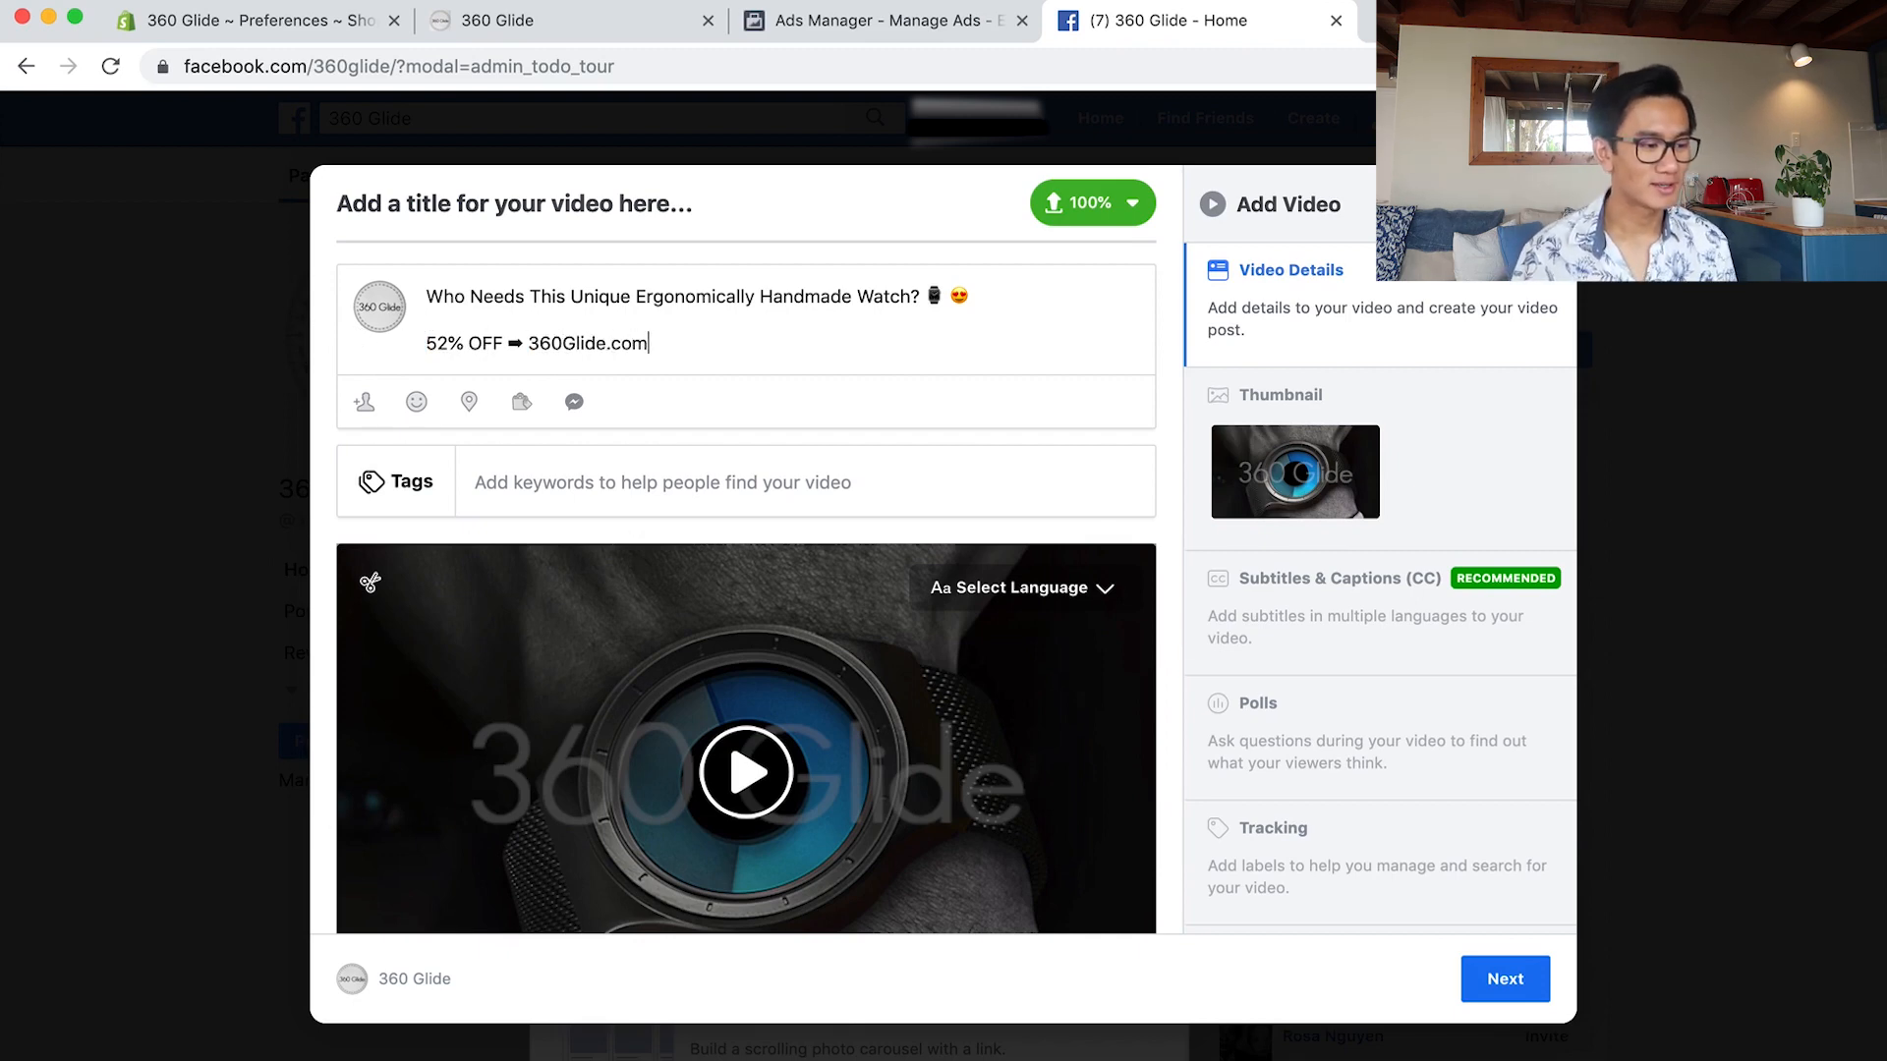
Set the hand-held watch photo as the video's thumbnail
{"action": "left_click", "coordinate": [1281, 395]}
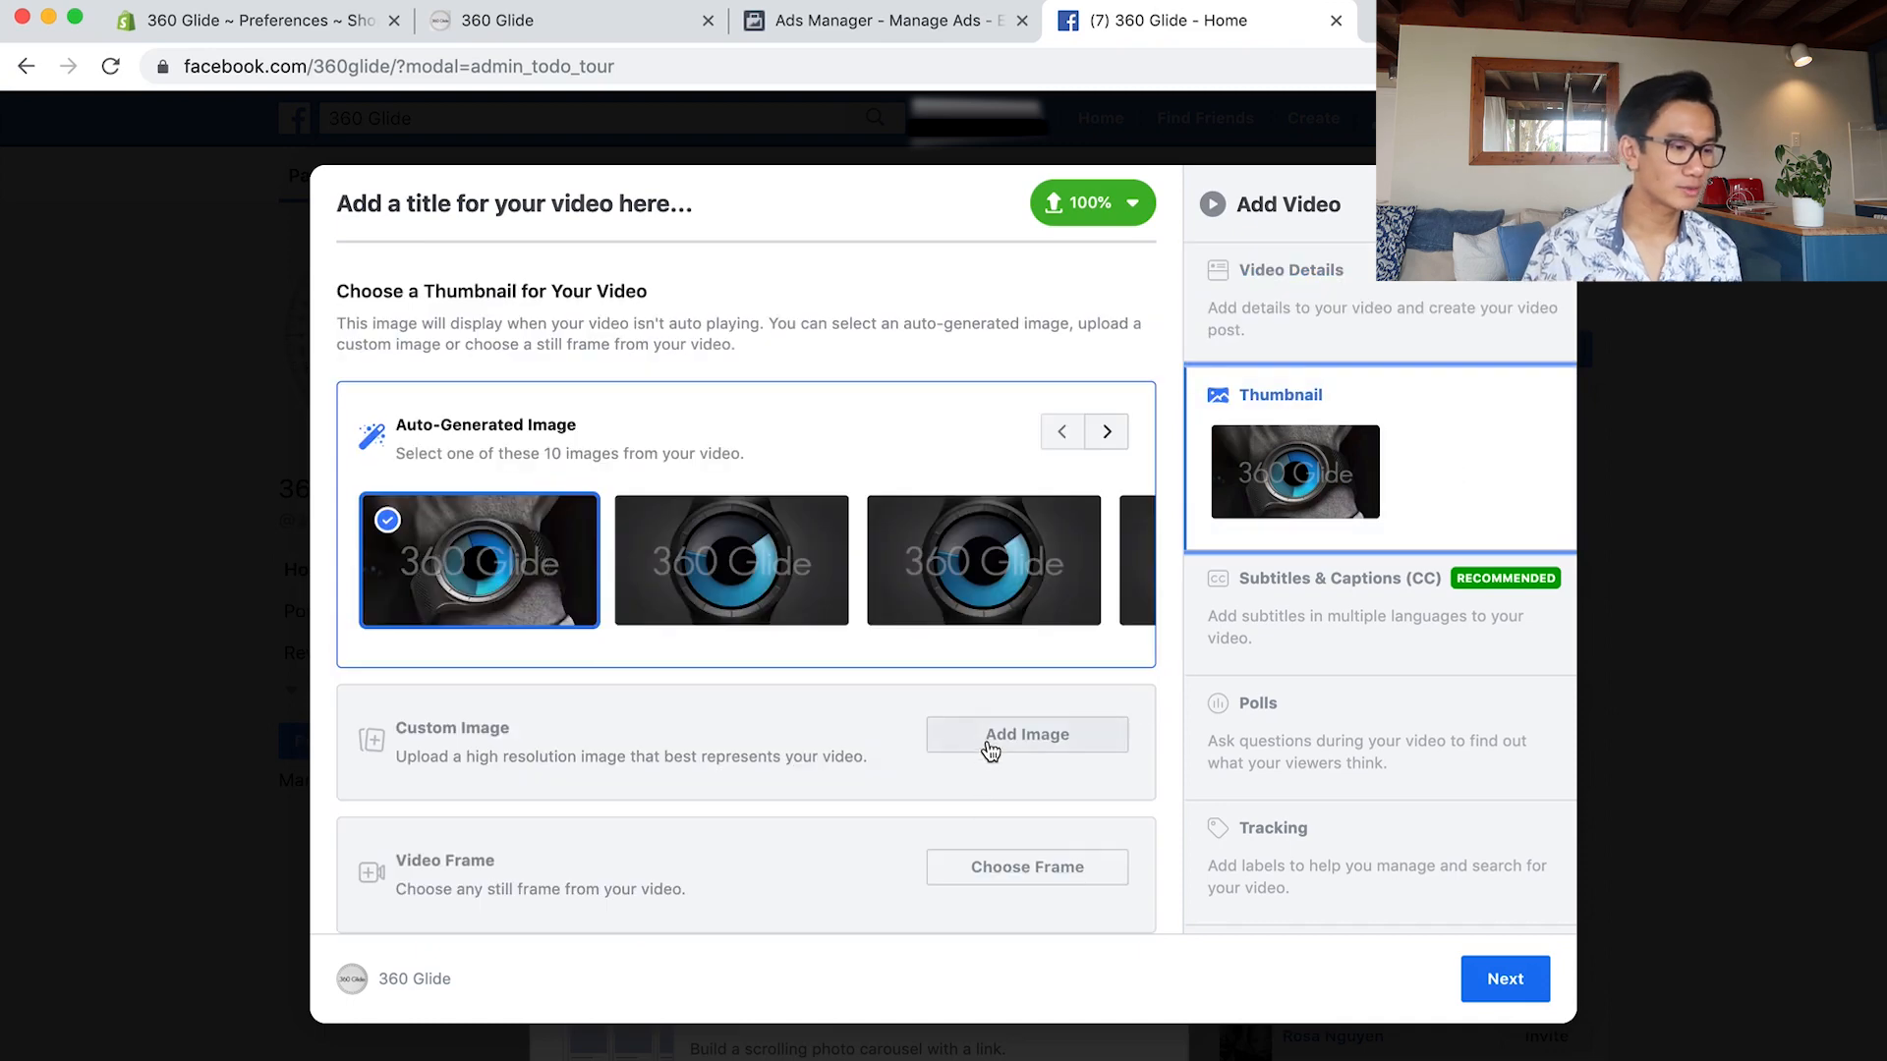
{"action": "left_click", "coordinate": [1026, 735]}
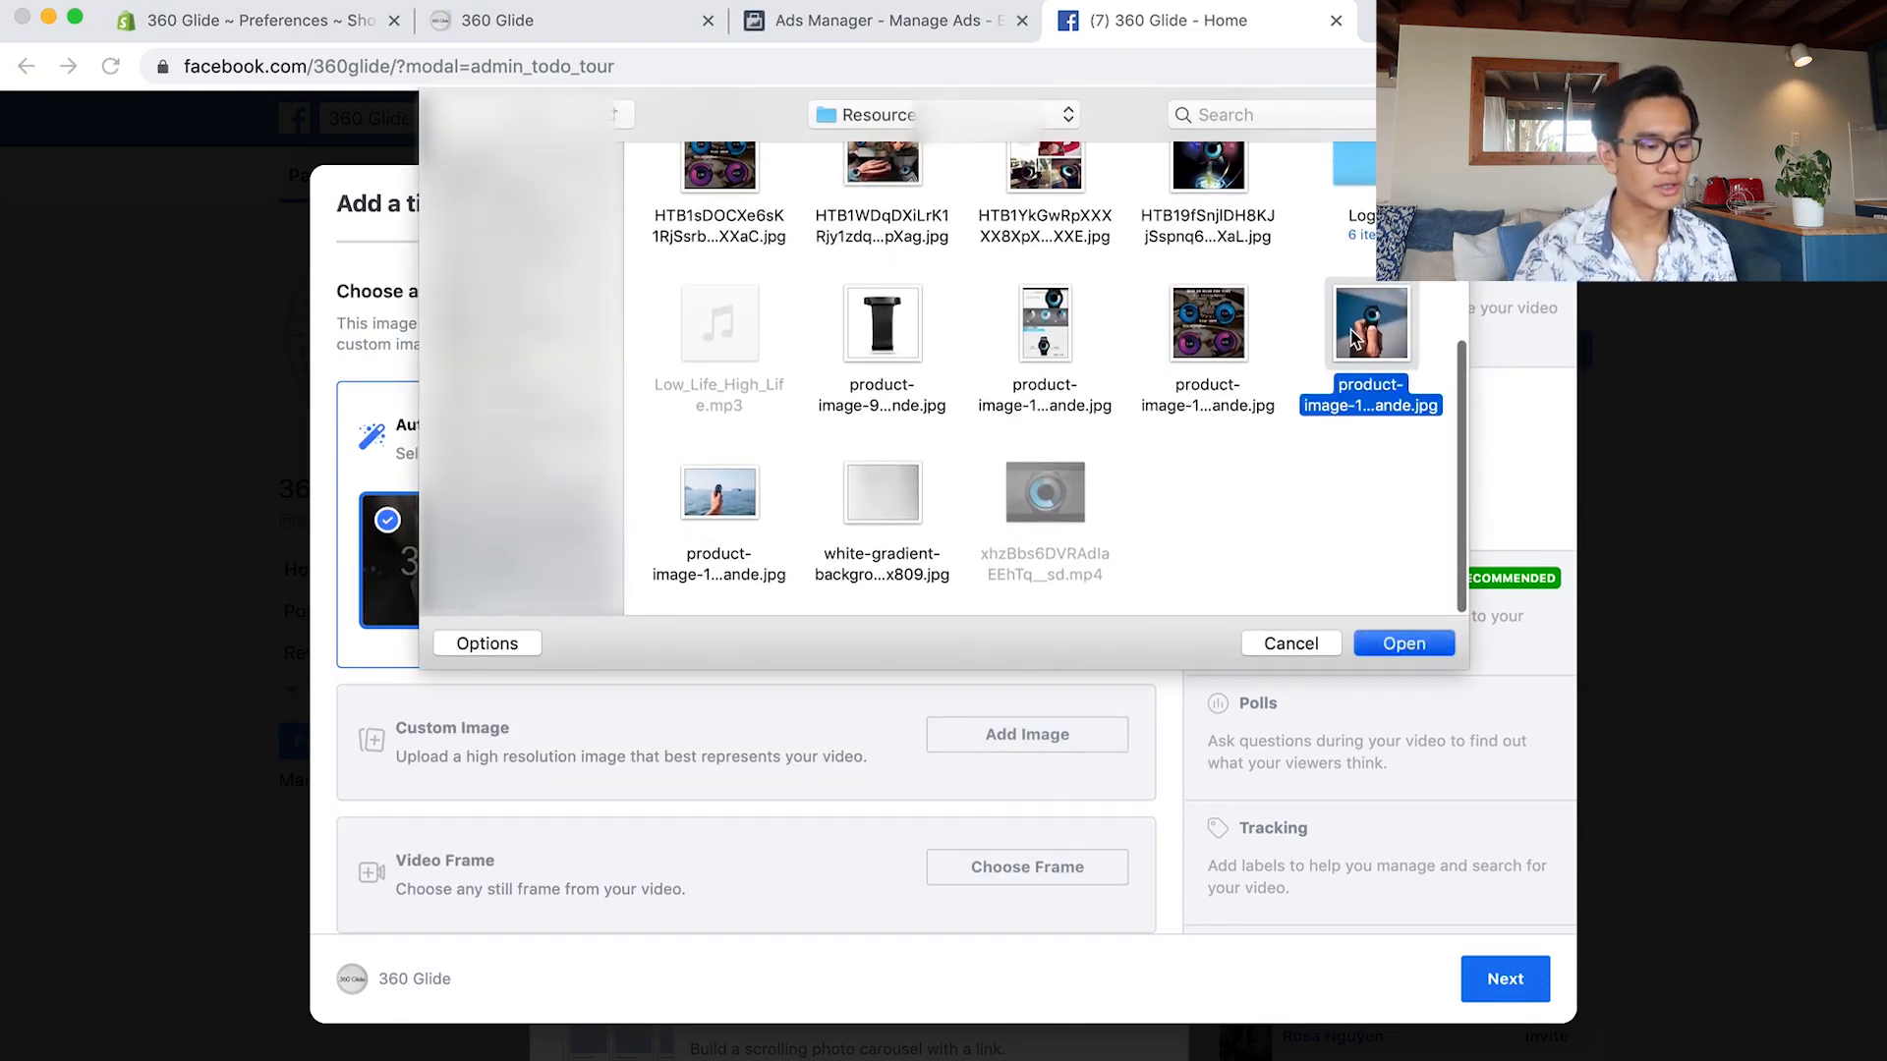
{"action": "left_click", "coordinate": [1403, 642]}
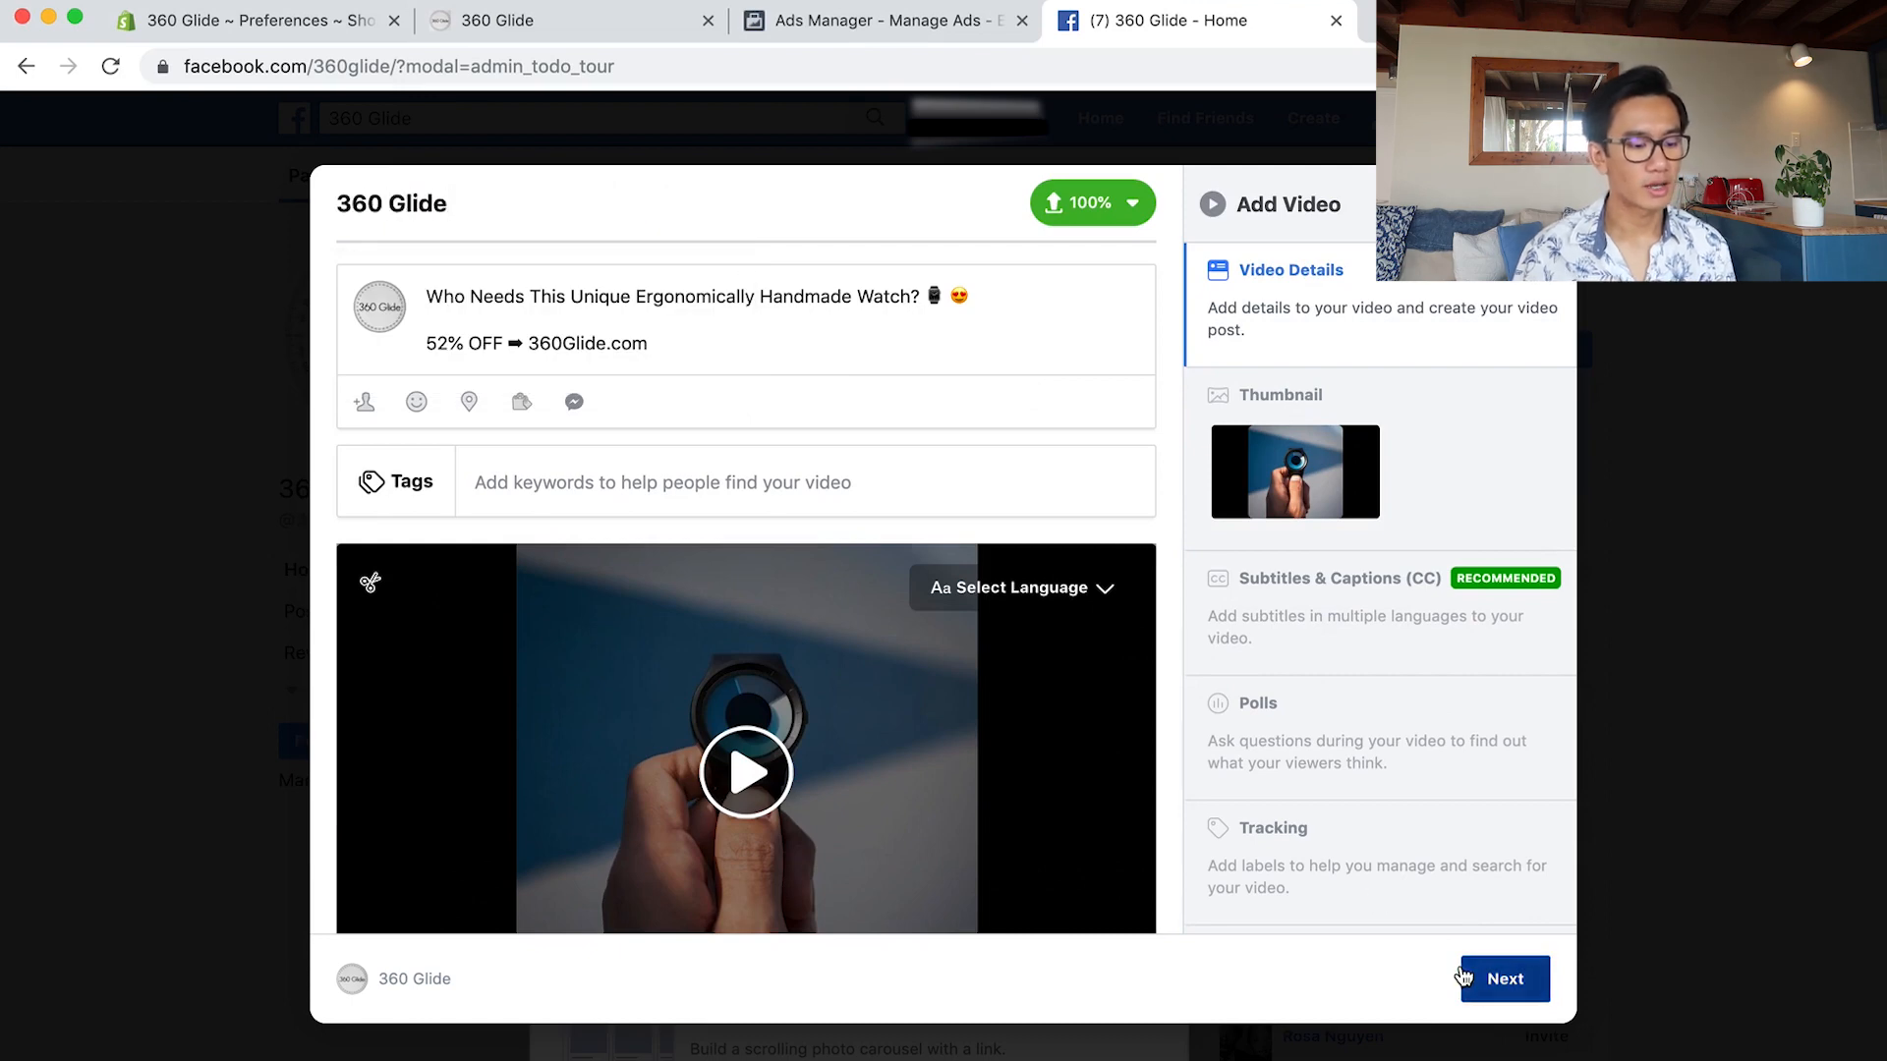
Return to the Ads Manager draft and bring up the 001. WW - Watch ad set settings
{"action": "left_click", "coordinate": [902, 19]}
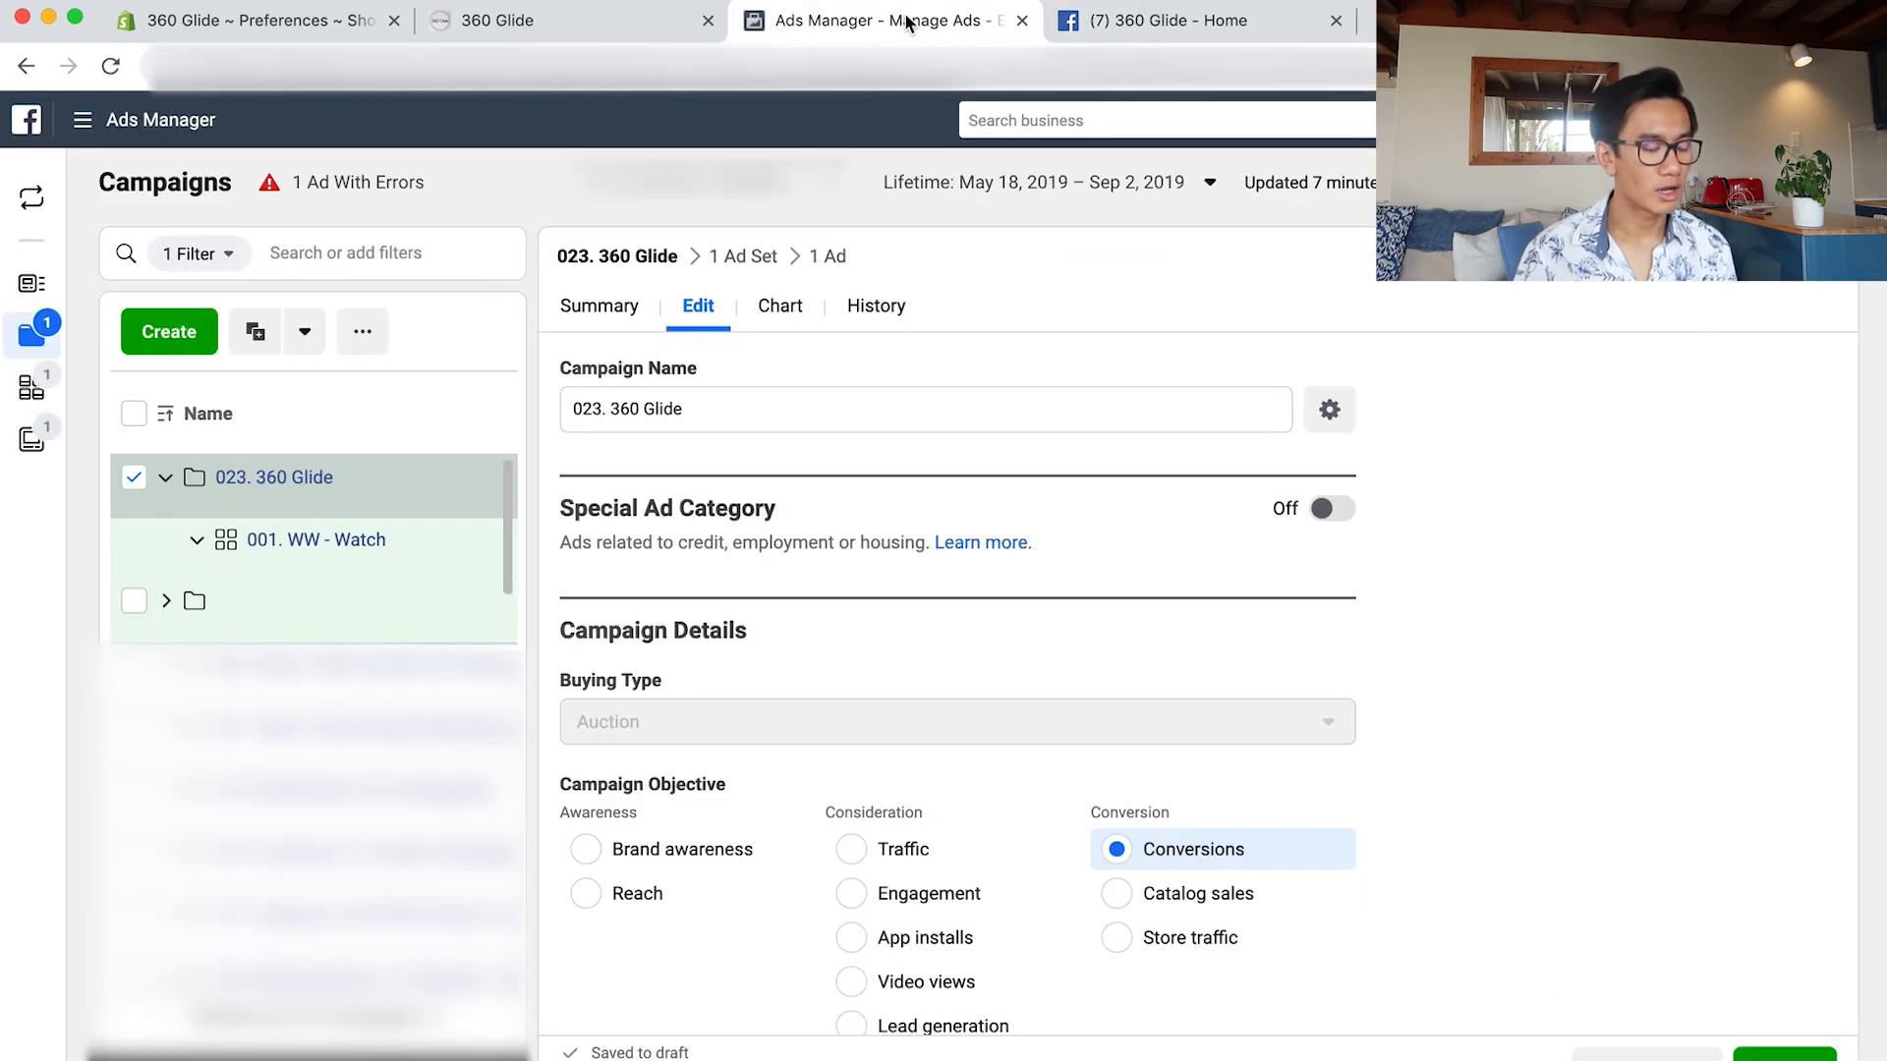
{"action": "scroll", "scroll_direction": "down", "scroll_amount": 3}
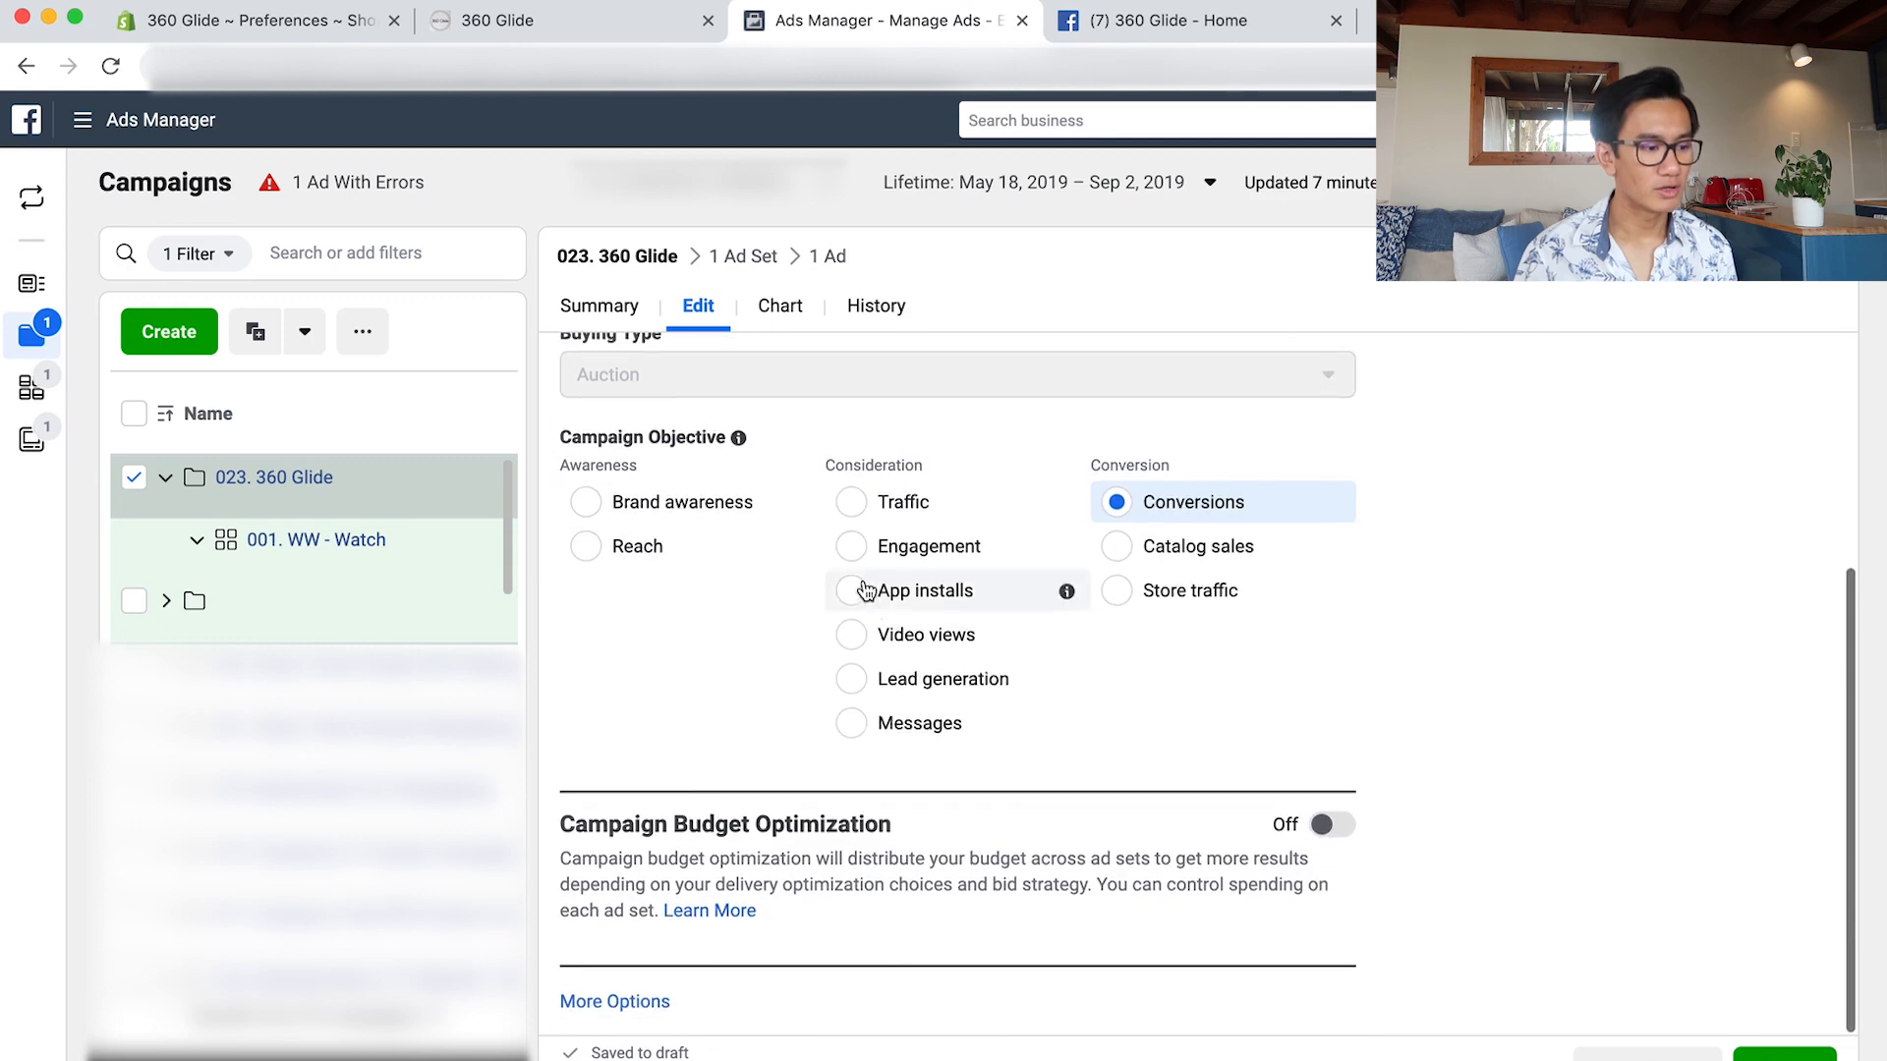
{"action": "mouse_move", "coordinate": [735, 267]}
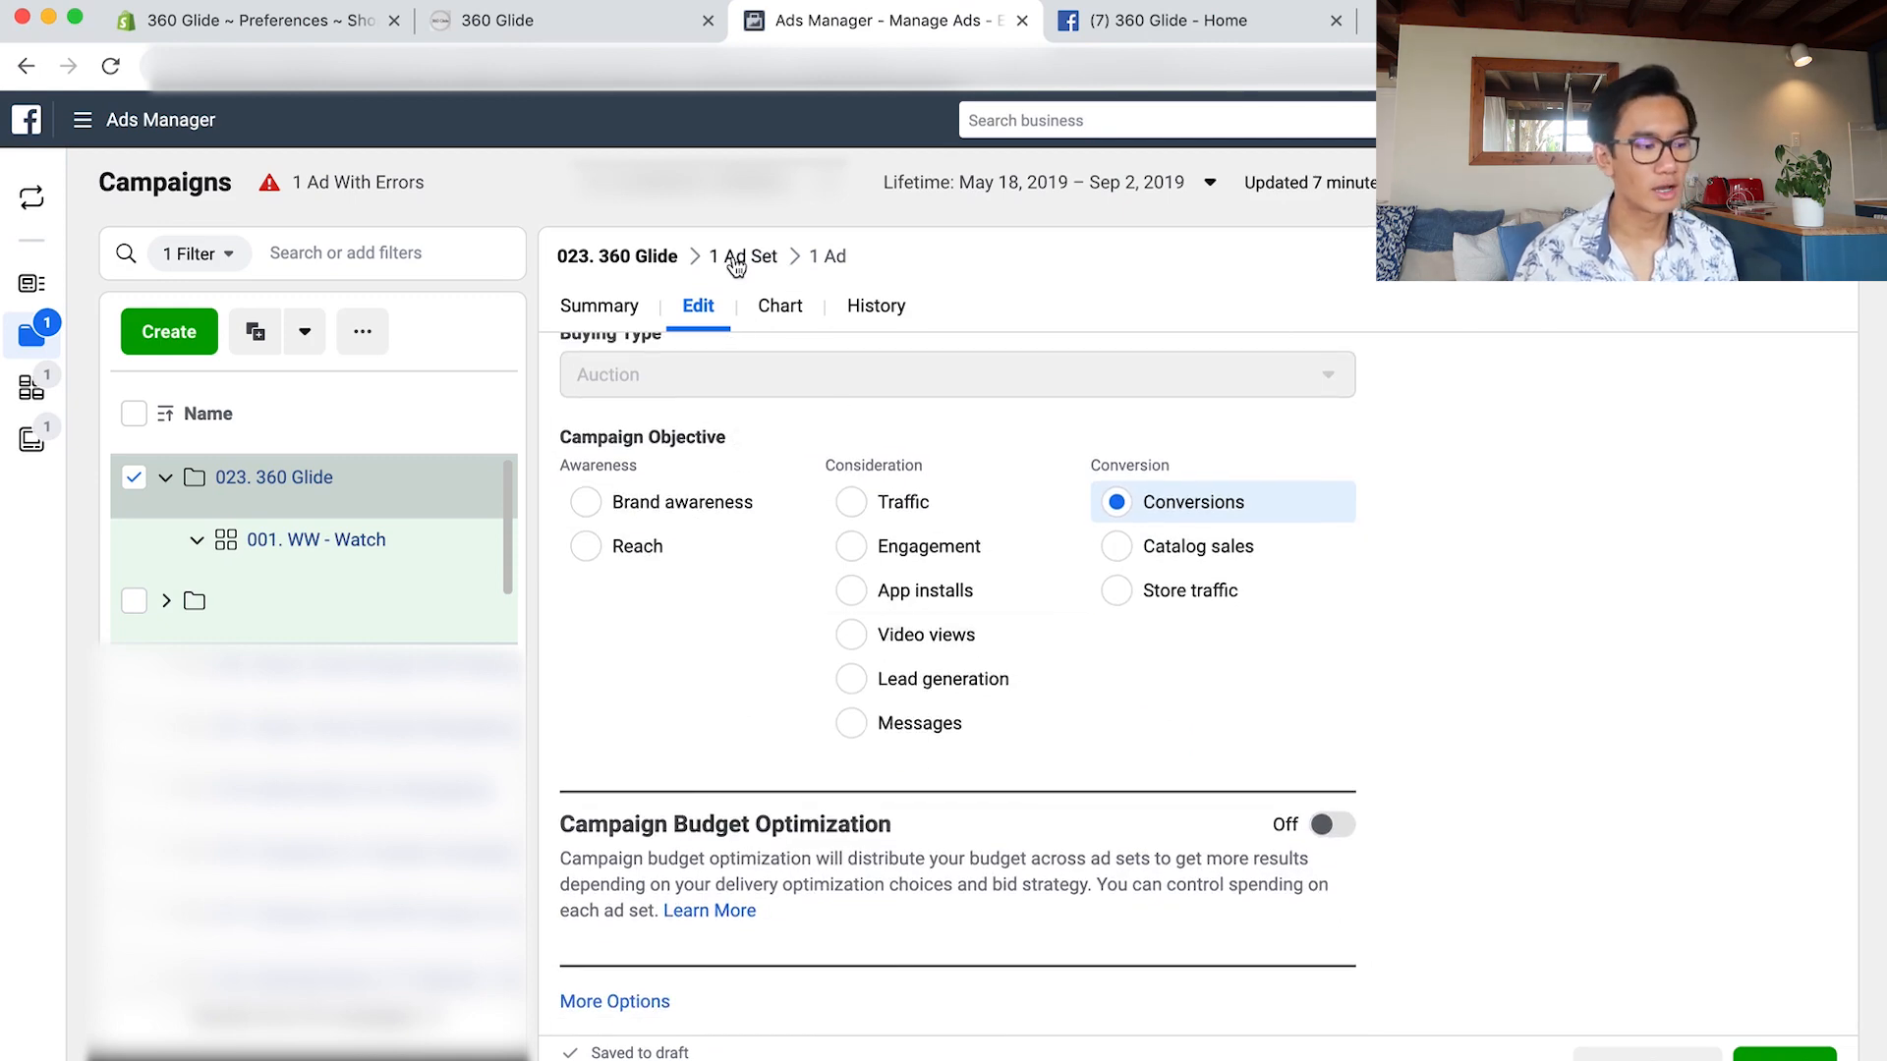
{"action": "left_click", "coordinate": [747, 256]}
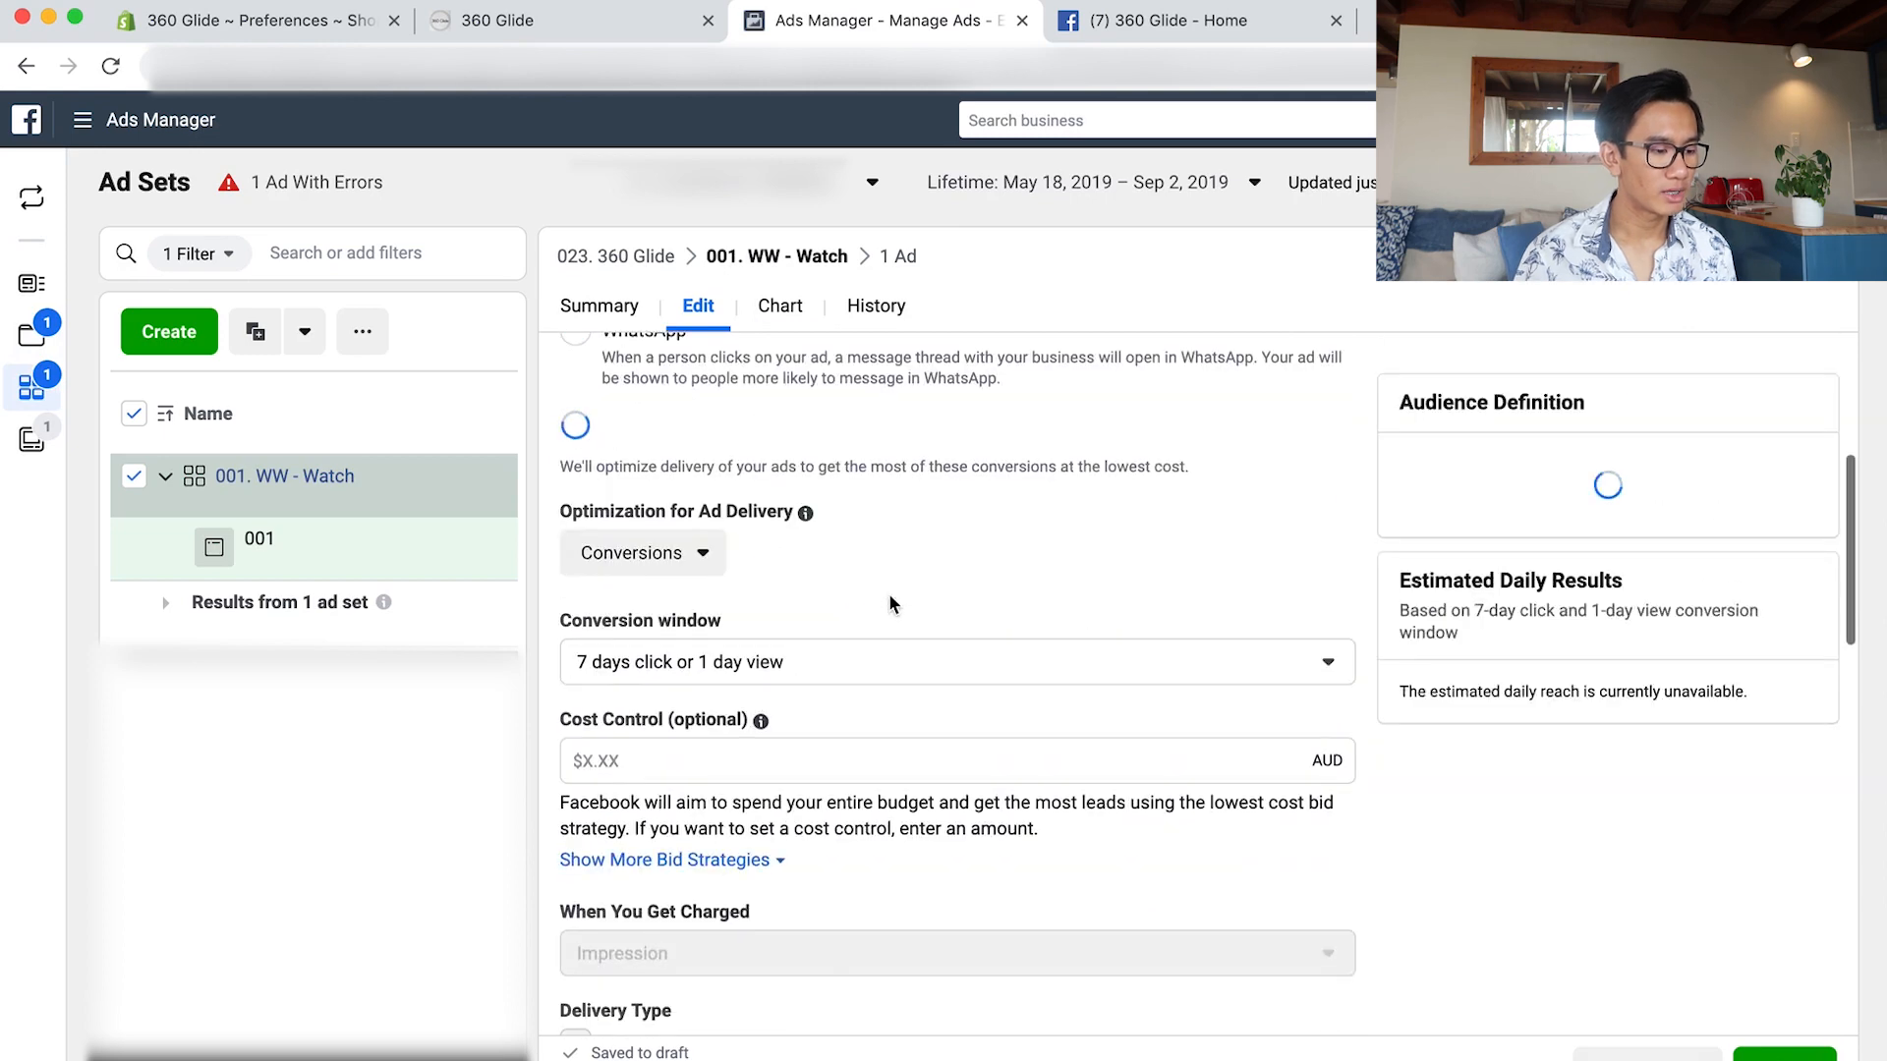
Set a 10 AUD daily budget and remove Australia from the targeted locations
{"action": "scroll", "scroll_direction": "down", "scroll_amount": 3}
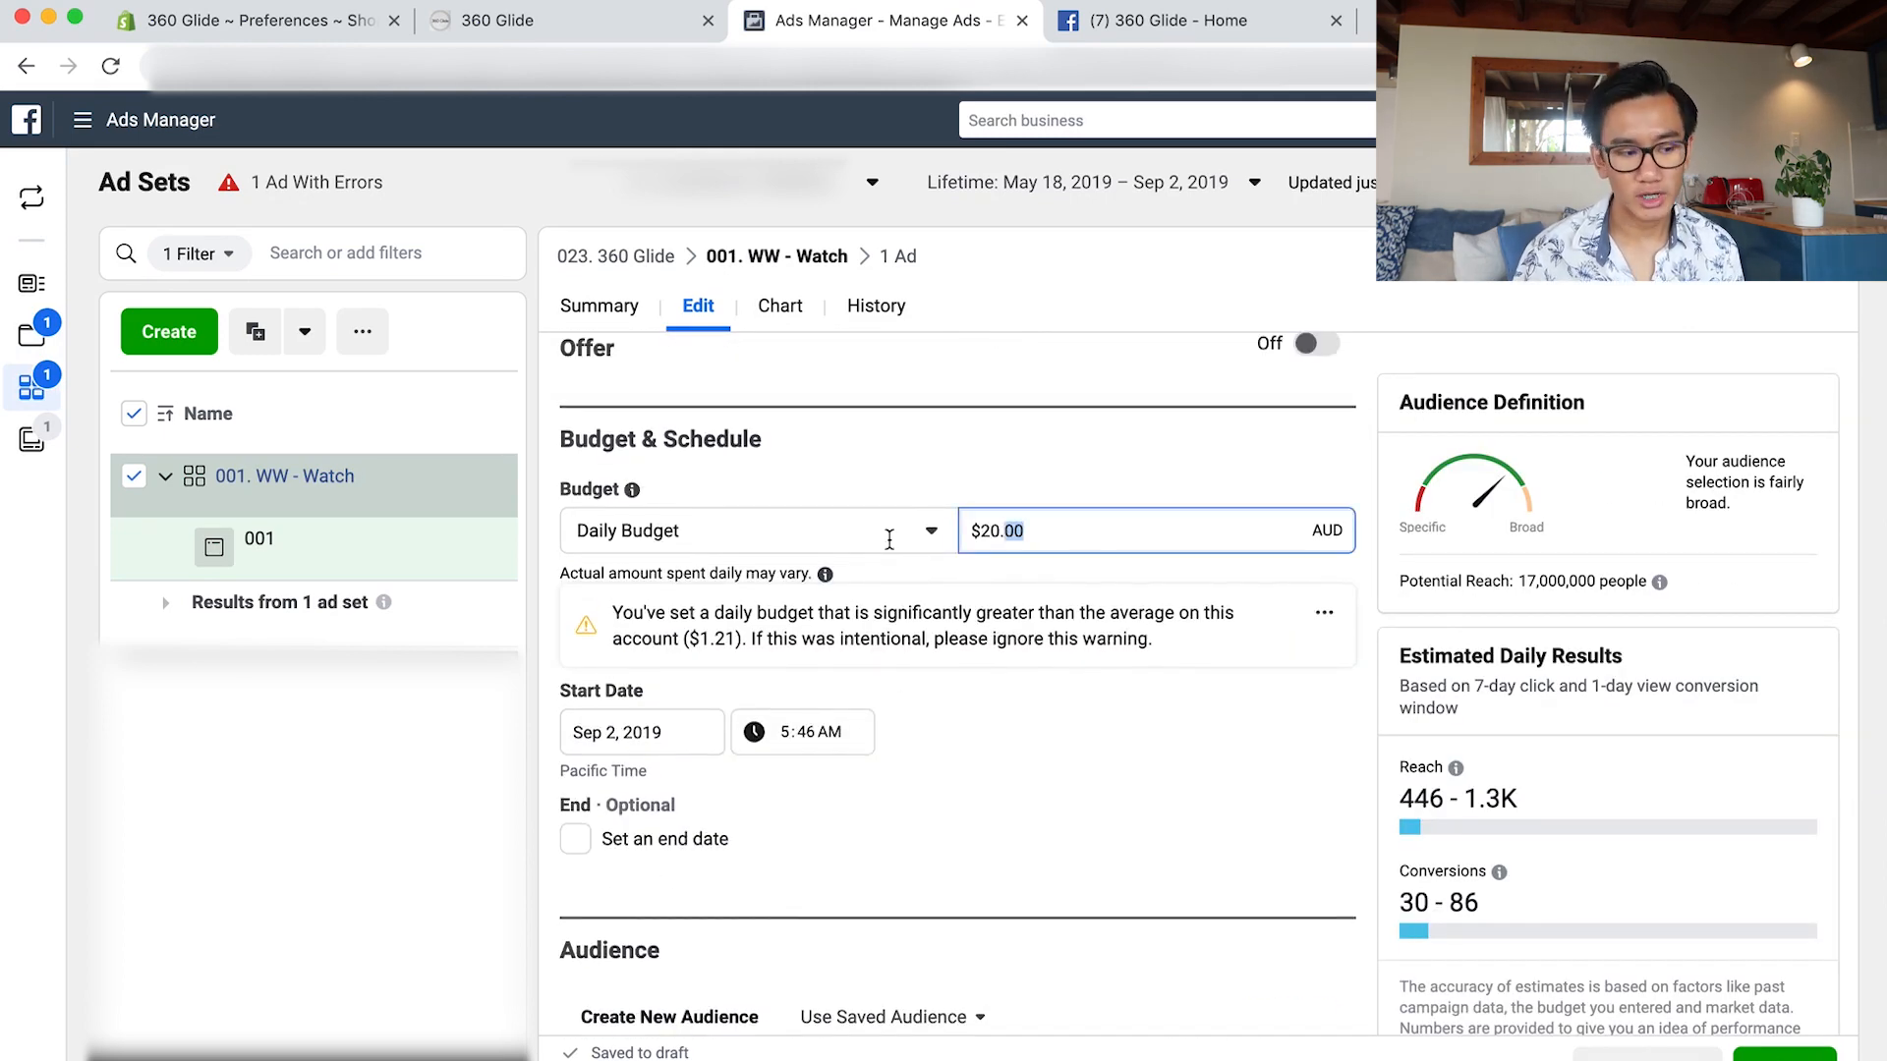
{"action": "type", "text": "10"}
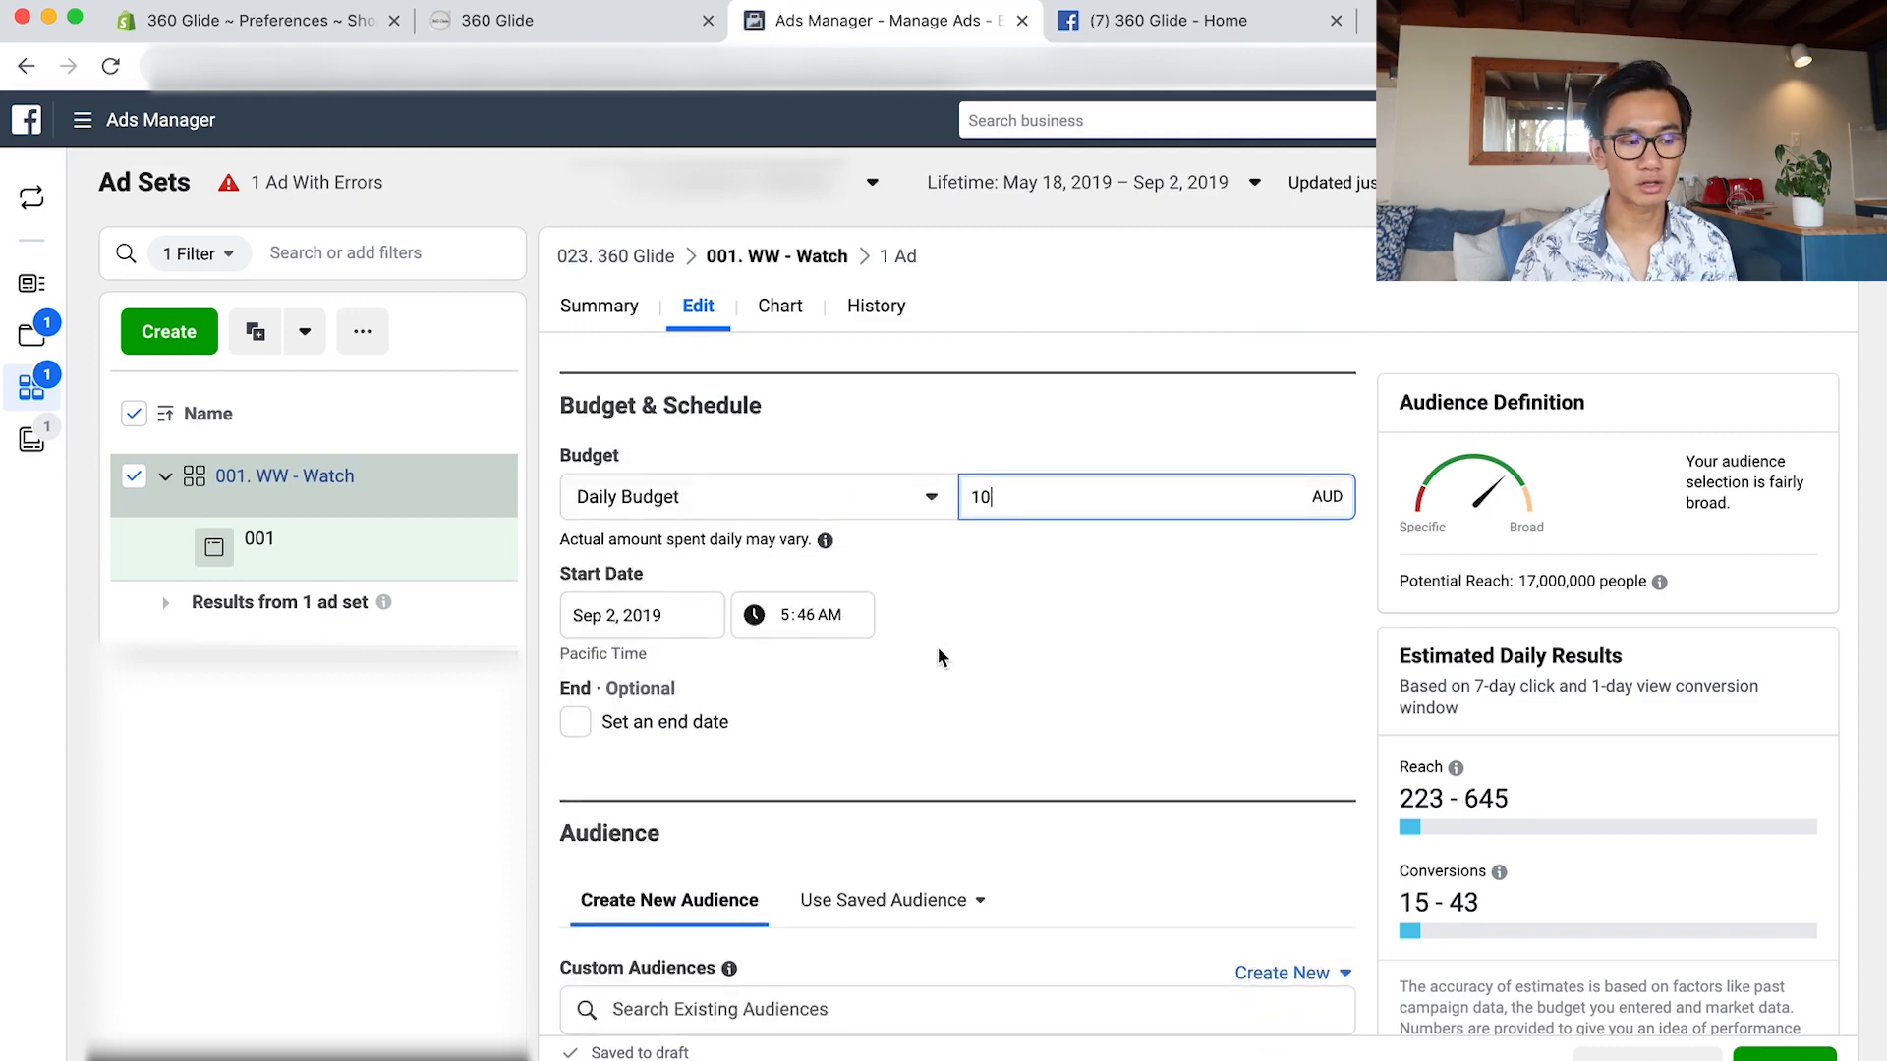
{"action": "scroll", "scroll_direction": "down", "scroll_amount": 3}
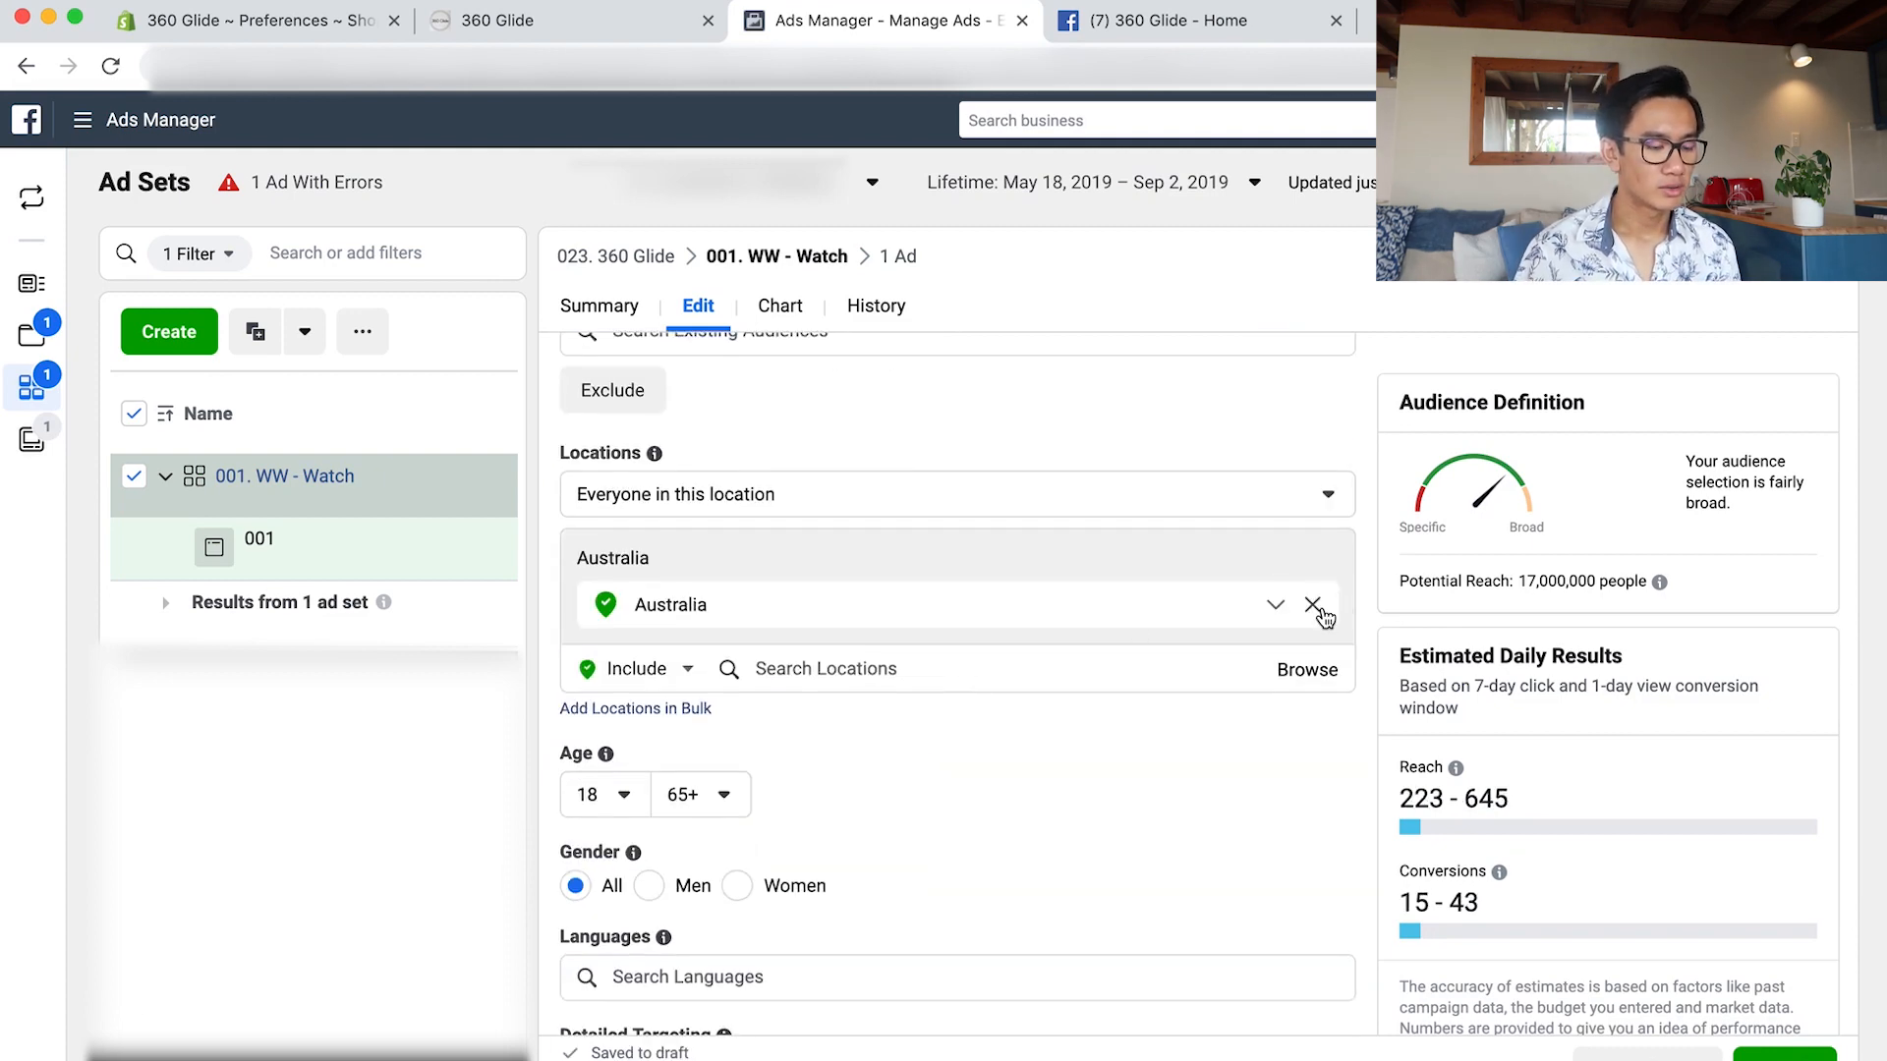
{"action": "left_click", "coordinate": [1313, 606]}
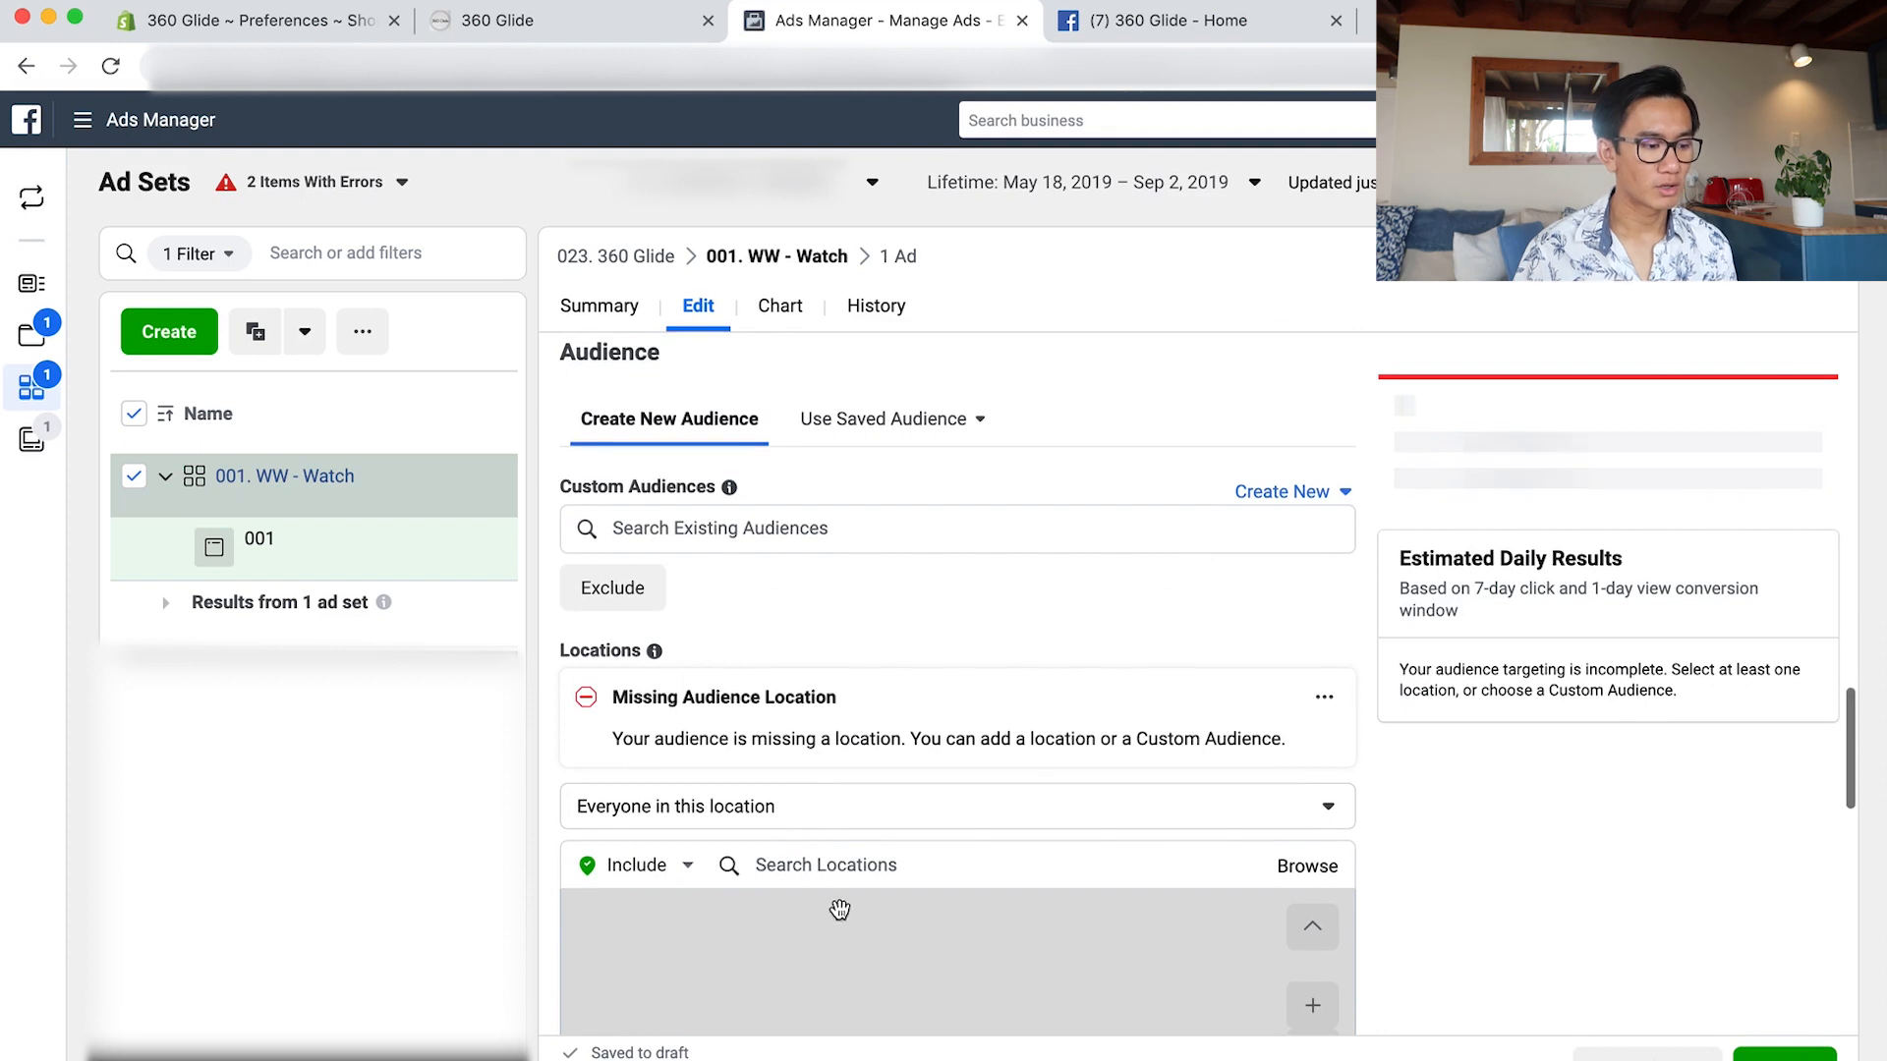
{"action": "scroll", "scroll_direction": "down", "scroll_amount": 3}
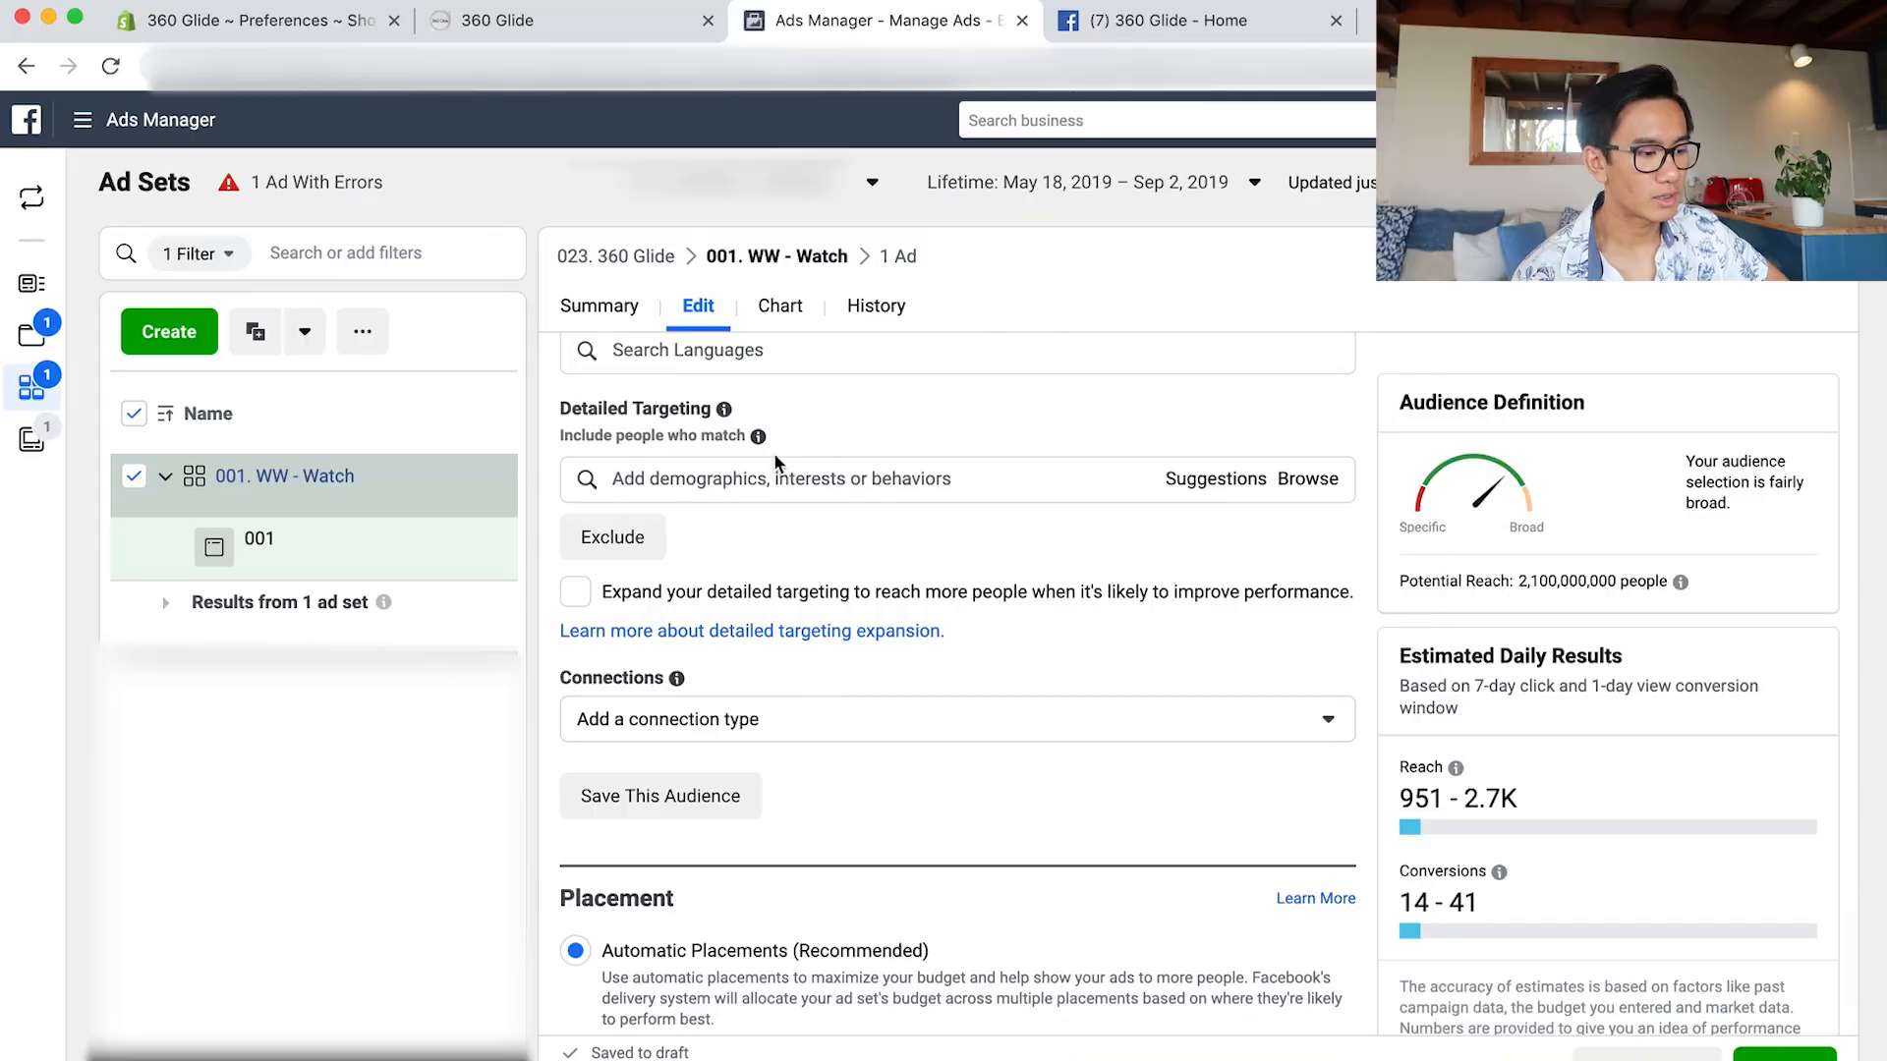
Add the Watch interest to detailed targeting and switch to manual placements
{"action": "type", "text": "watch"}
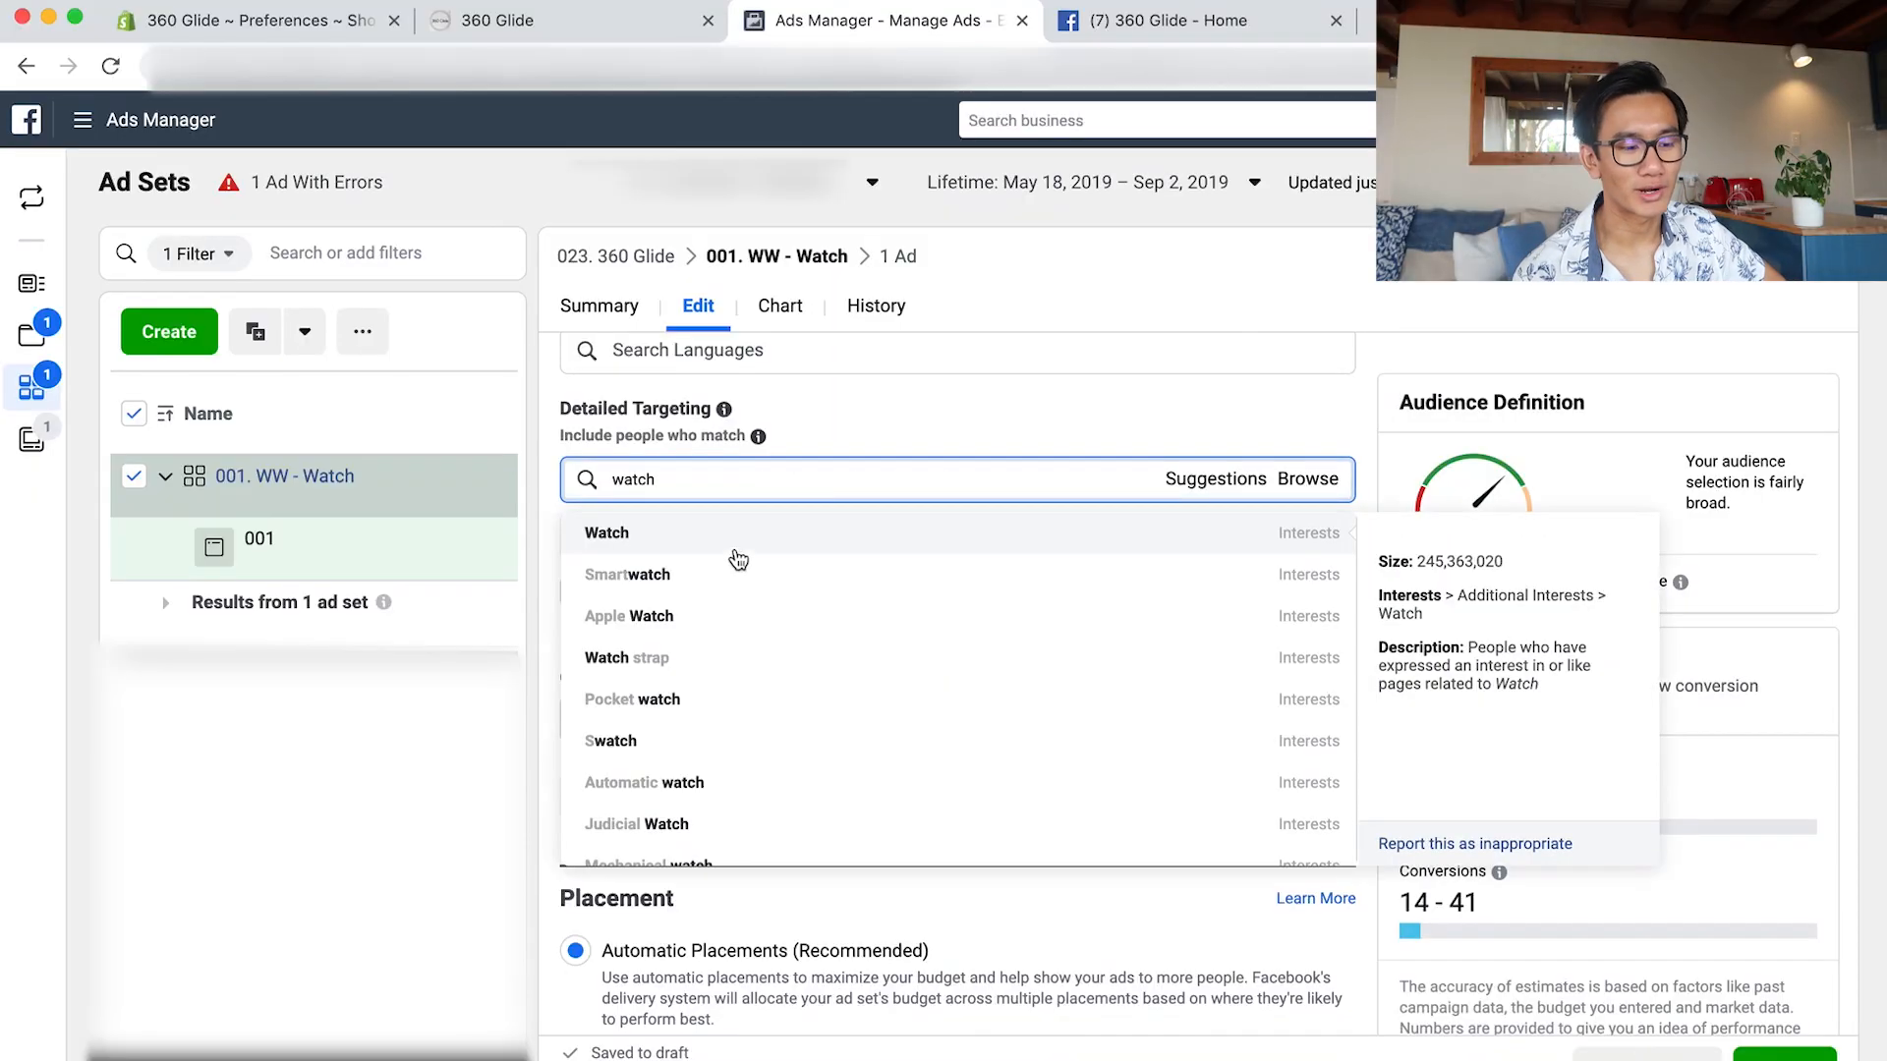
{"action": "left_click", "coordinate": [606, 532]}
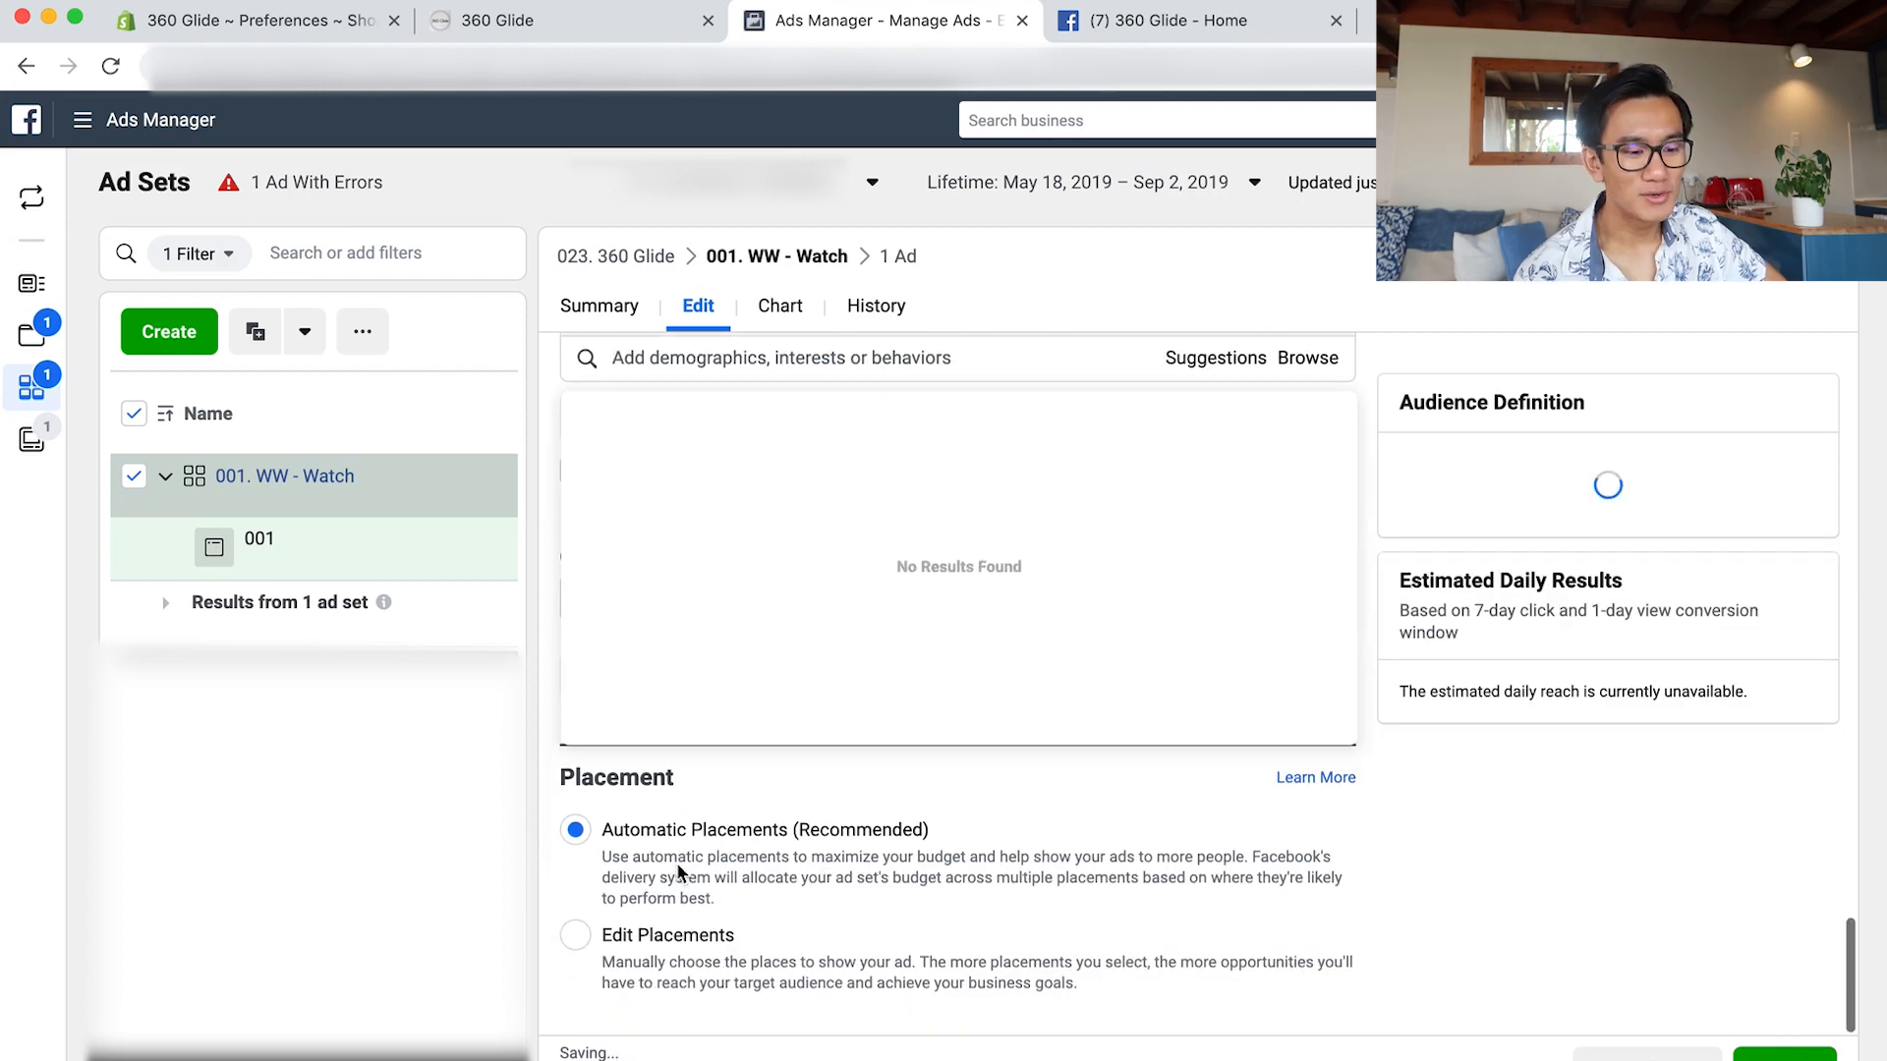
{"action": "left_click", "coordinate": [574, 936]}
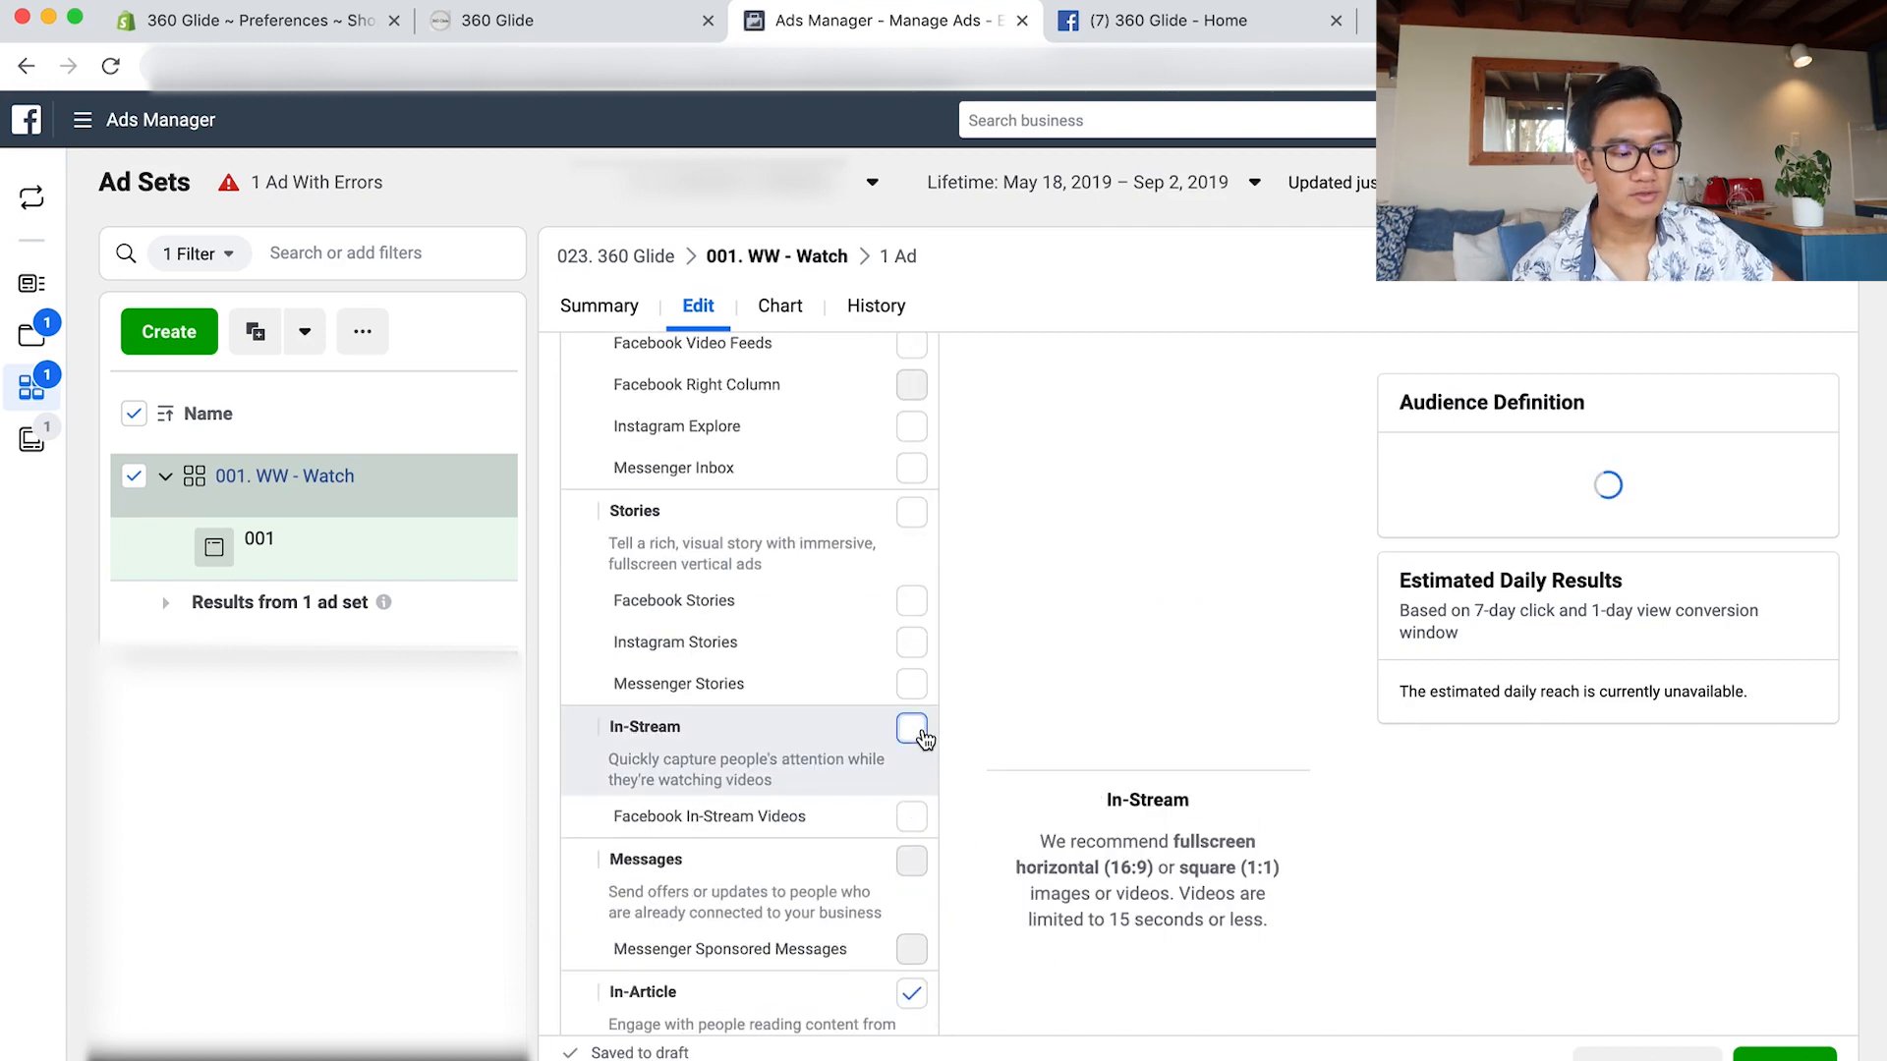
Review the placements and head back to the conversion event field
{"action": "scroll", "scroll_direction": "down", "scroll_amount": 3}
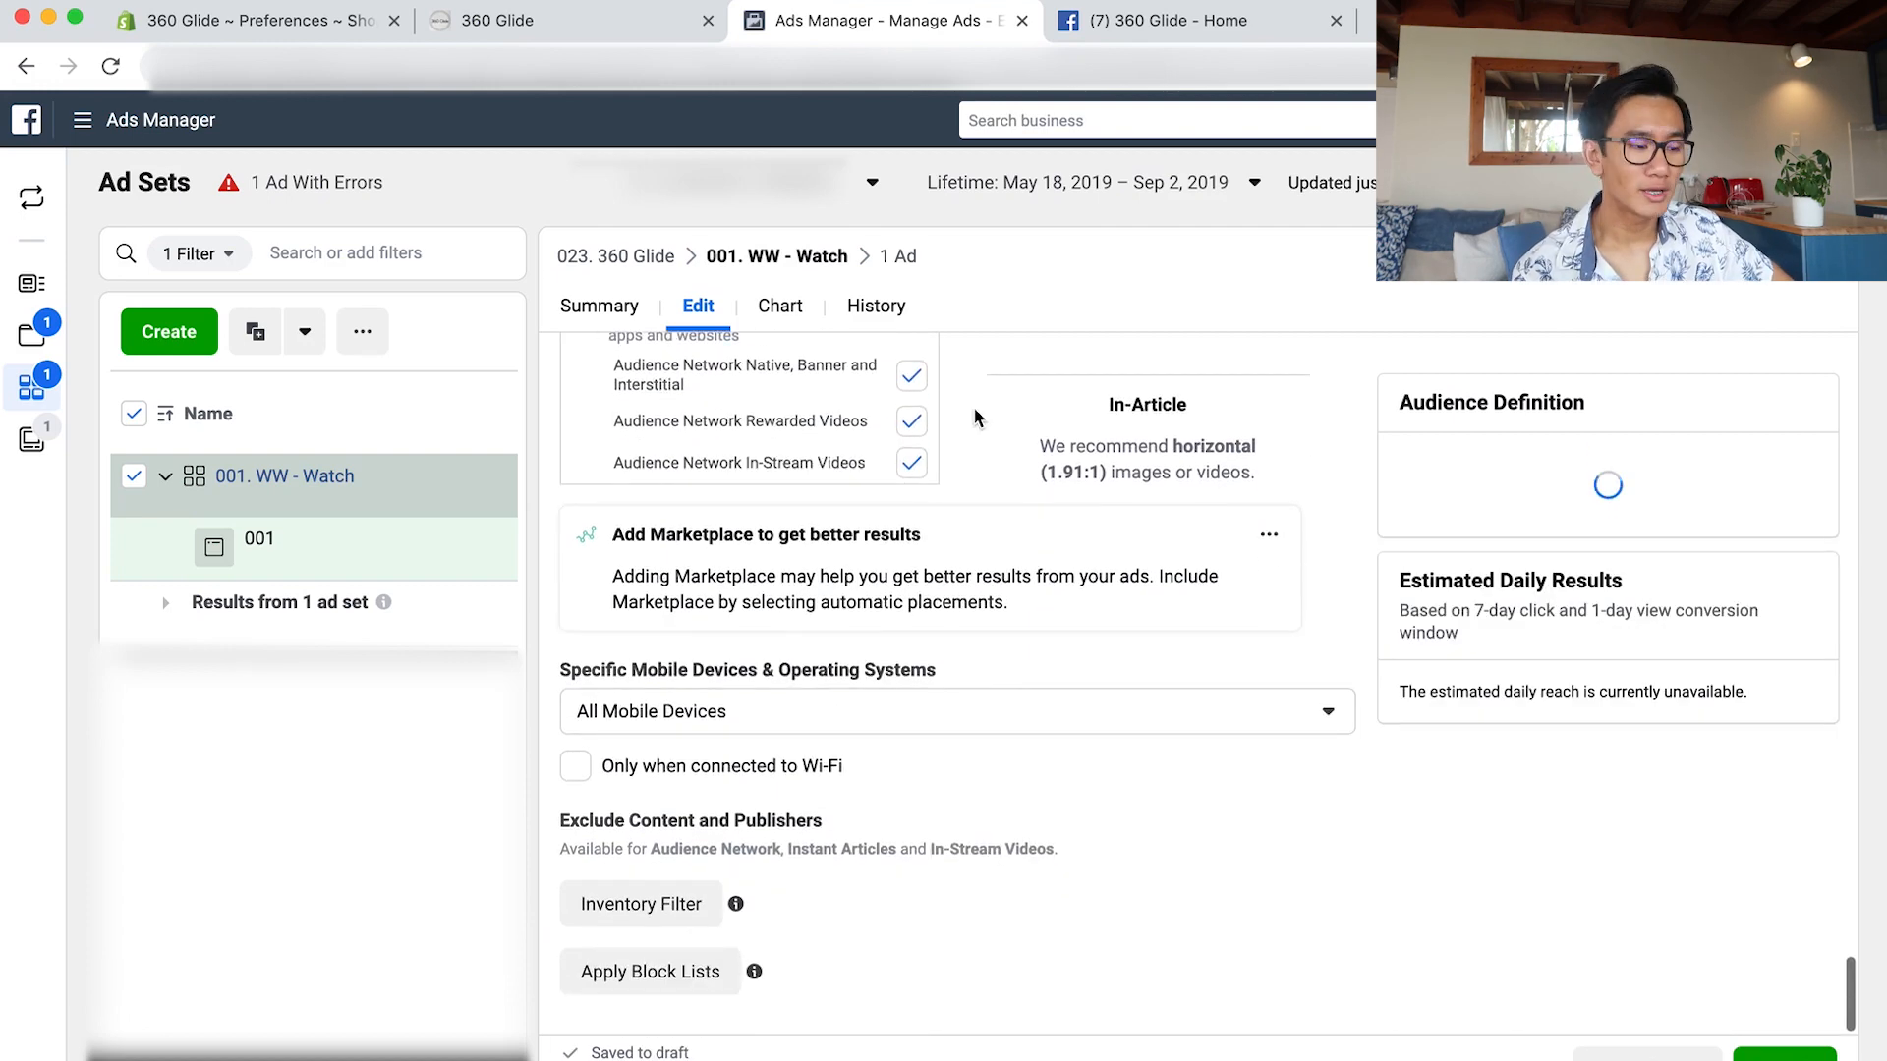
{"action": "left_click", "coordinate": [912, 374]}
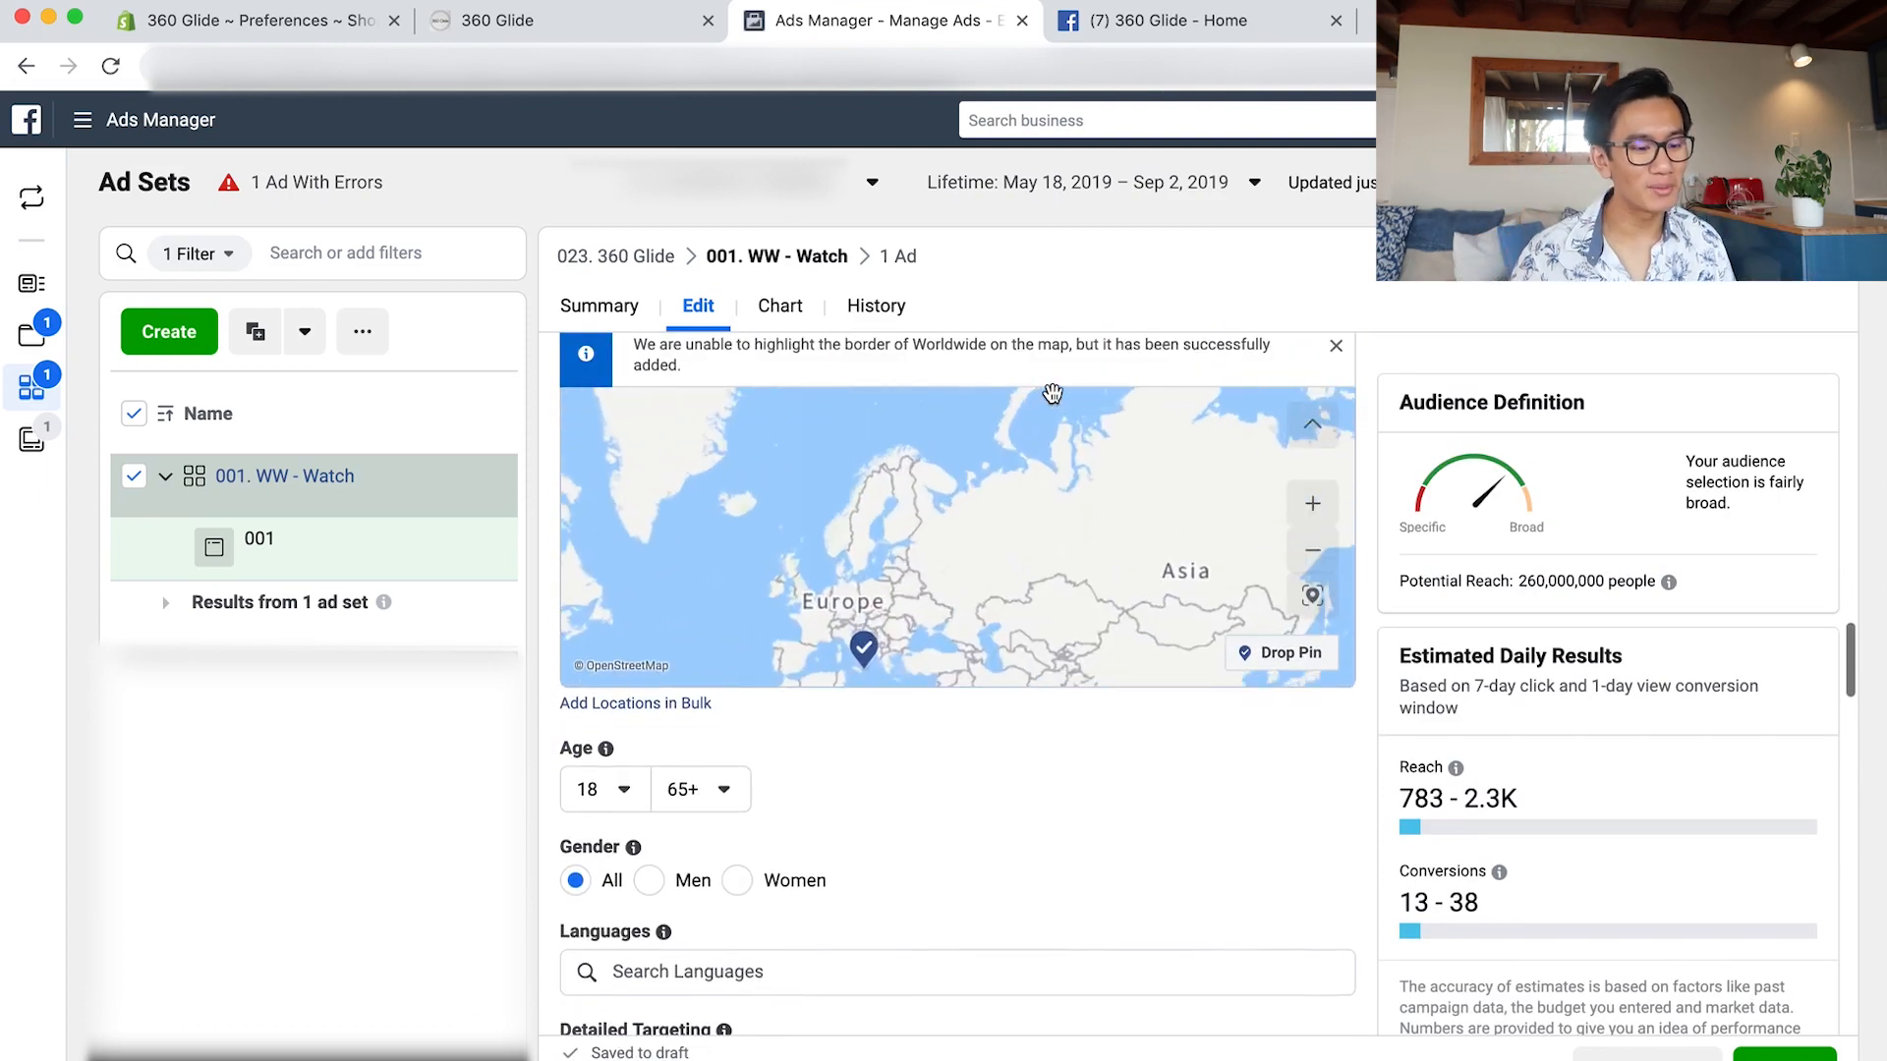
{"action": "left_click", "coordinate": [260, 539]}
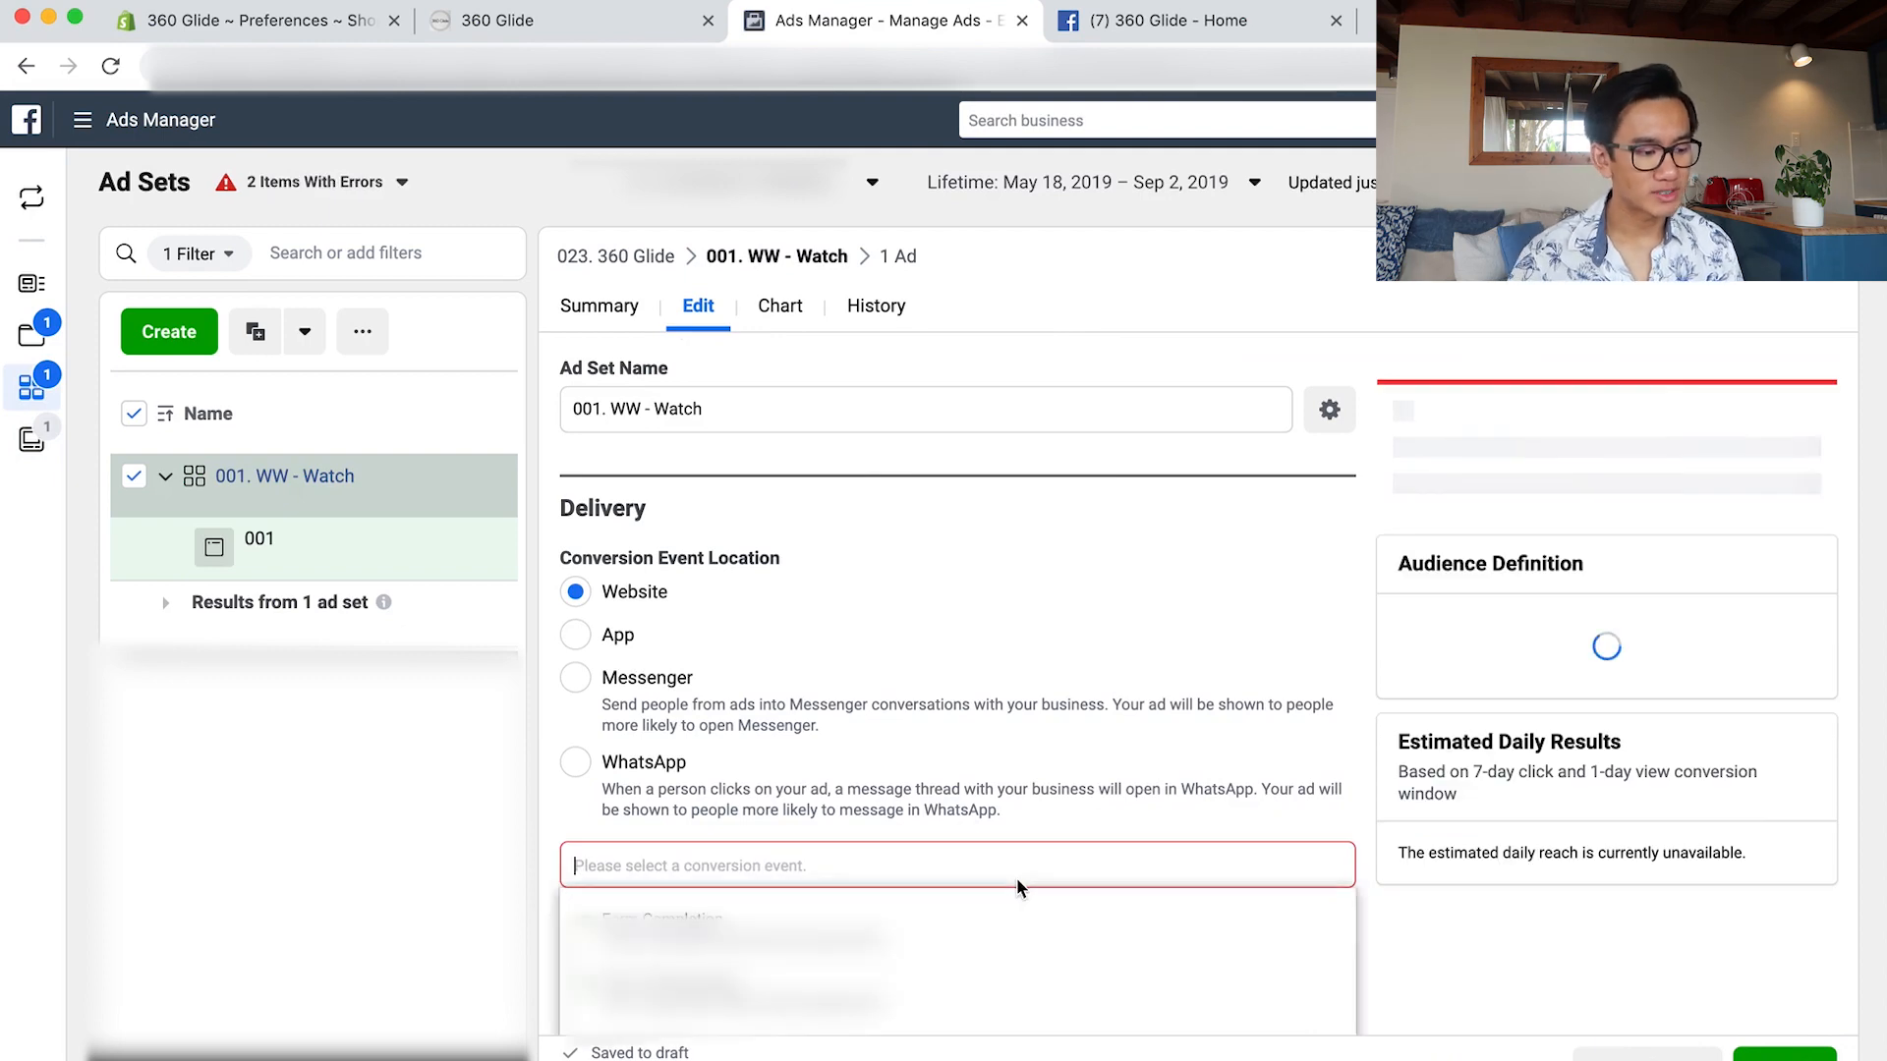
Choose Purchase as the conversion event and open ad 001 for editing
{"action": "type", "text": "pur"}
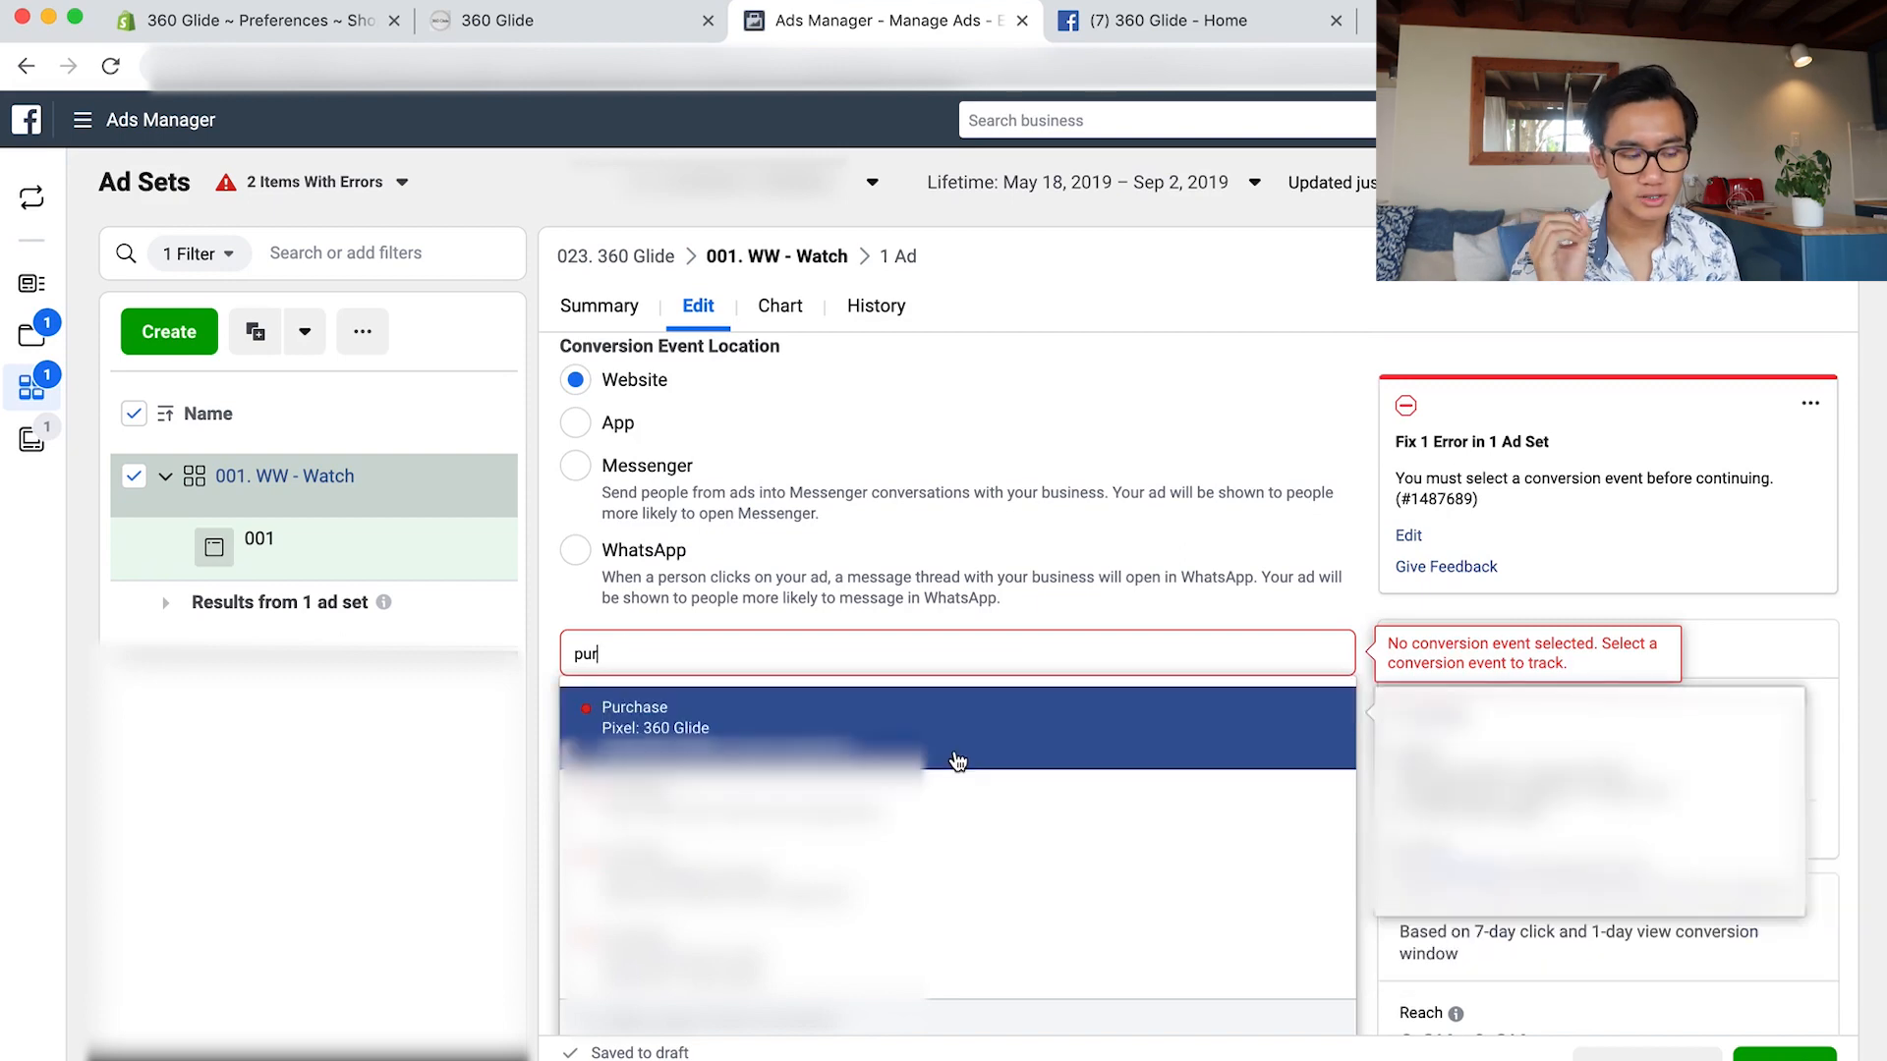
{"action": "left_click", "coordinate": [672, 717]}
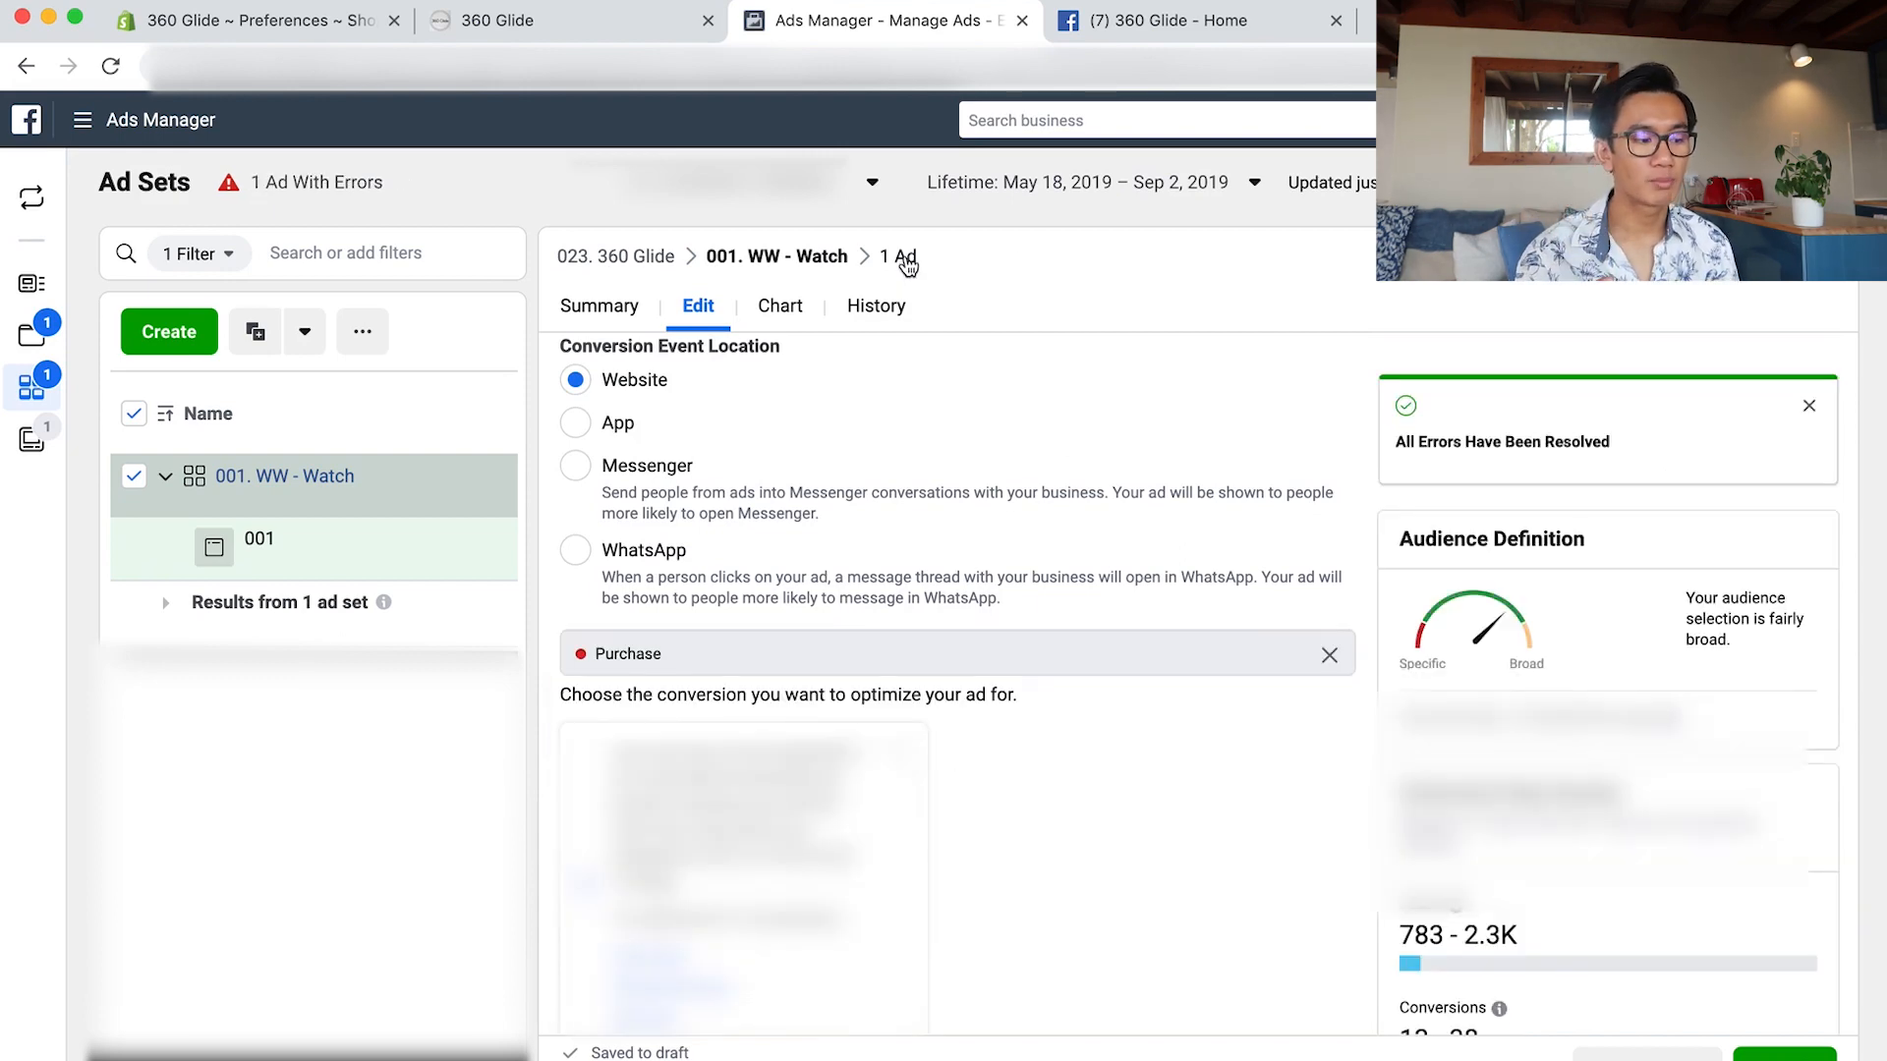
{"action": "left_click", "coordinate": [904, 256]}
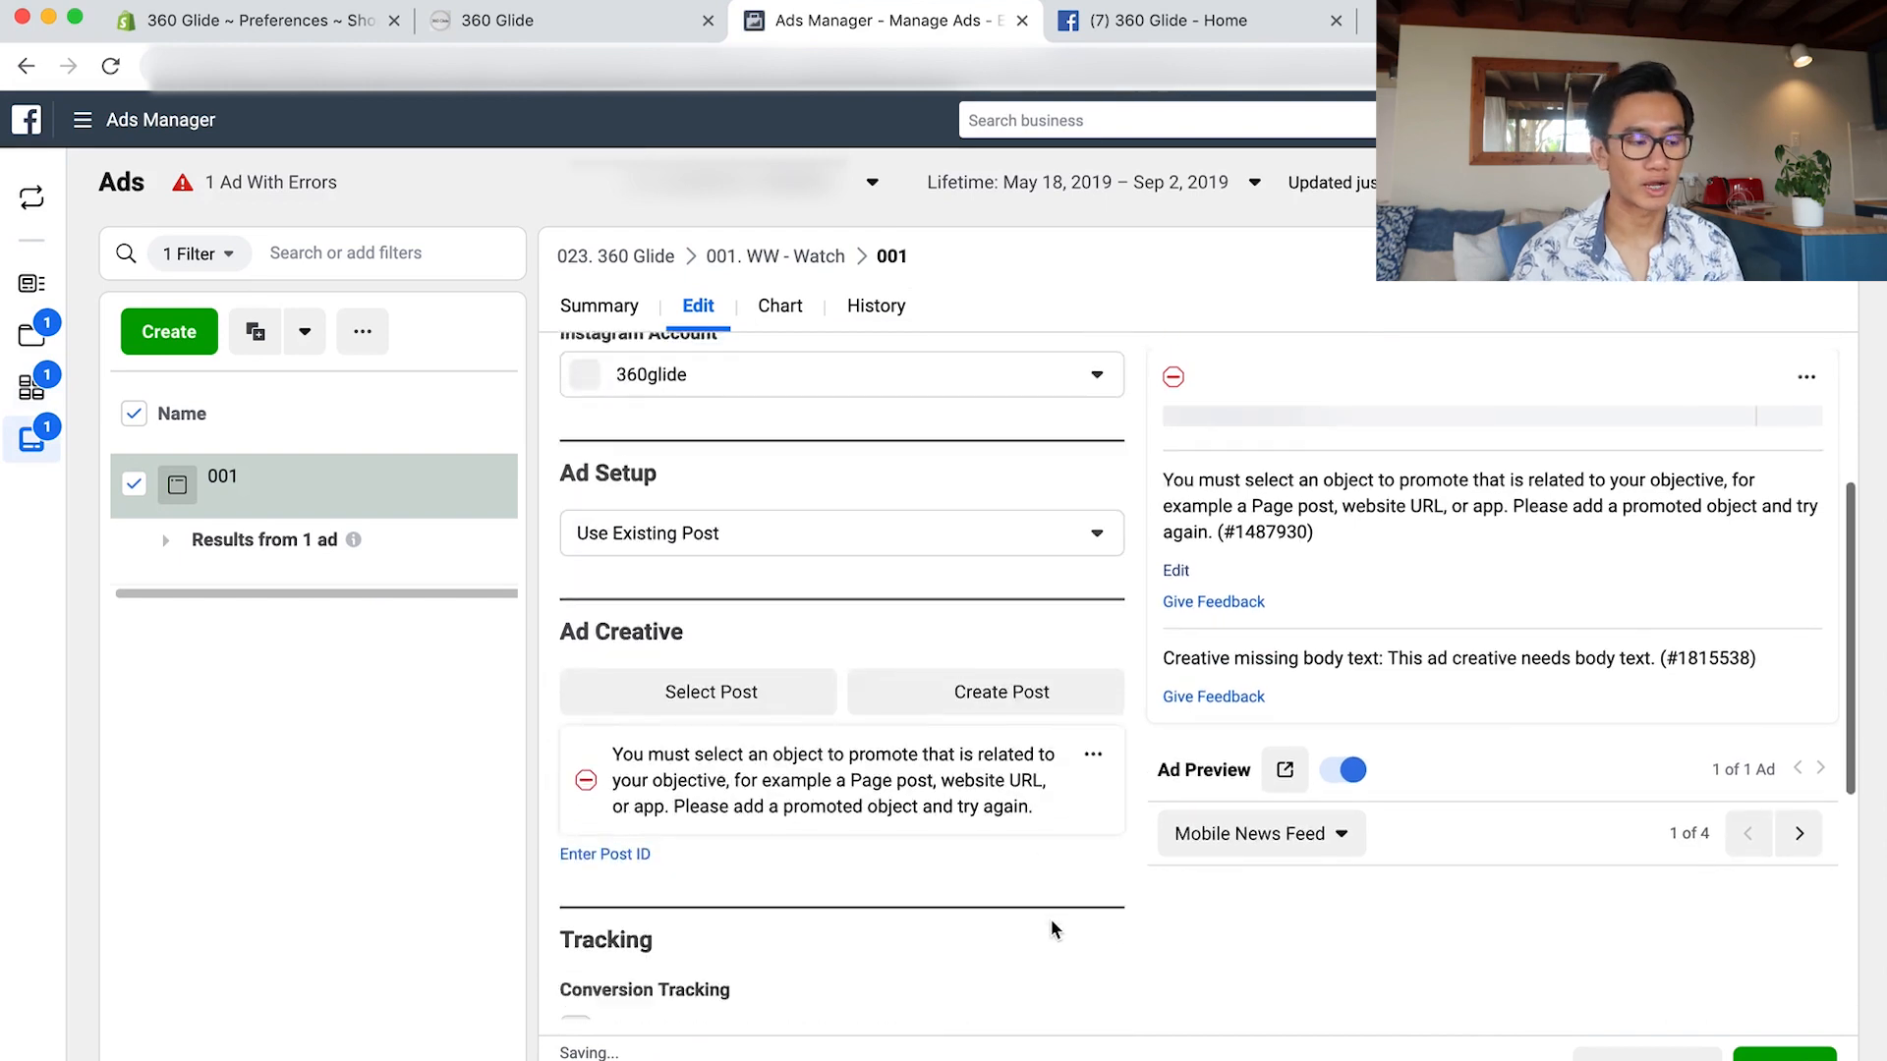
Add a Shop Now button to ad 001 linking to 360glide.com
{"action": "scroll", "scroll_direction": "down", "scroll_amount": 3}
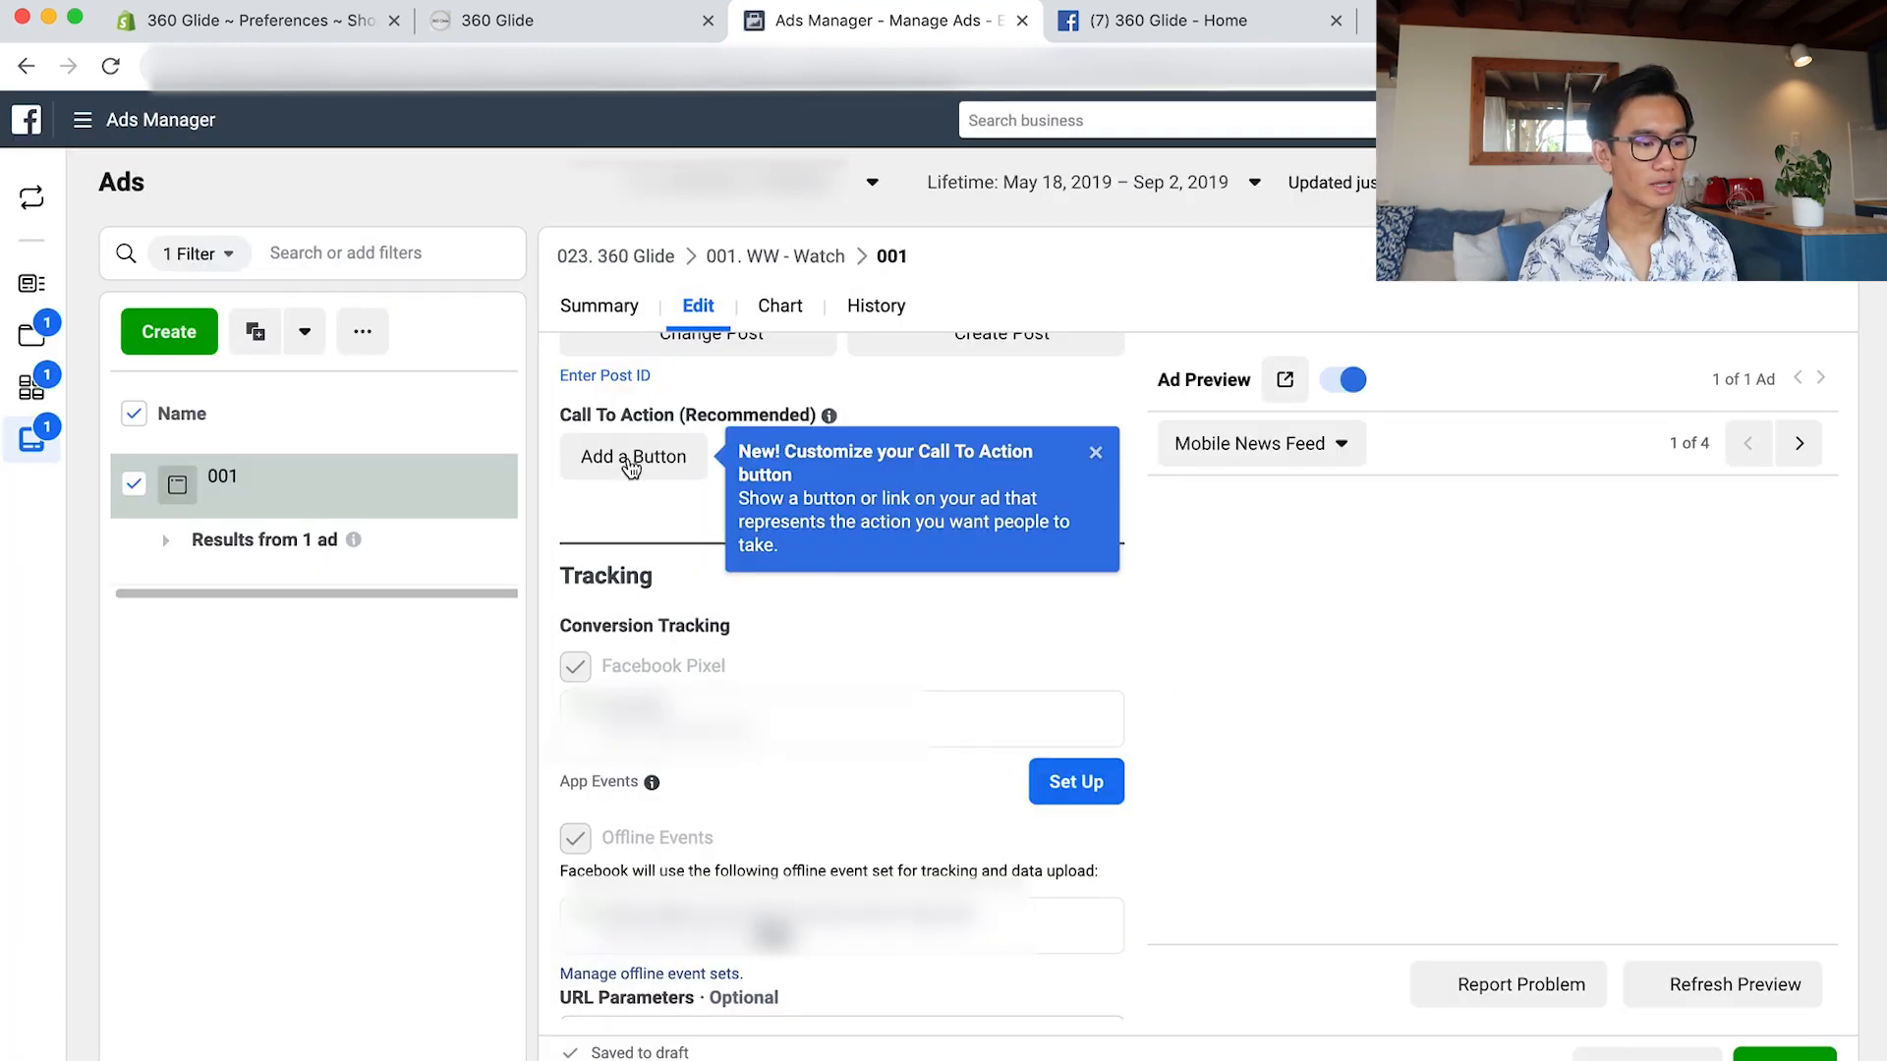
{"action": "left_click", "coordinate": [633, 456]}
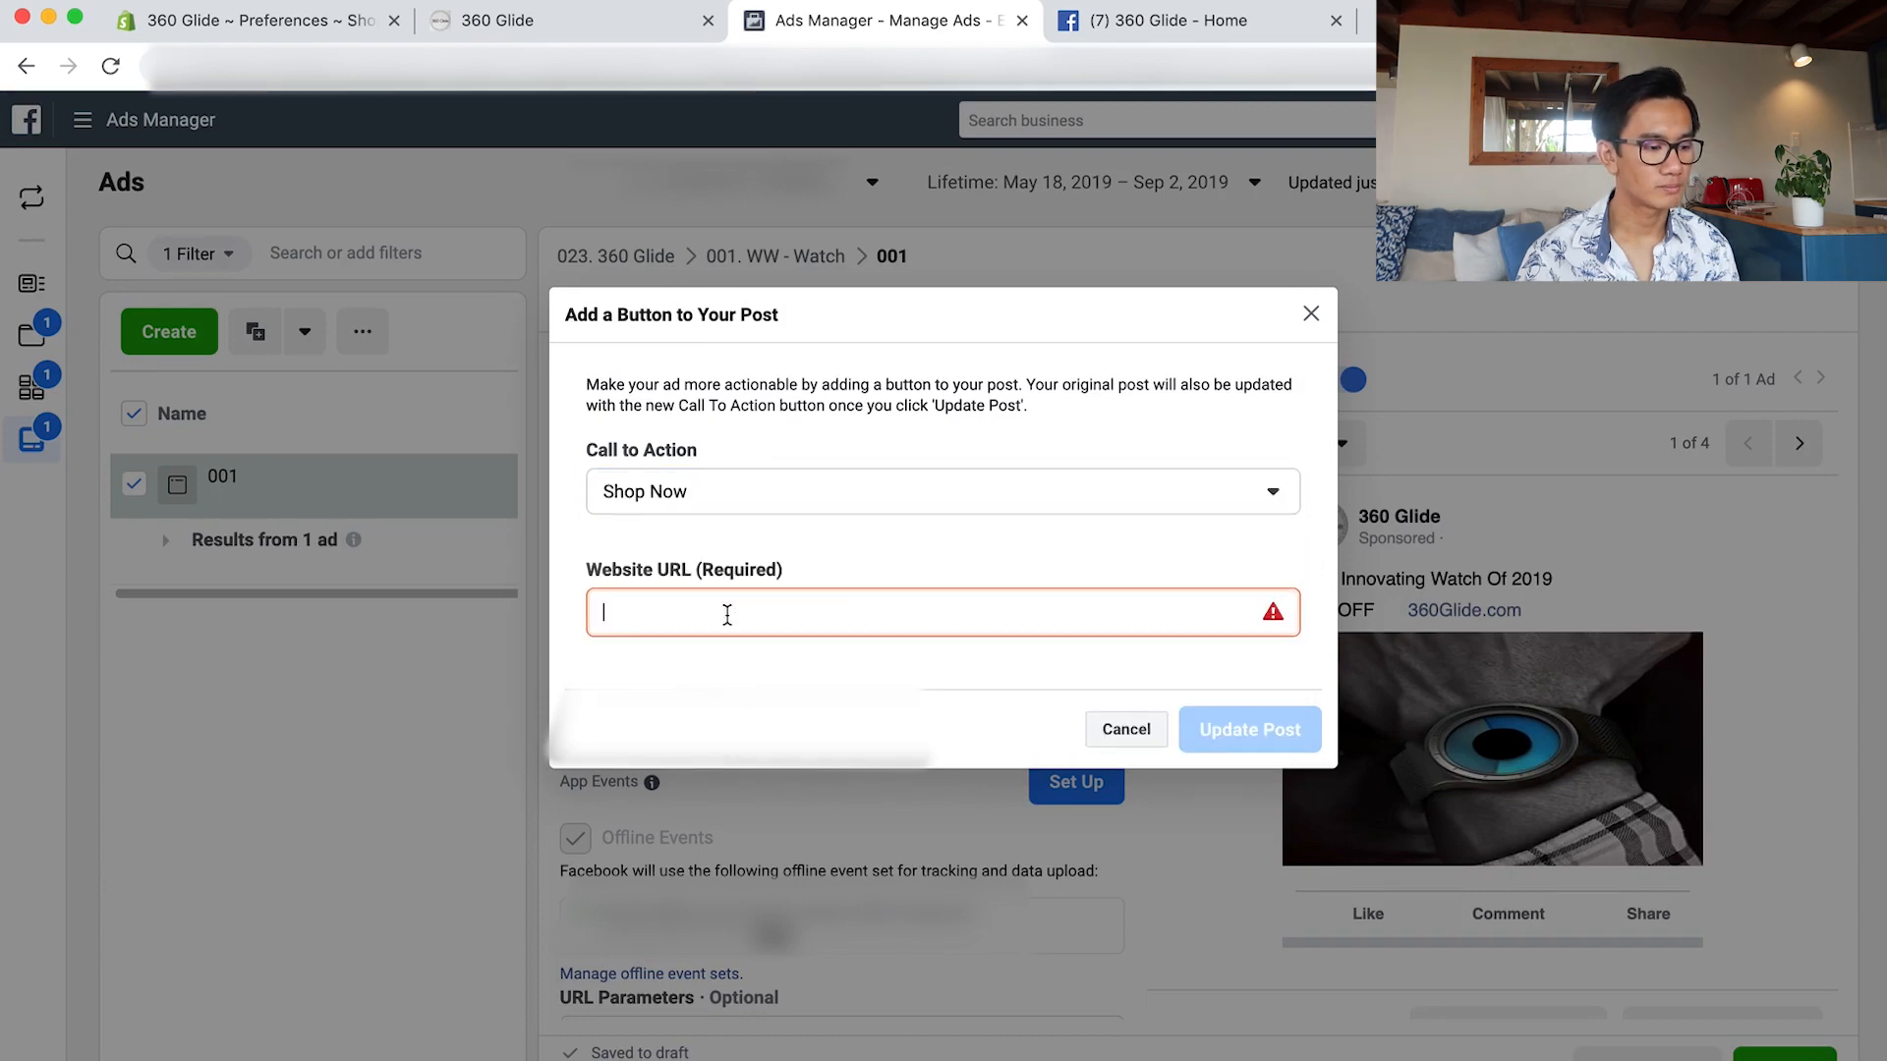
{"action": "type", "text": "360glide.co"}
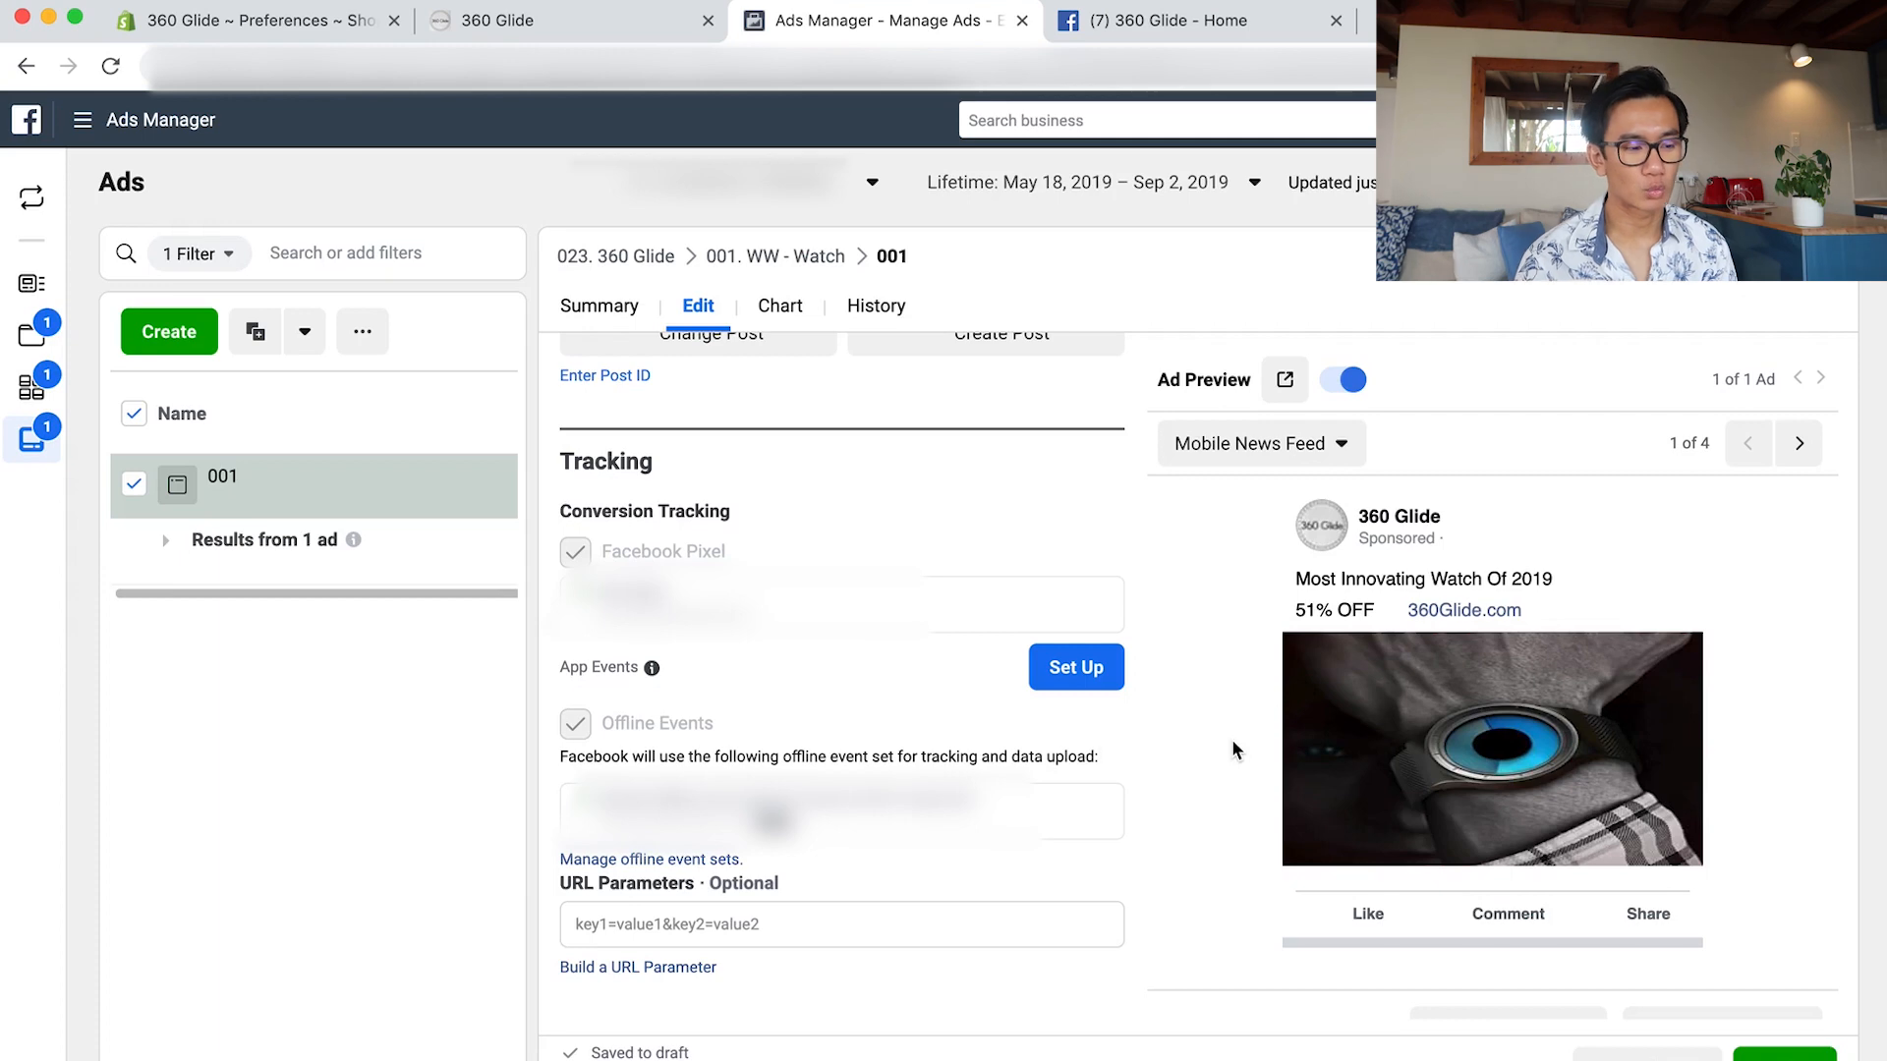
Check the ad preview in Instagram and mobile feeds, then review the call-to-action settings unchanged
{"action": "left_click", "coordinate": [1797, 444]}
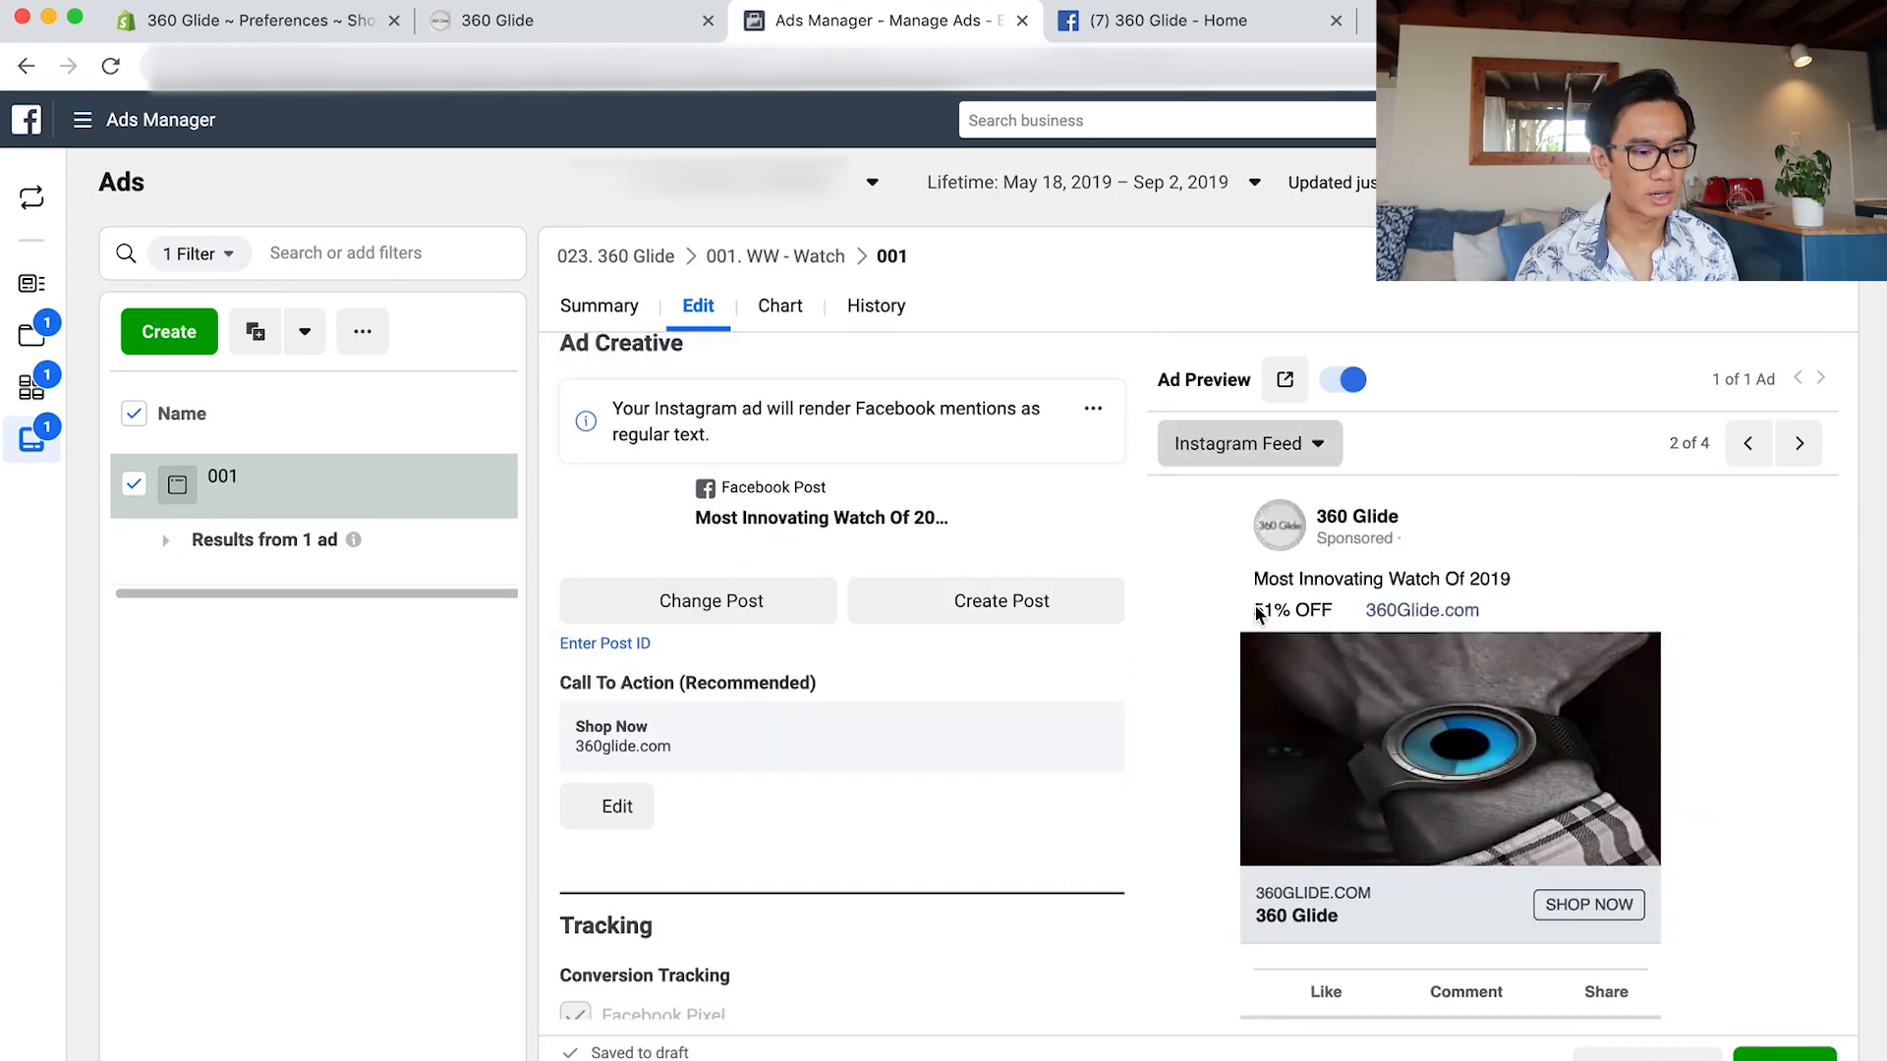
{"action": "left_click", "coordinate": [1250, 444]}
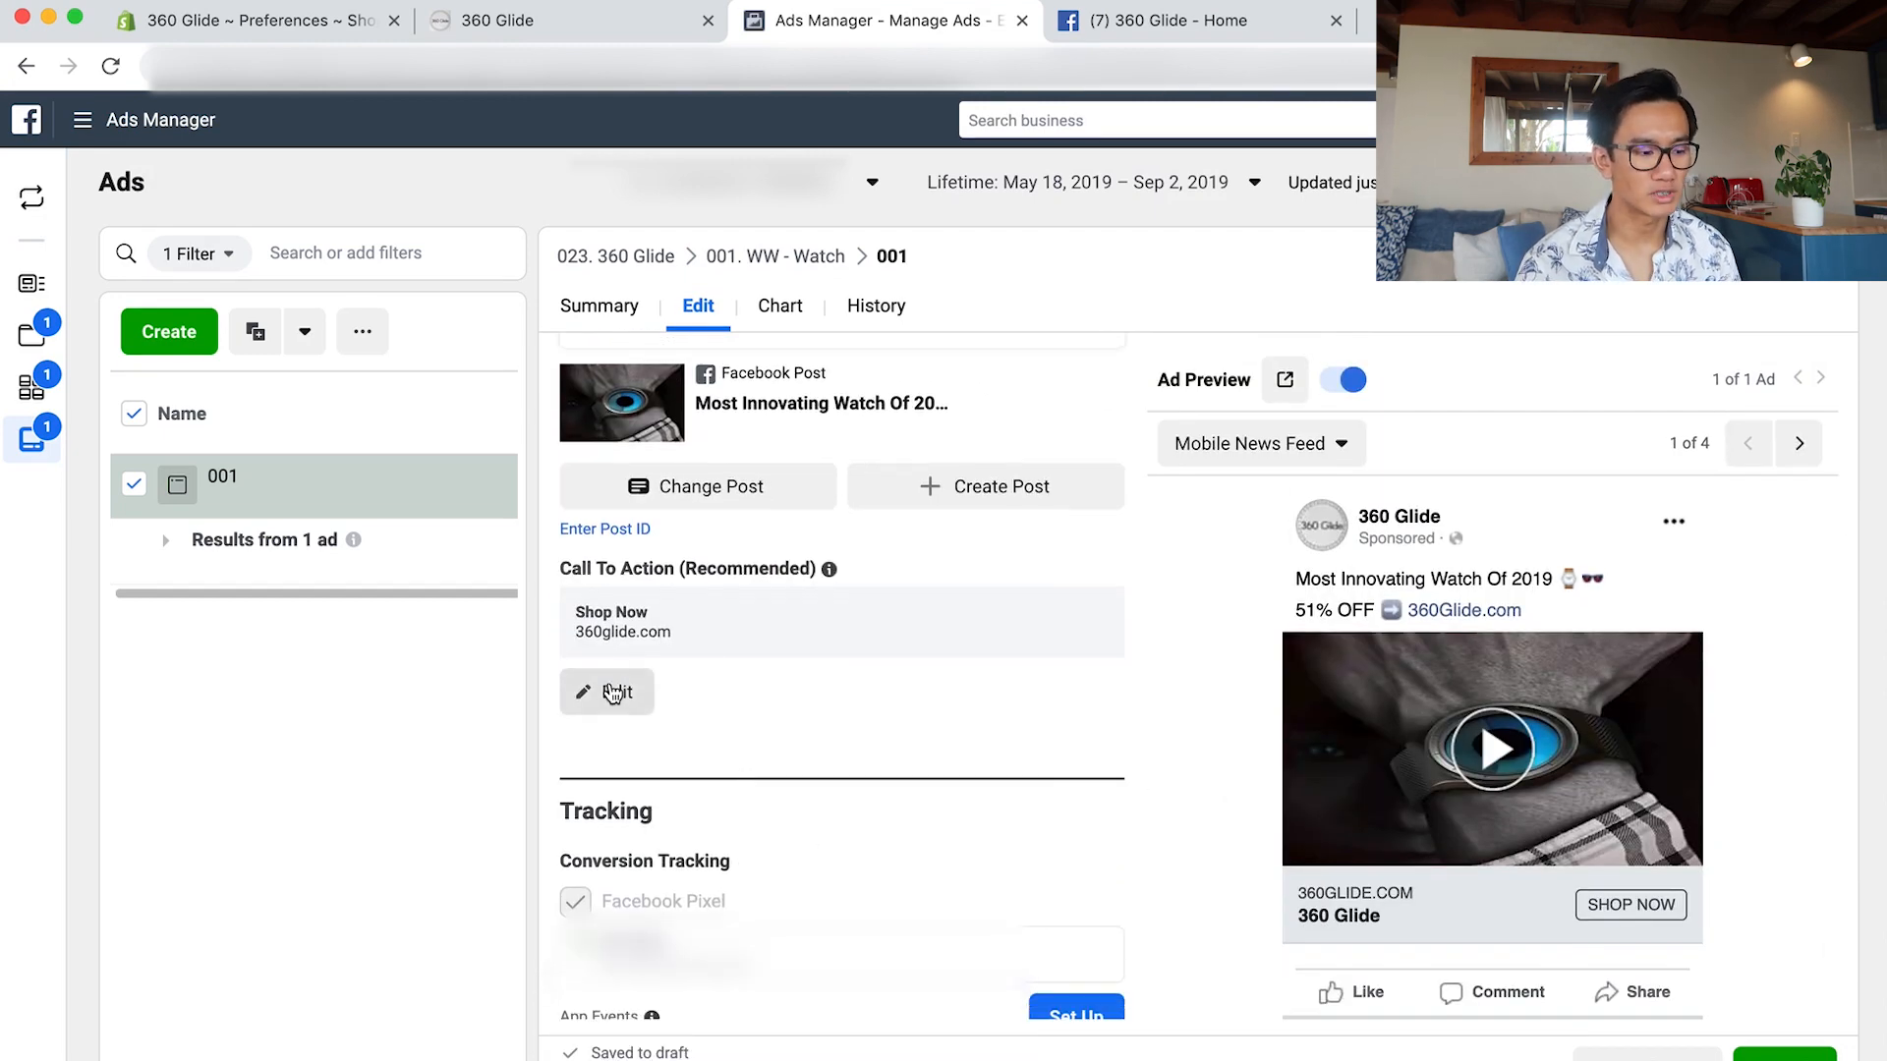
{"action": "left_click", "coordinate": [606, 692]}
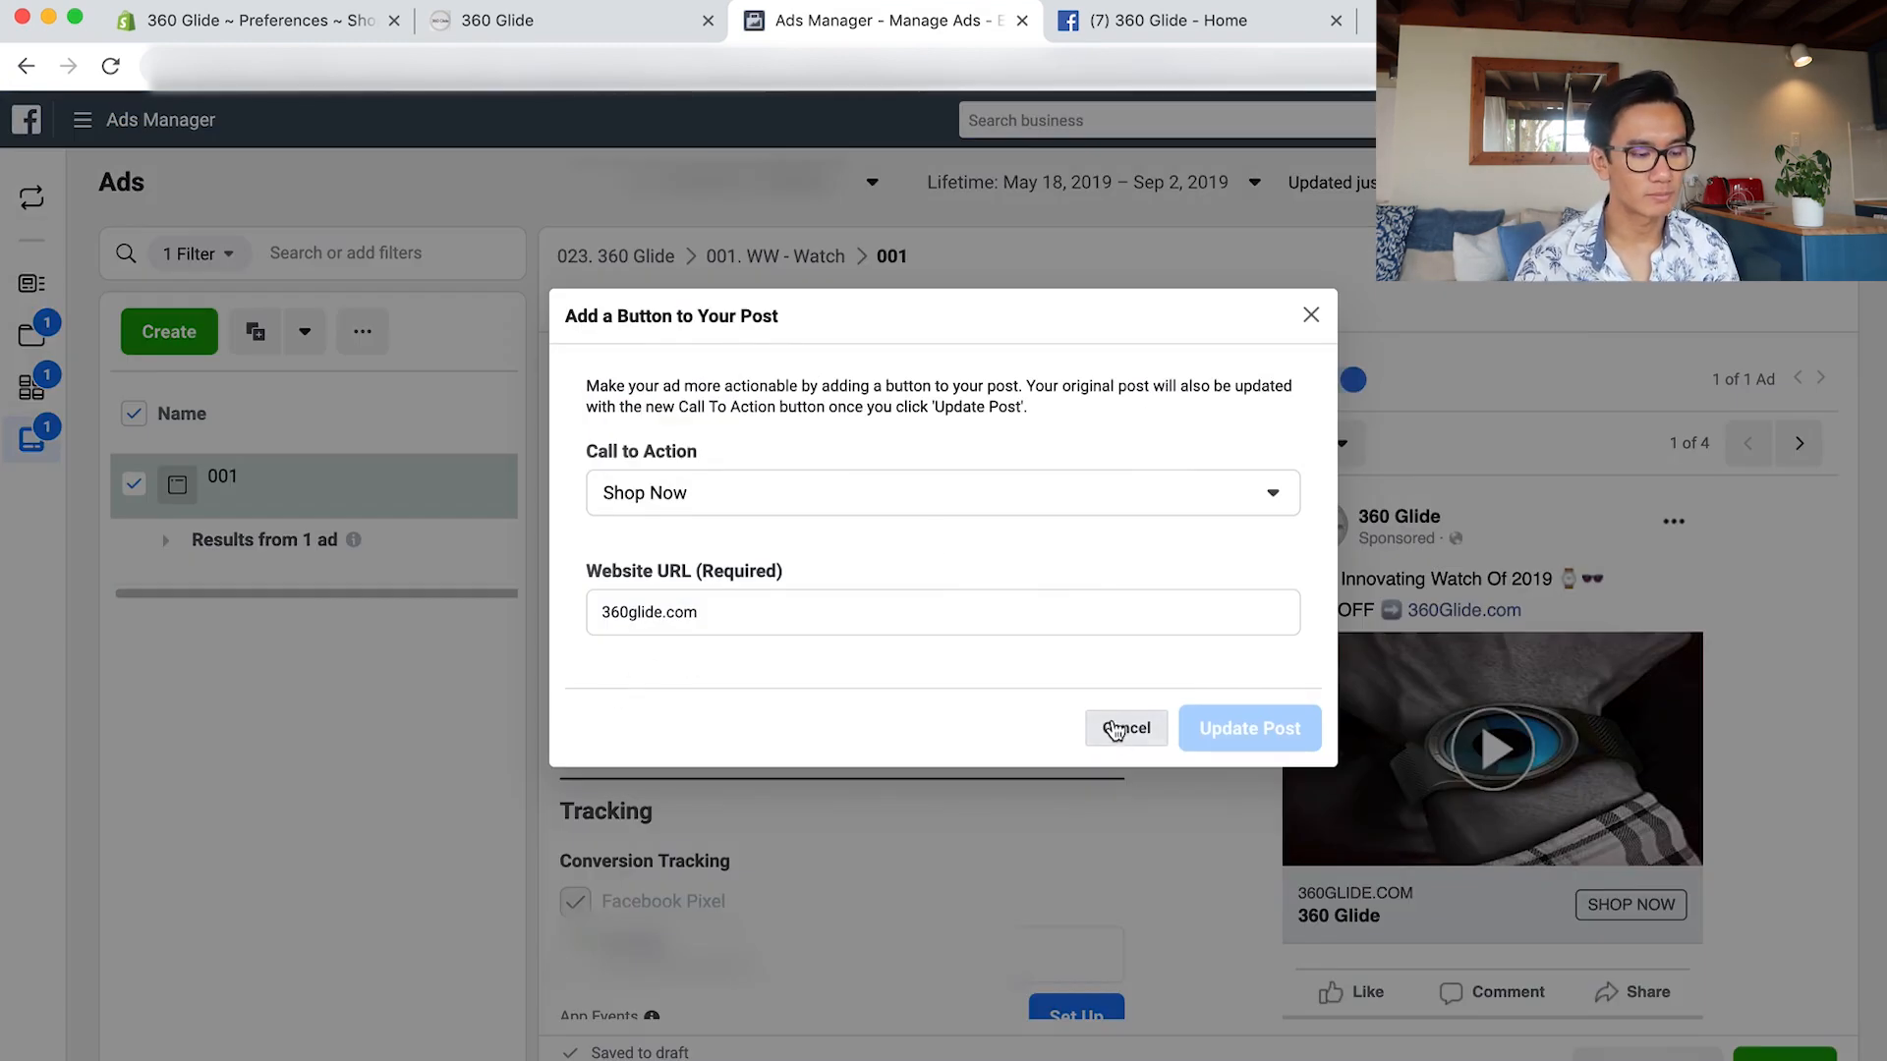
{"action": "left_click", "coordinate": [1125, 728]}
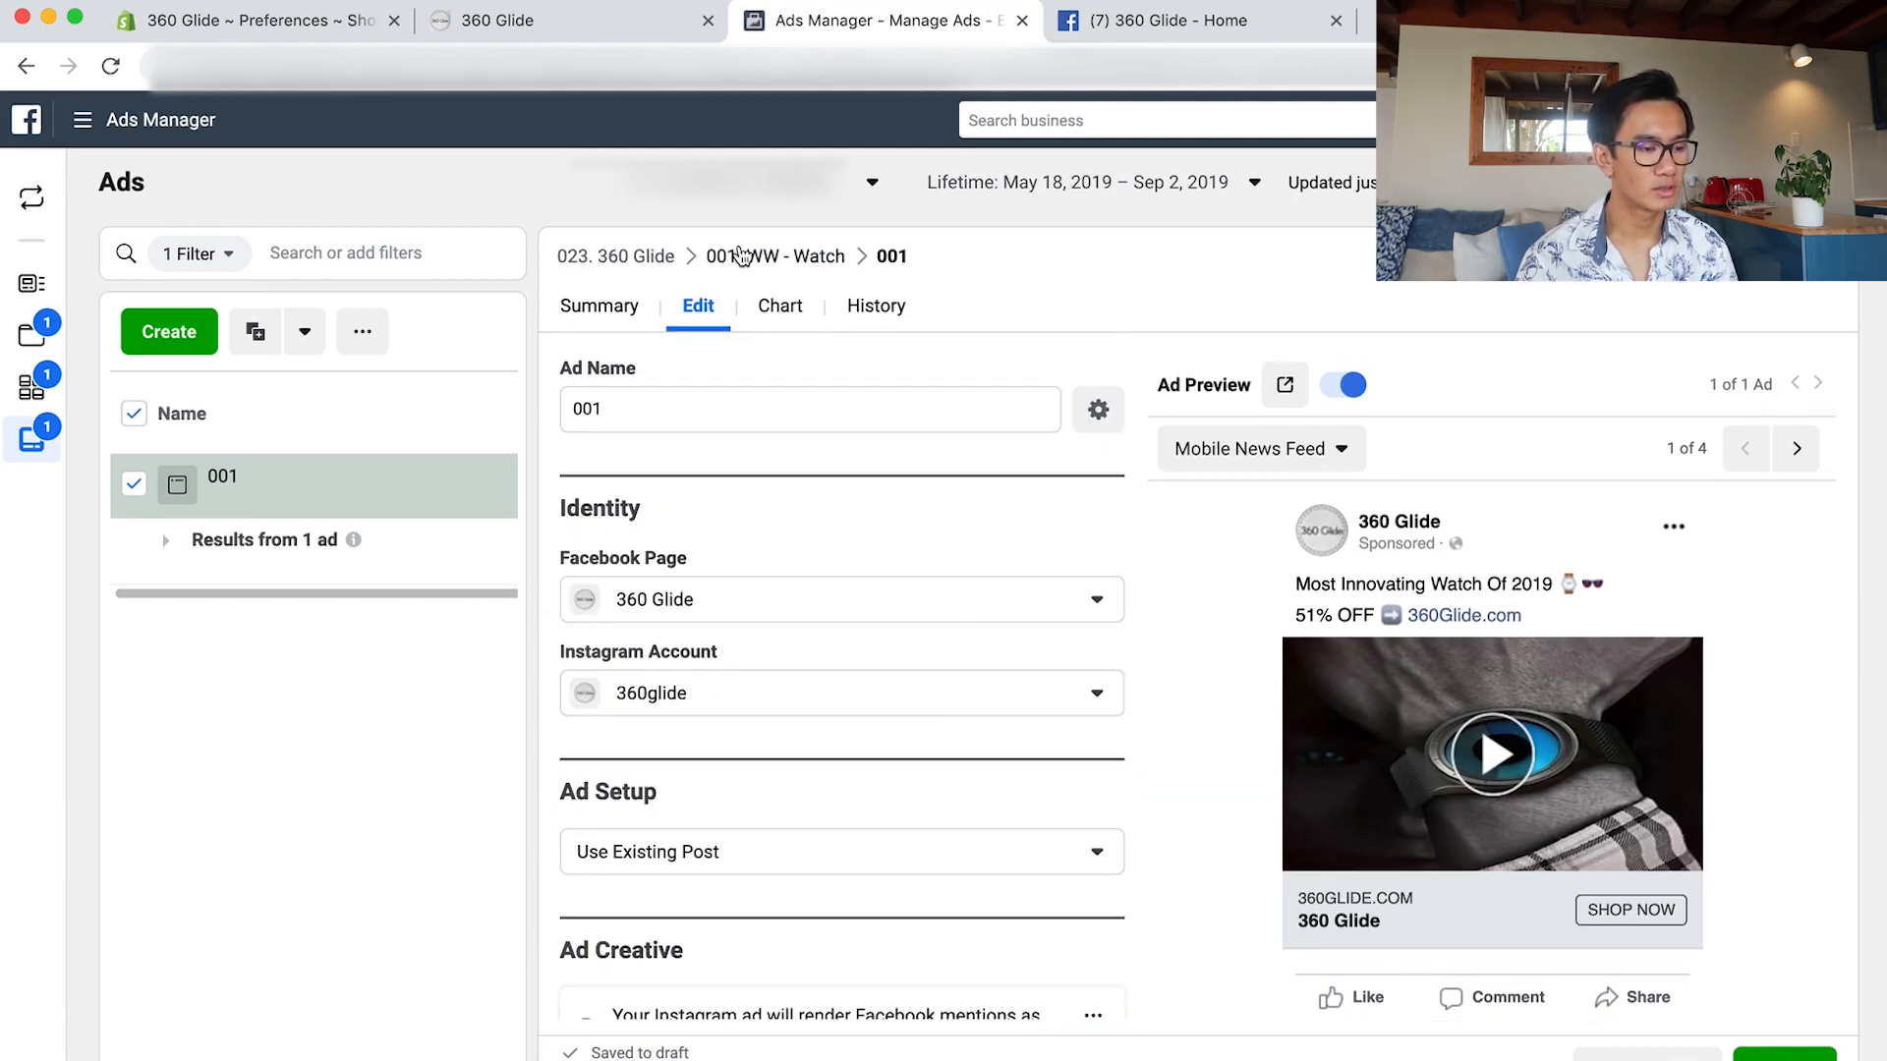
{"action": "left_click", "coordinate": [774, 256]}
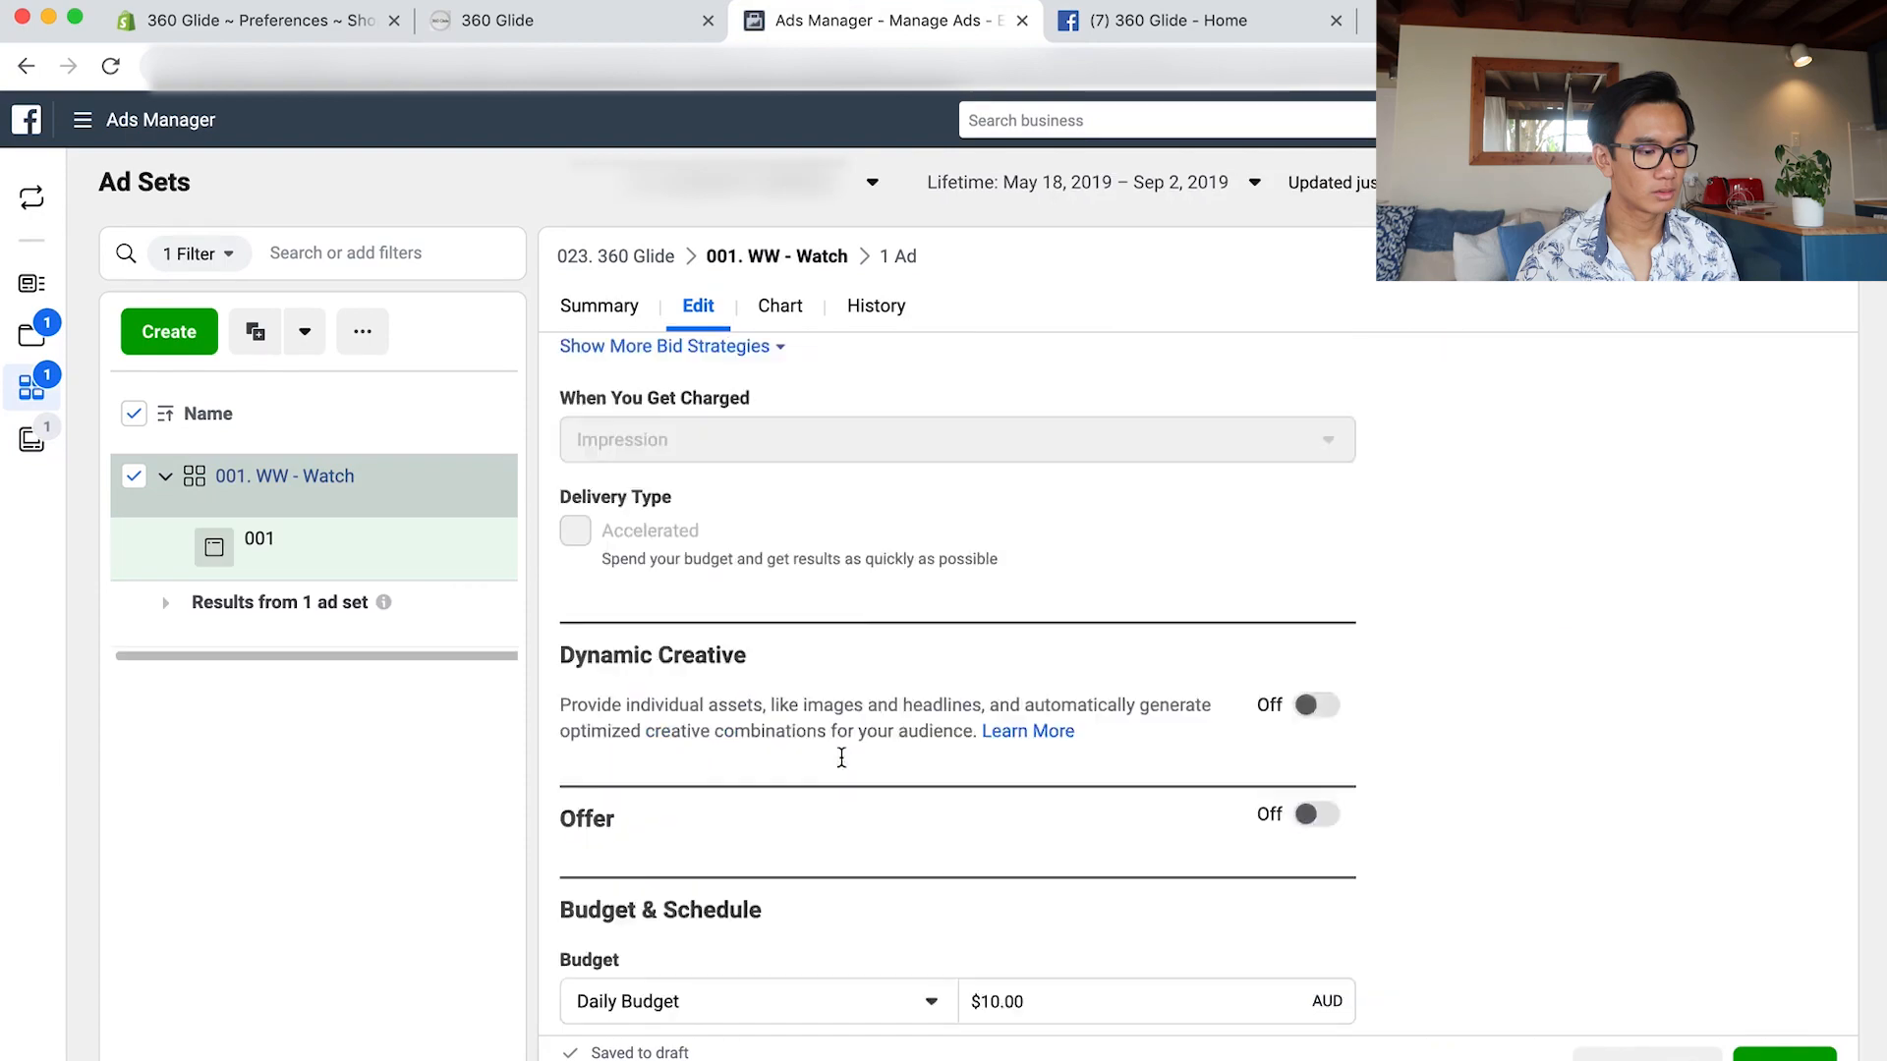
{"action": "scroll", "scroll_direction": "down", "scroll_amount": 3}
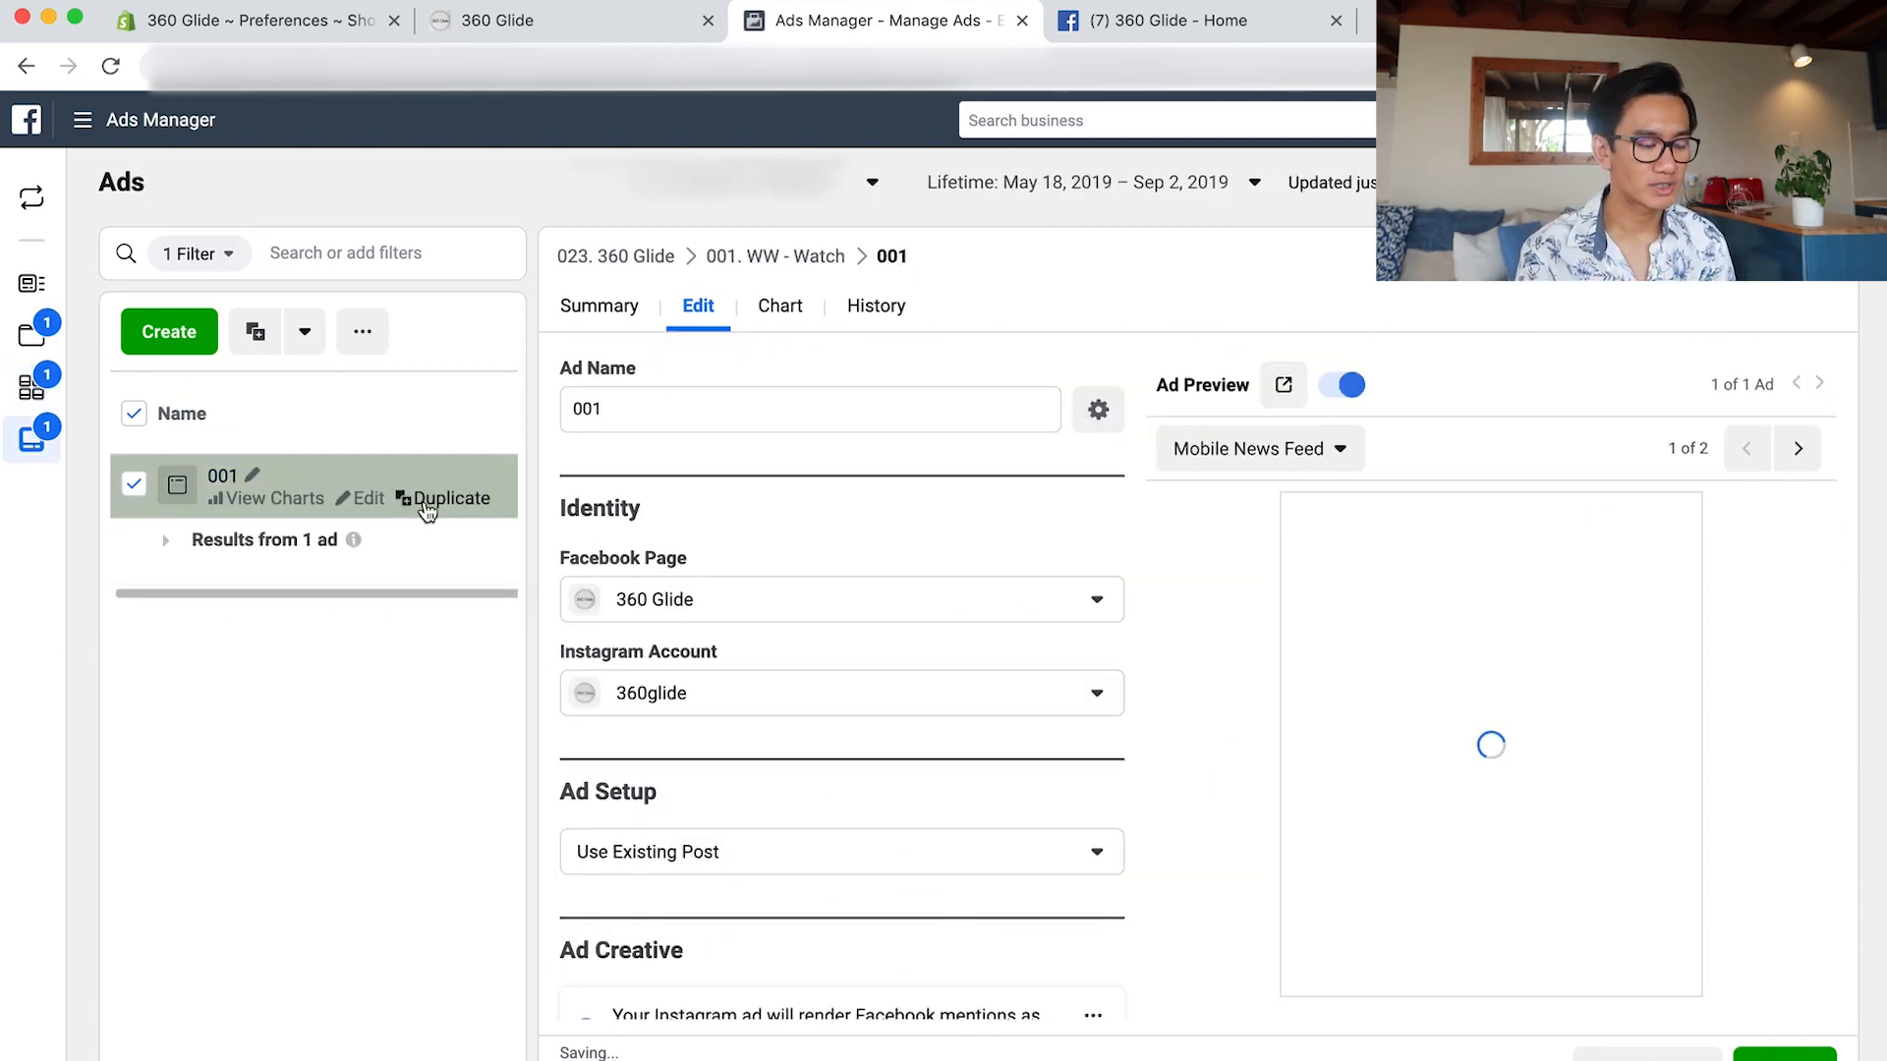
Duplicate ad 001 into two copies
{"action": "left_click", "coordinate": [450, 499]}
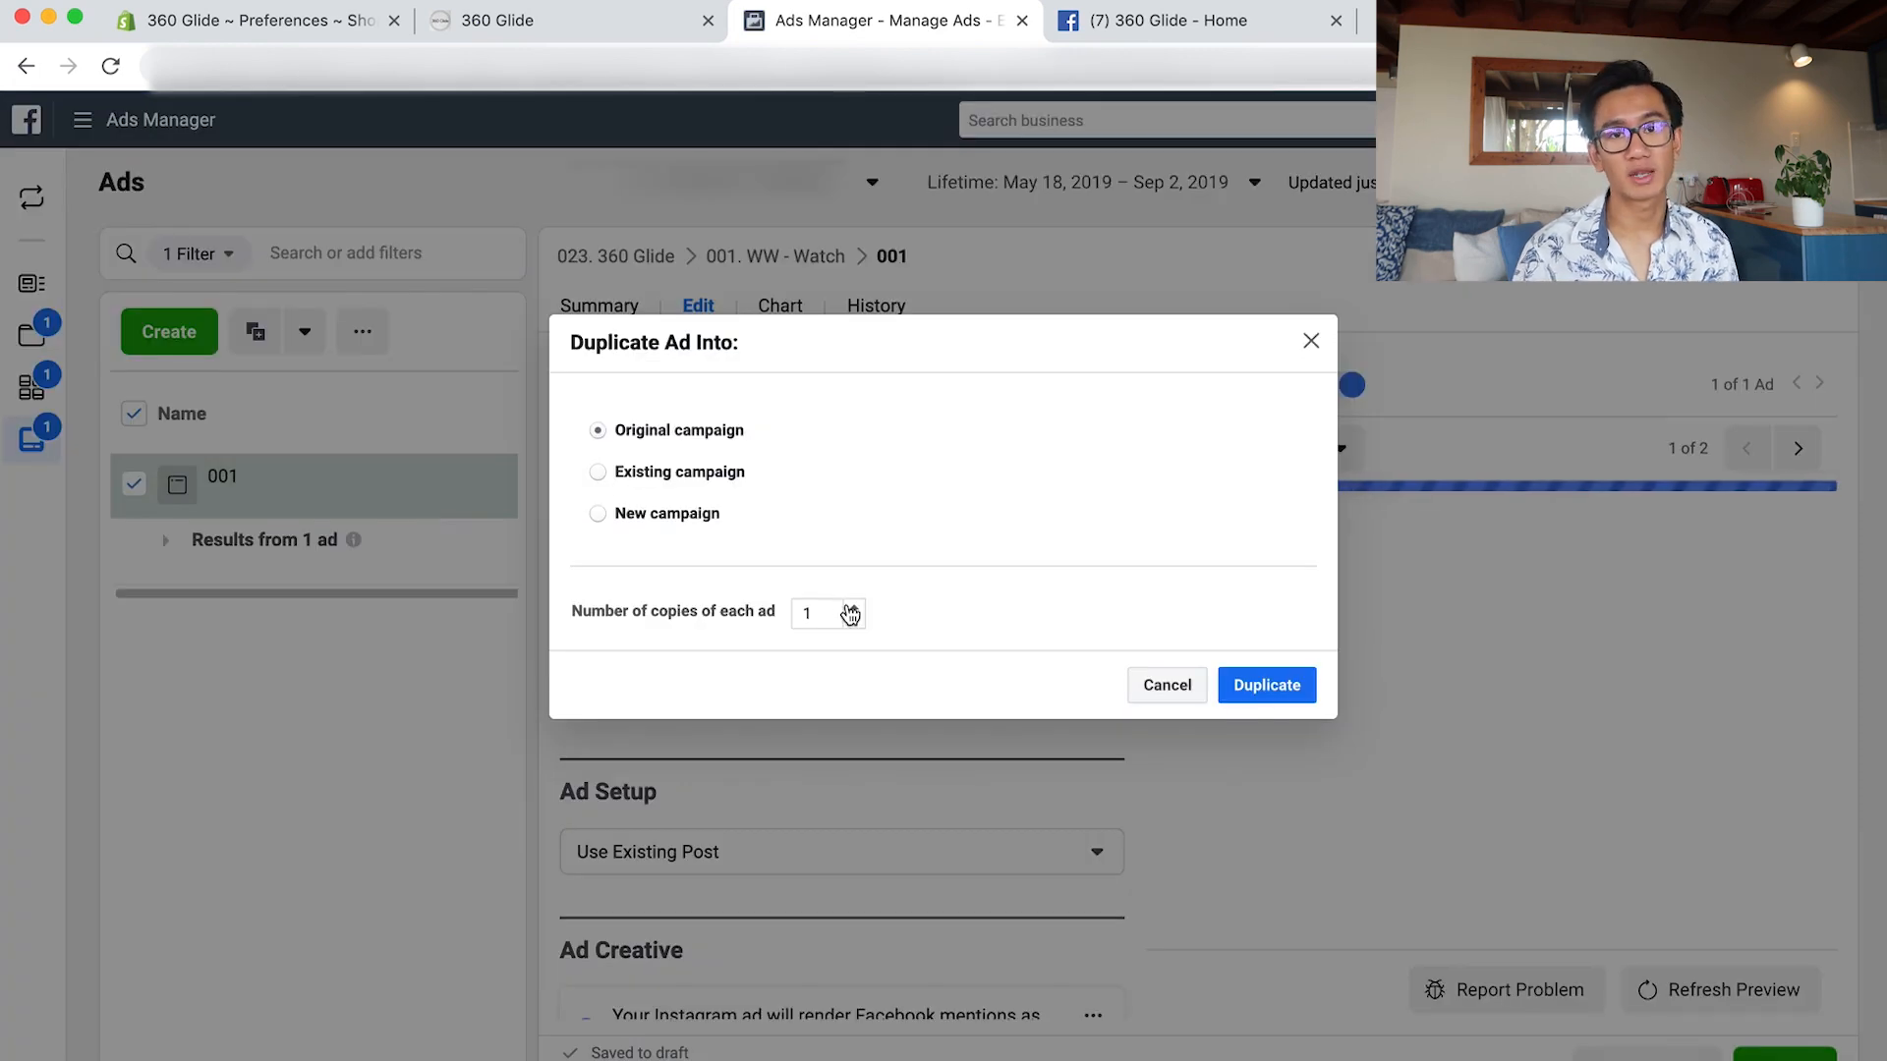
{"action": "left_click", "coordinate": [1266, 684]}
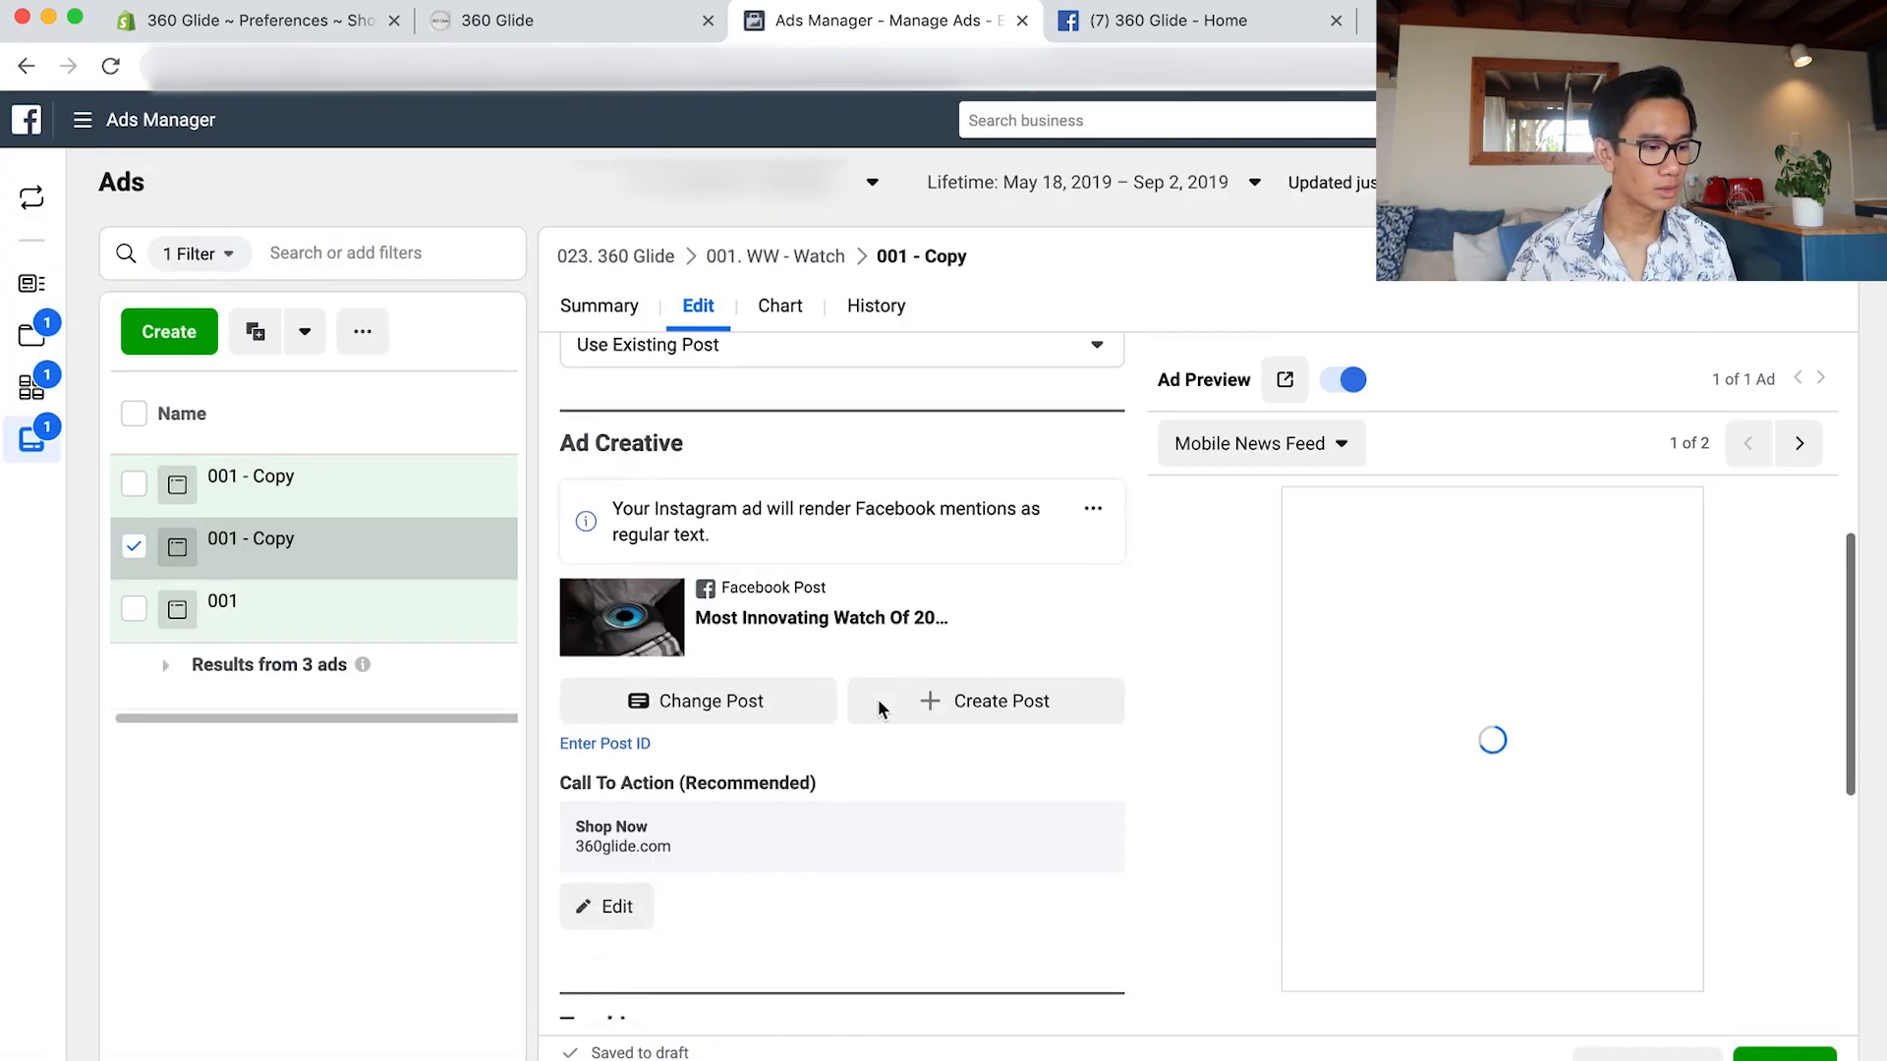
Select the handmade ergonomic watch post for one copy and start changing the other's post
{"action": "left_click", "coordinate": [698, 699]}
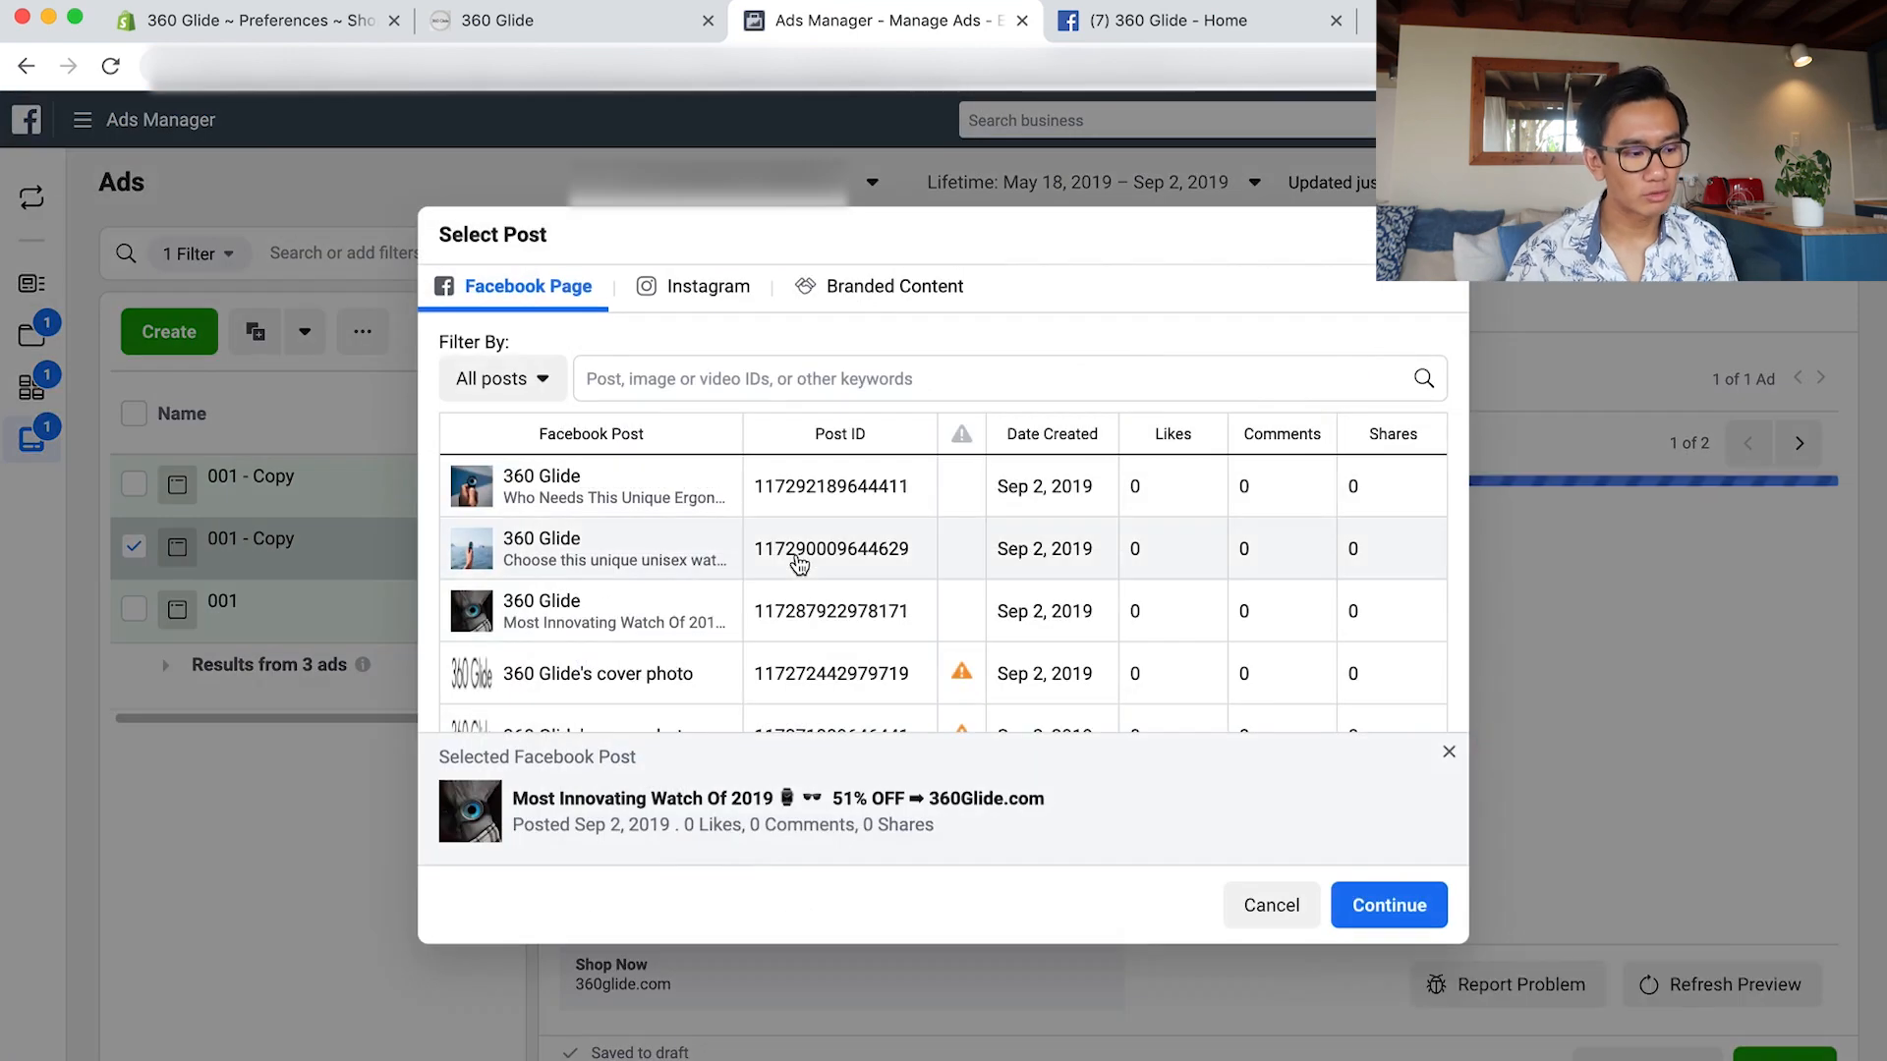
{"action": "left_click", "coordinate": [1388, 904]}
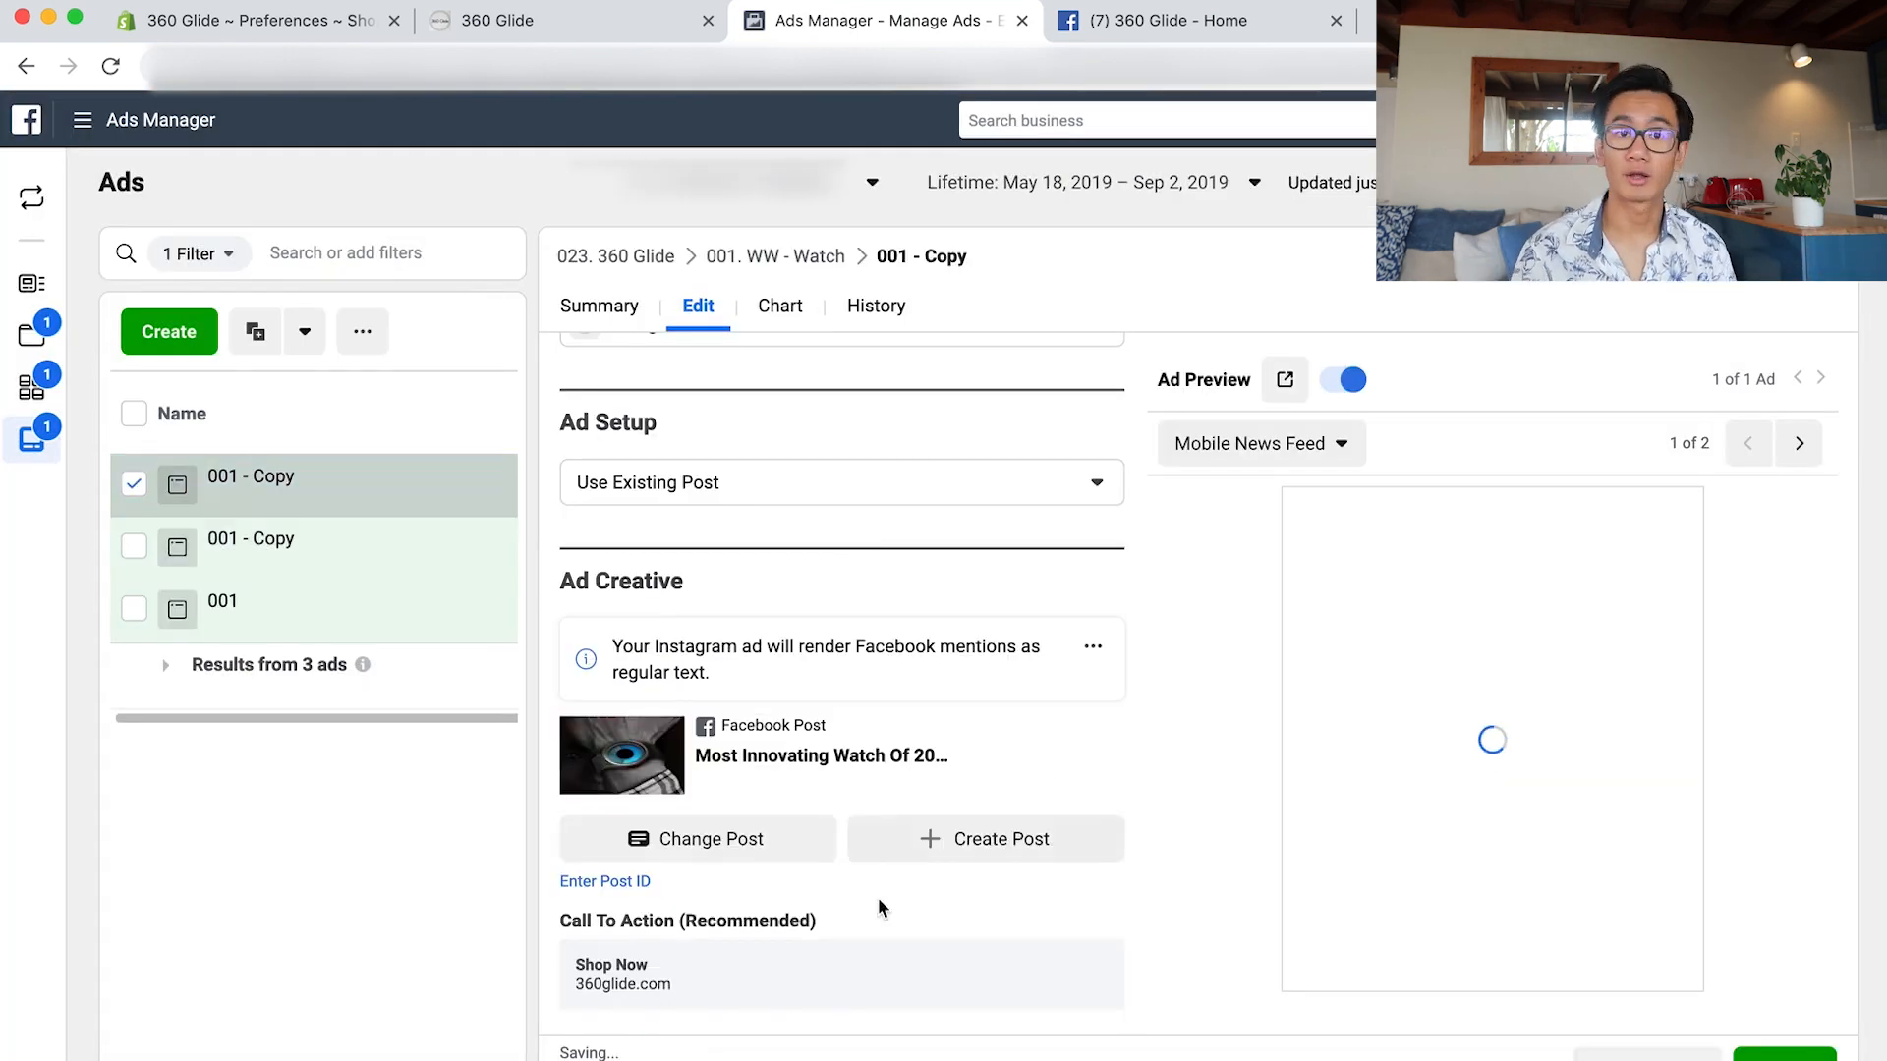
{"action": "left_click", "coordinate": [696, 839]}
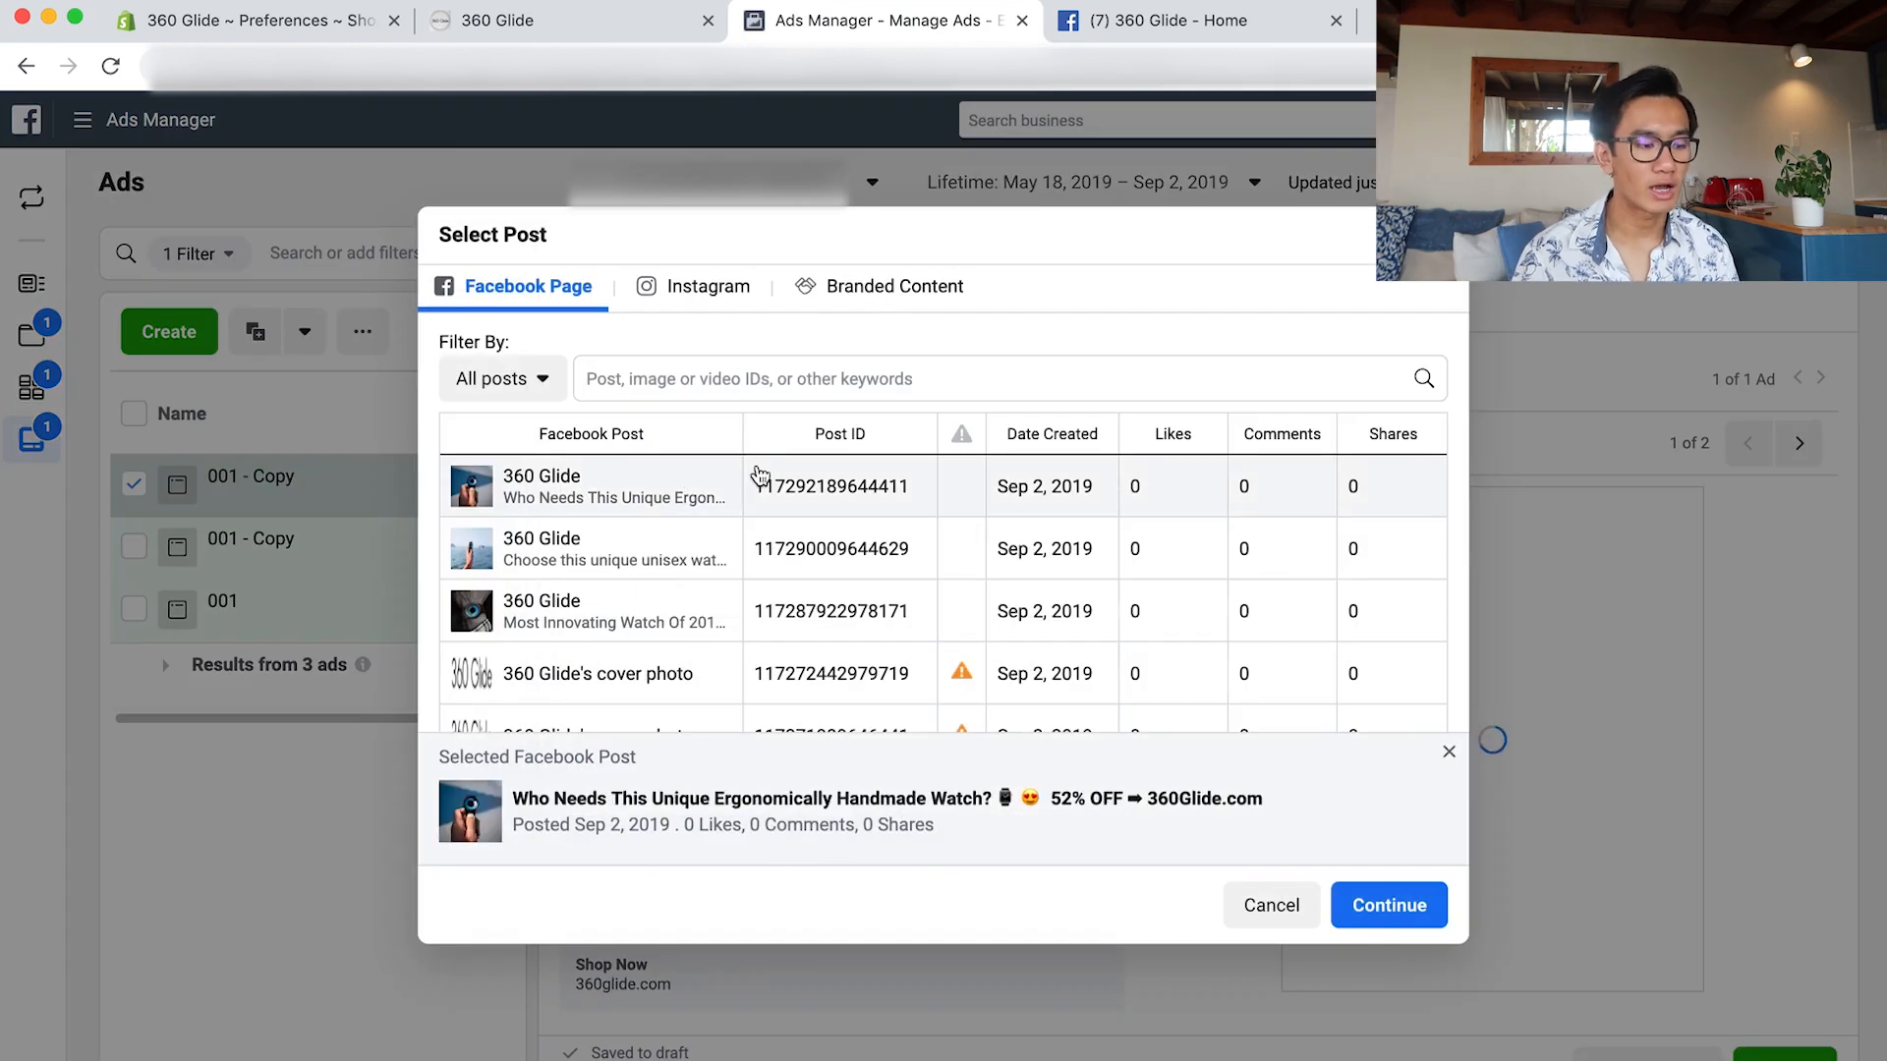